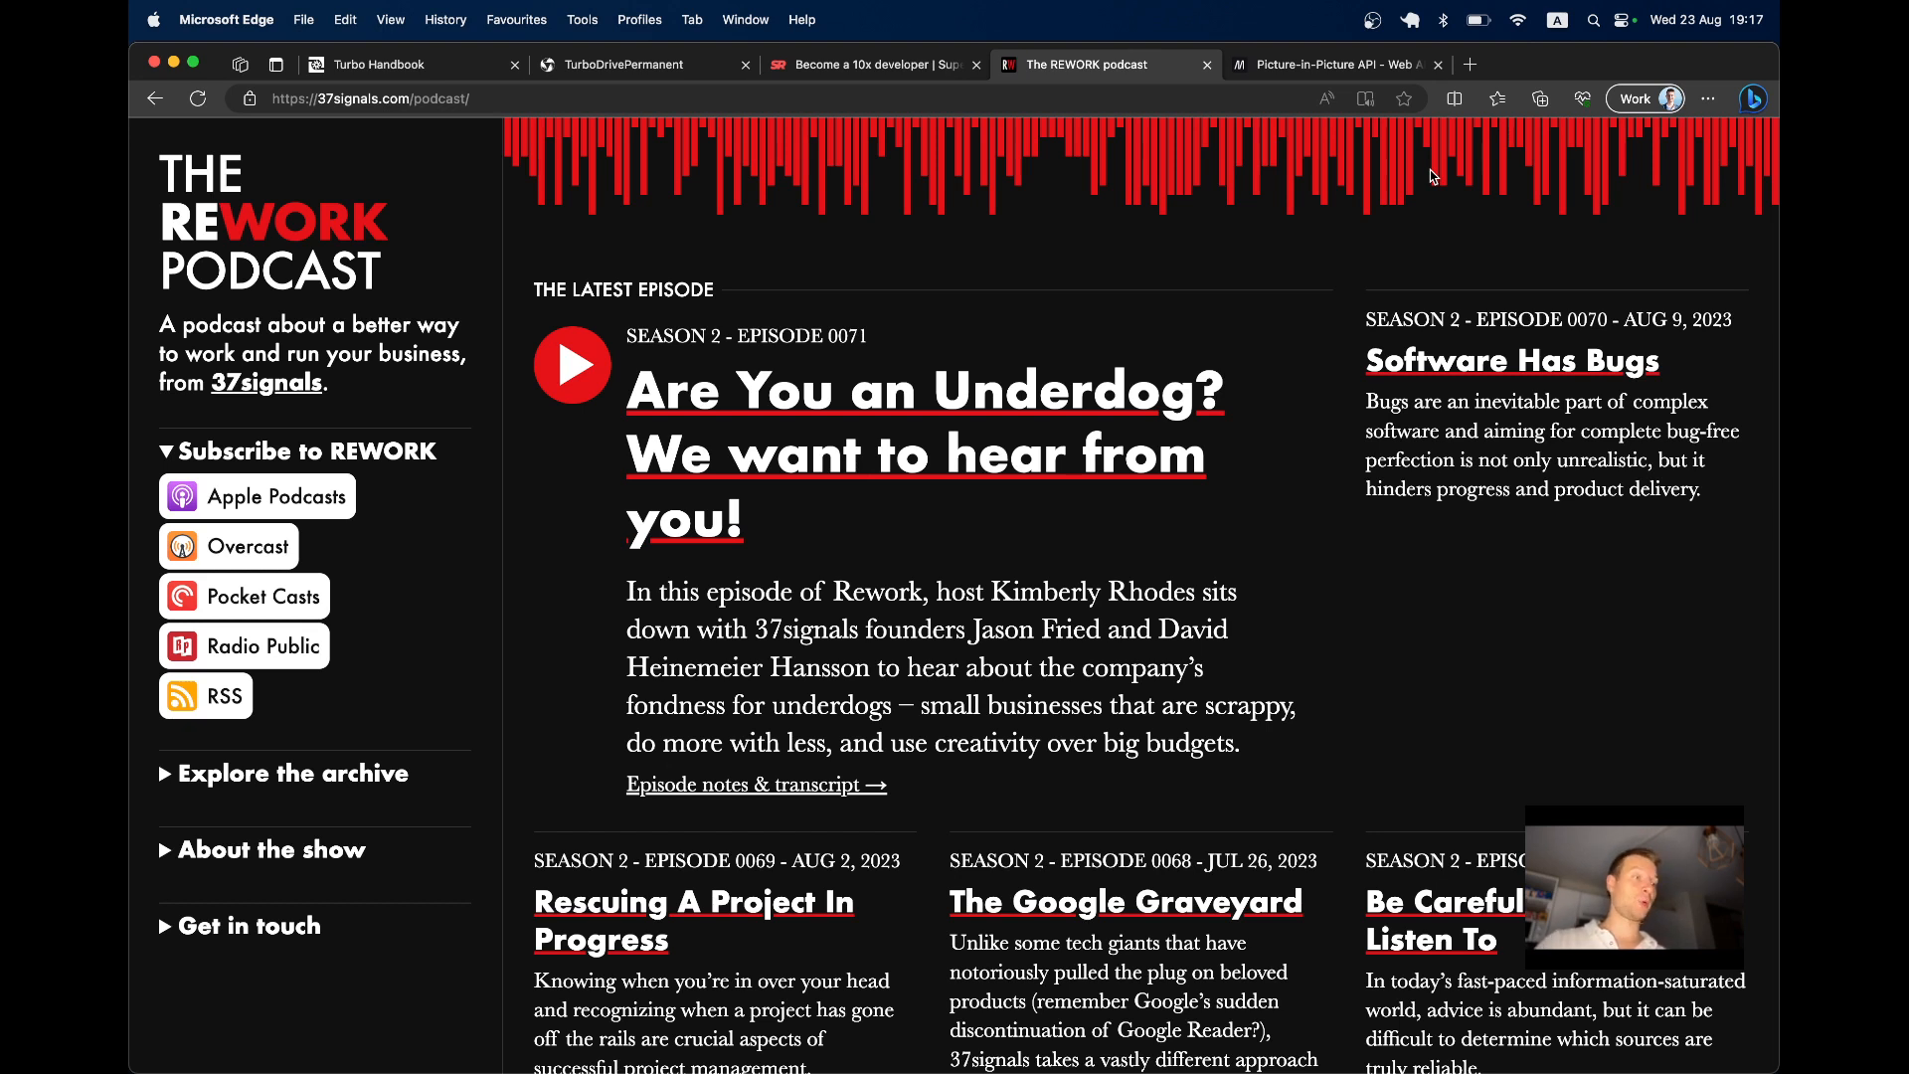
{"action": "mouse_move", "coordinate": [1239, 314]}
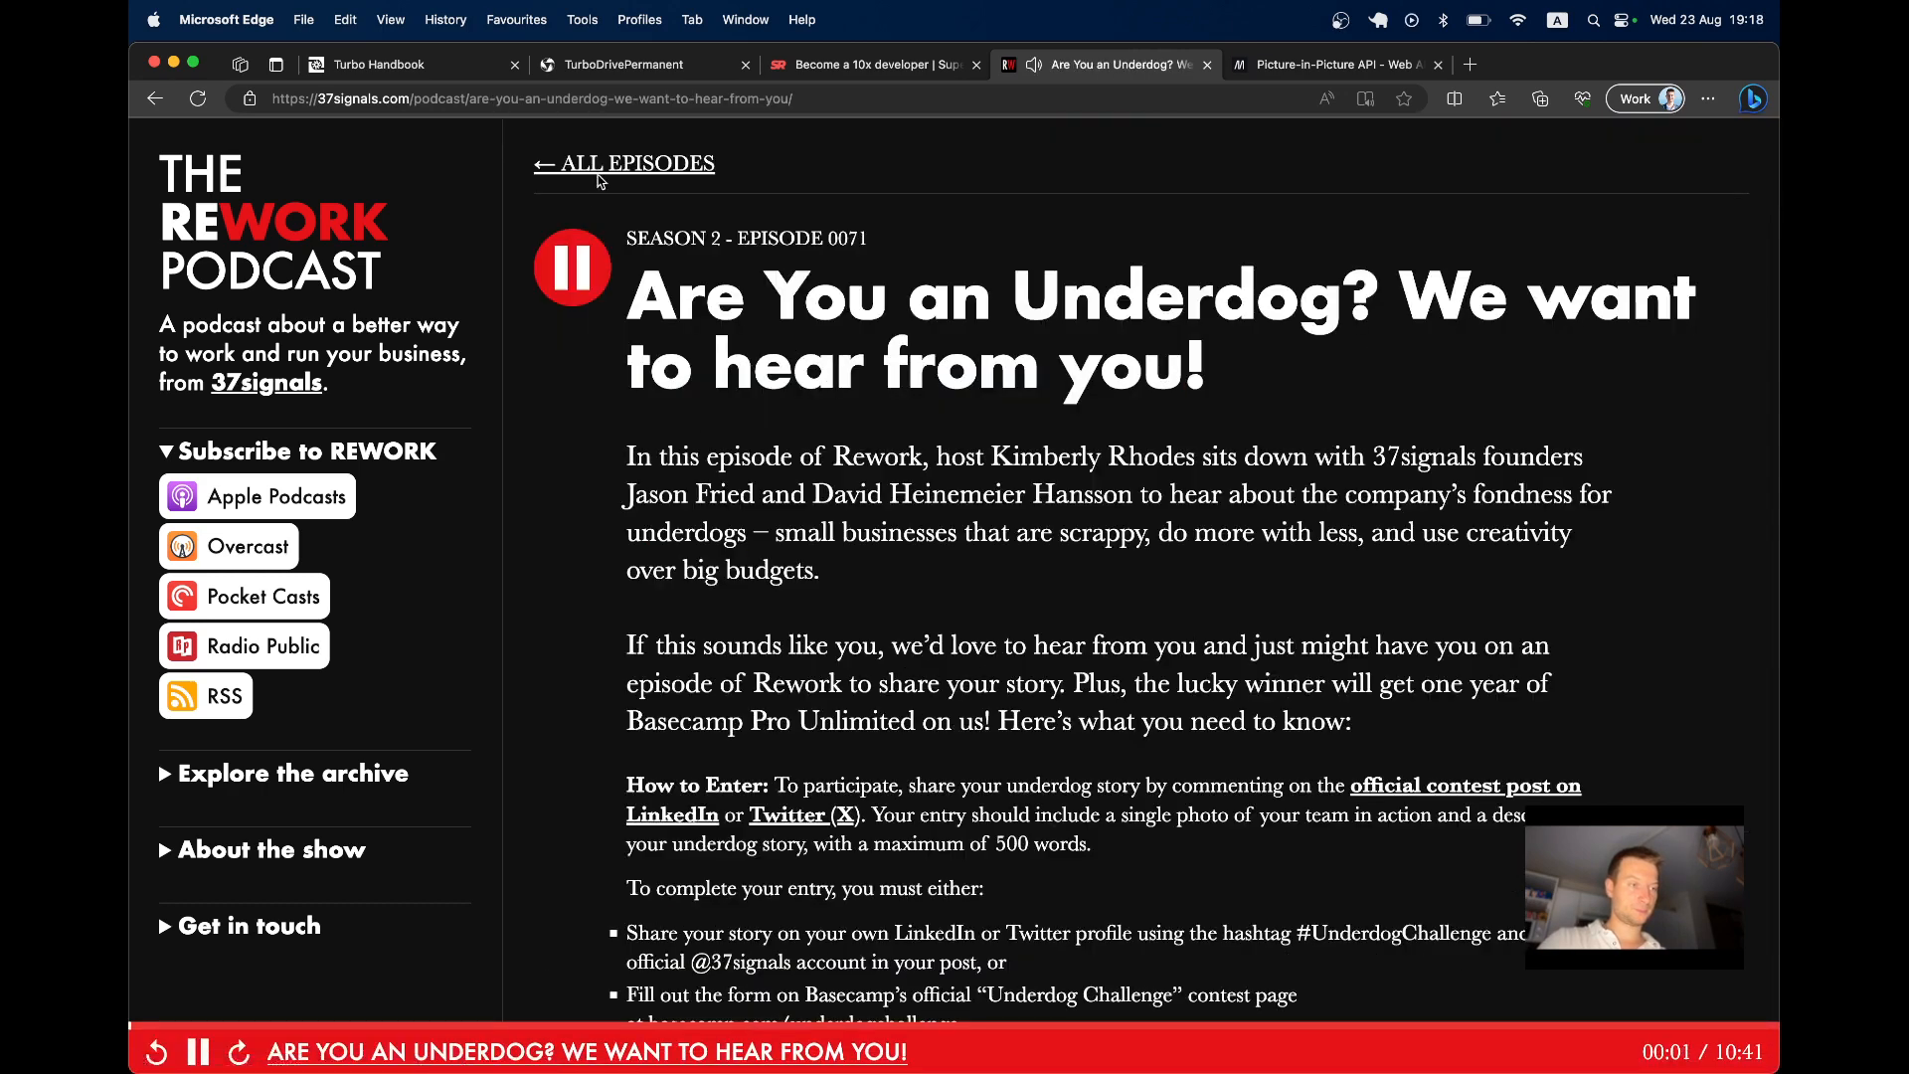
Return to All Episodes with the sticky player still present, then pause it
{"action": "left_click", "coordinate": [622, 163]}
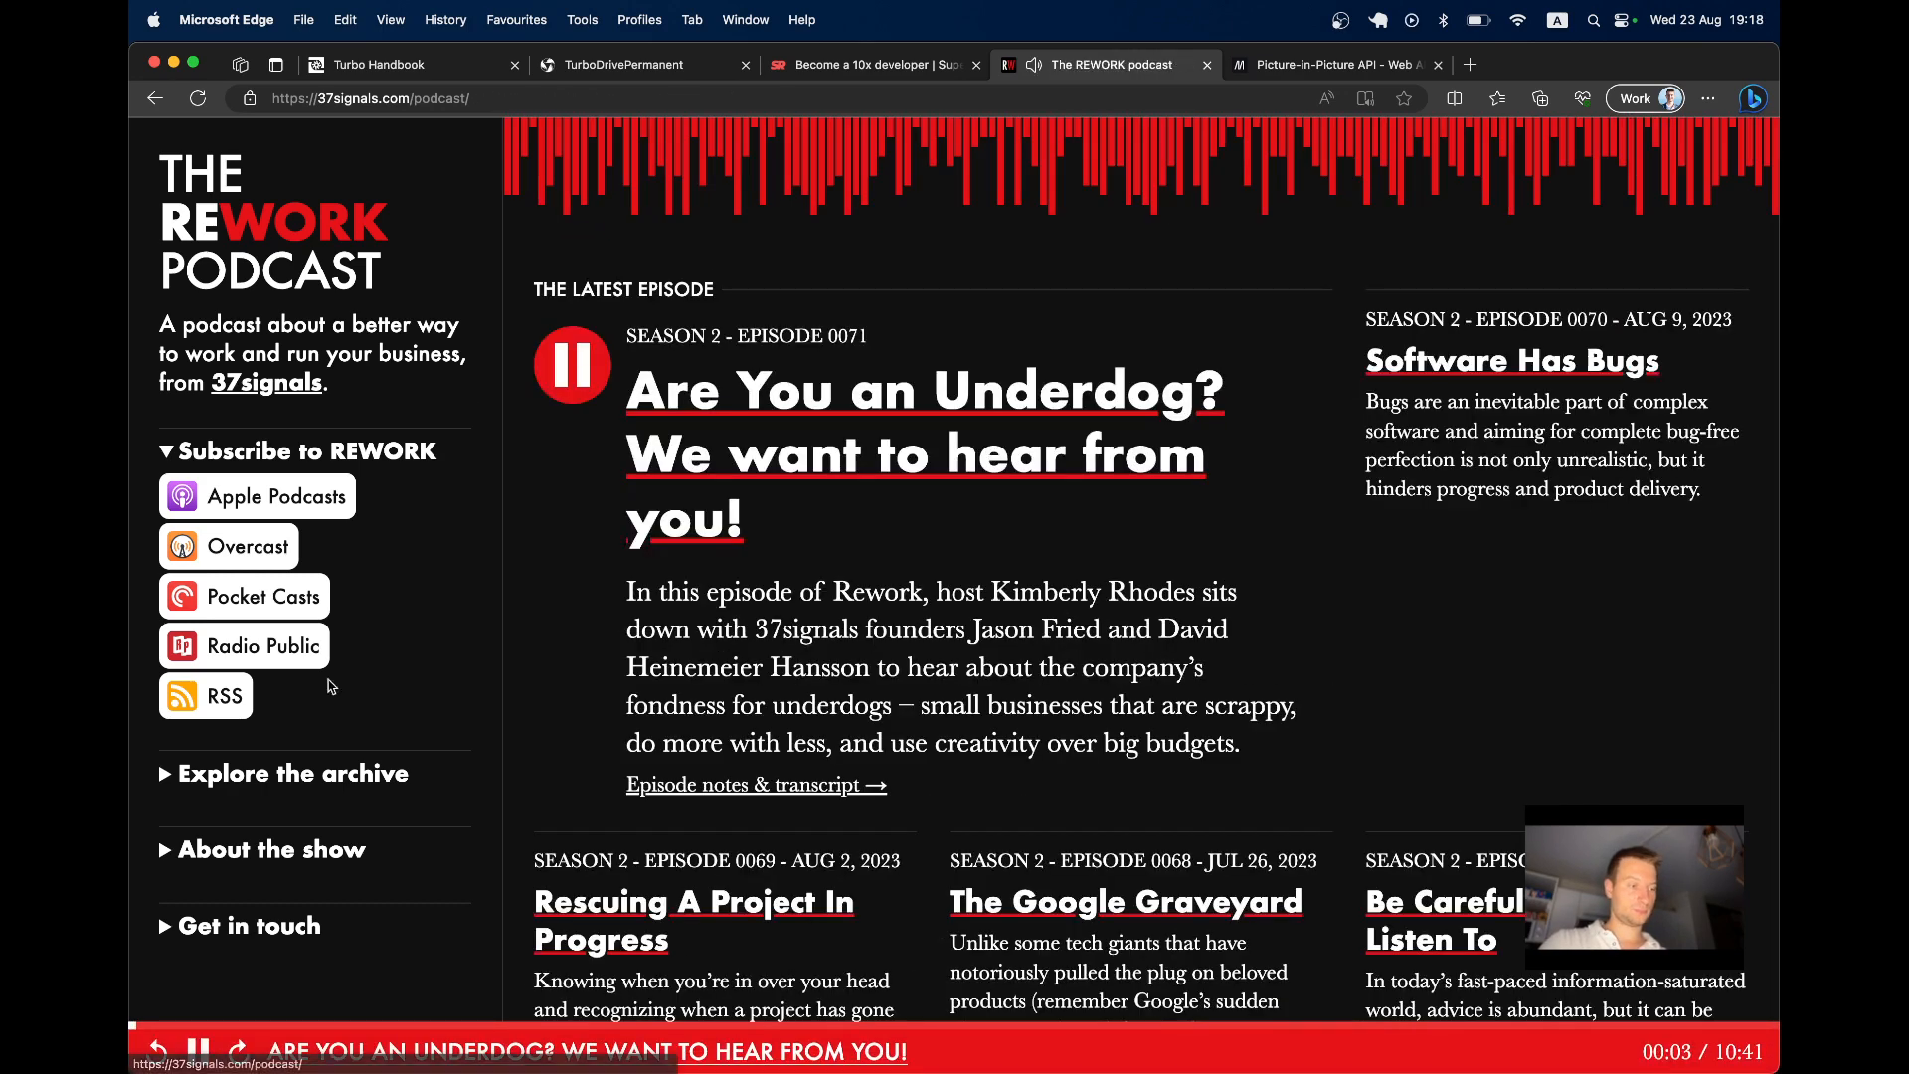
{"action": "left_click", "coordinate": [570, 364]}
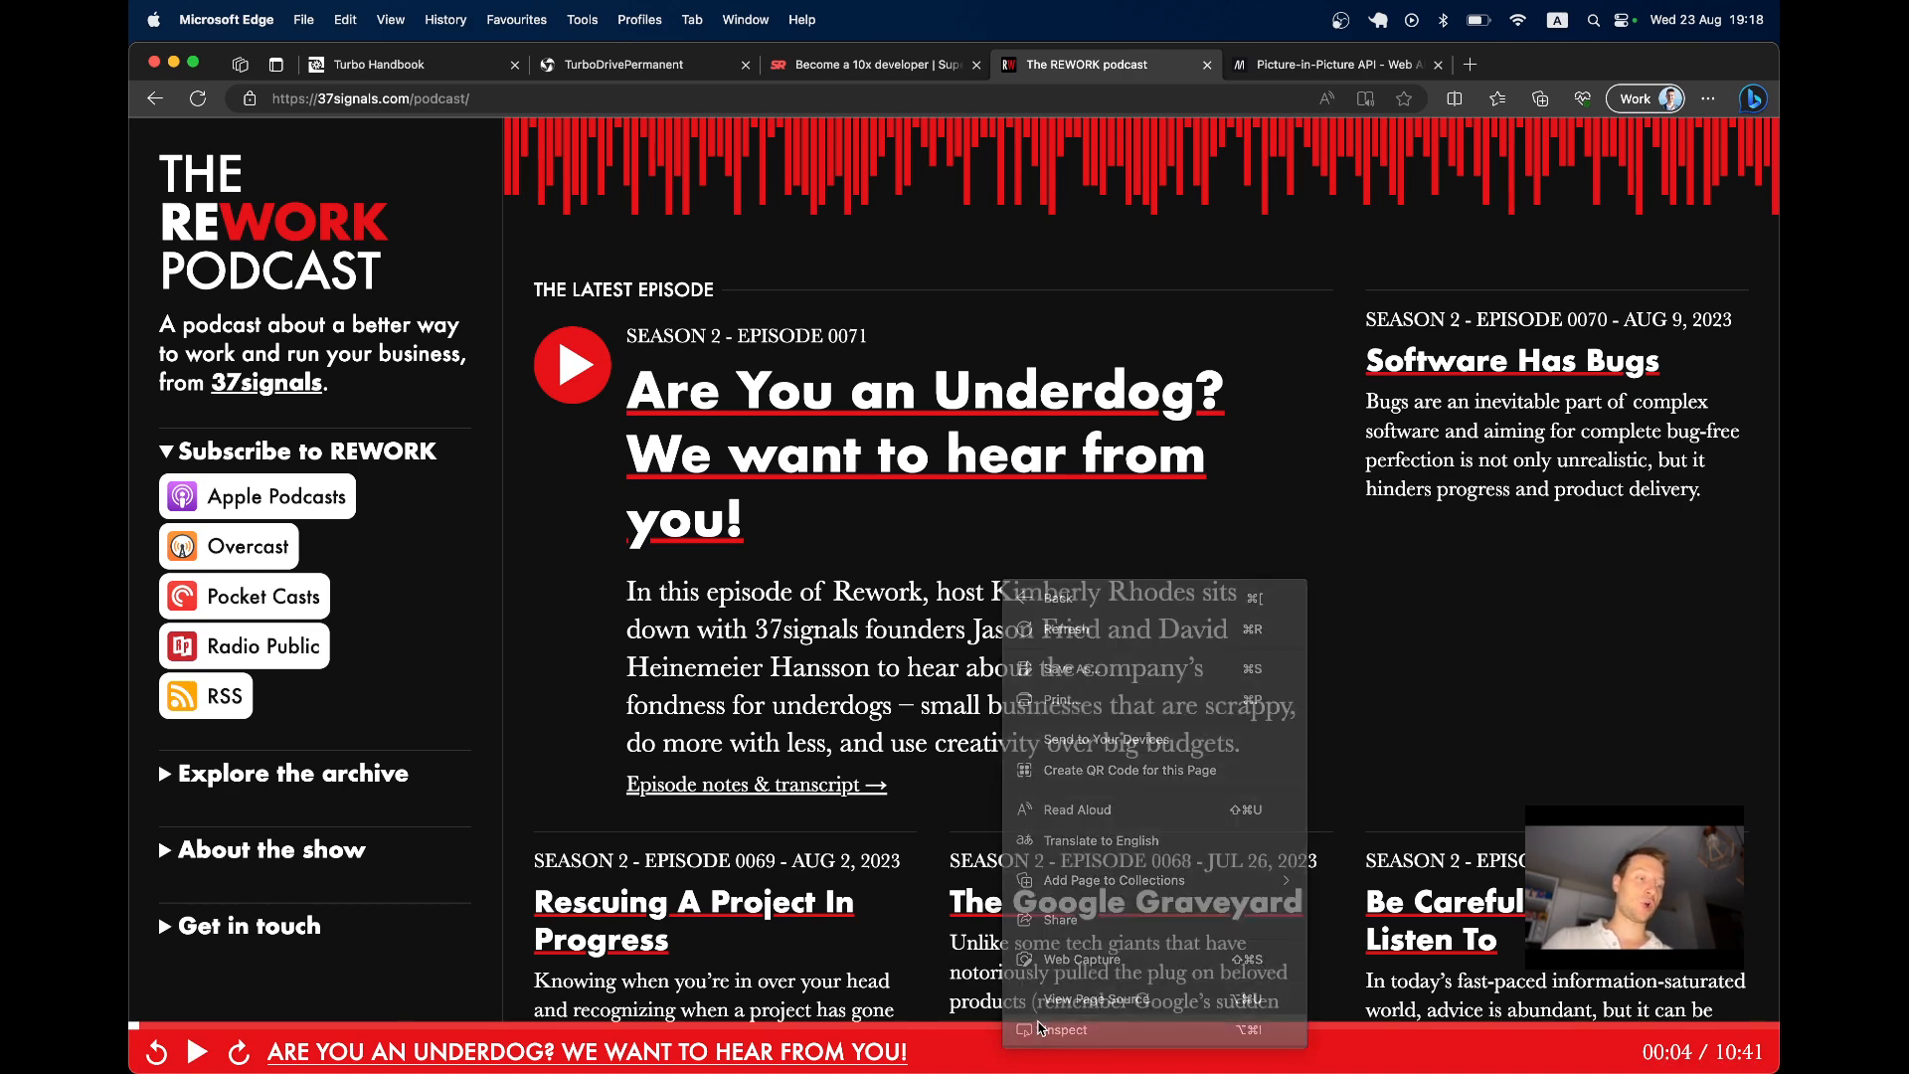
Inspect div#player in DevTools to reveal its data-turbo-permanent attribute, then view the Turbo Handbook
{"action": "left_click", "coordinate": [1066, 1030]}
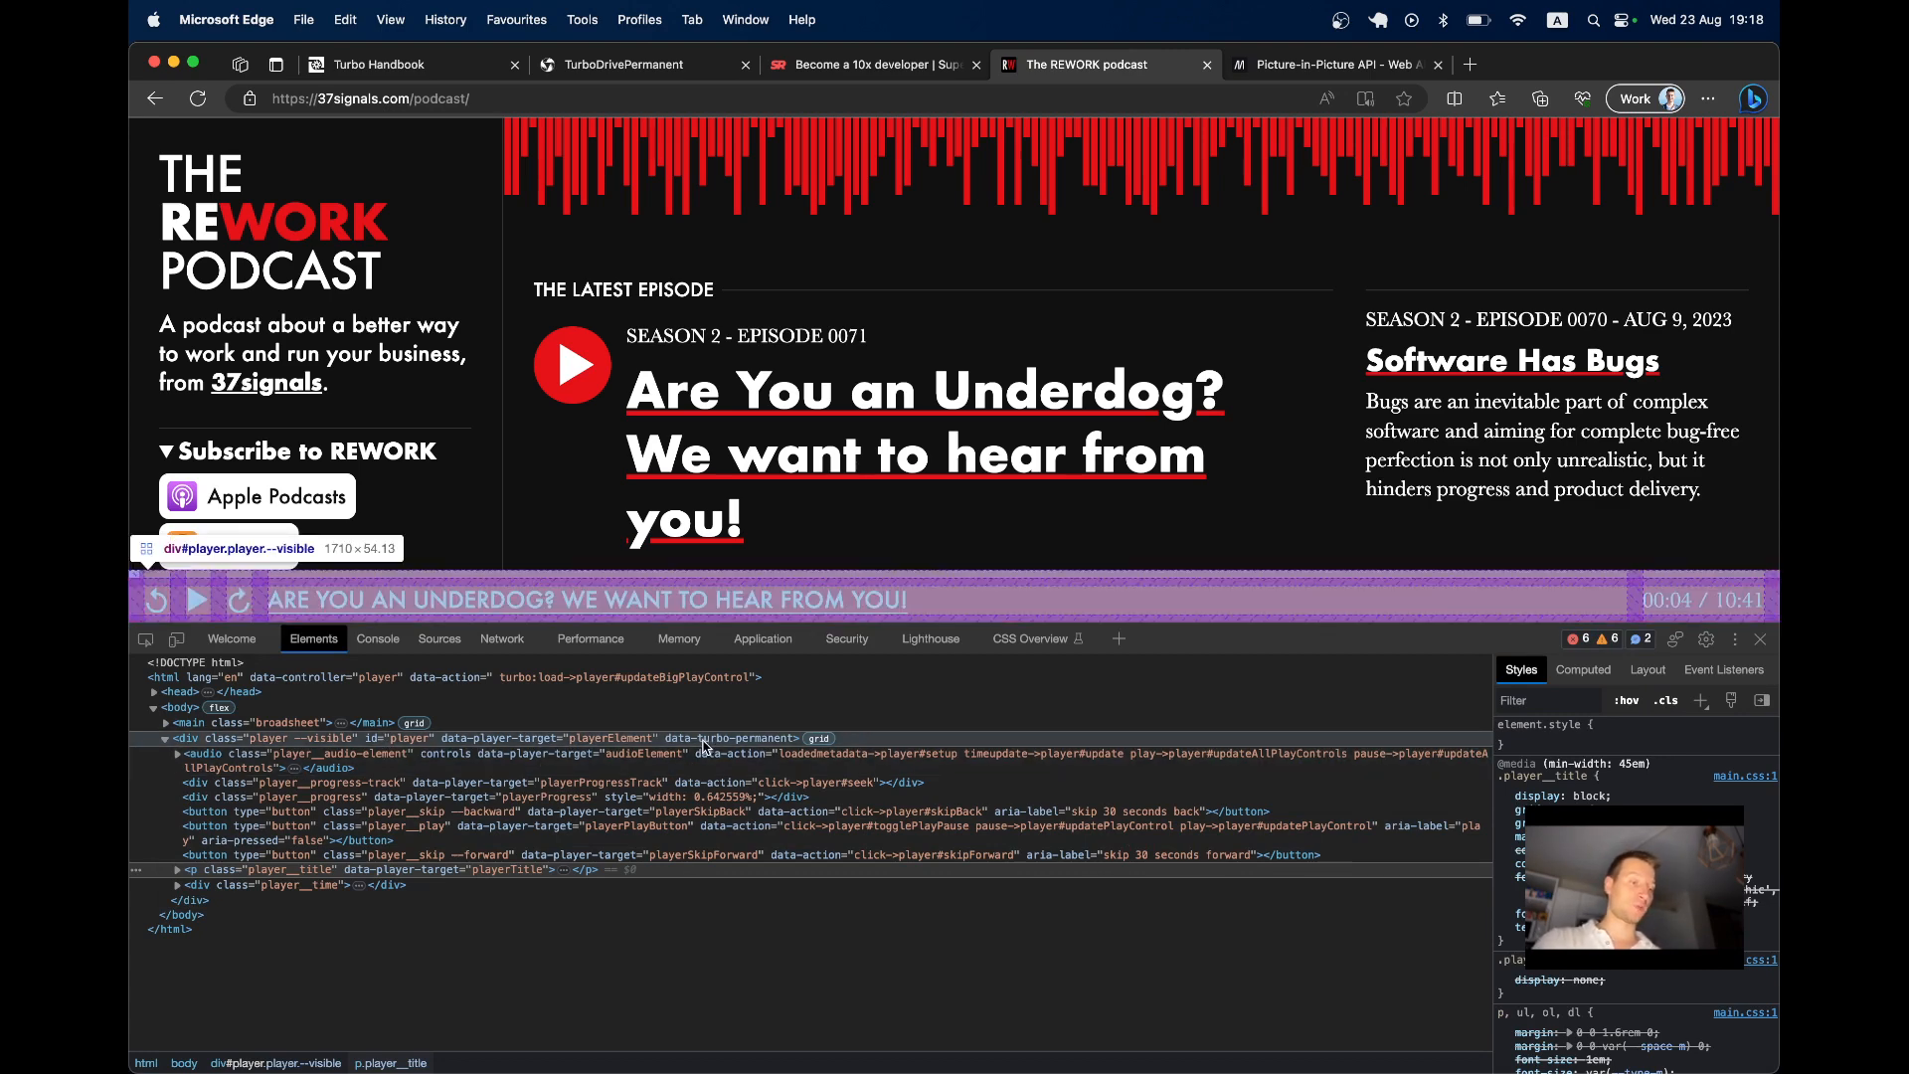
{"action": "left_click", "coordinate": [371, 63]}
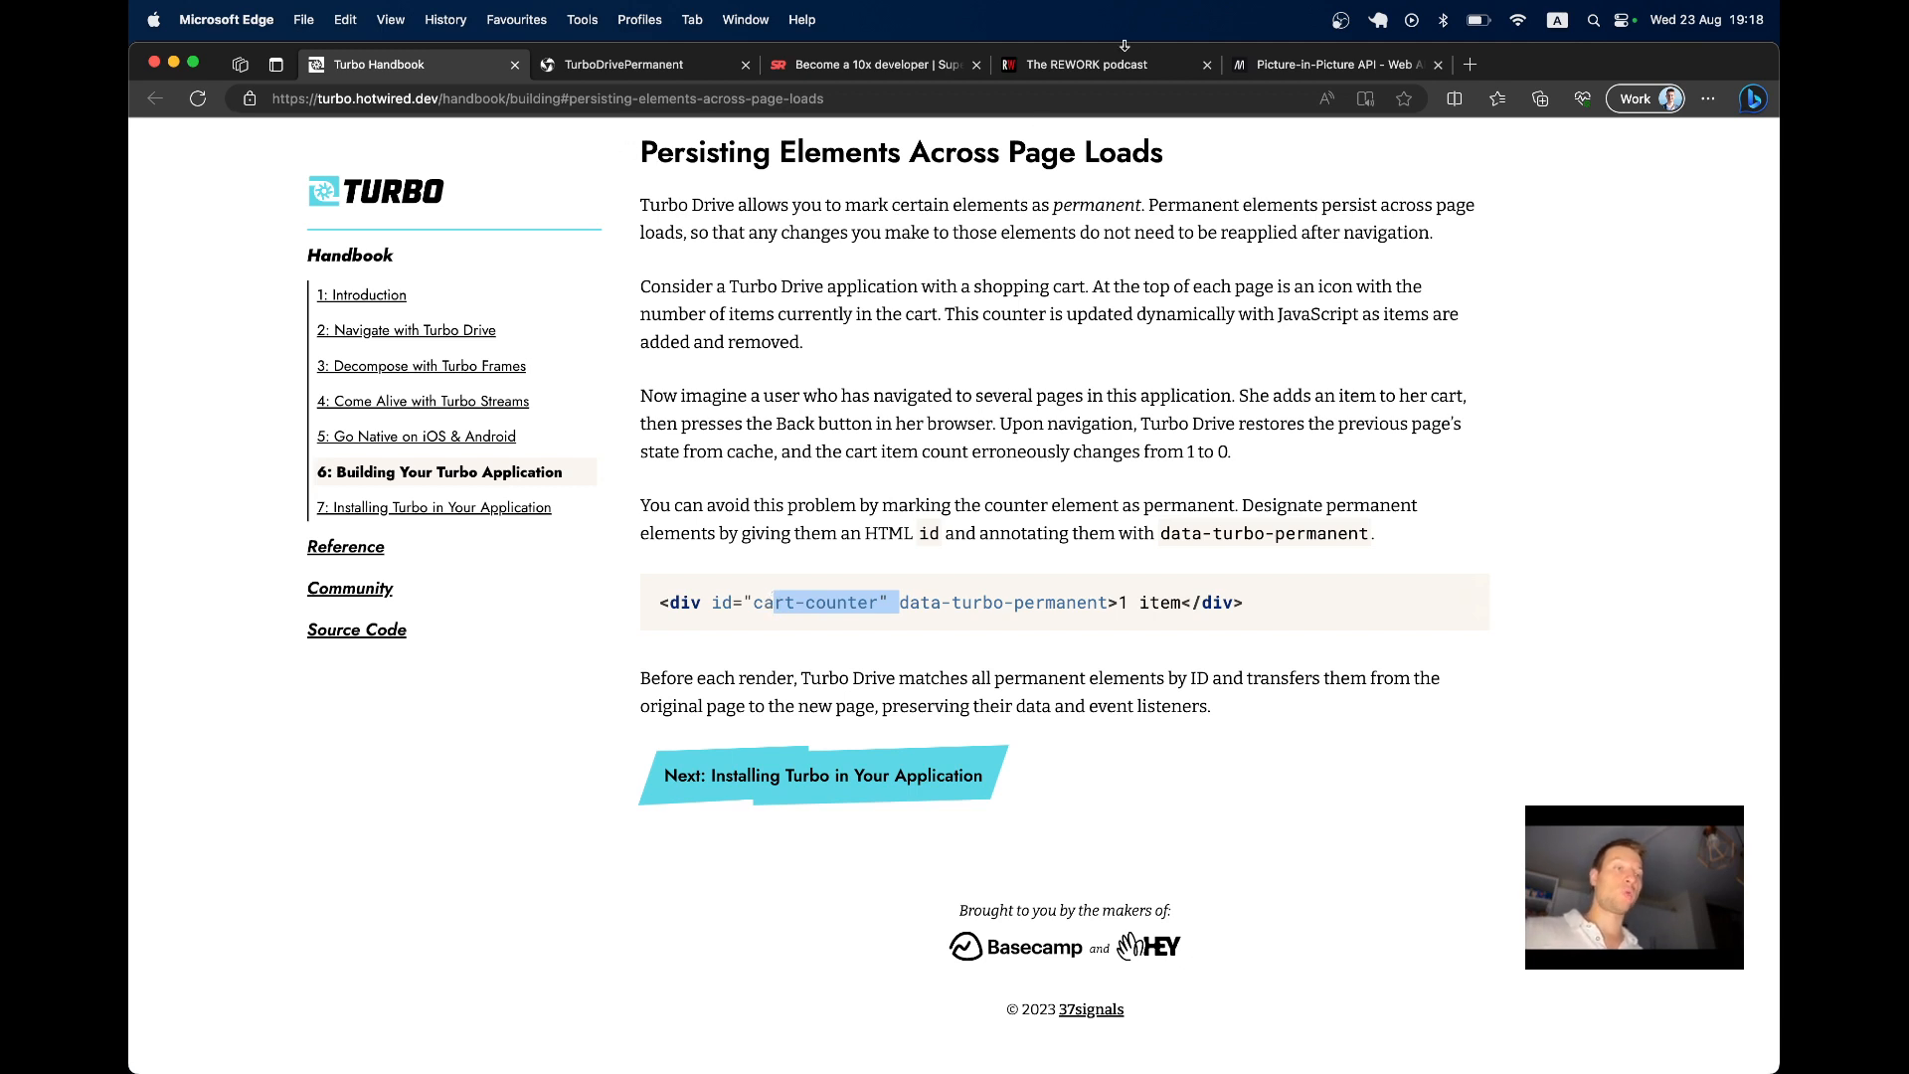
Search SupeRails for 'saas' and open the Friendly Show E2 RailsSaaS Conference episode
{"action": "left_click", "coordinate": [871, 64]}
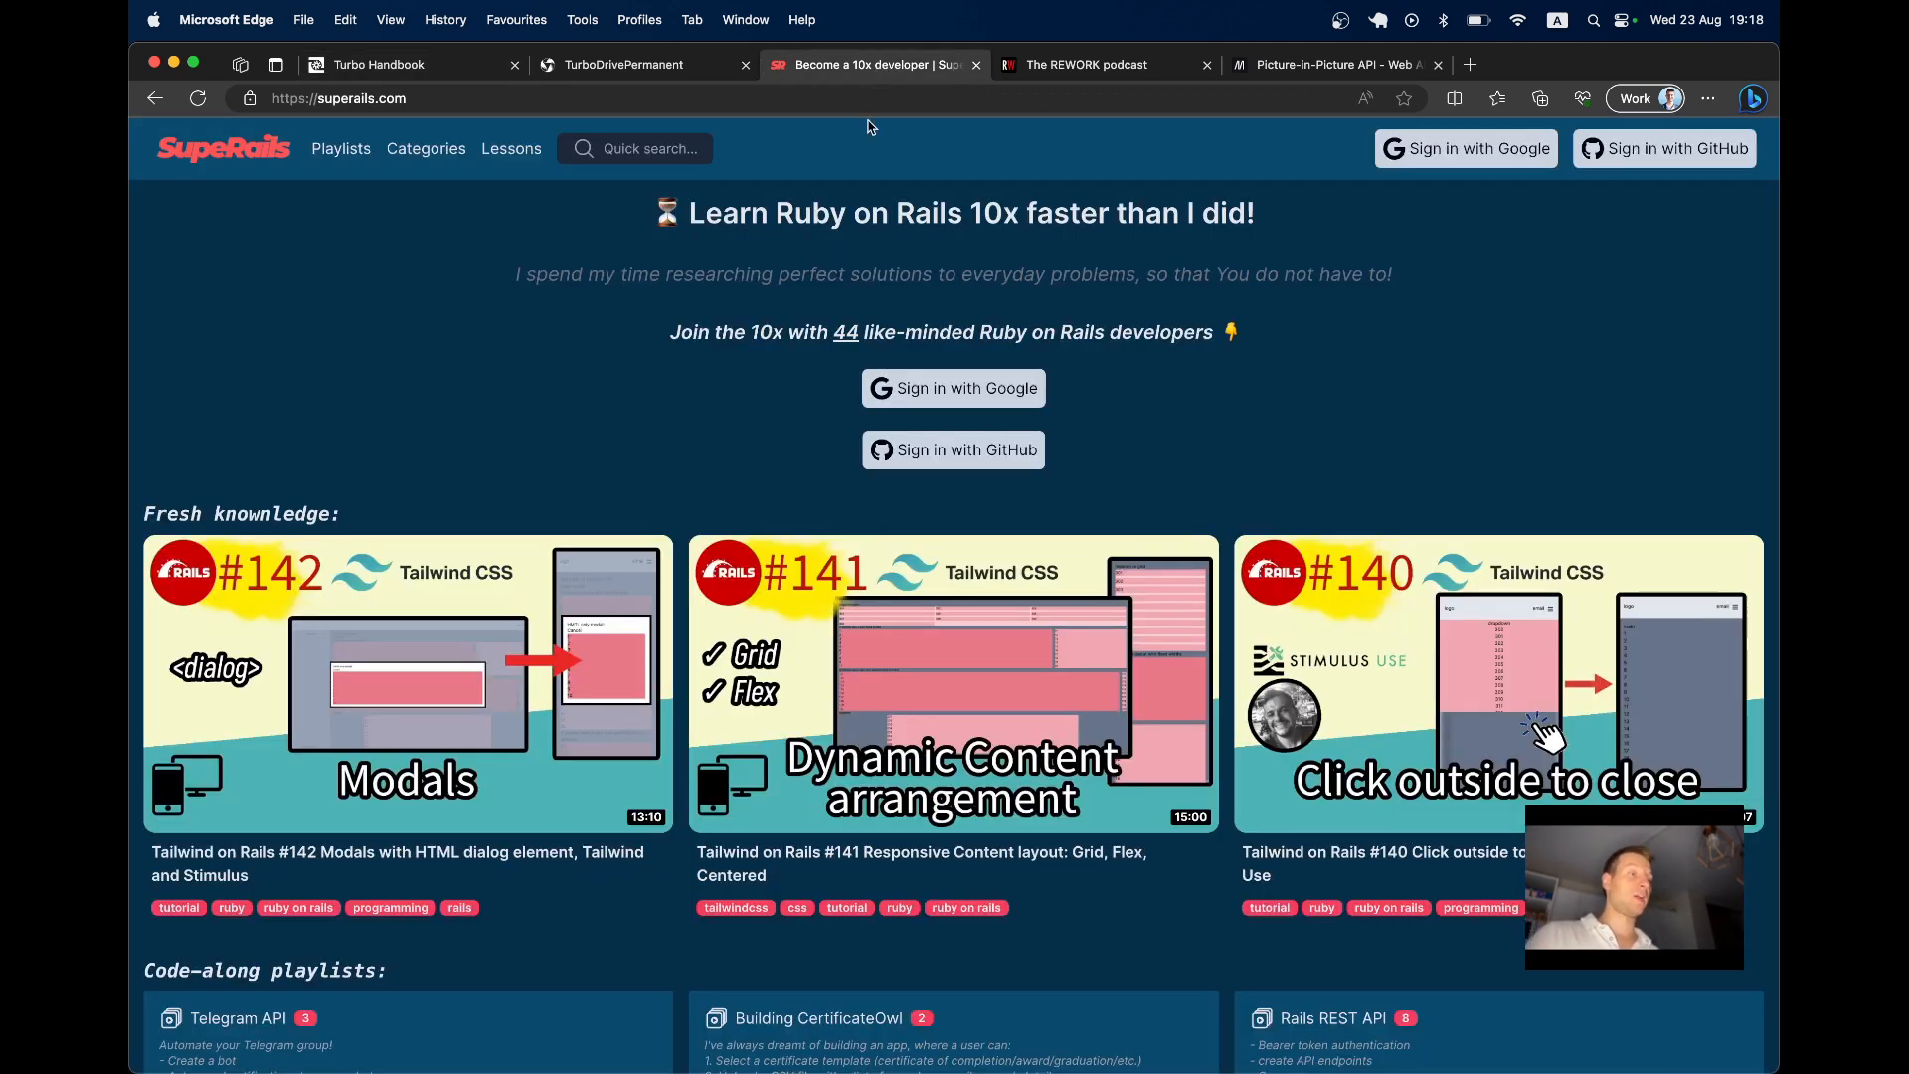
{"action": "left_click", "coordinate": [646, 150]}
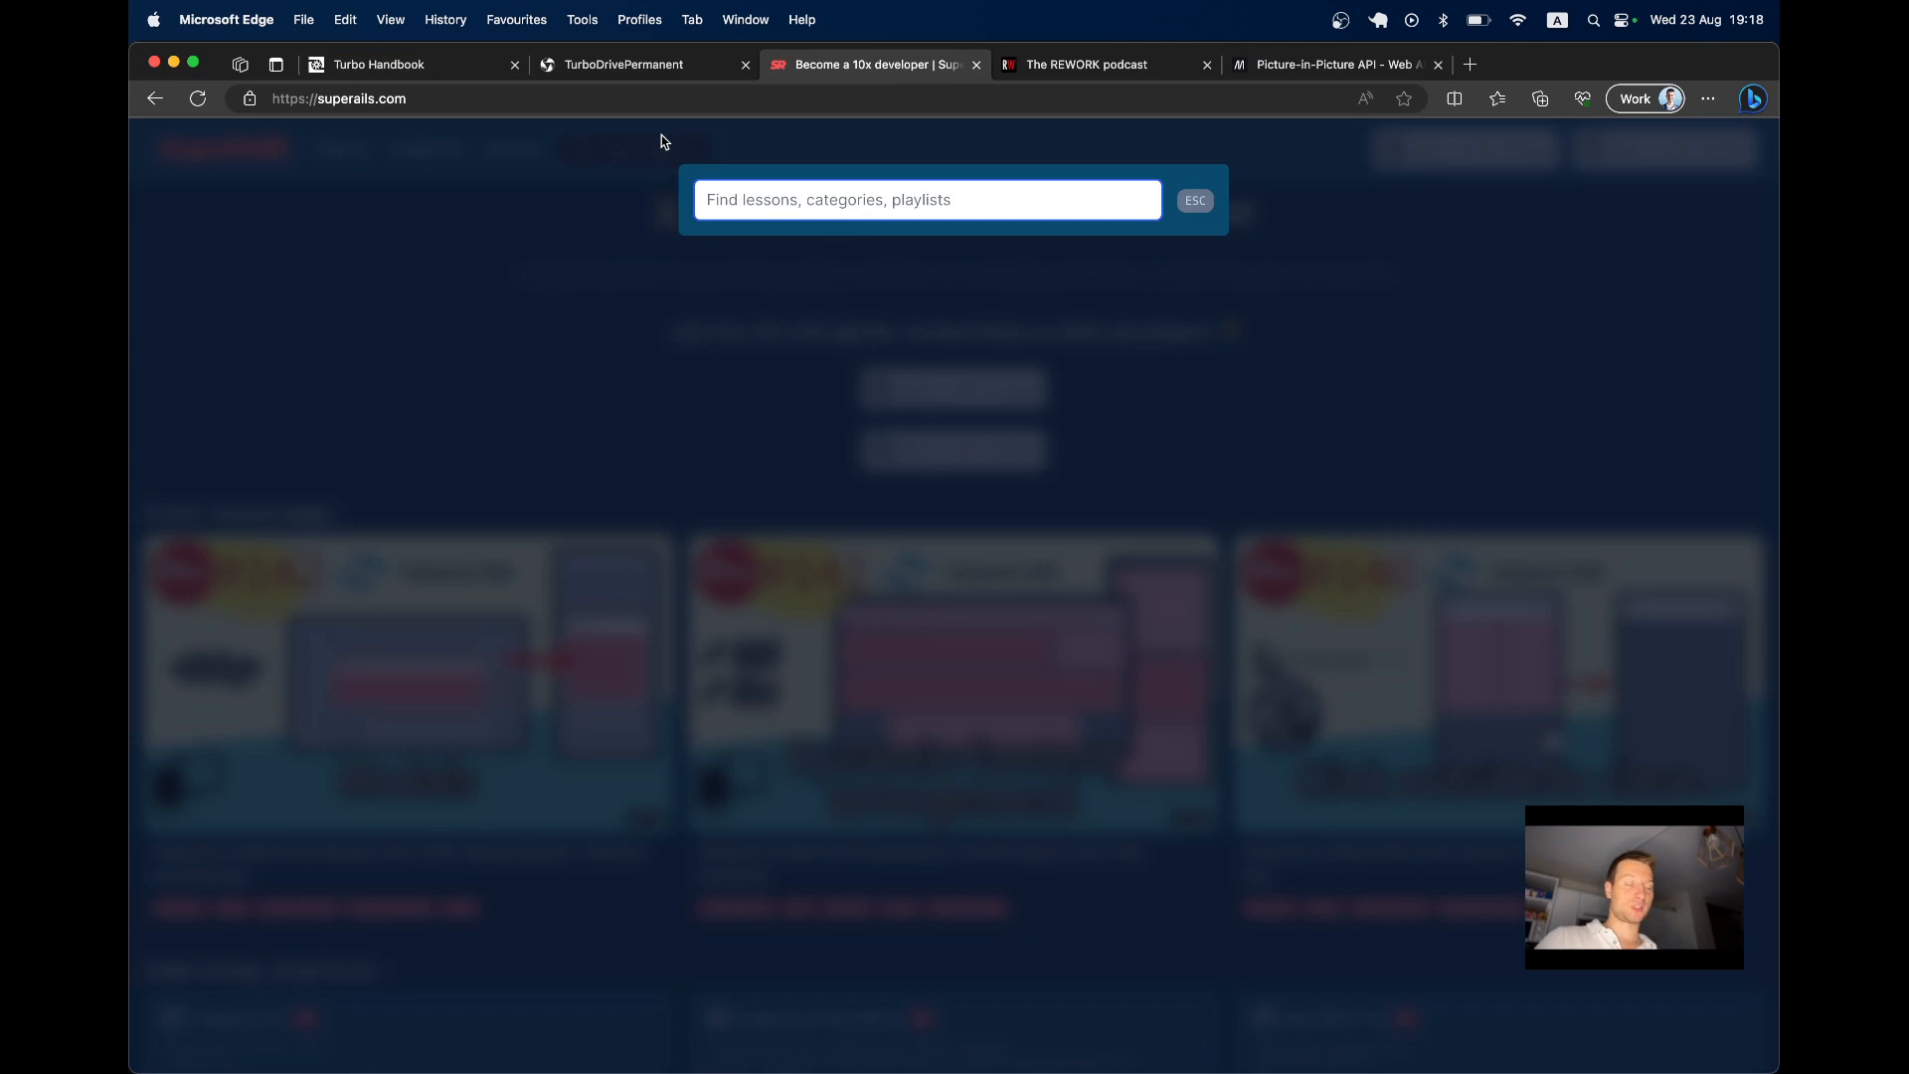
{"action": "type", "text": "s"}
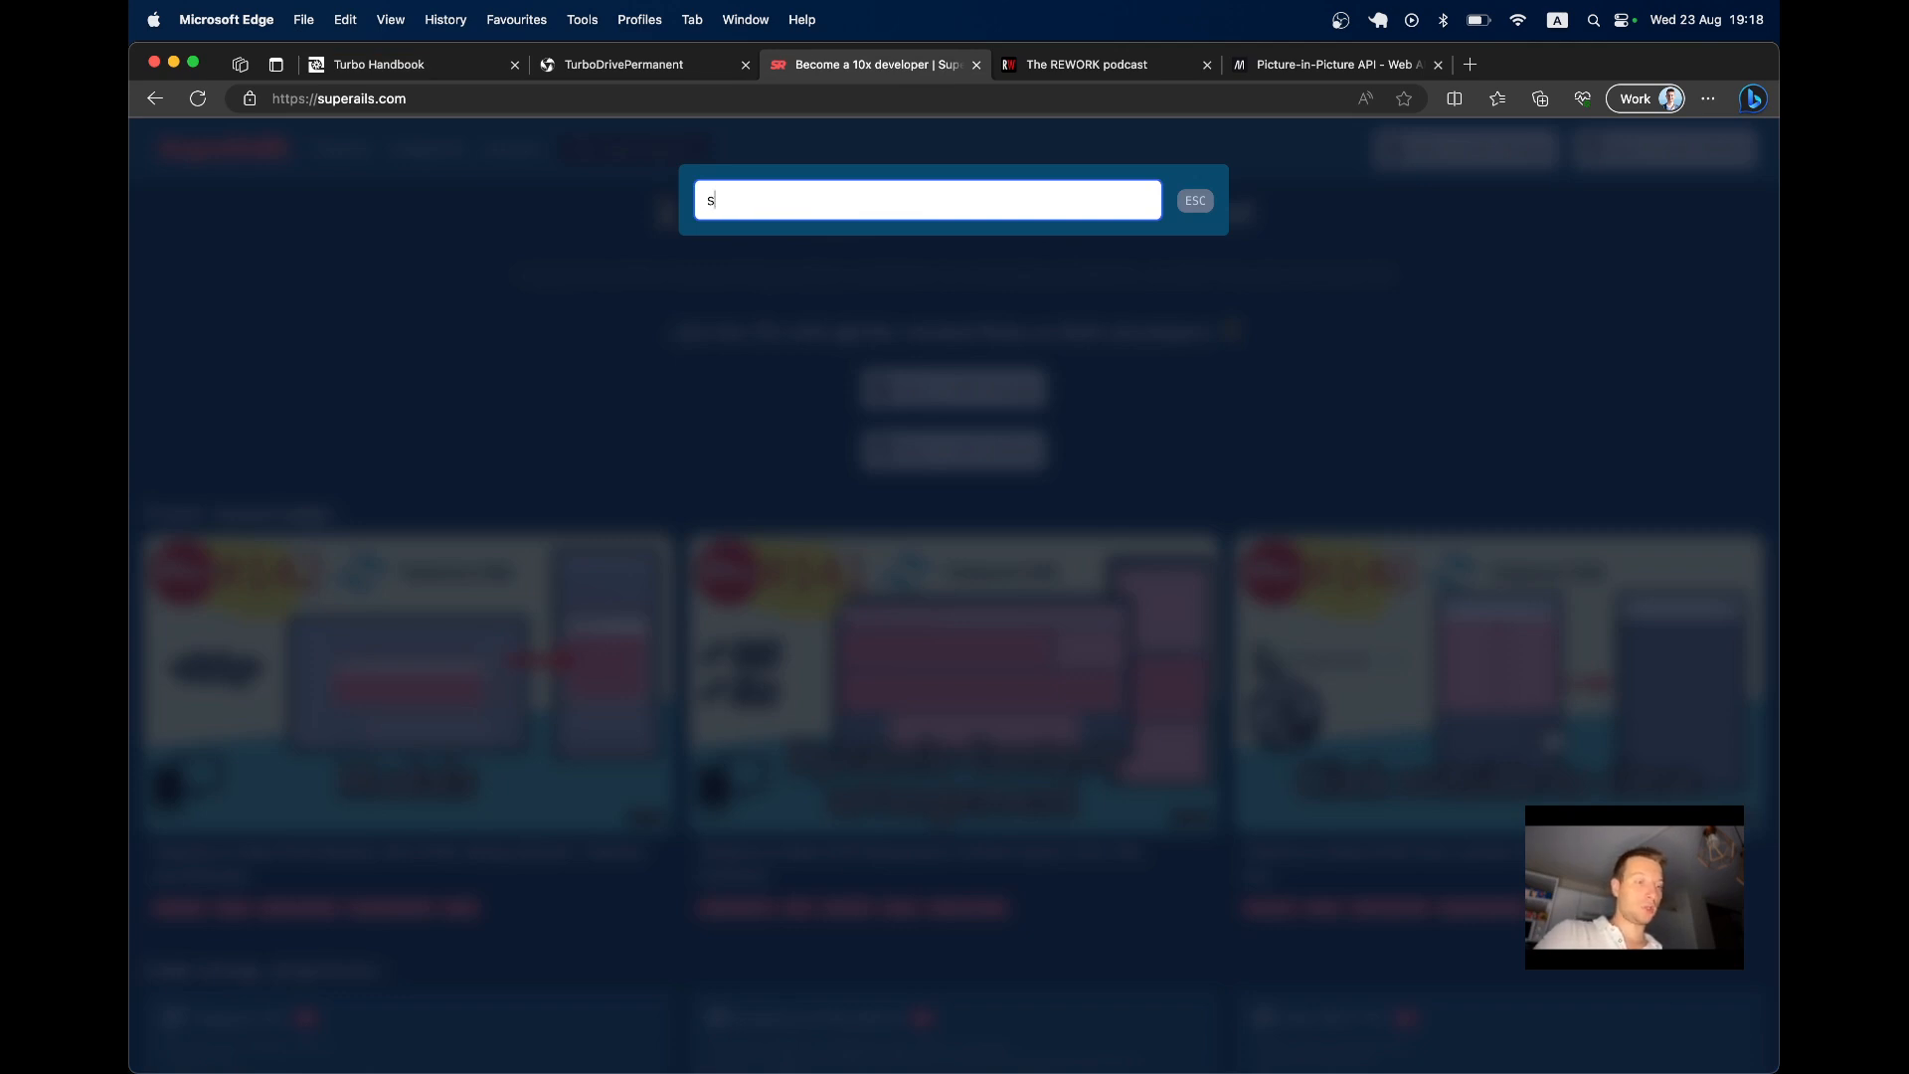
{"action": "type", "text": "aas"}
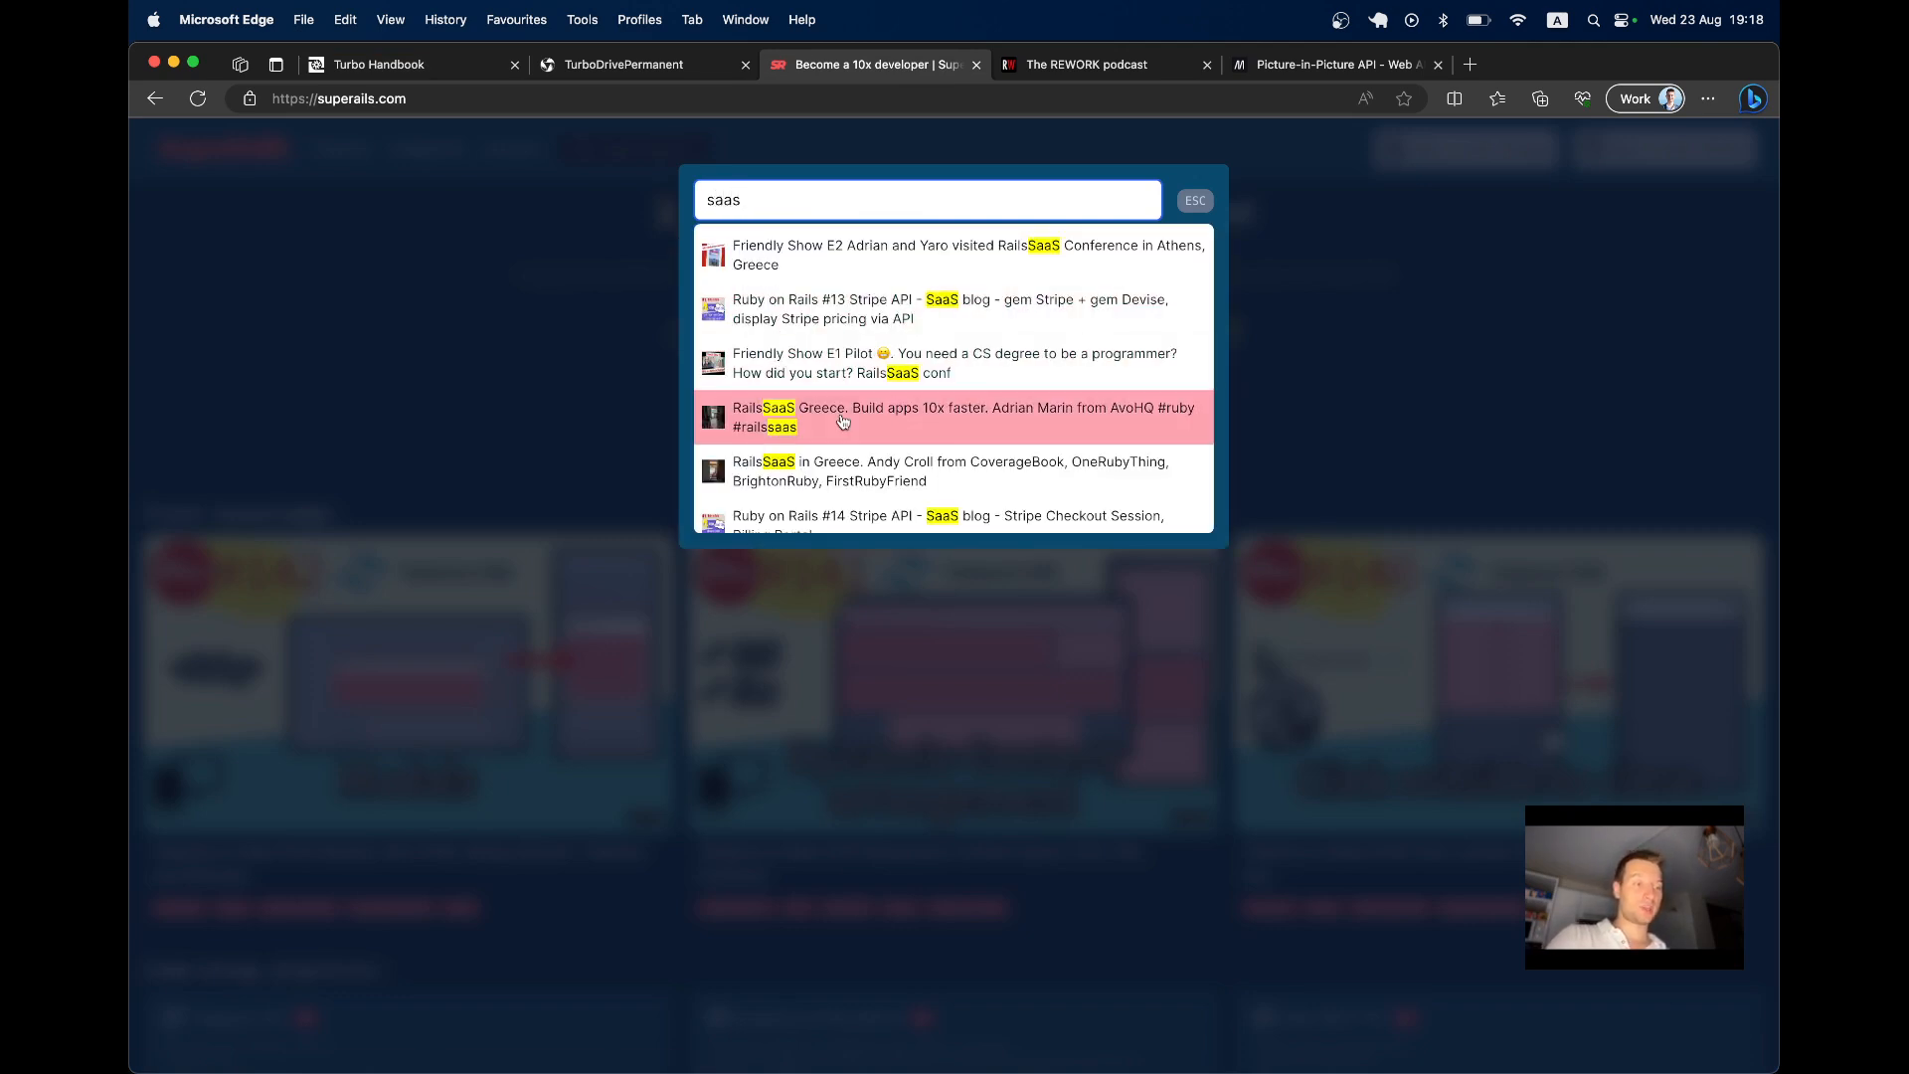
{"action": "left_click", "coordinate": [960, 416]}
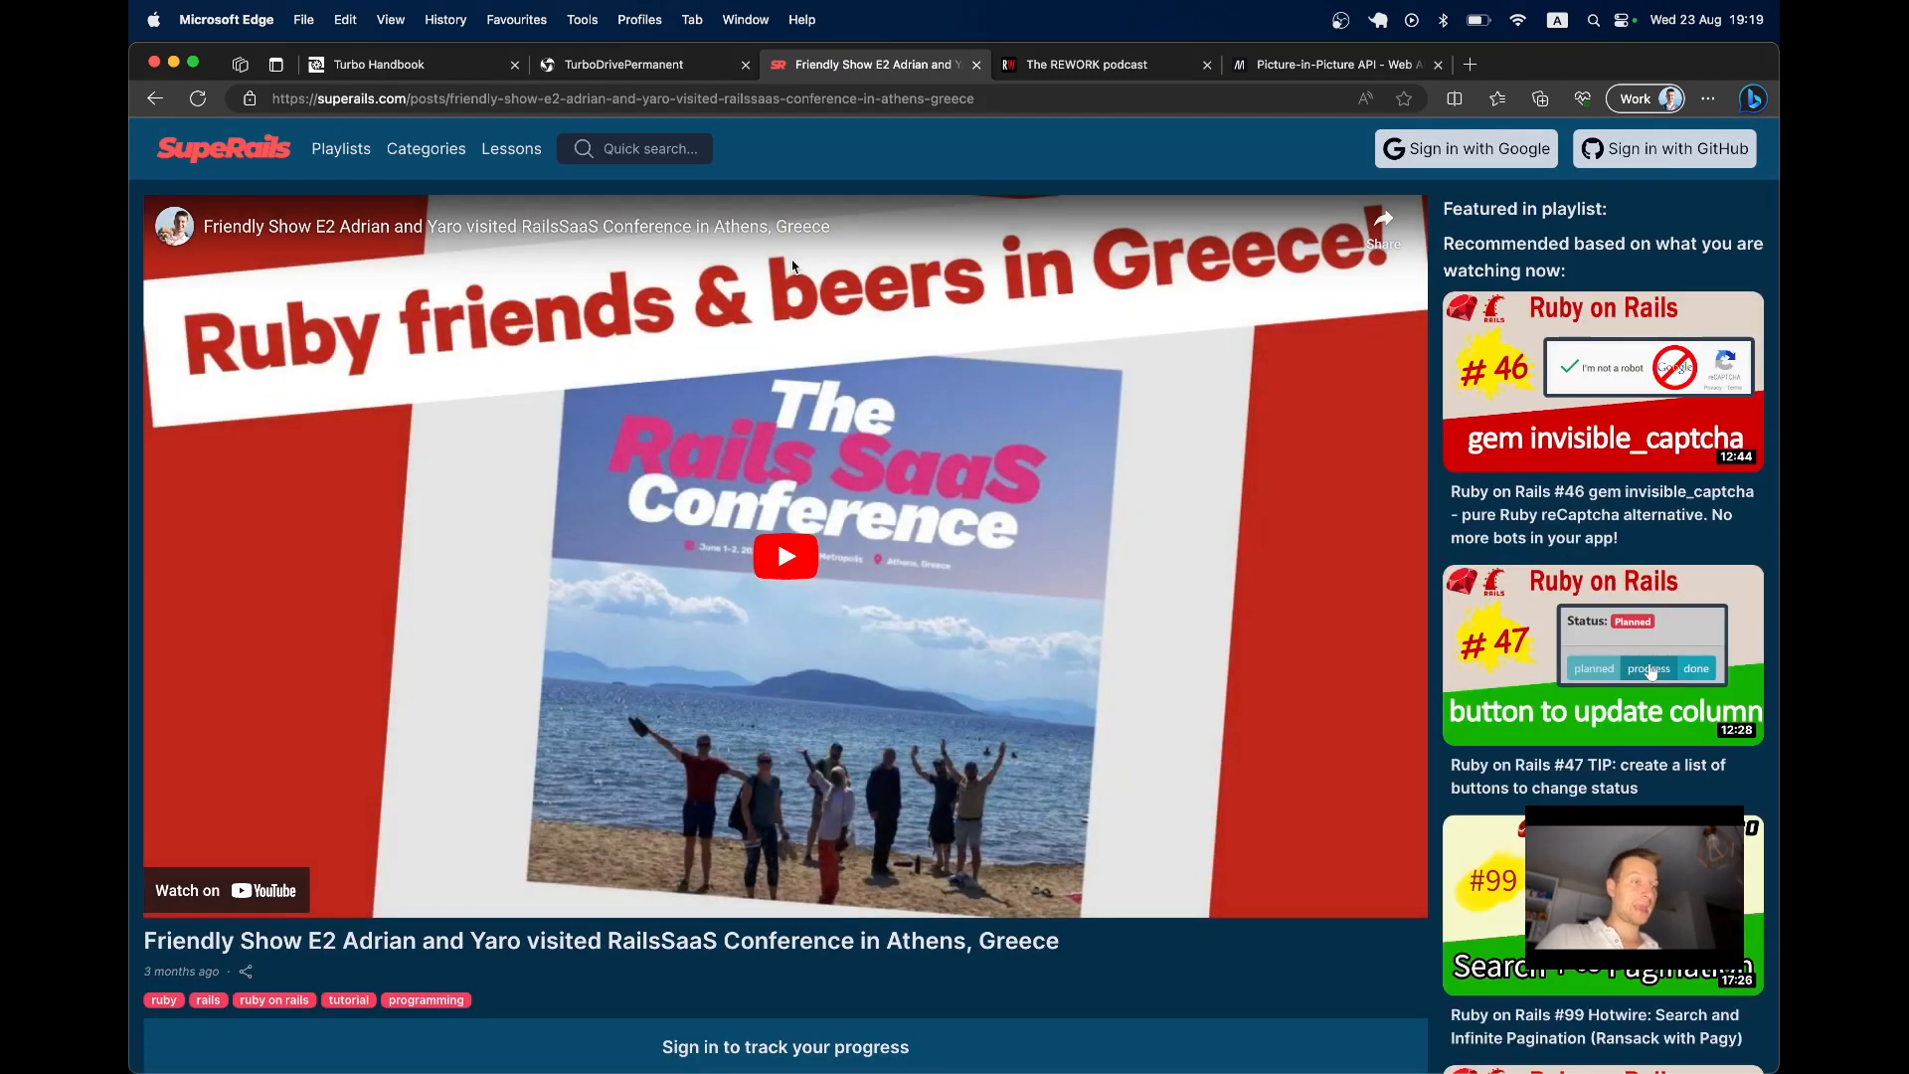
In the local app, play the media and navigate Pricing, Privacy, Terms and About while it persists
{"action": "left_click", "coordinate": [623, 64]}
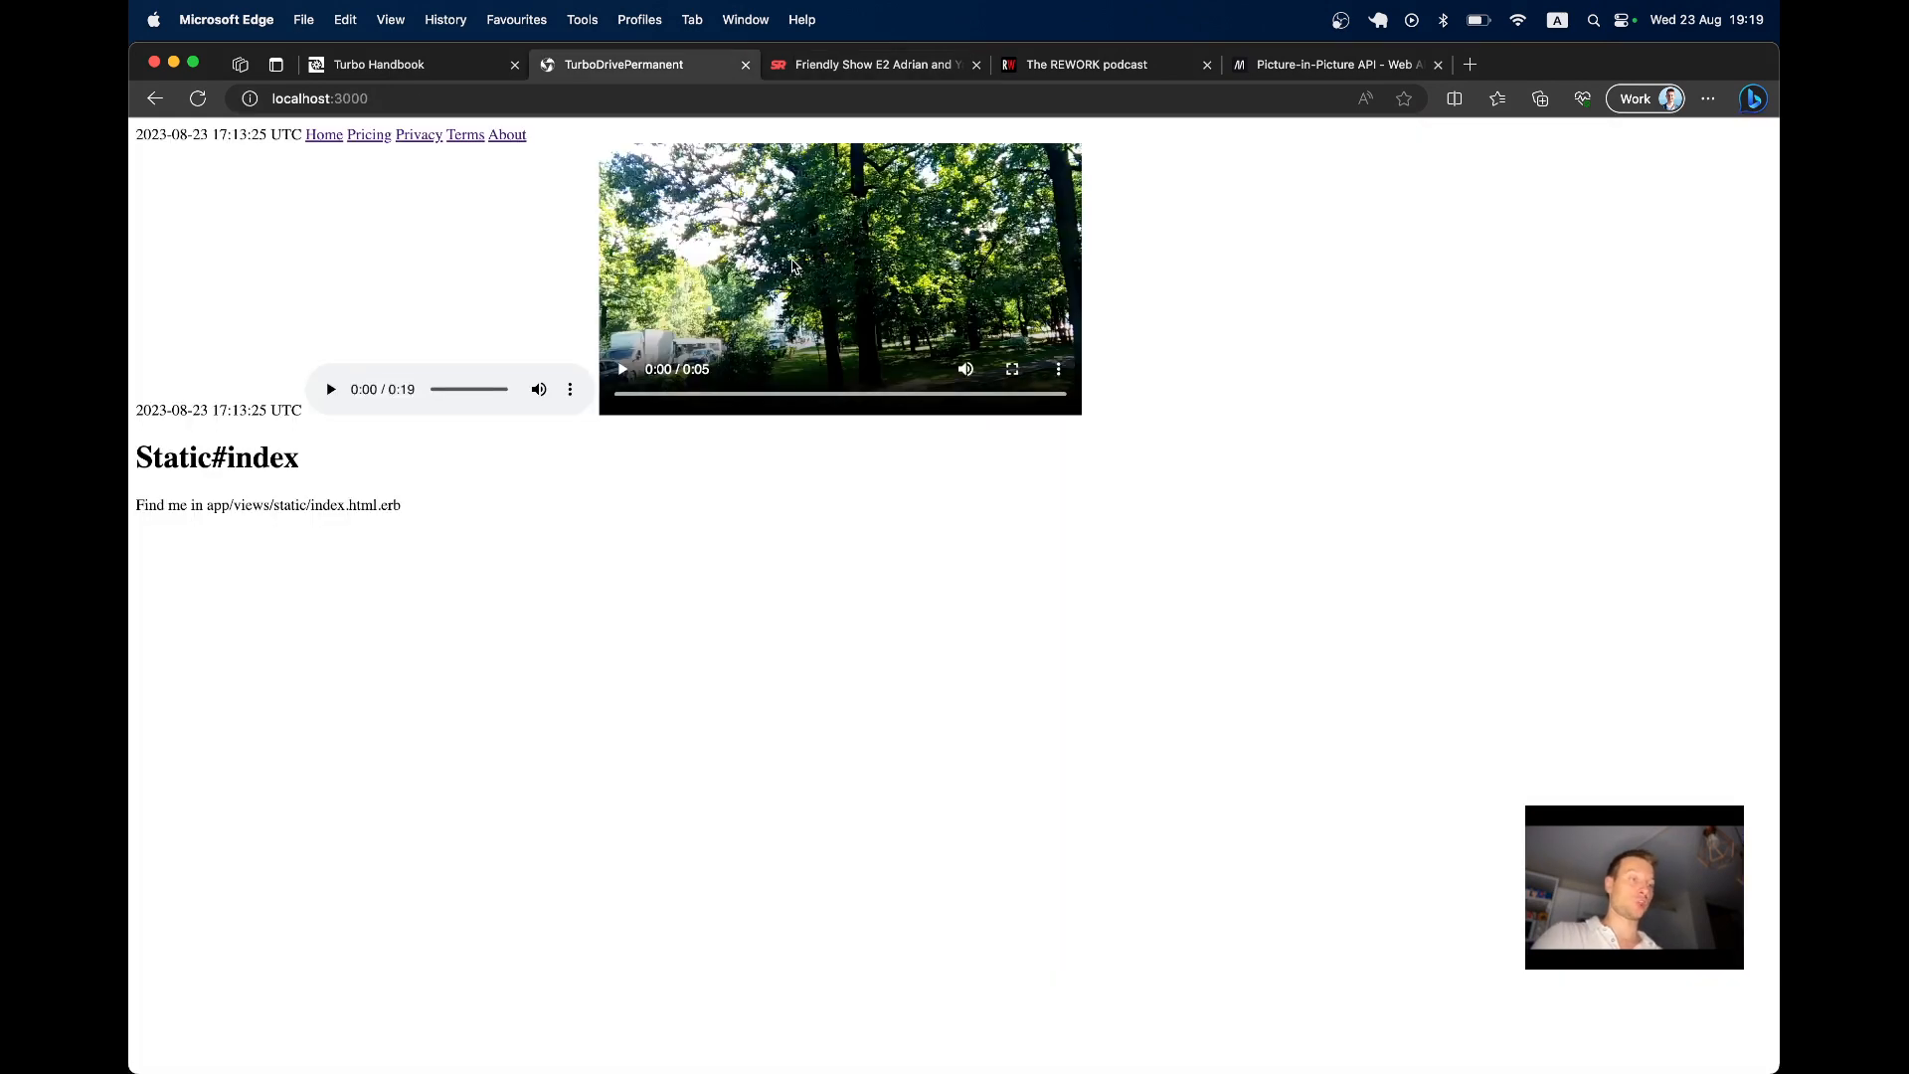
{"action": "mouse_move", "coordinate": [338, 198]}
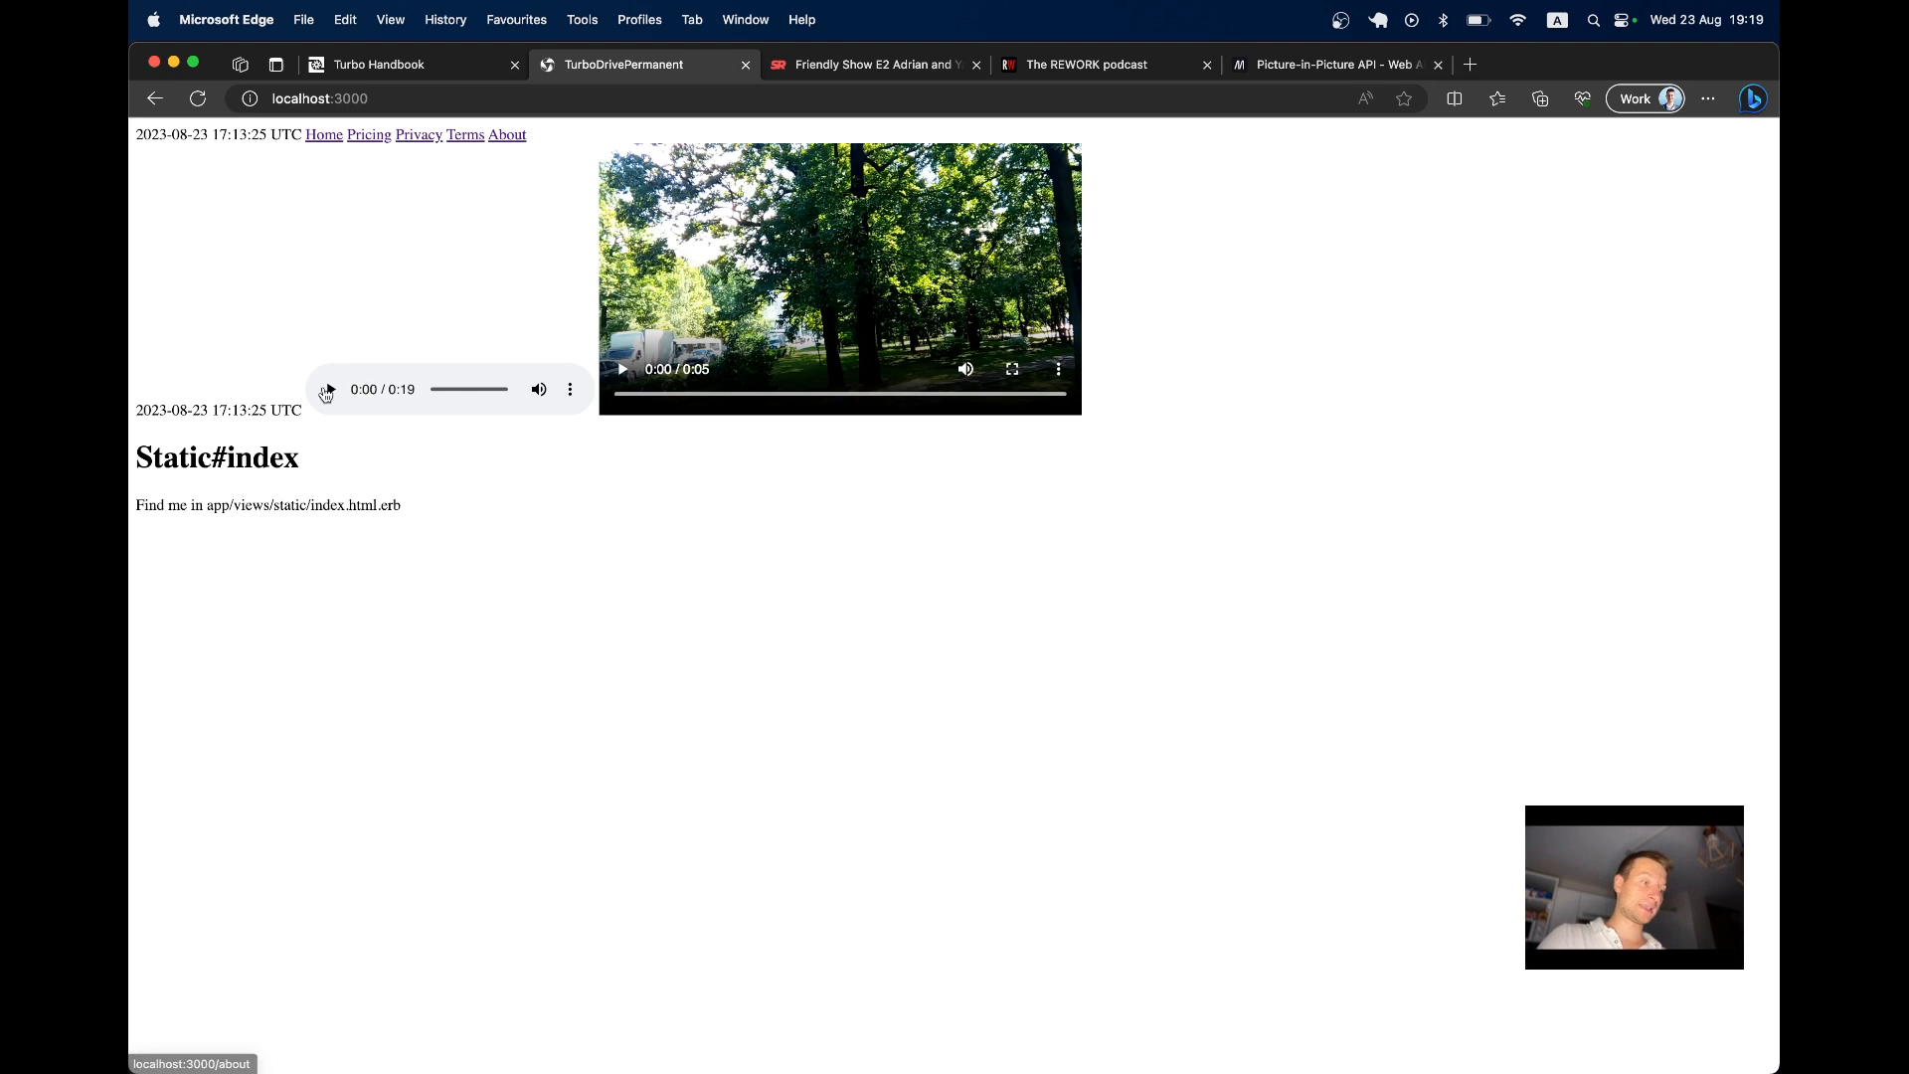
{"action": "left_click", "coordinate": [539, 388]}
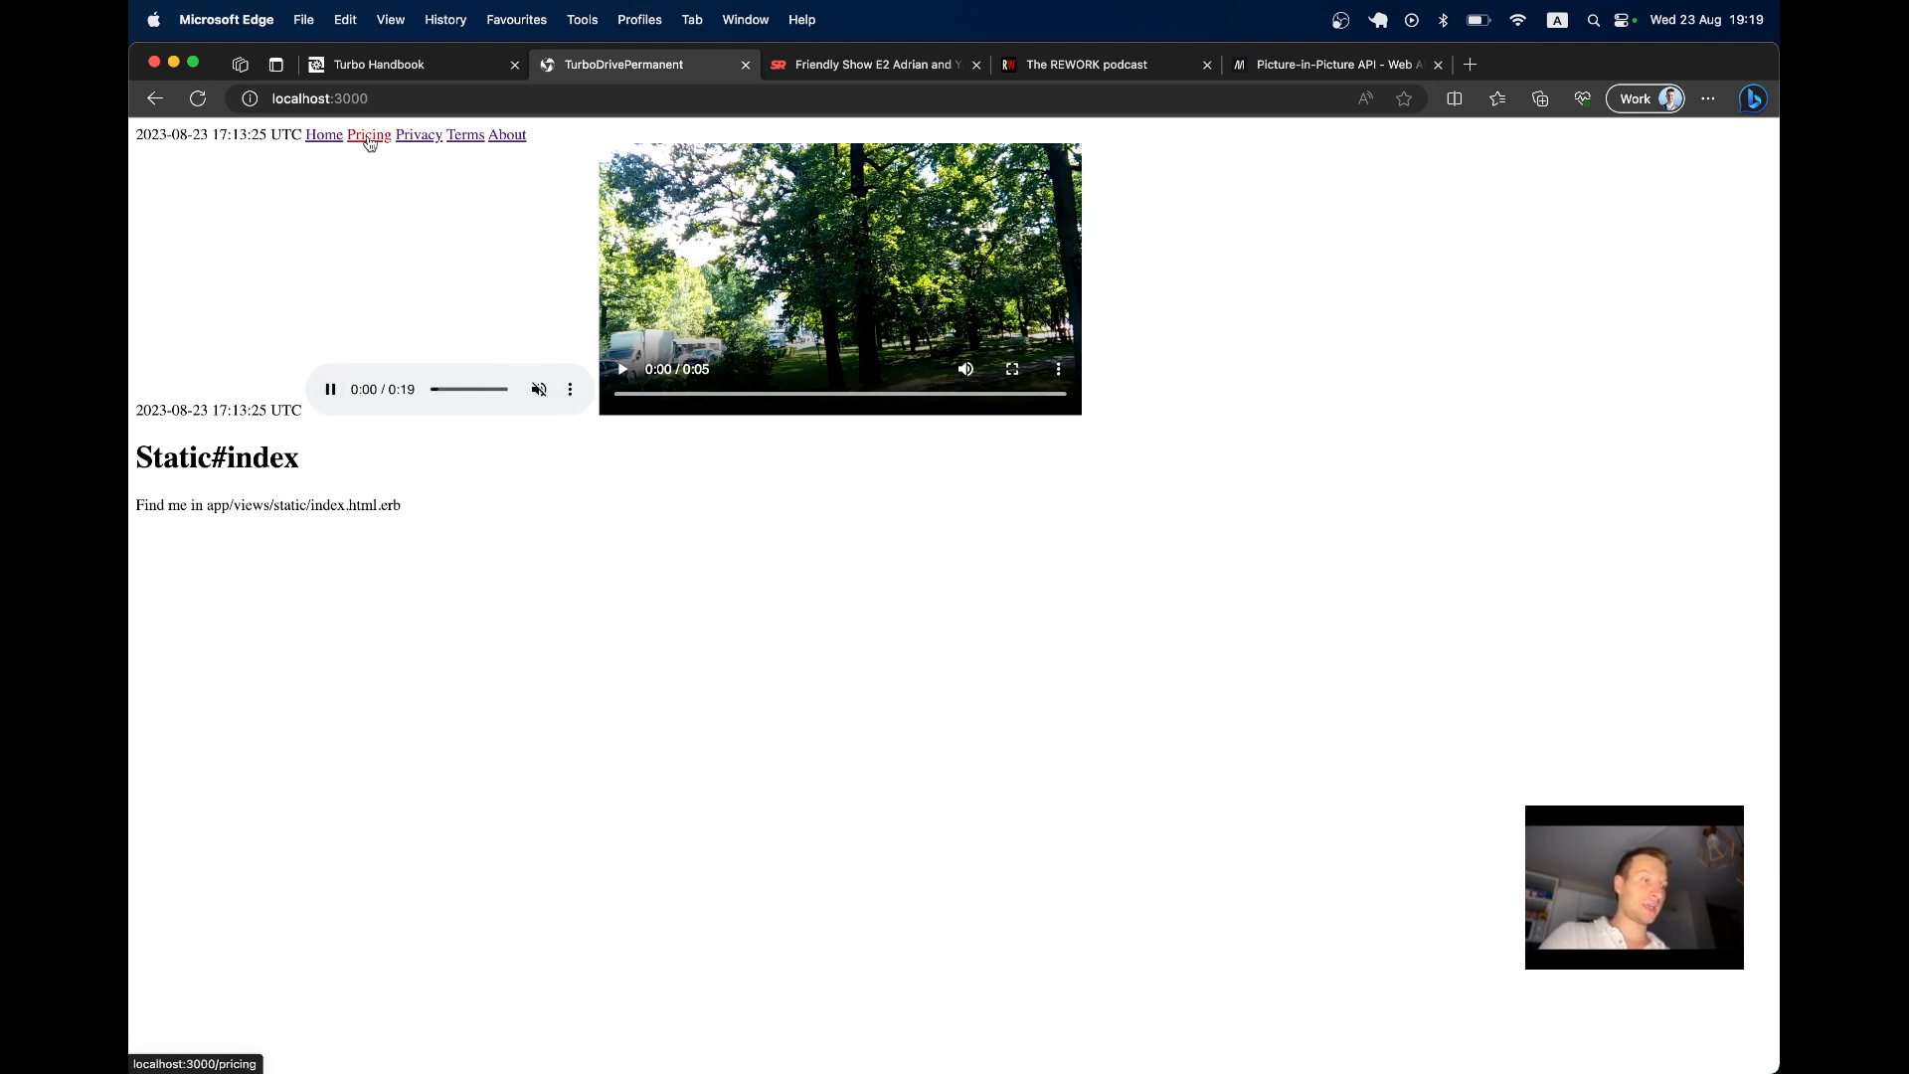
{"action": "left_click", "coordinate": [465, 133]}
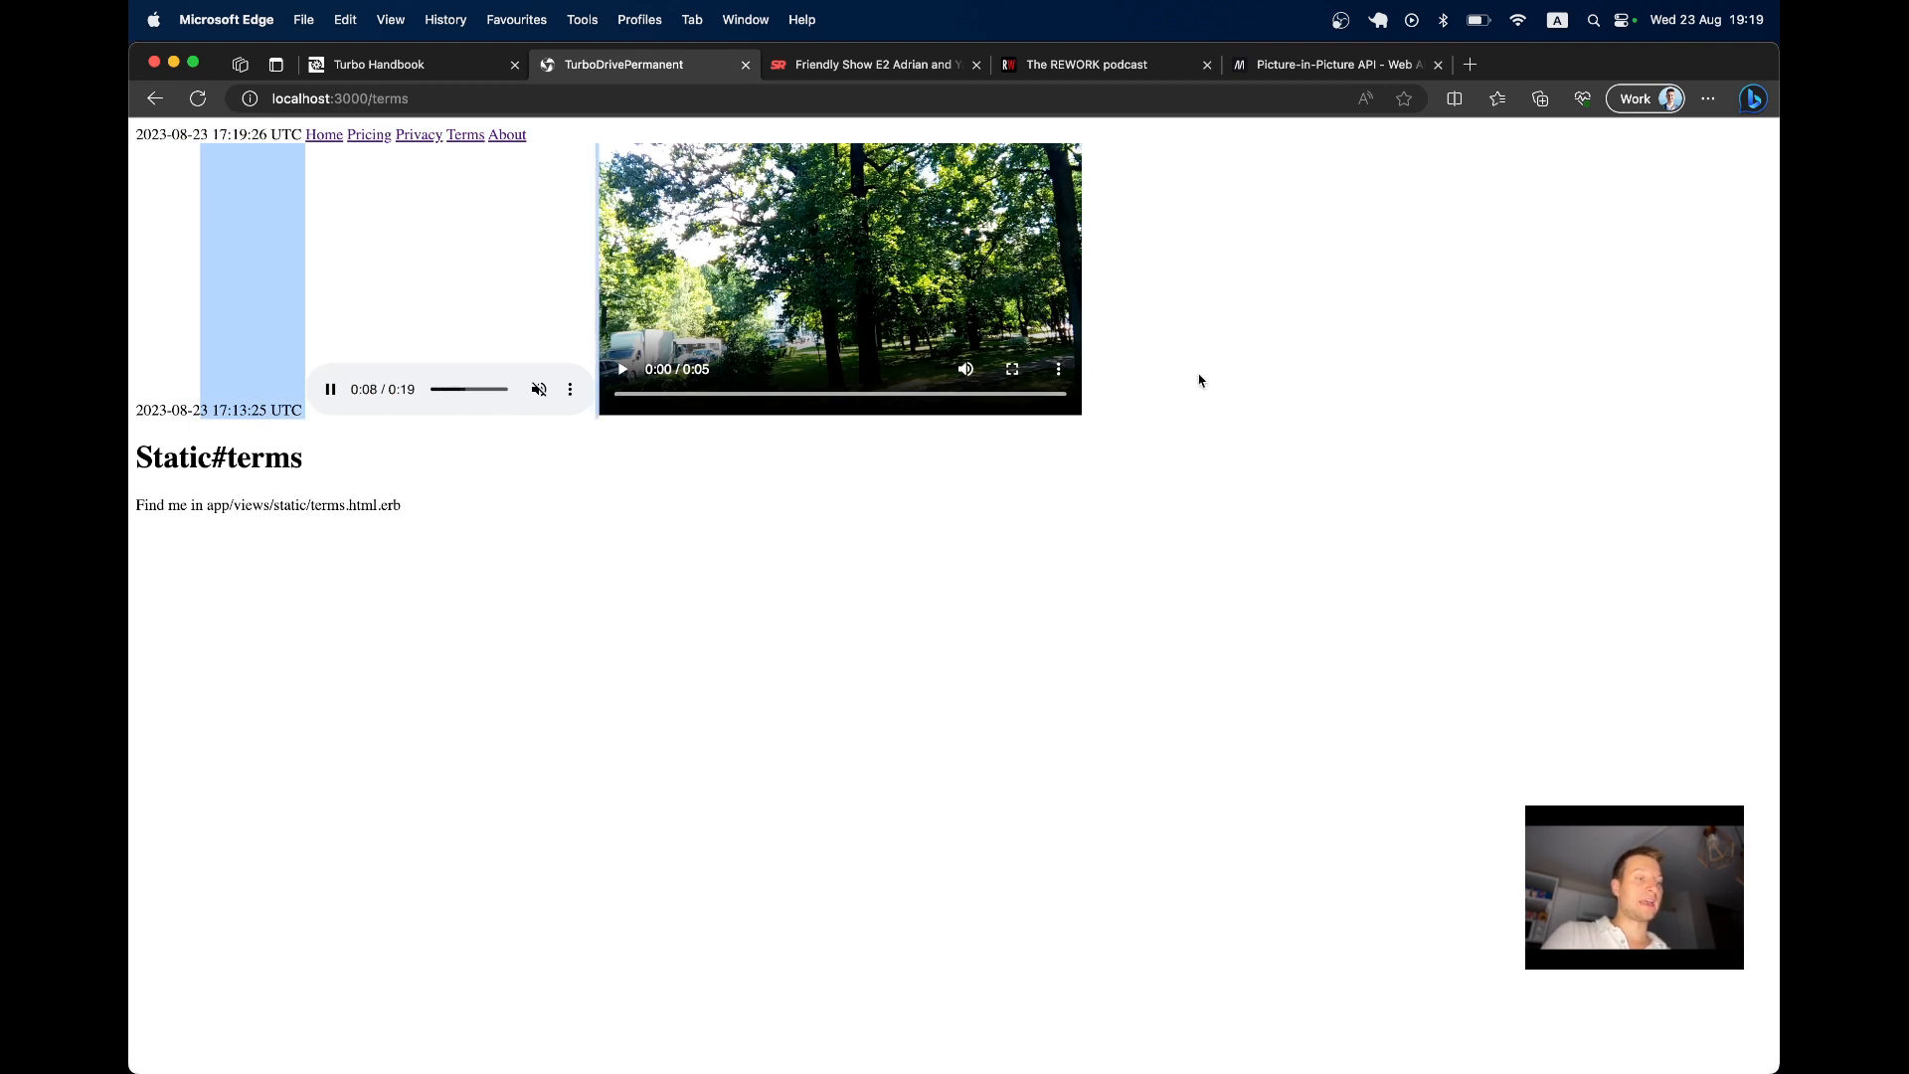
{"action": "left_click", "coordinate": [418, 136]}
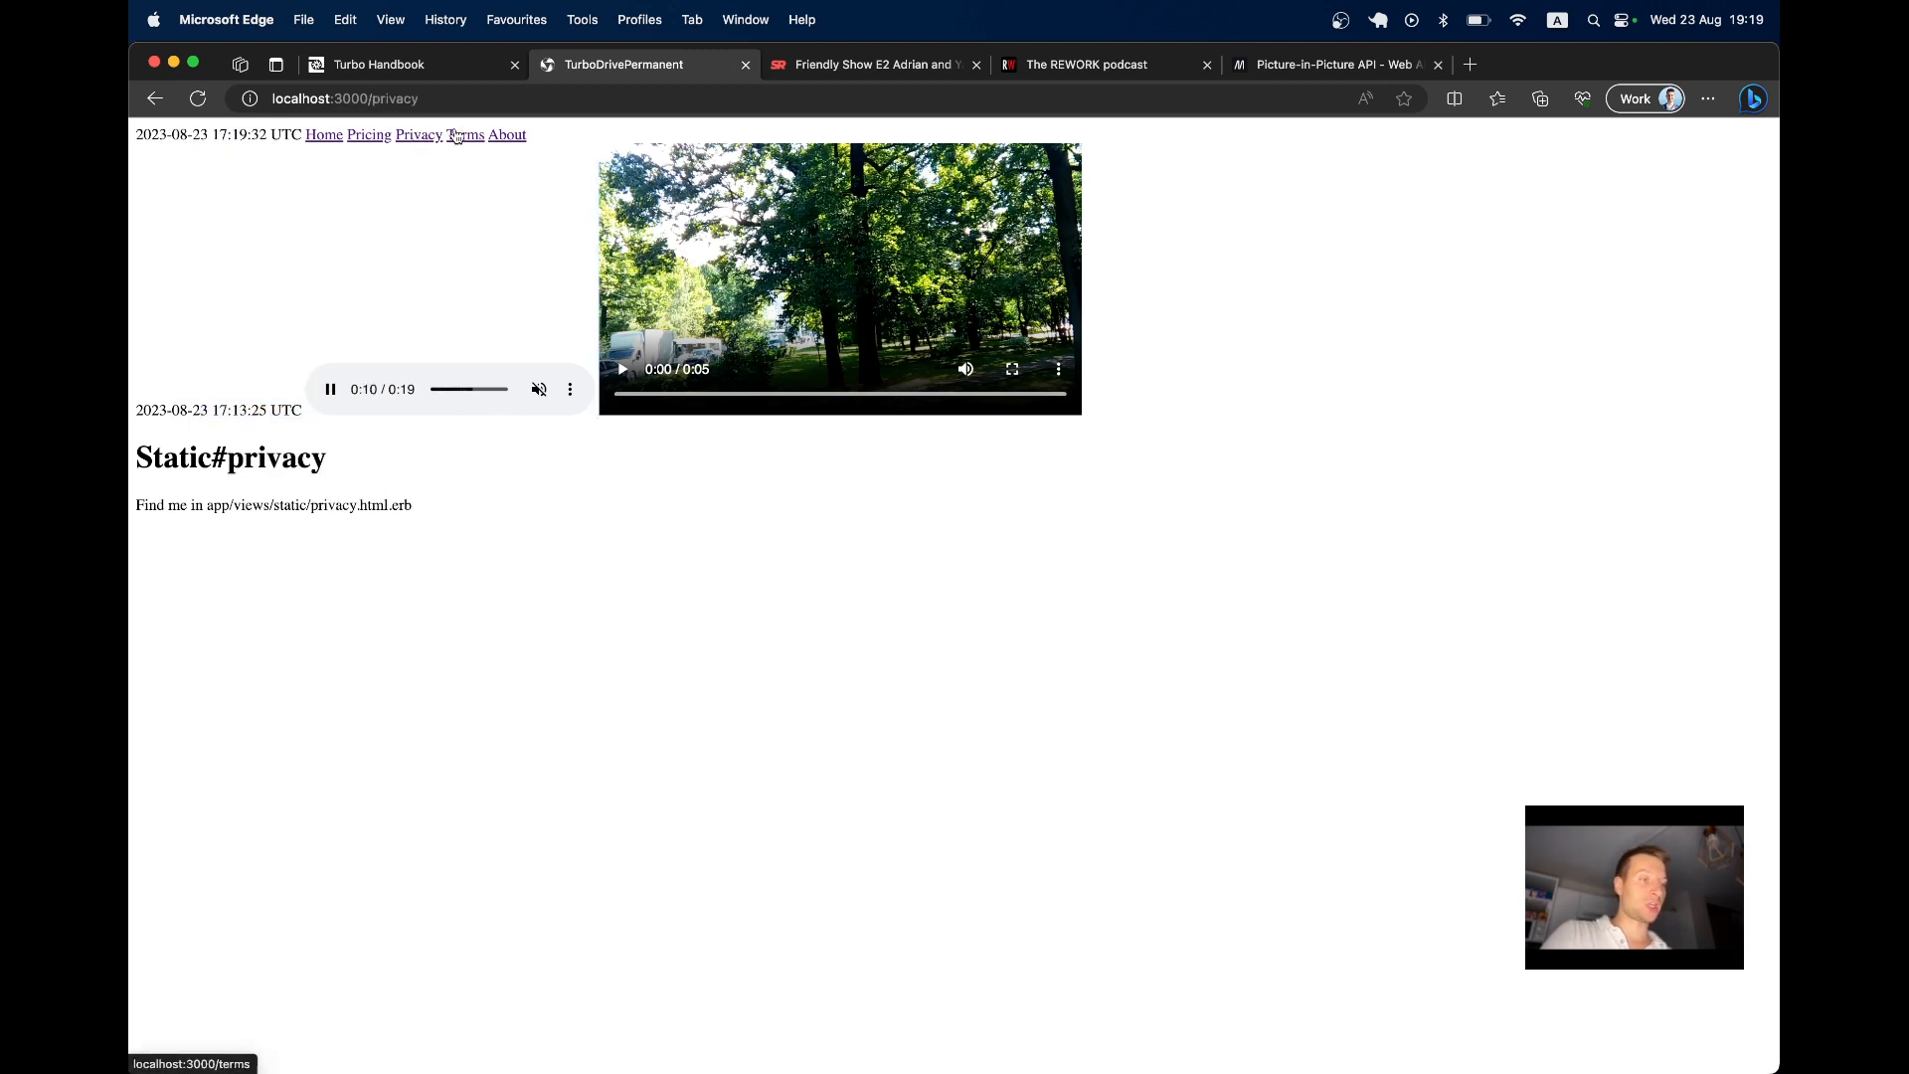
{"action": "left_click", "coordinate": [507, 133]}
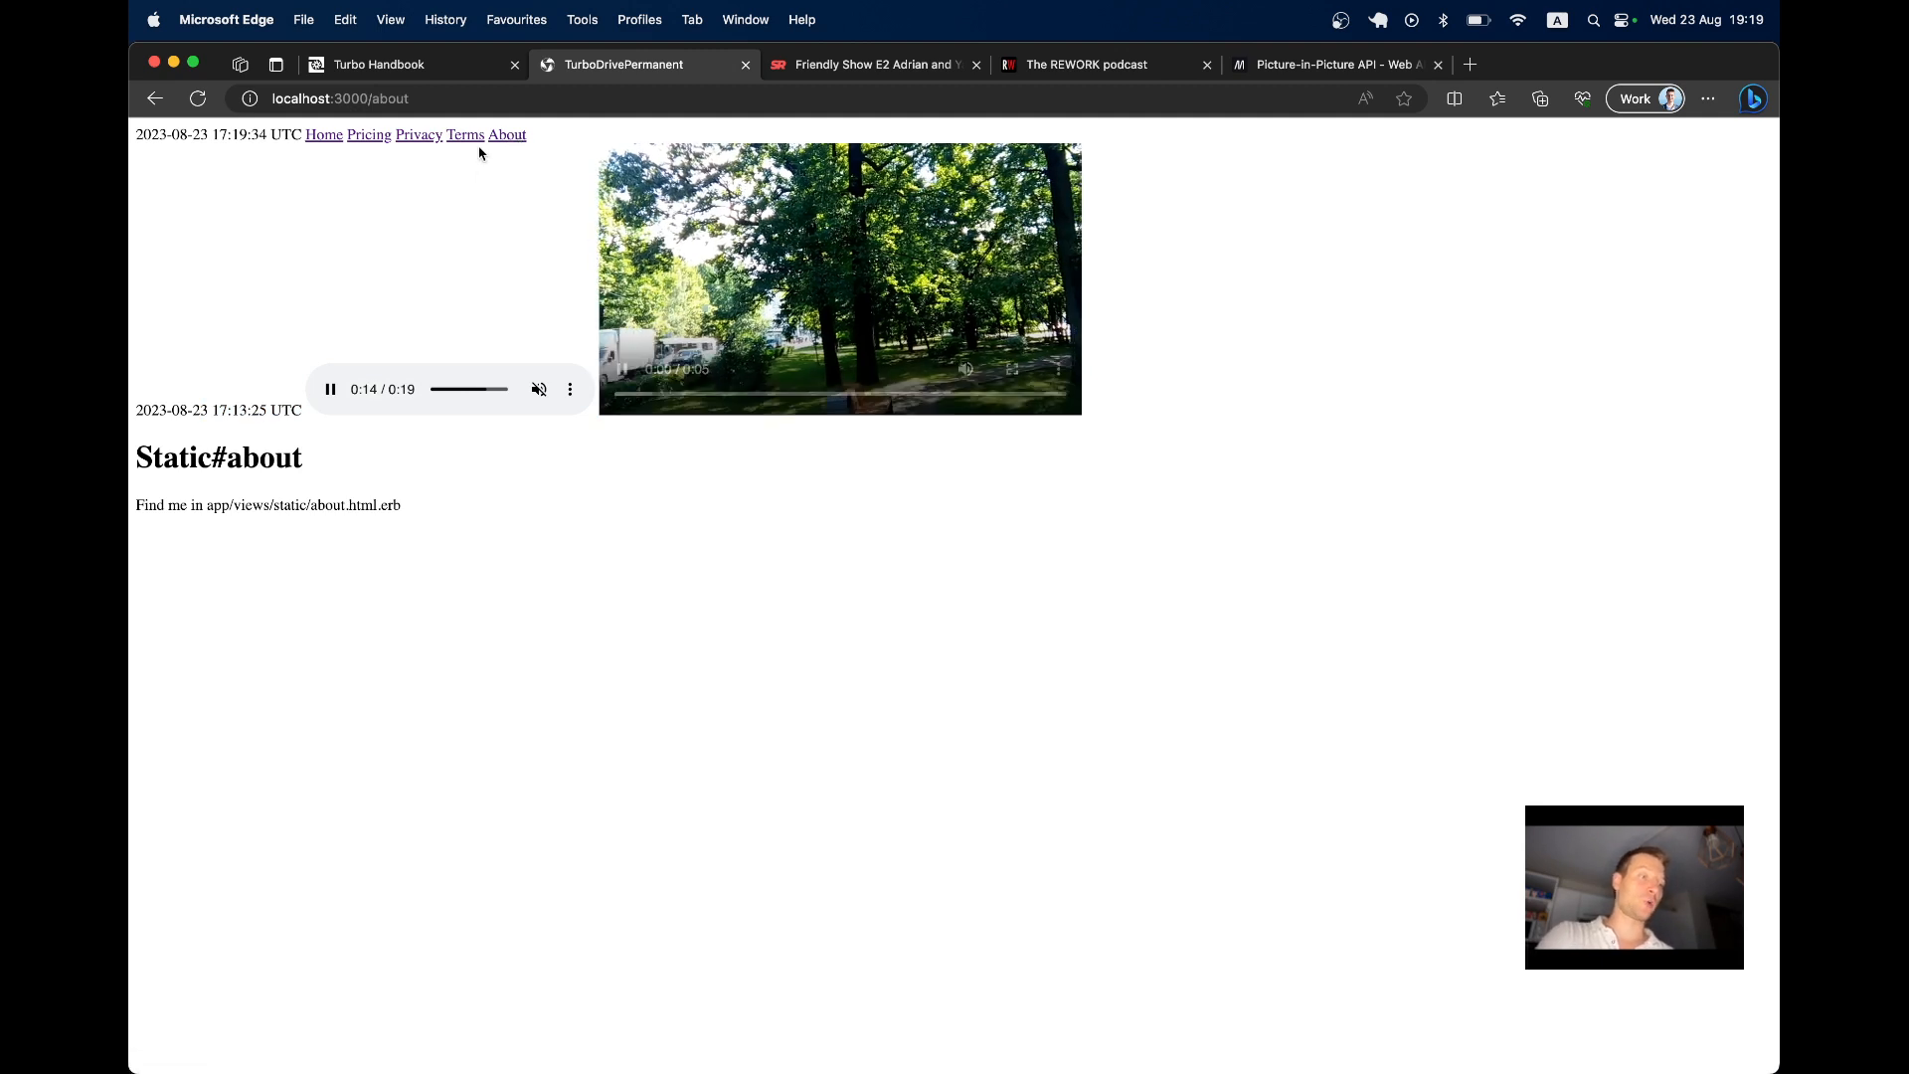
{"action": "left_click", "coordinate": [463, 133]}
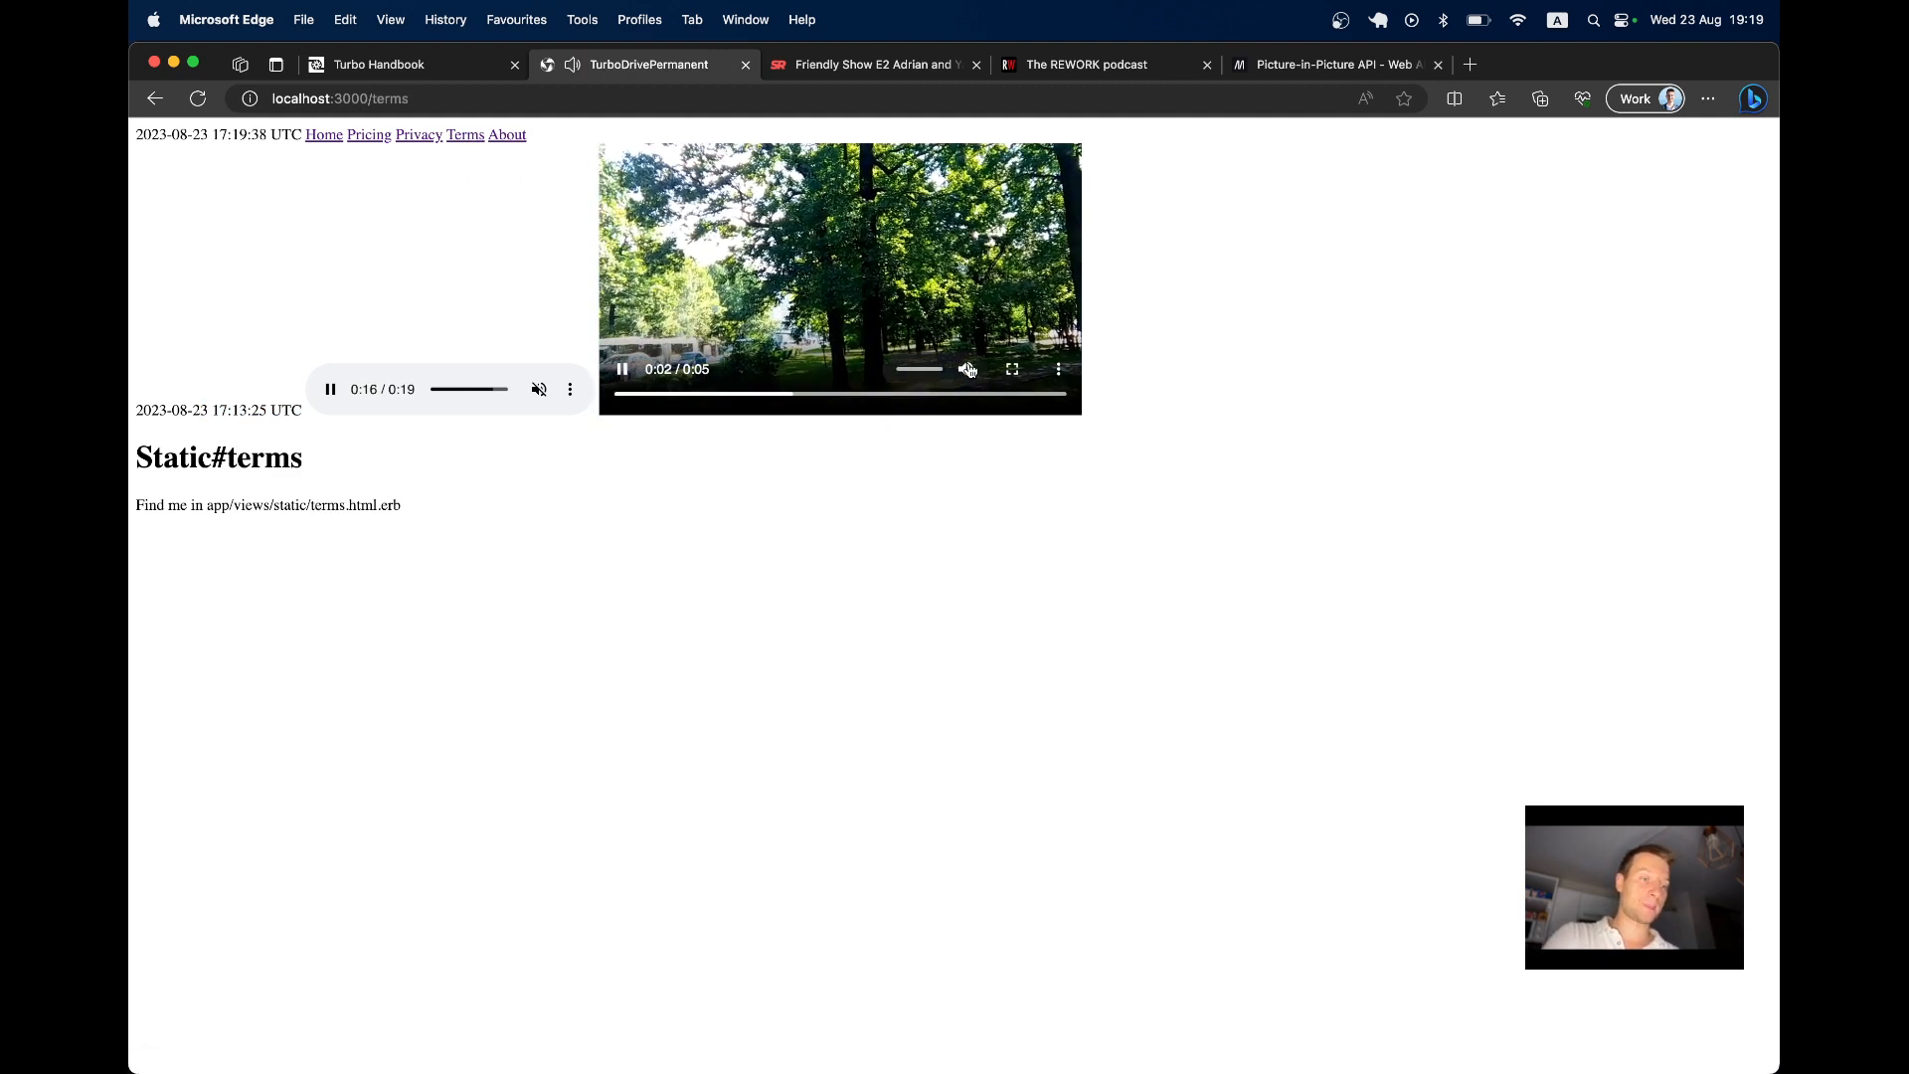
{"action": "left_click", "coordinate": [368, 133]}
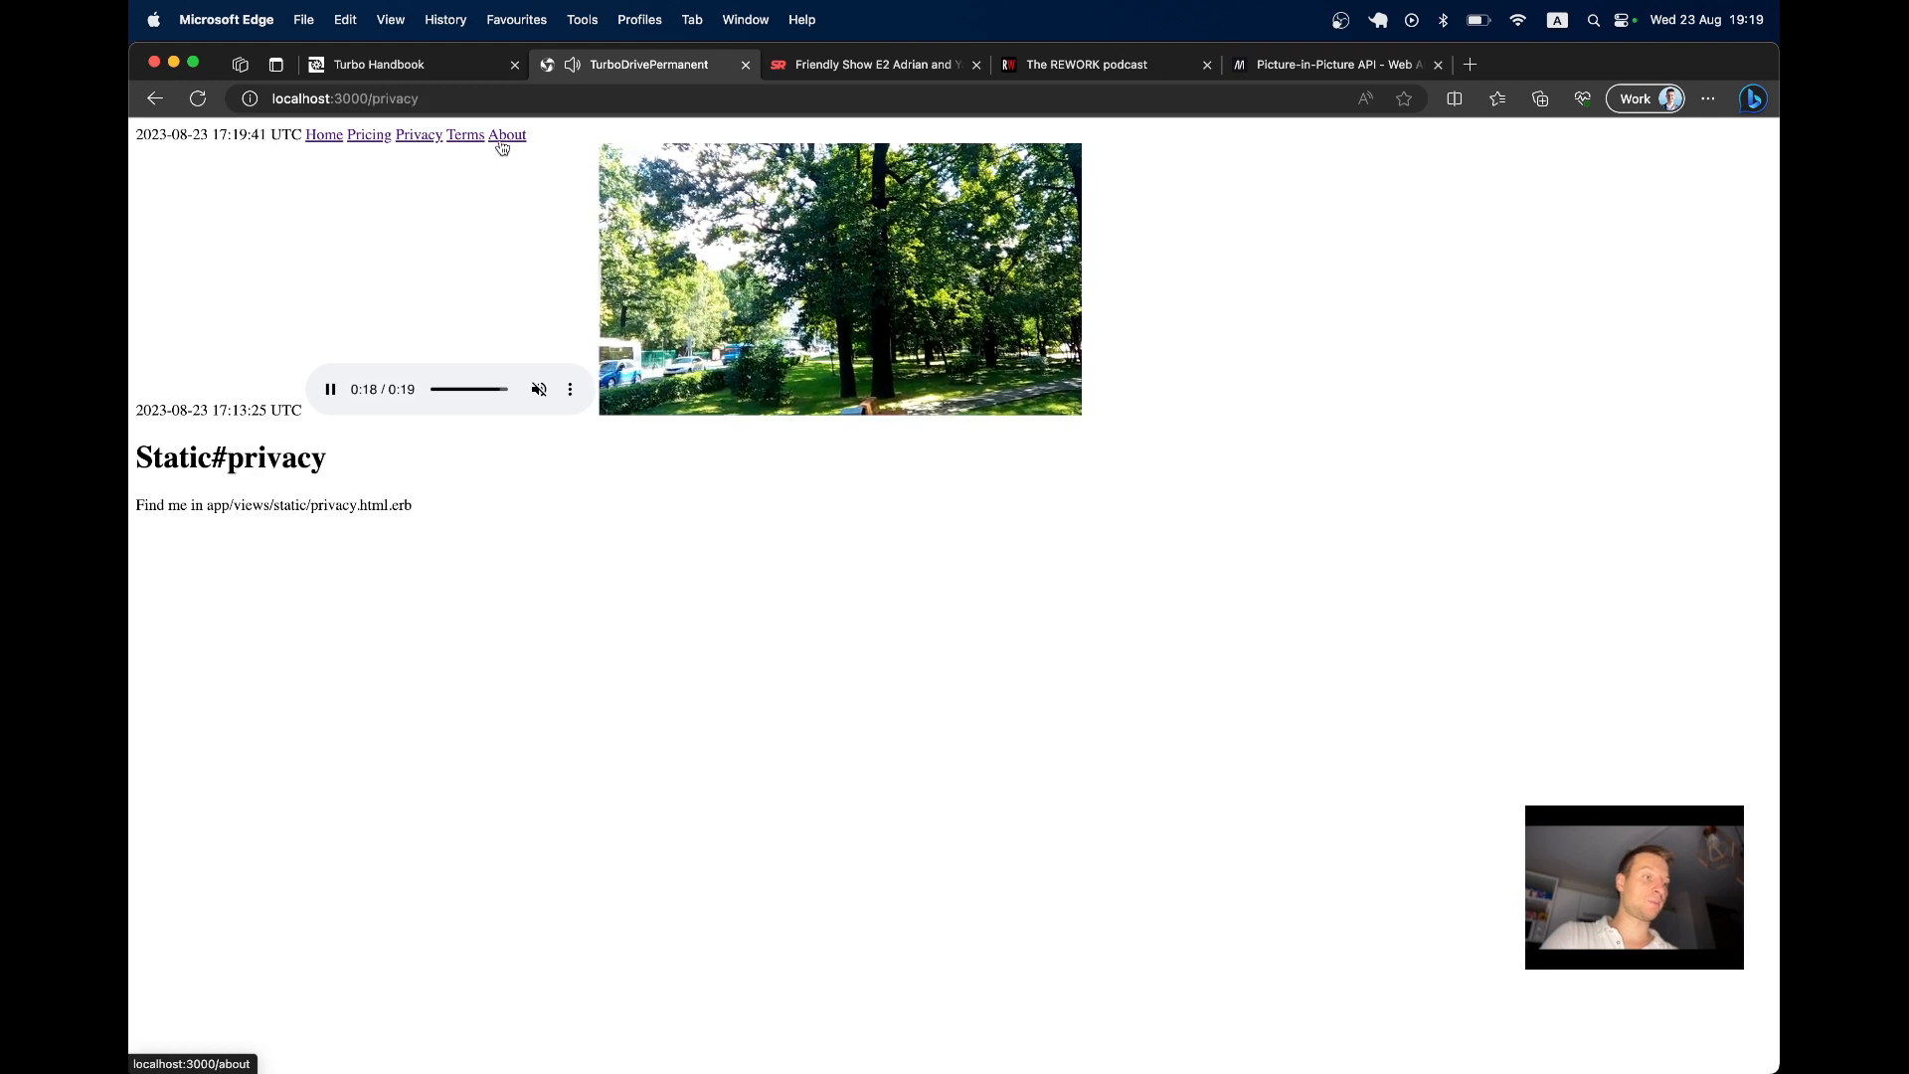
{"action": "left_click", "coordinate": [505, 133]}
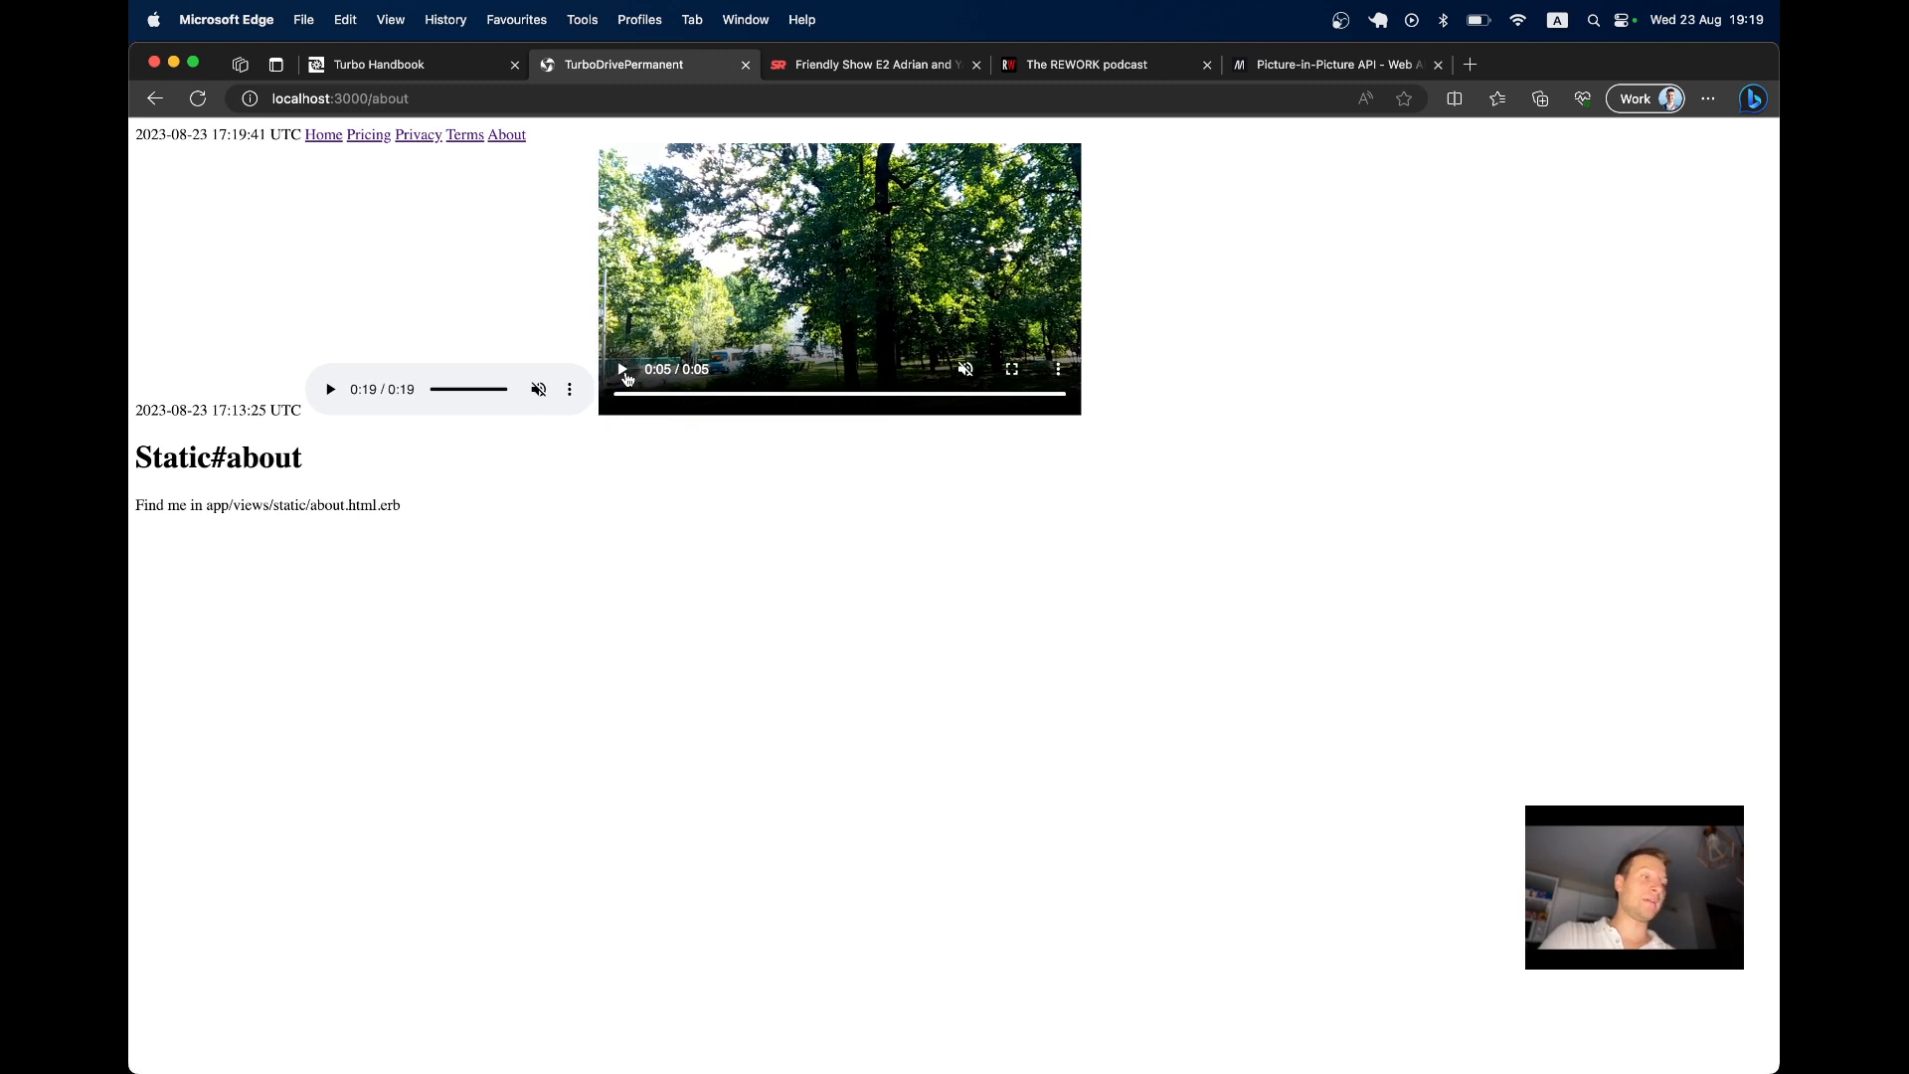
{"action": "left_click", "coordinate": [322, 133]}
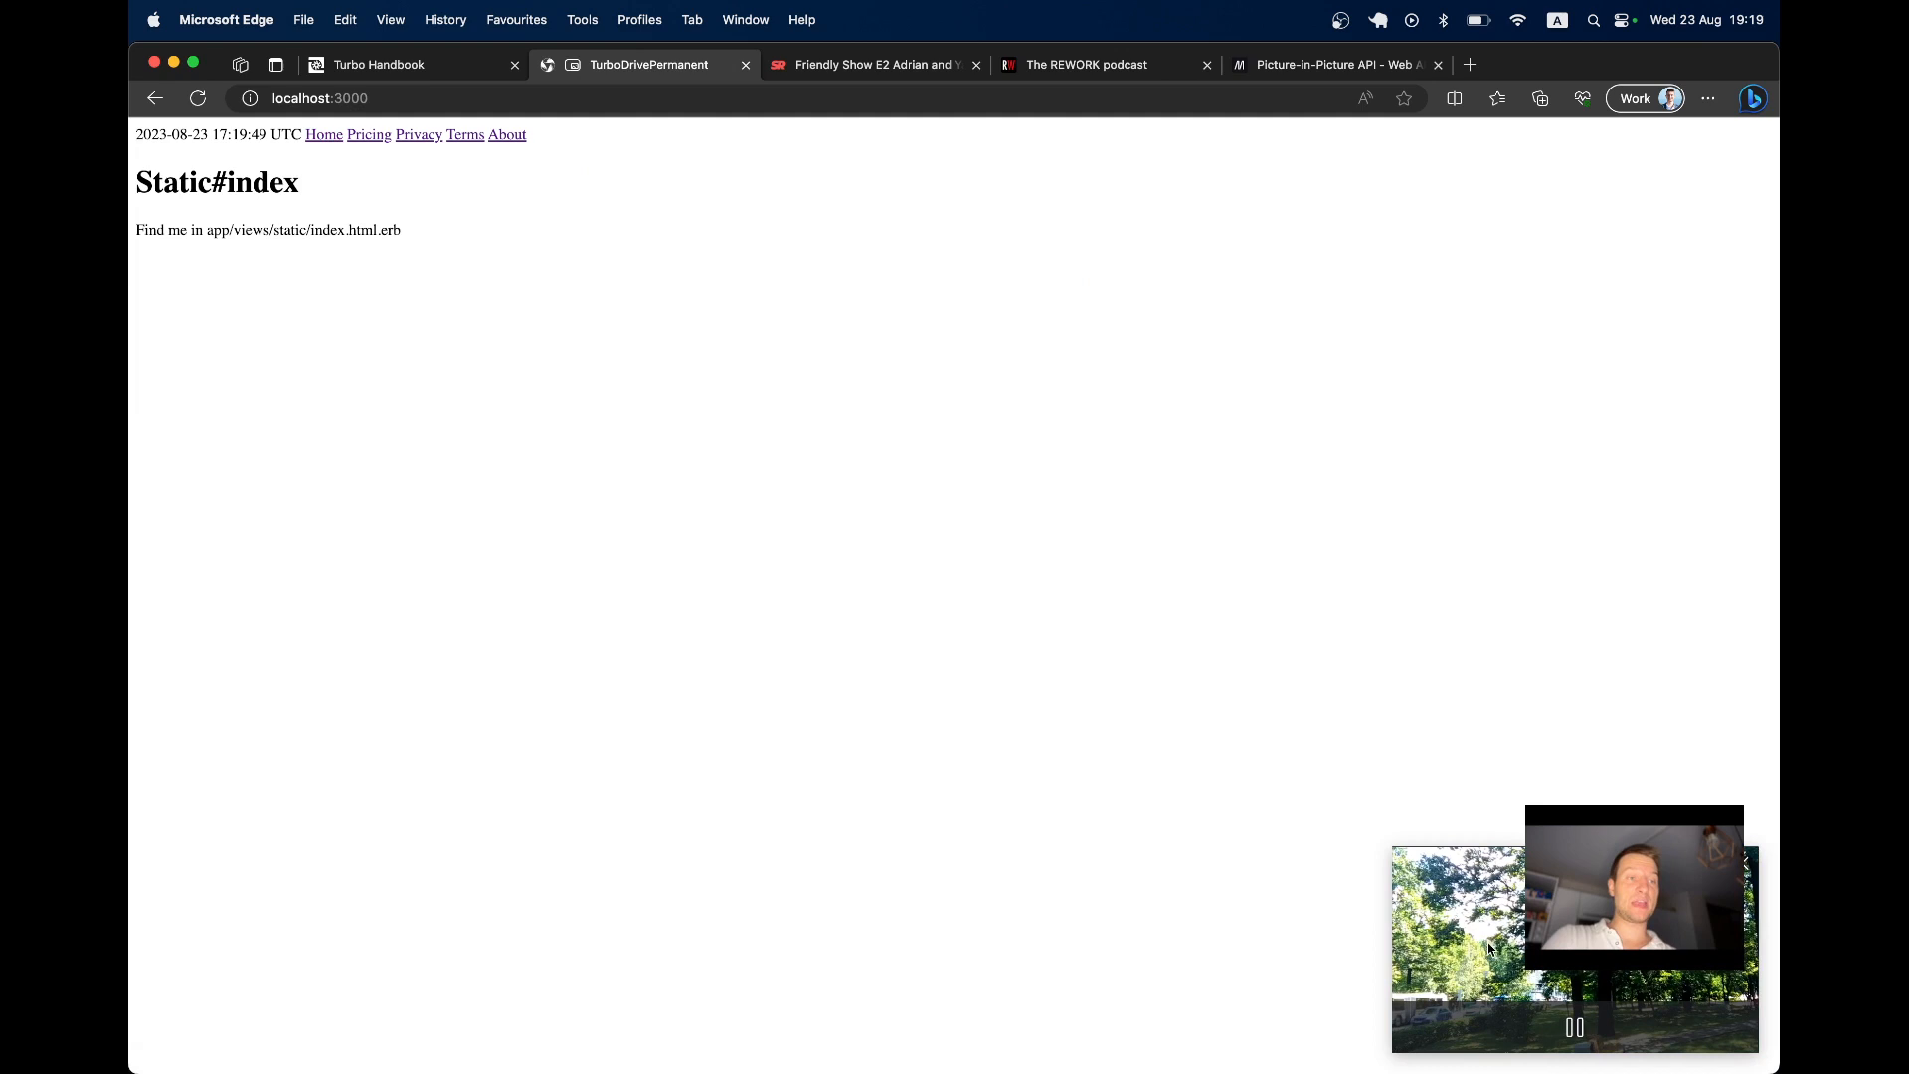
Review the Picture-in-Picture docs and repository main branch, then return to the layout code
{"action": "left_click", "coordinate": [1332, 63]}
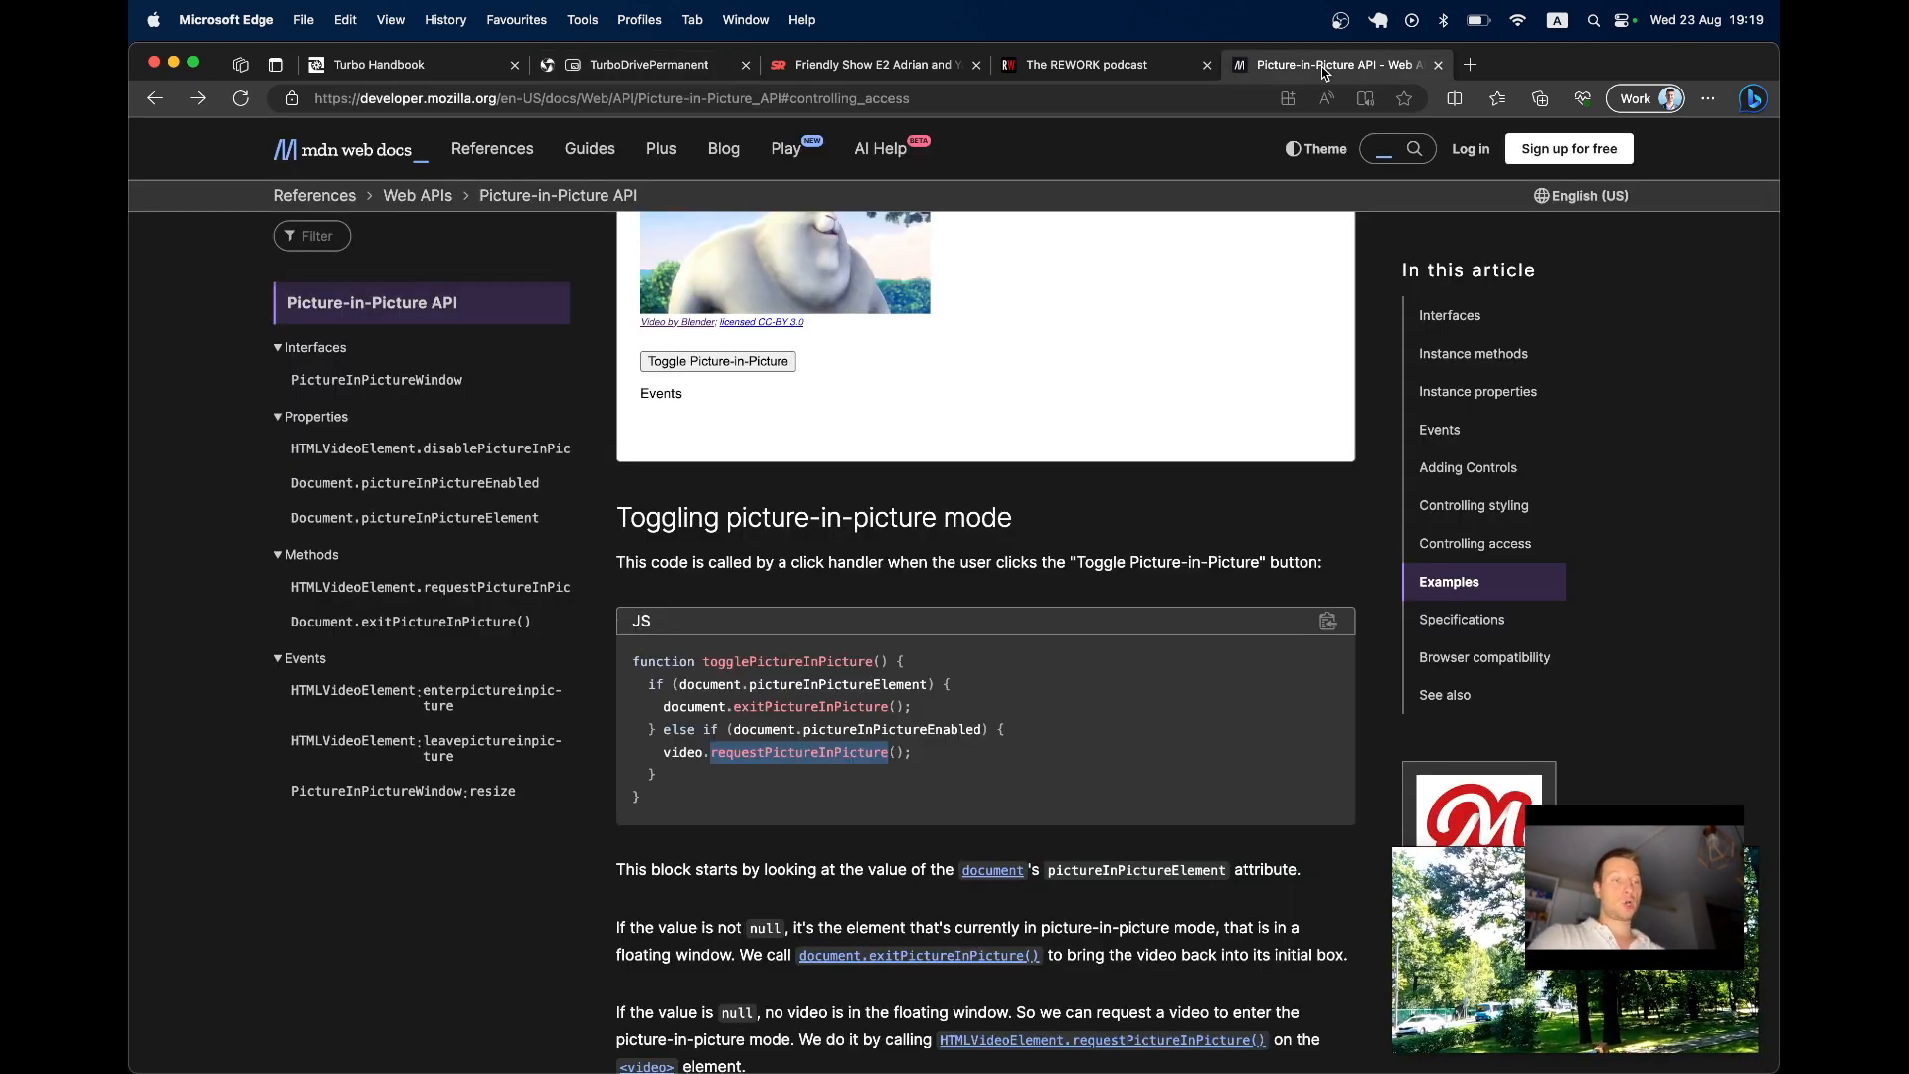
{"action": "left_click", "coordinate": [646, 63]}
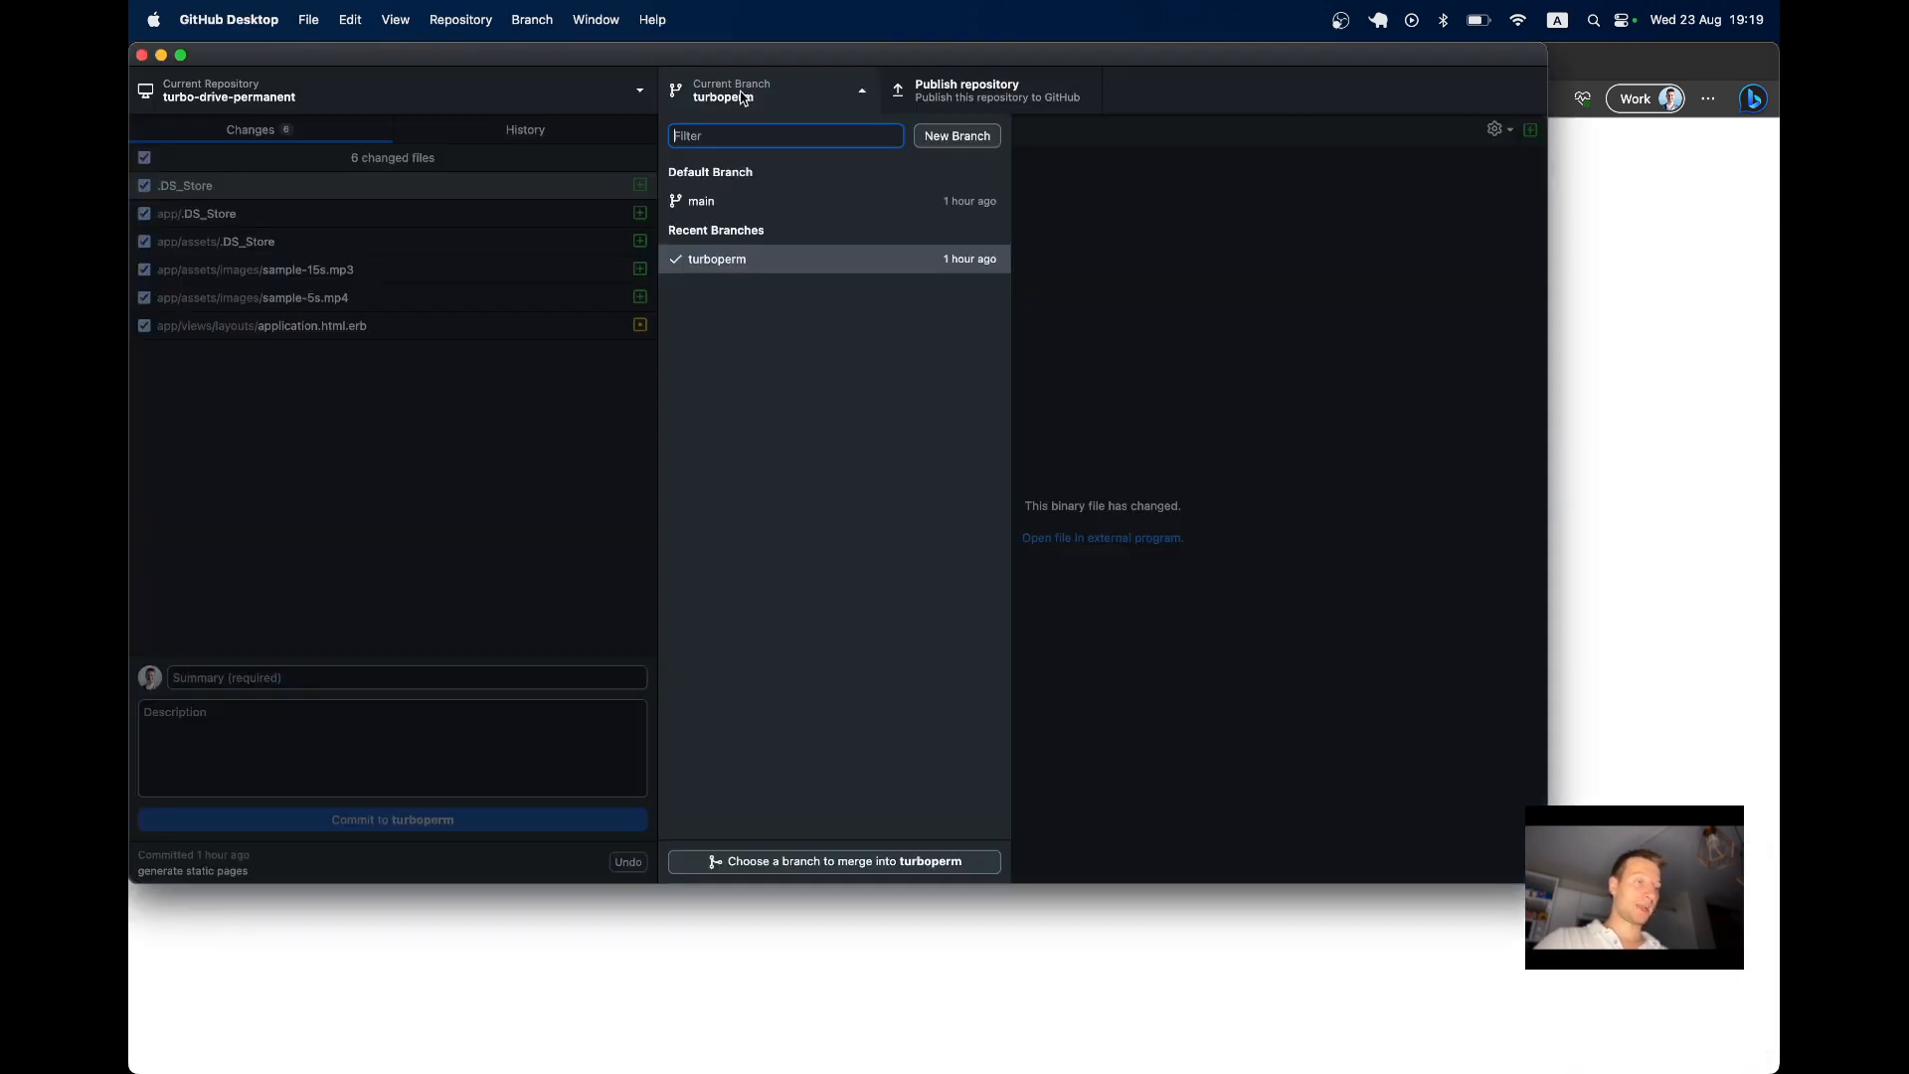
{"action": "left_click", "coordinate": [700, 201]}
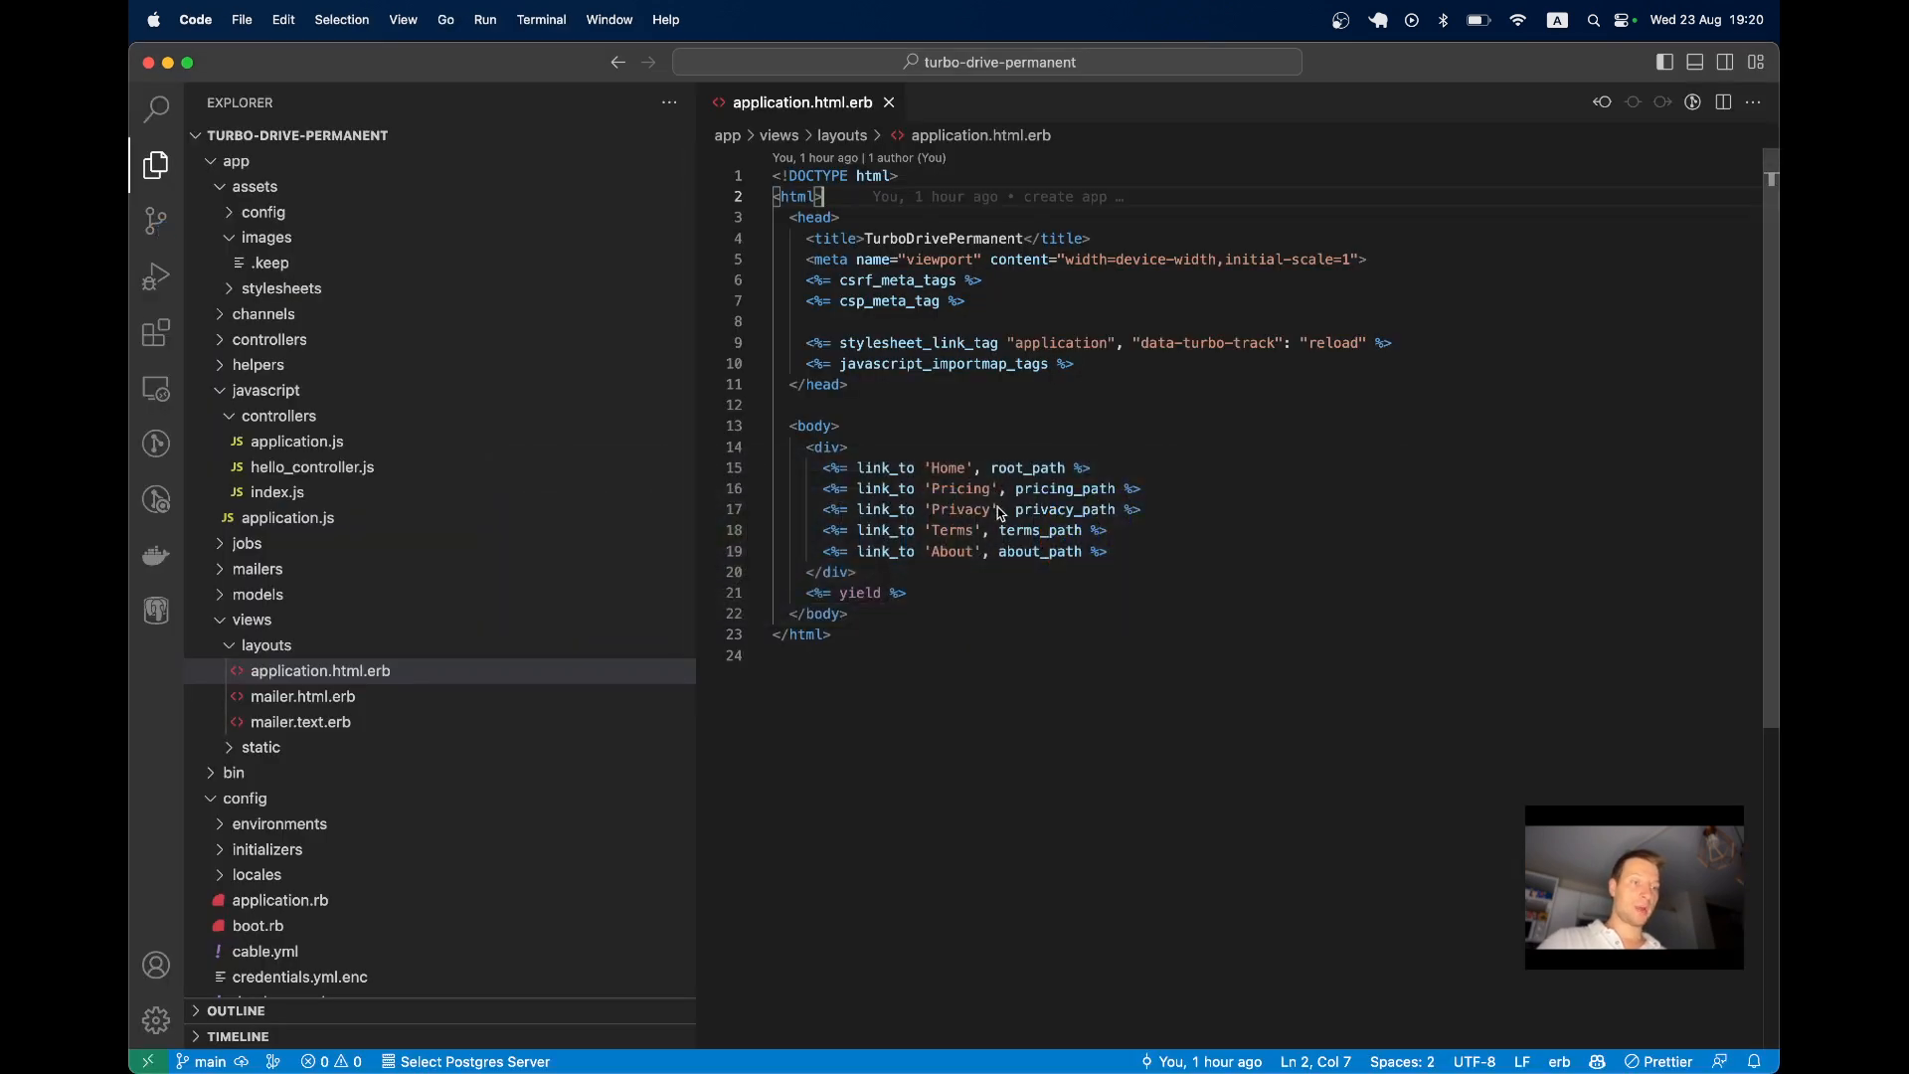
{"action": "left_click_drag", "start_coordinate": [994, 467], "coordinate": [1040, 551]}
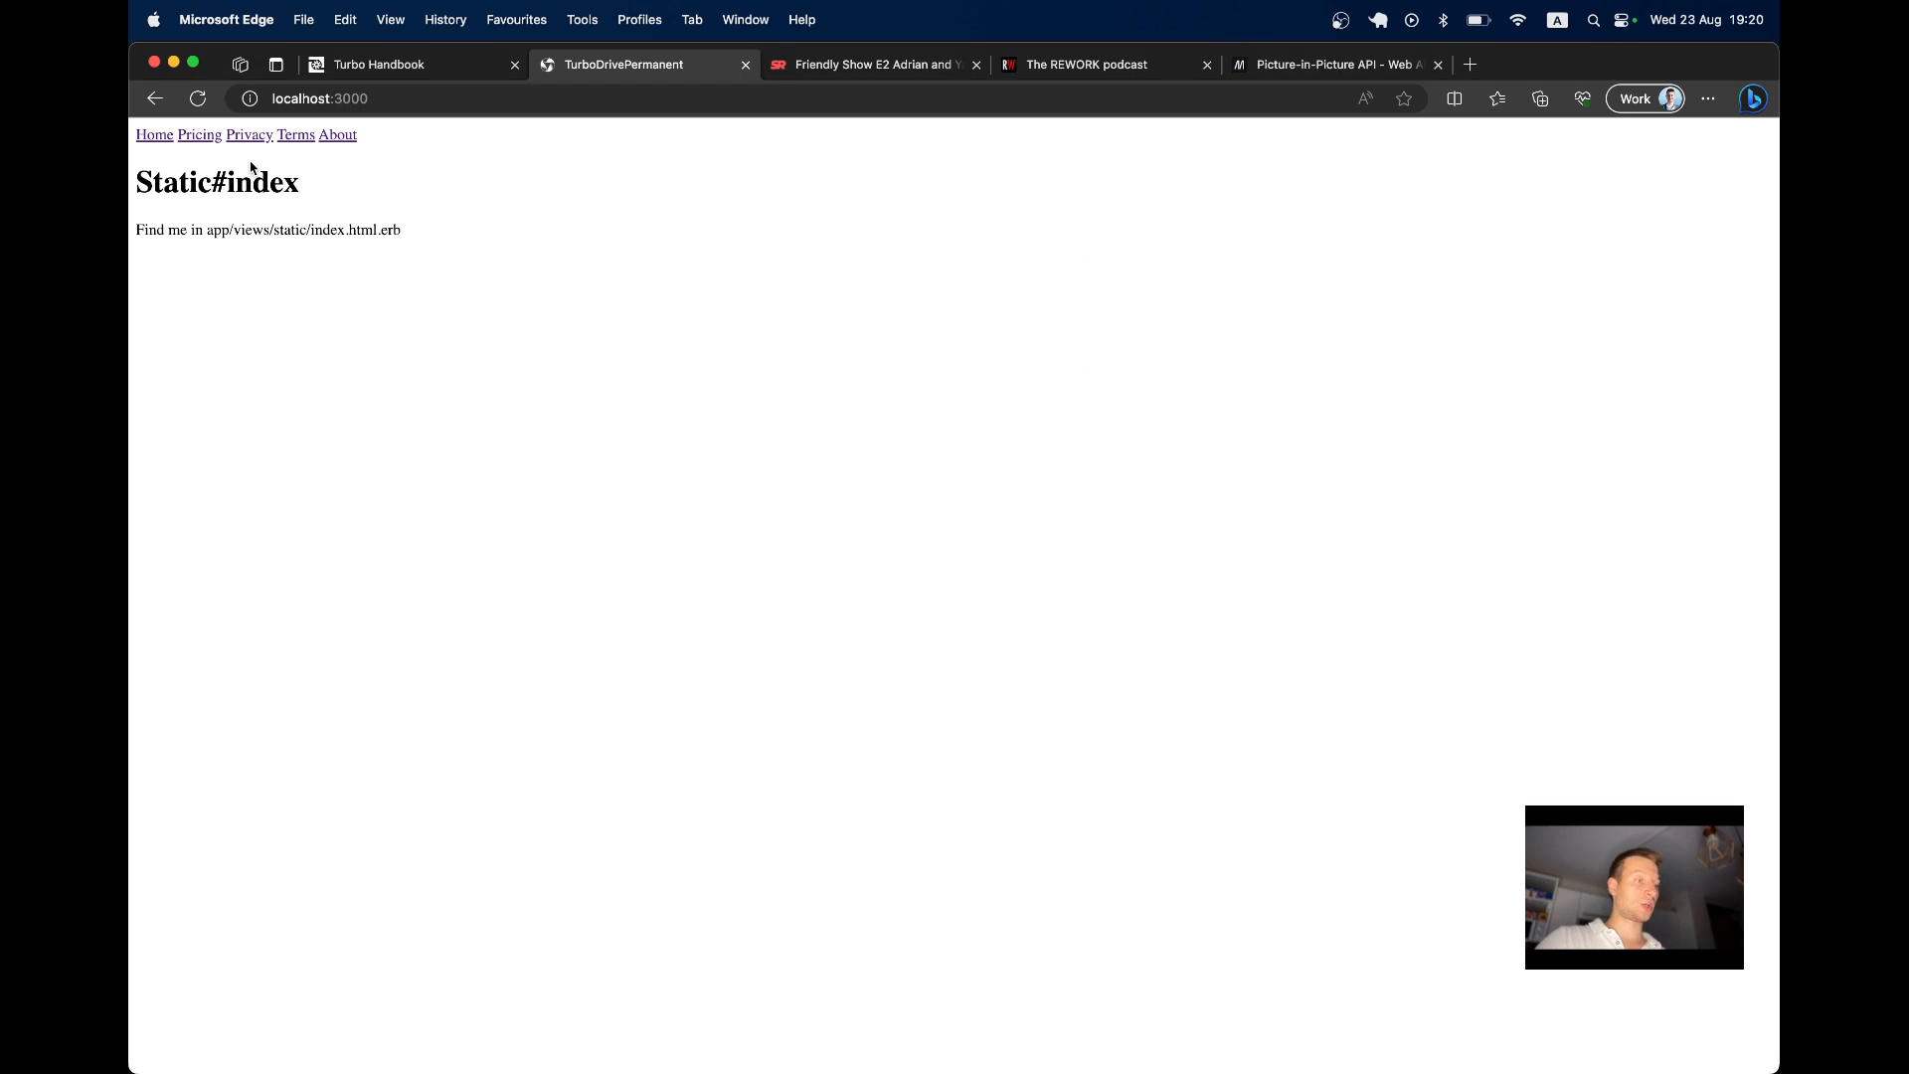
{"action": "left_click", "coordinate": [412, 64]}
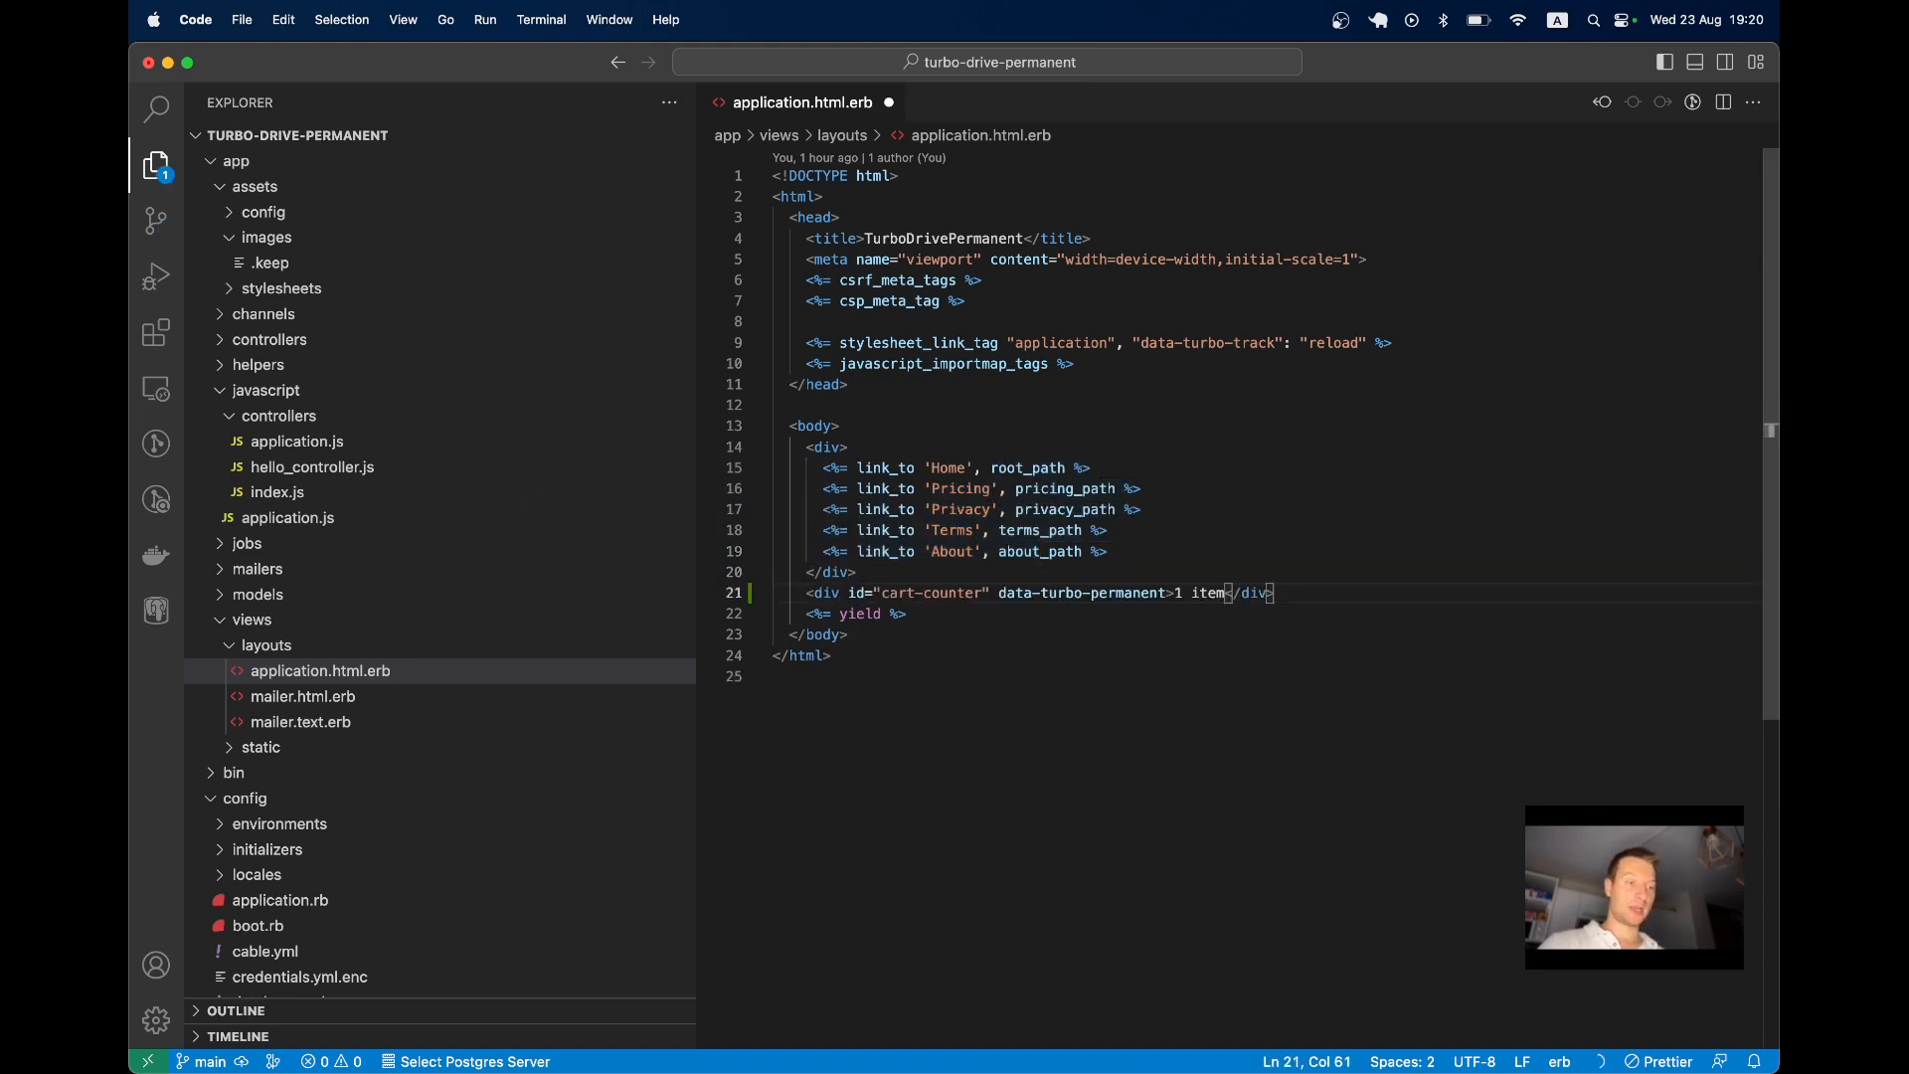
Replace '1 item' with Time.zone.now in the permanent div and add 'outside div:' with another Time.zone.now
{"action": "double_click", "coordinate": [931, 593]}
{"action": "type", "text": "<%= %>"}
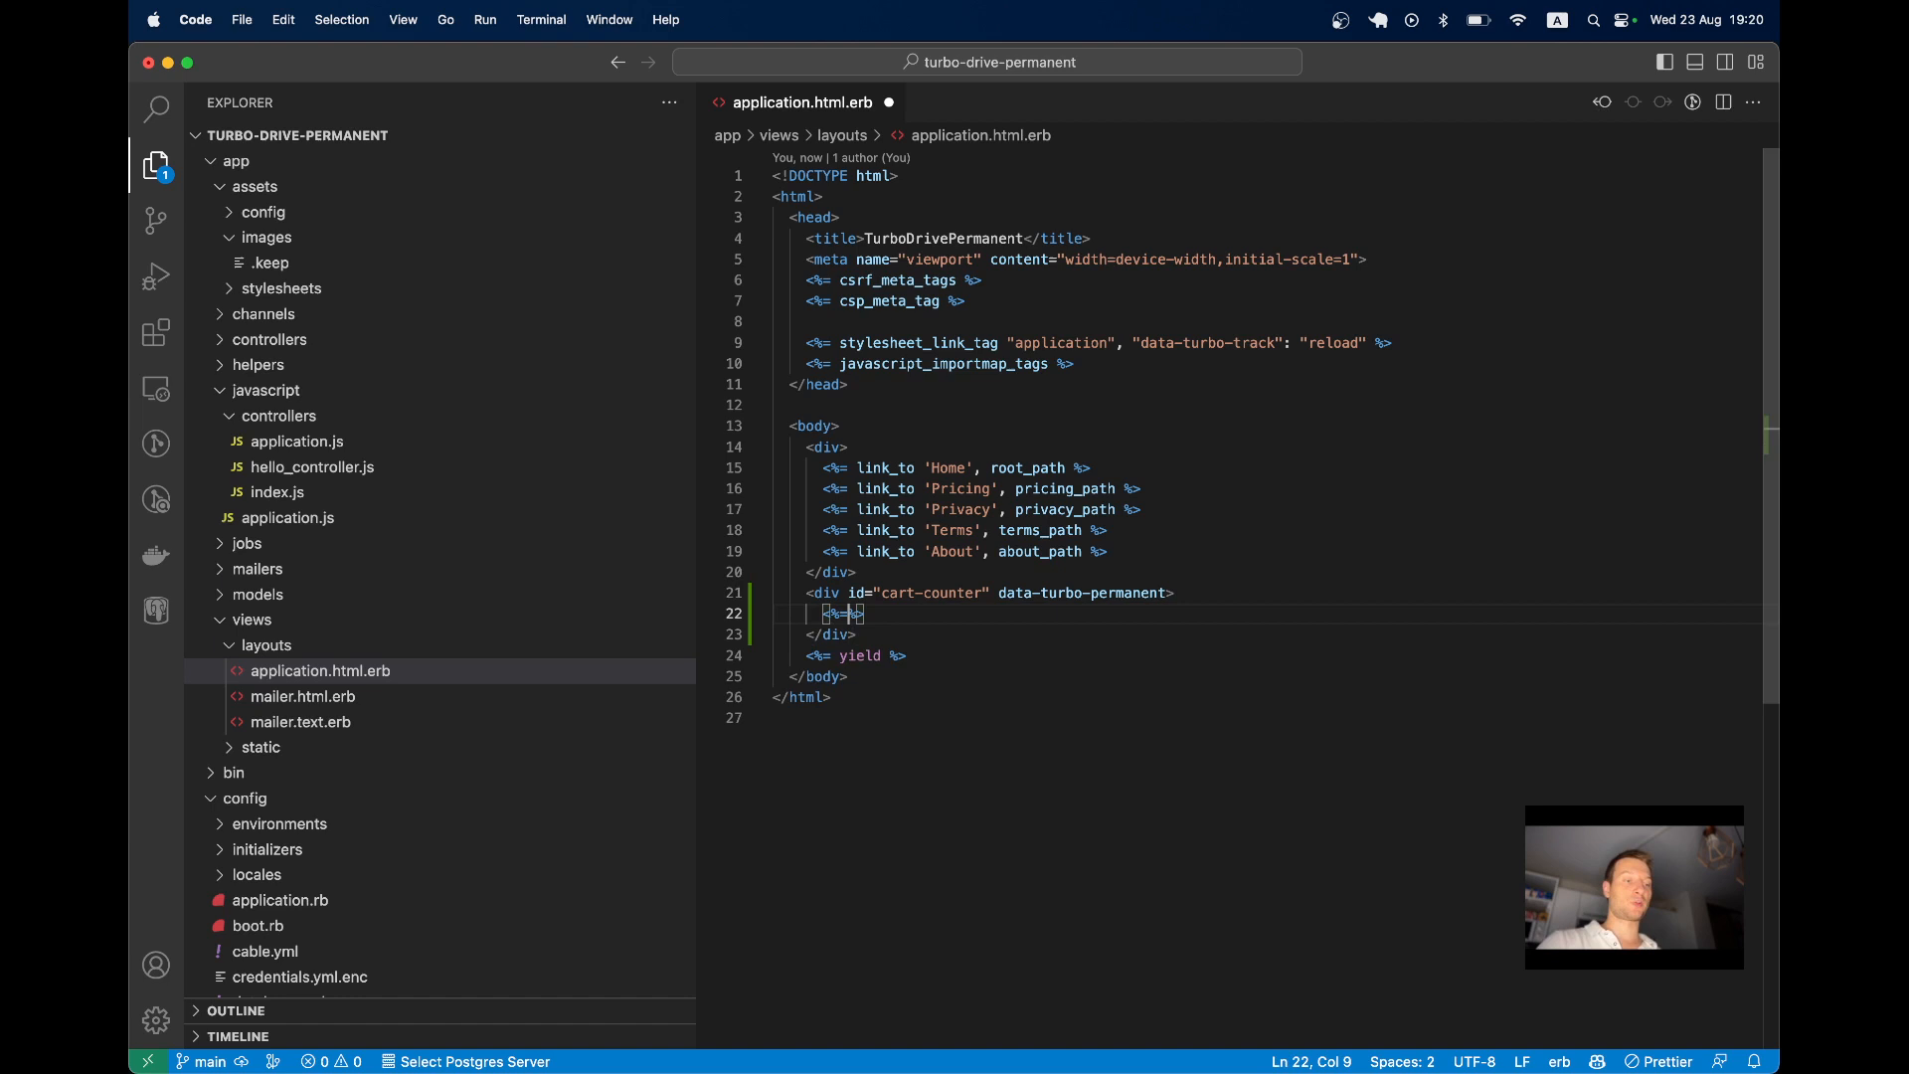
{"action": "type", "text": "Time.zone.now"}
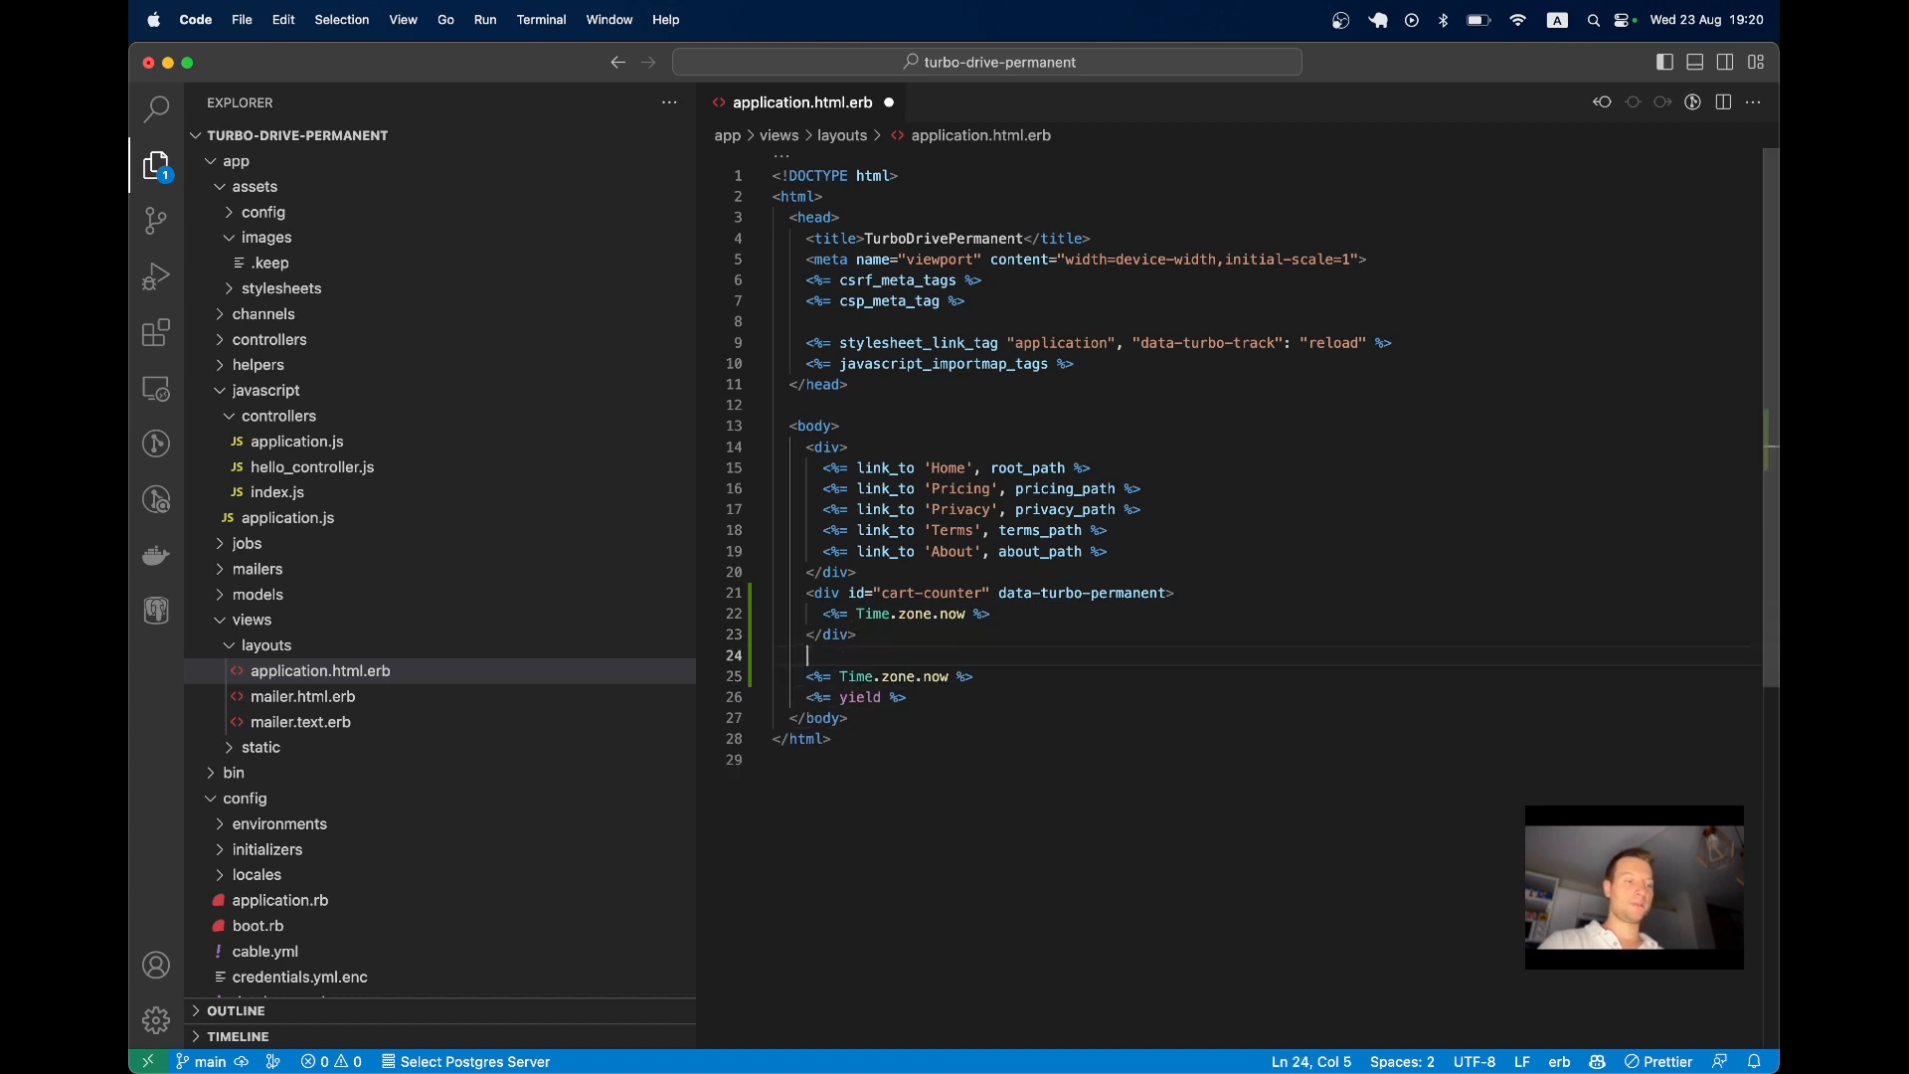
{"action": "type", "text": "outside div:"}
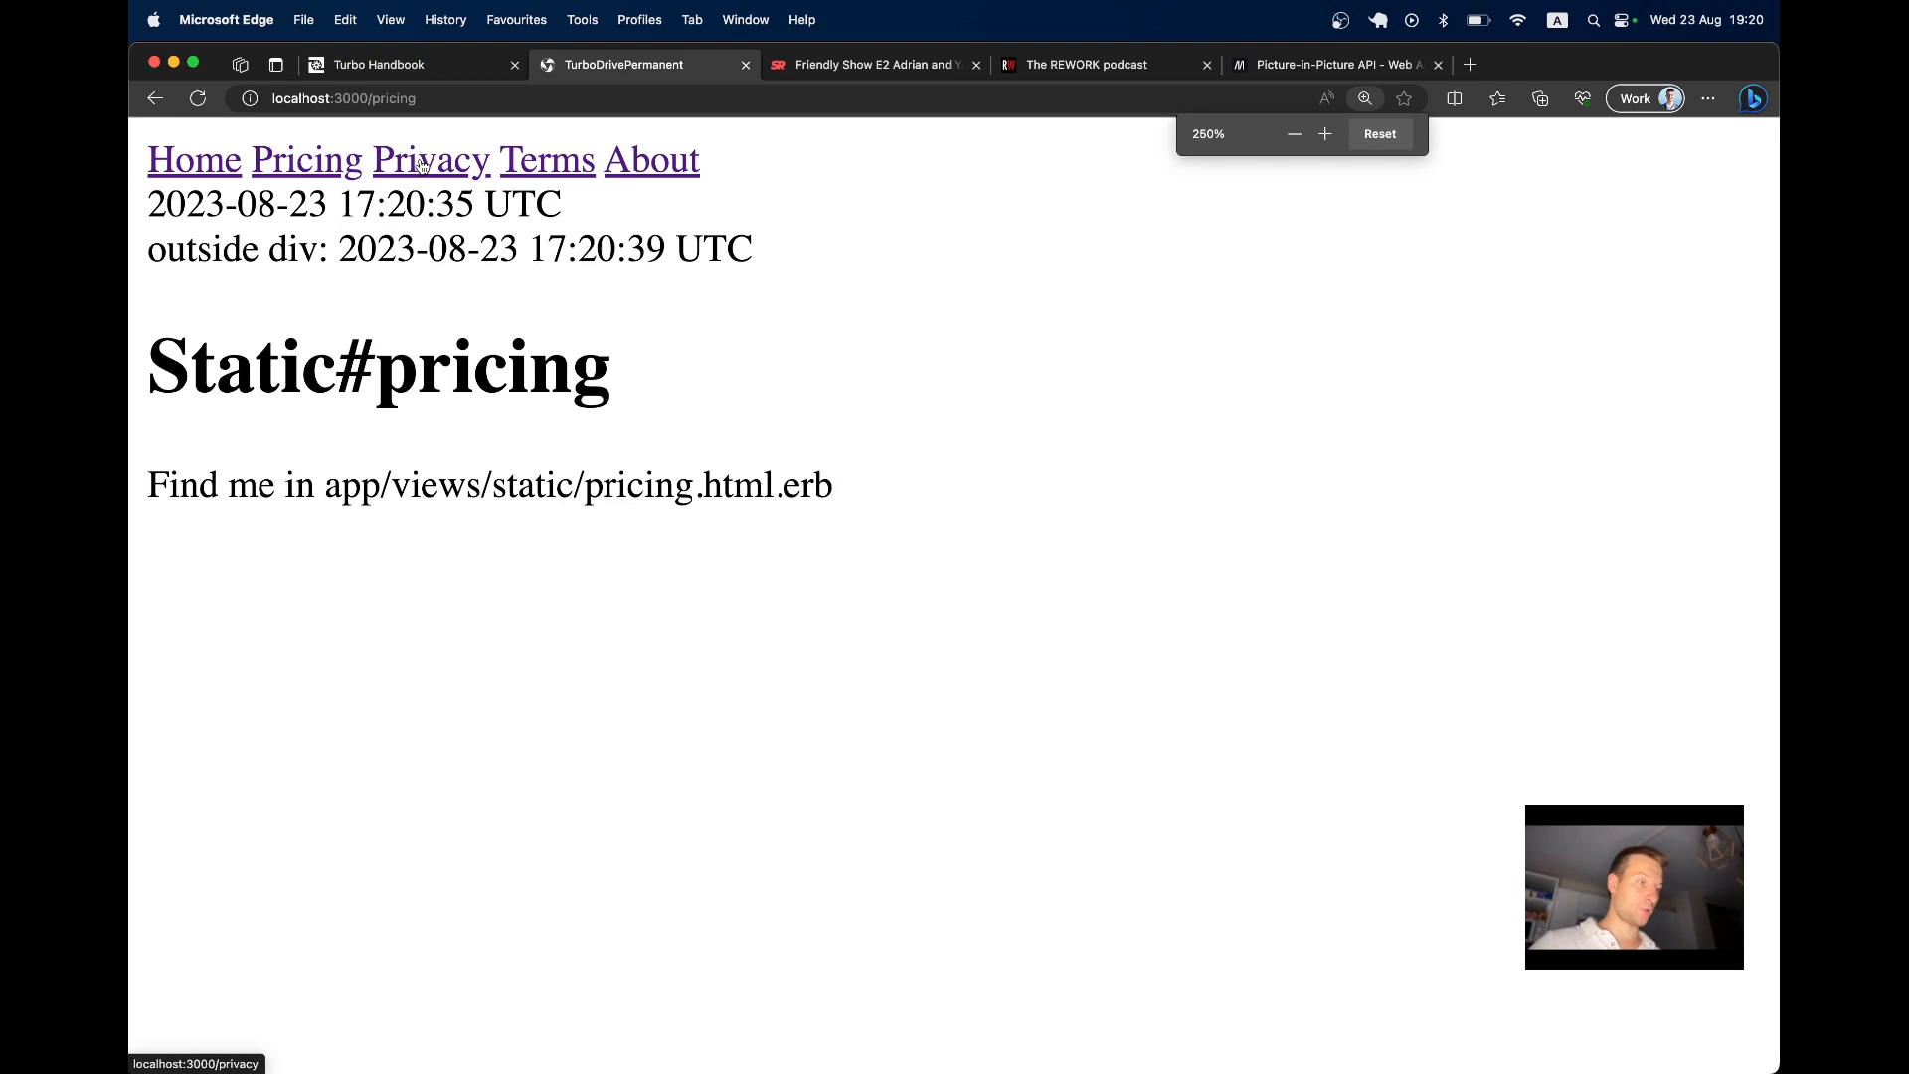
Visit Privacy, Pricing (reloaded), Terms and About, showing the permanent timestamp stays fixed
{"action": "left_click", "coordinate": [544, 159]}
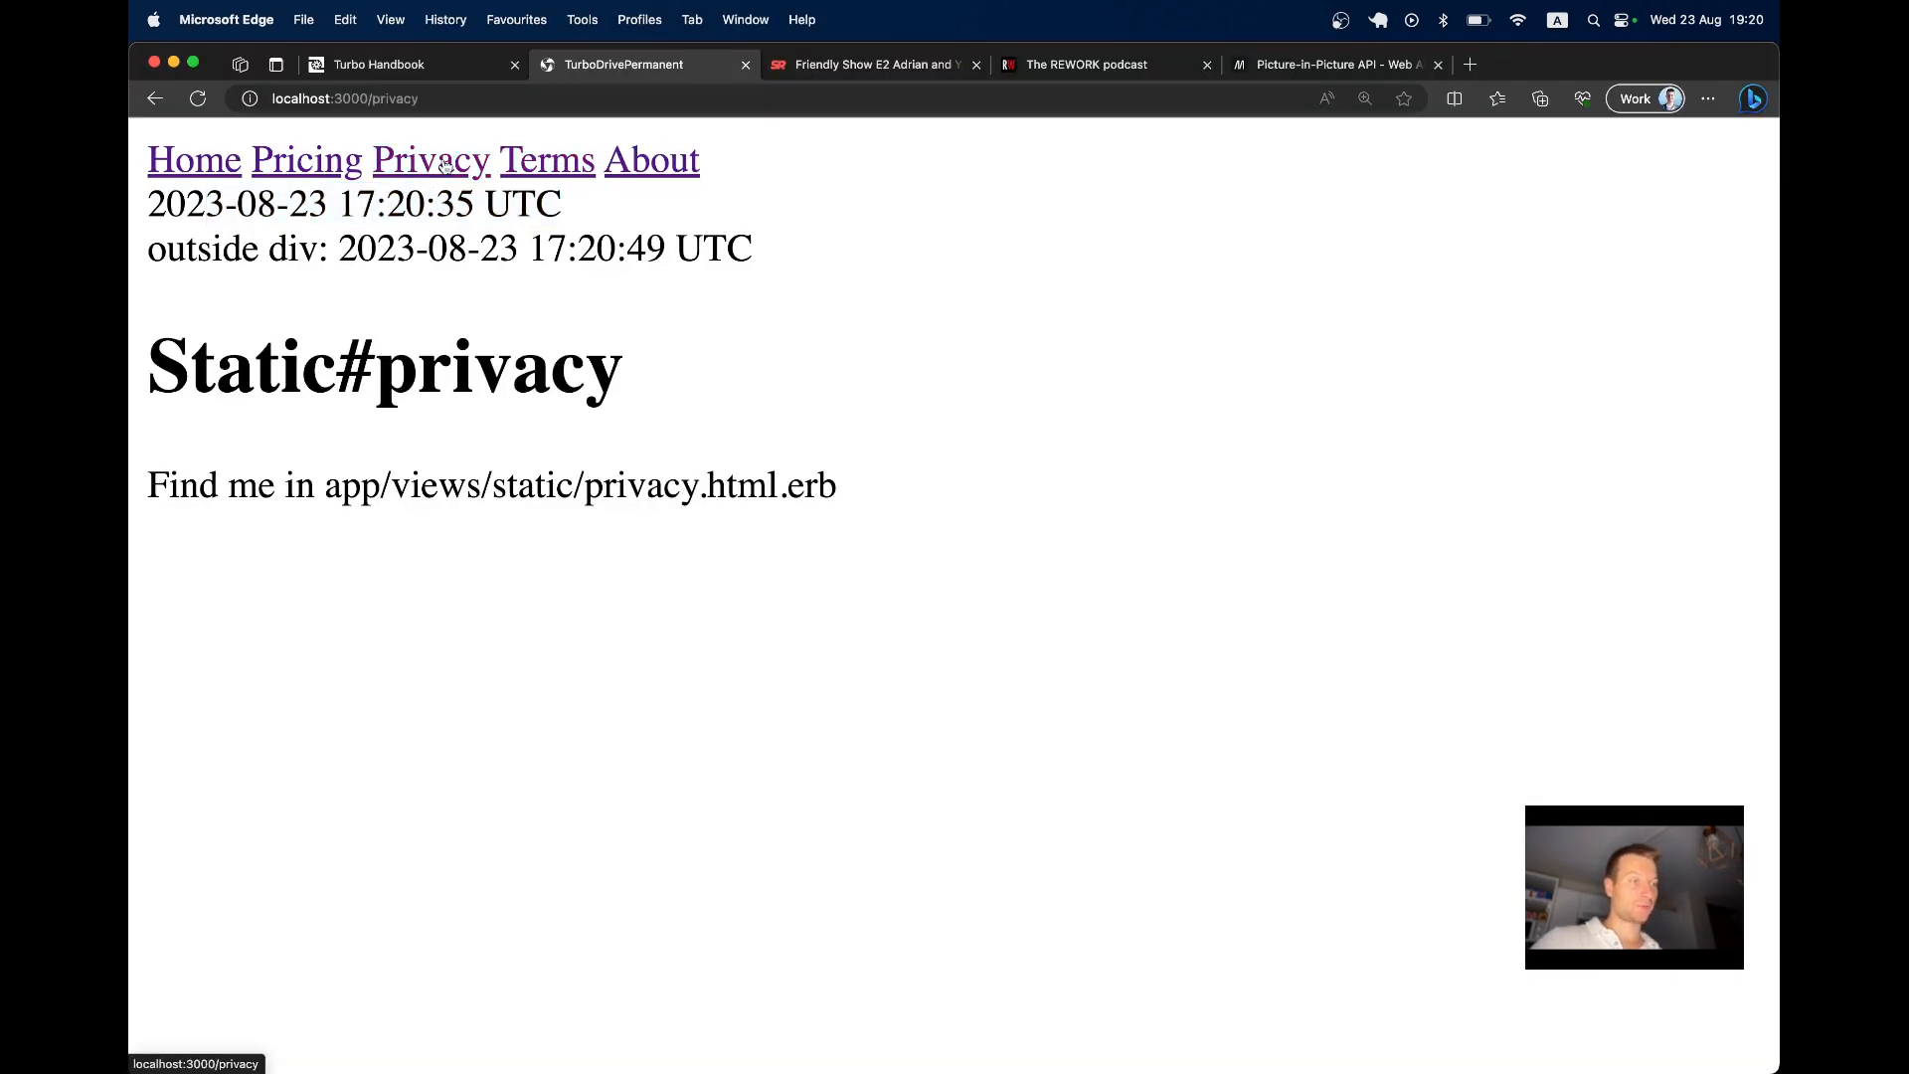
{"action": "left_click", "coordinate": [306, 159]}
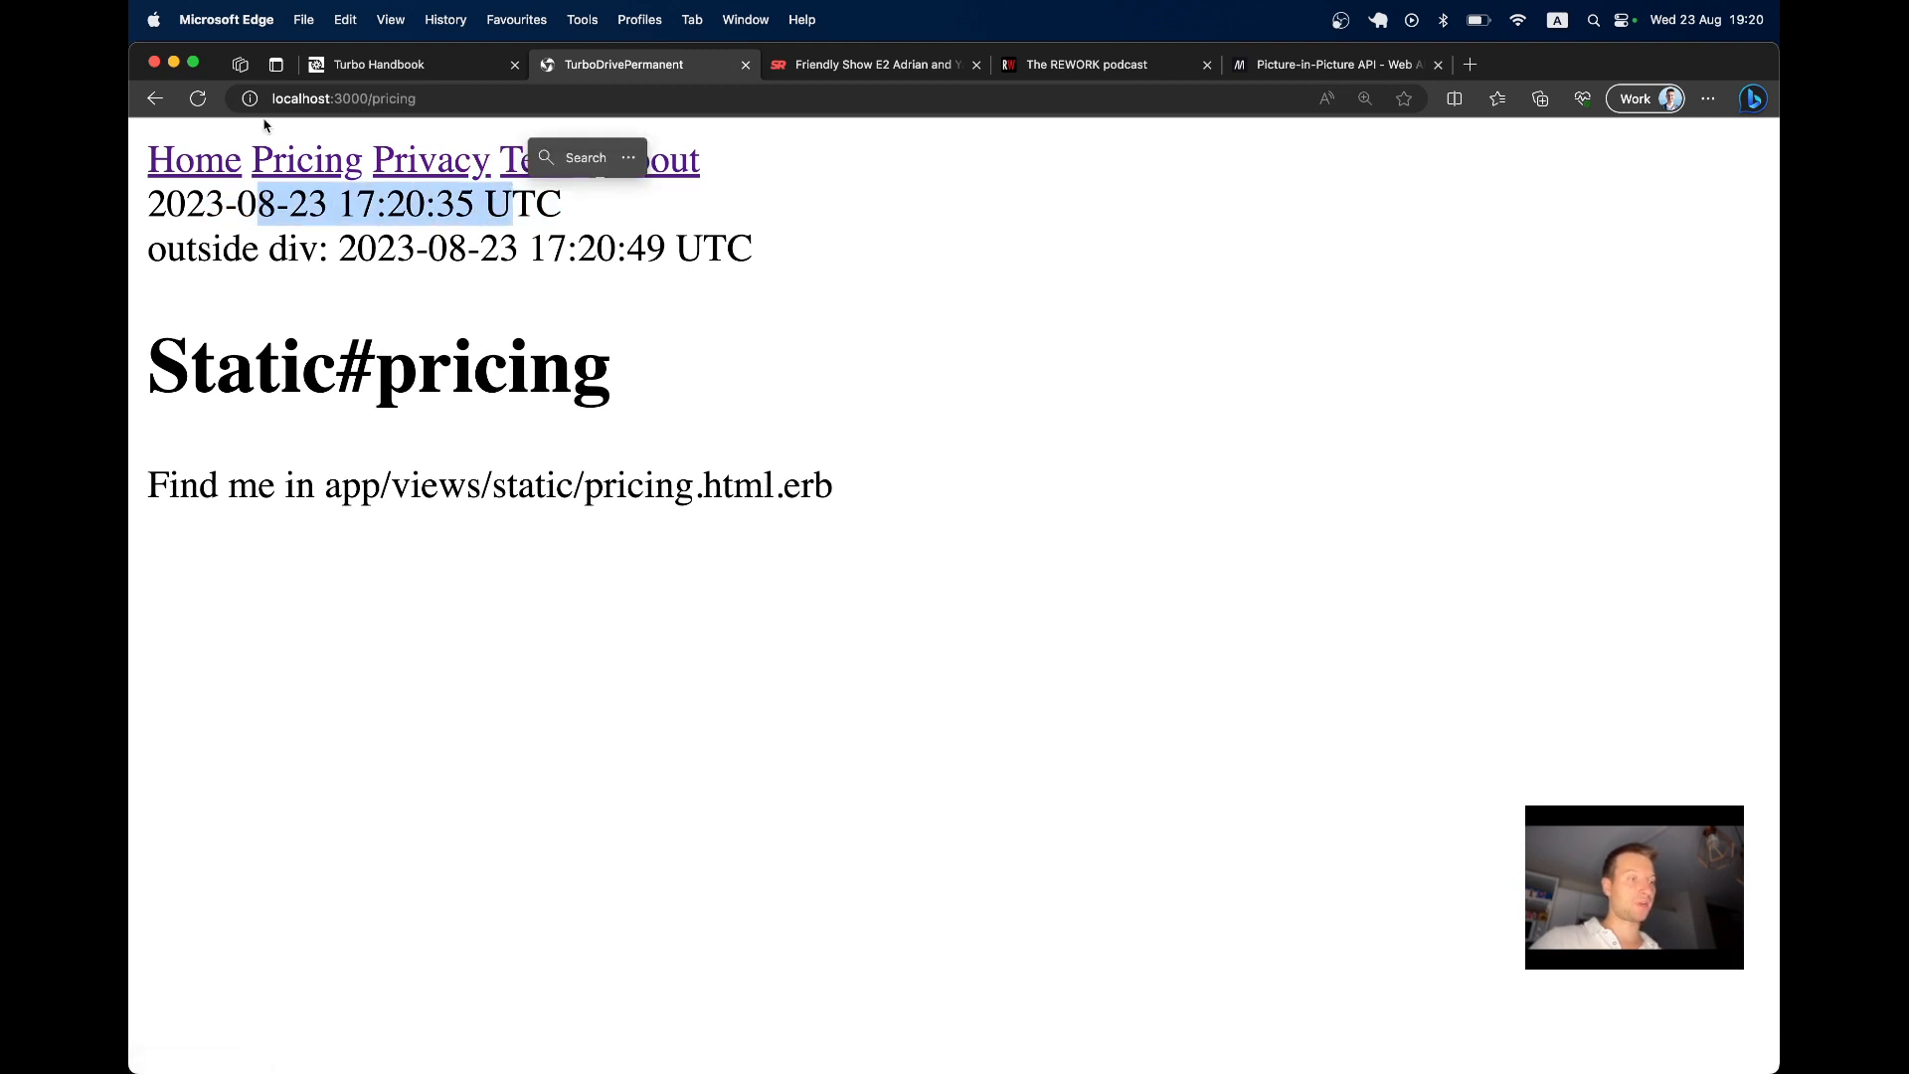
{"action": "left_click", "coordinate": [197, 99]}
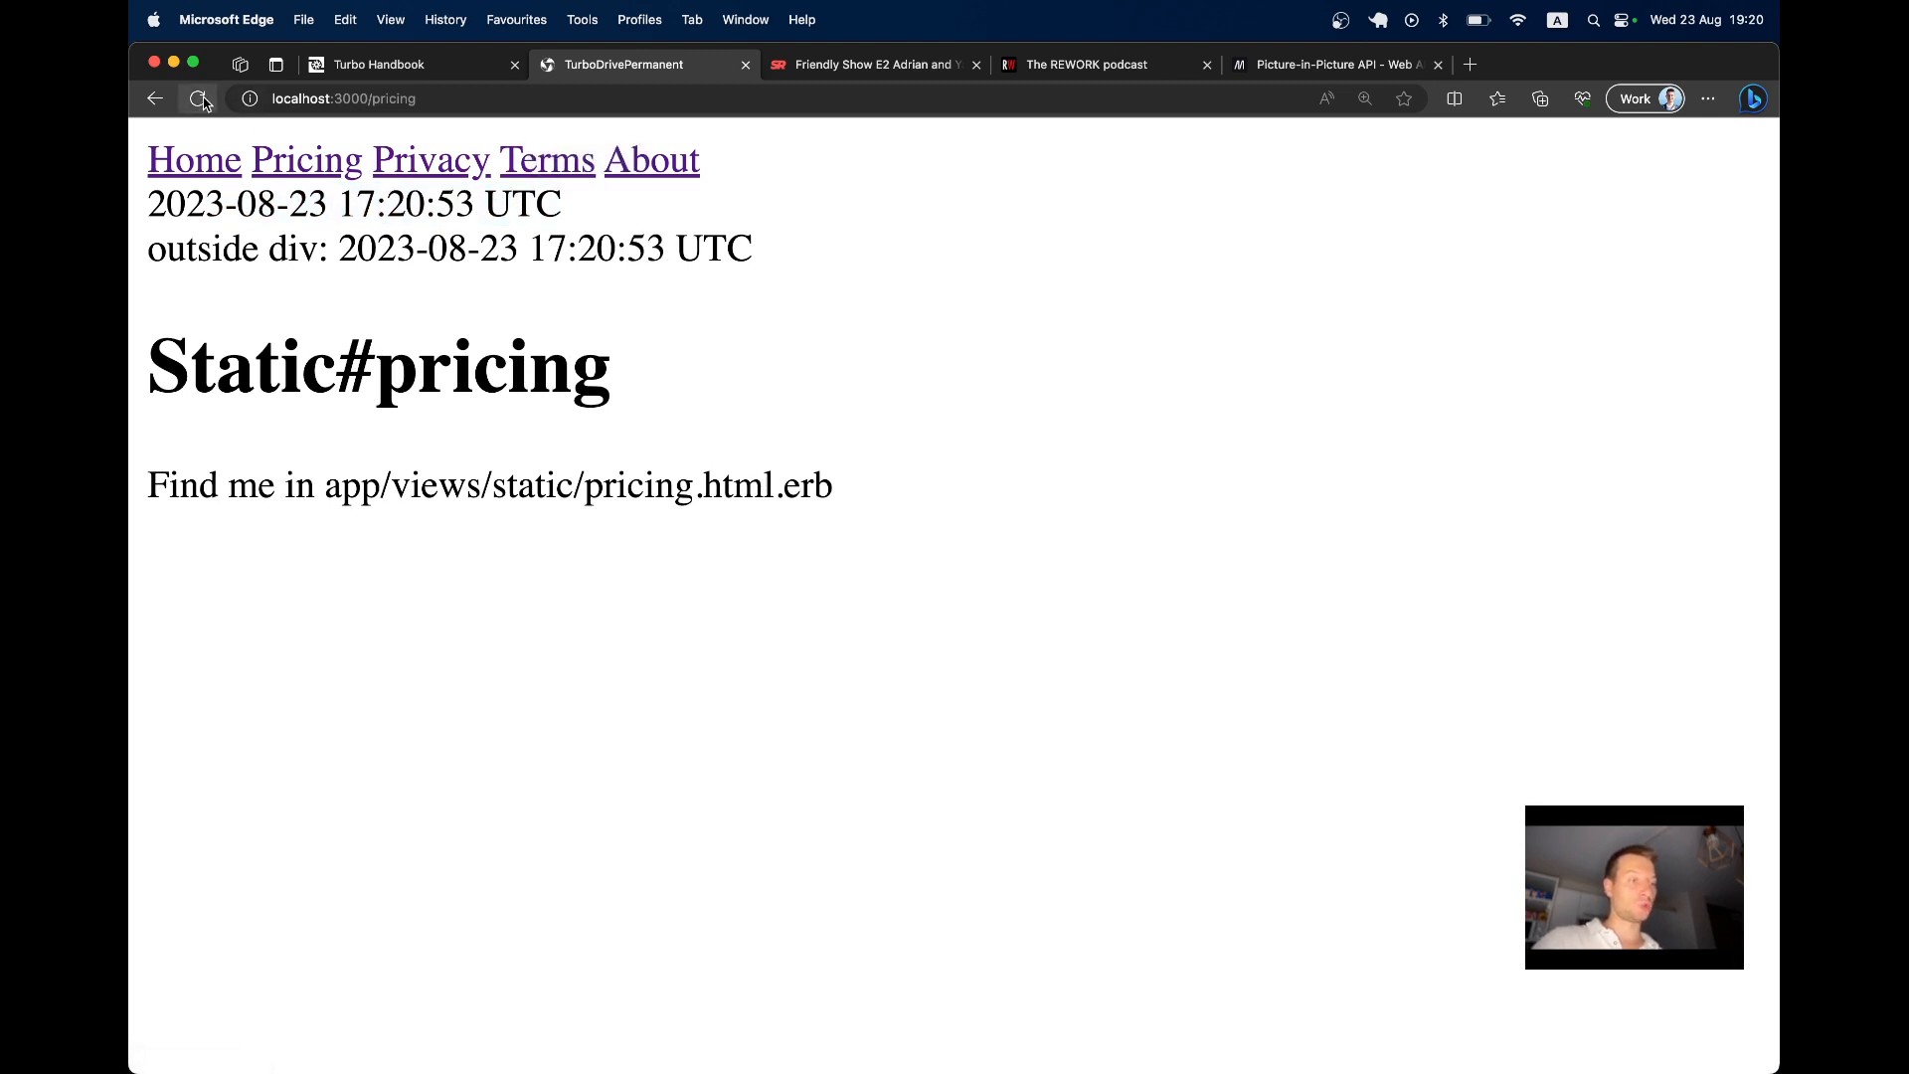
{"action": "left_click", "coordinate": [545, 159]}
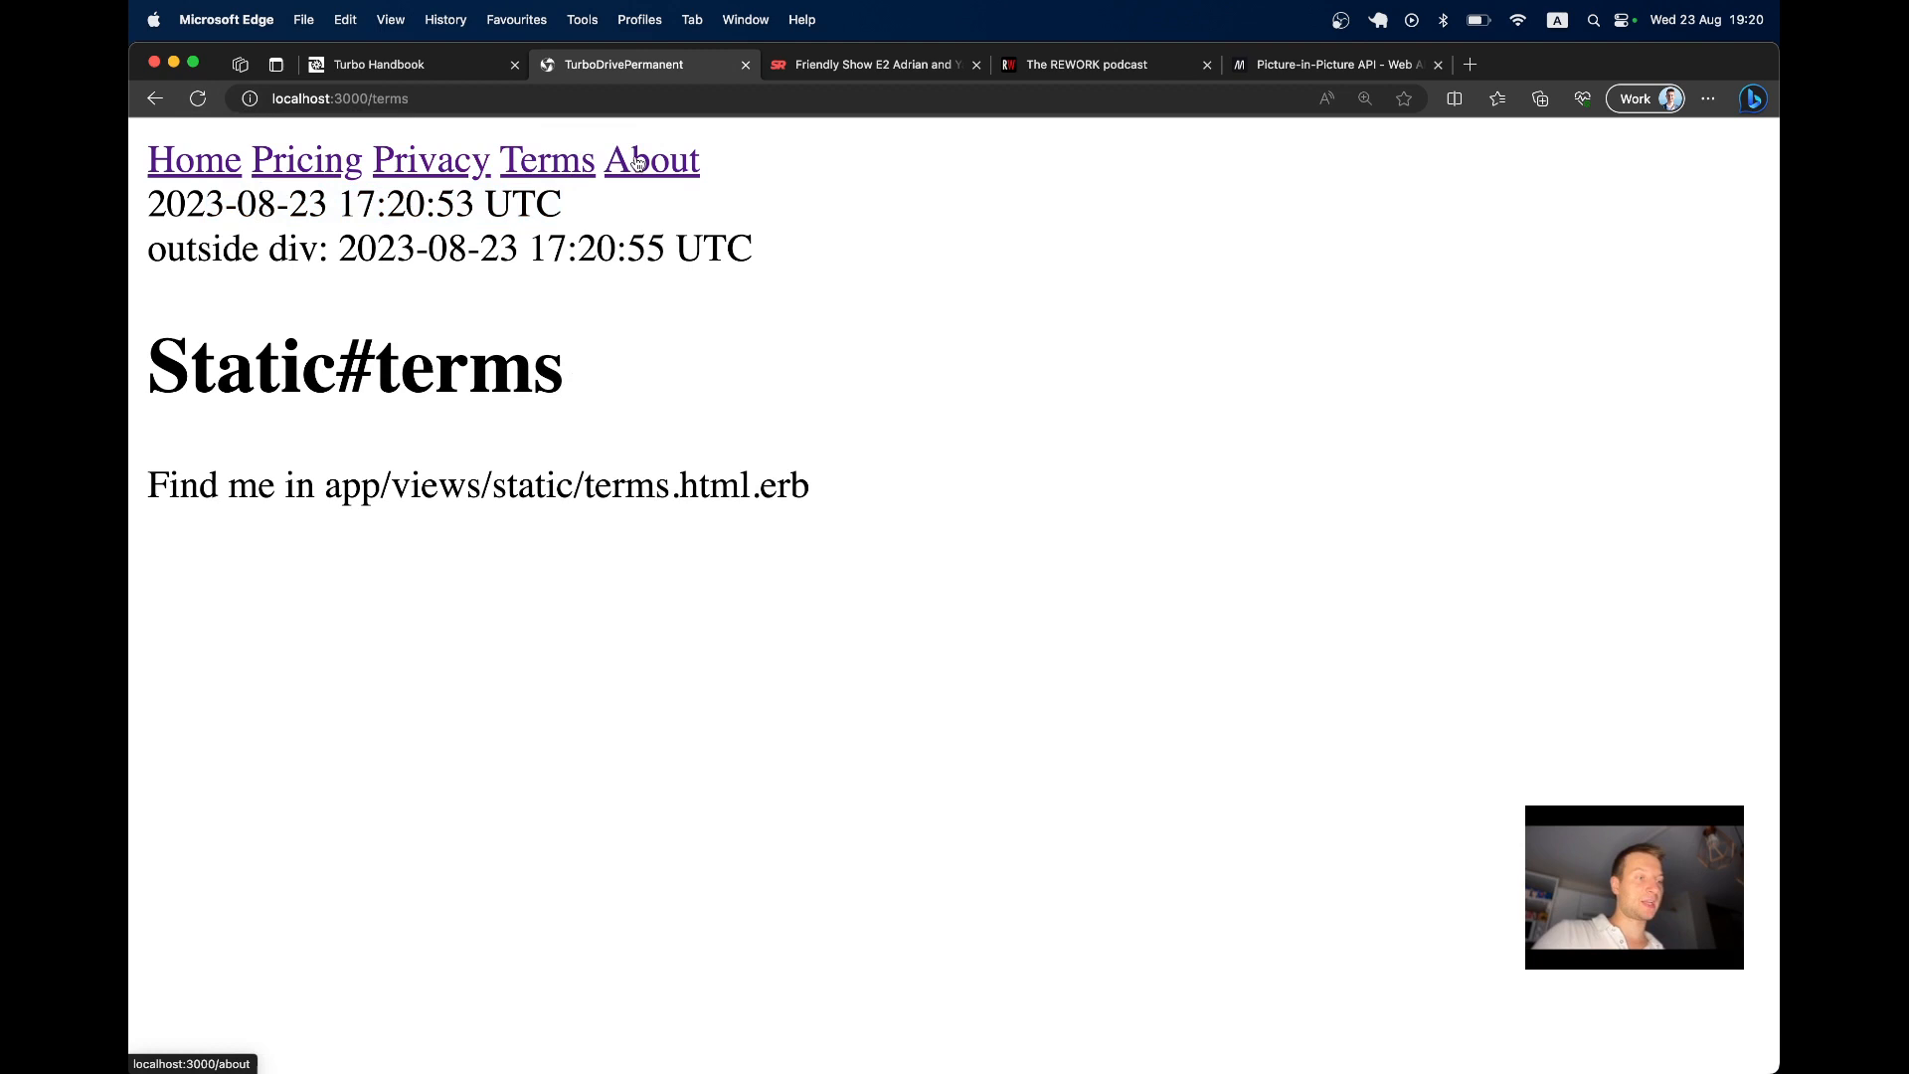
{"action": "left_click", "coordinate": [650, 159]}
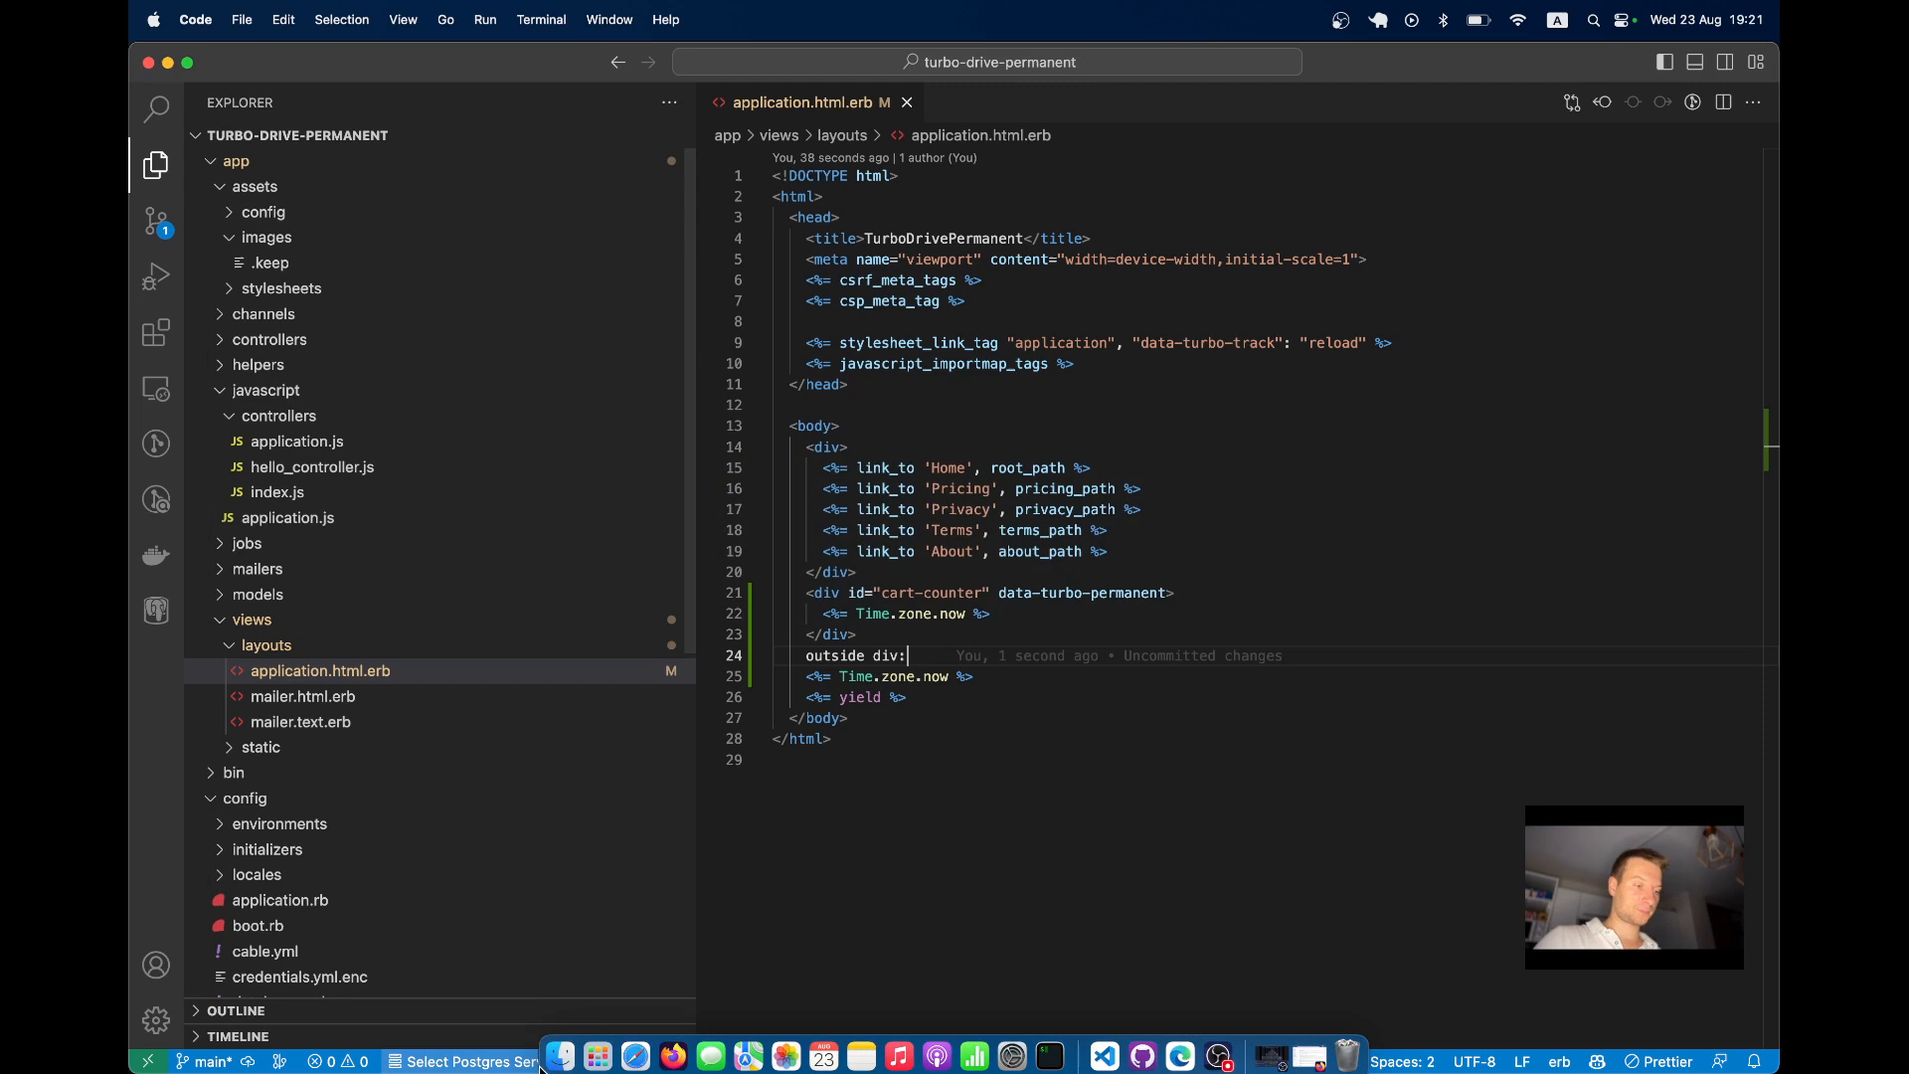
Pick the sample video and audio files from the desktop folder for the app's images
{"action": "left_click", "coordinate": [559, 1056]}
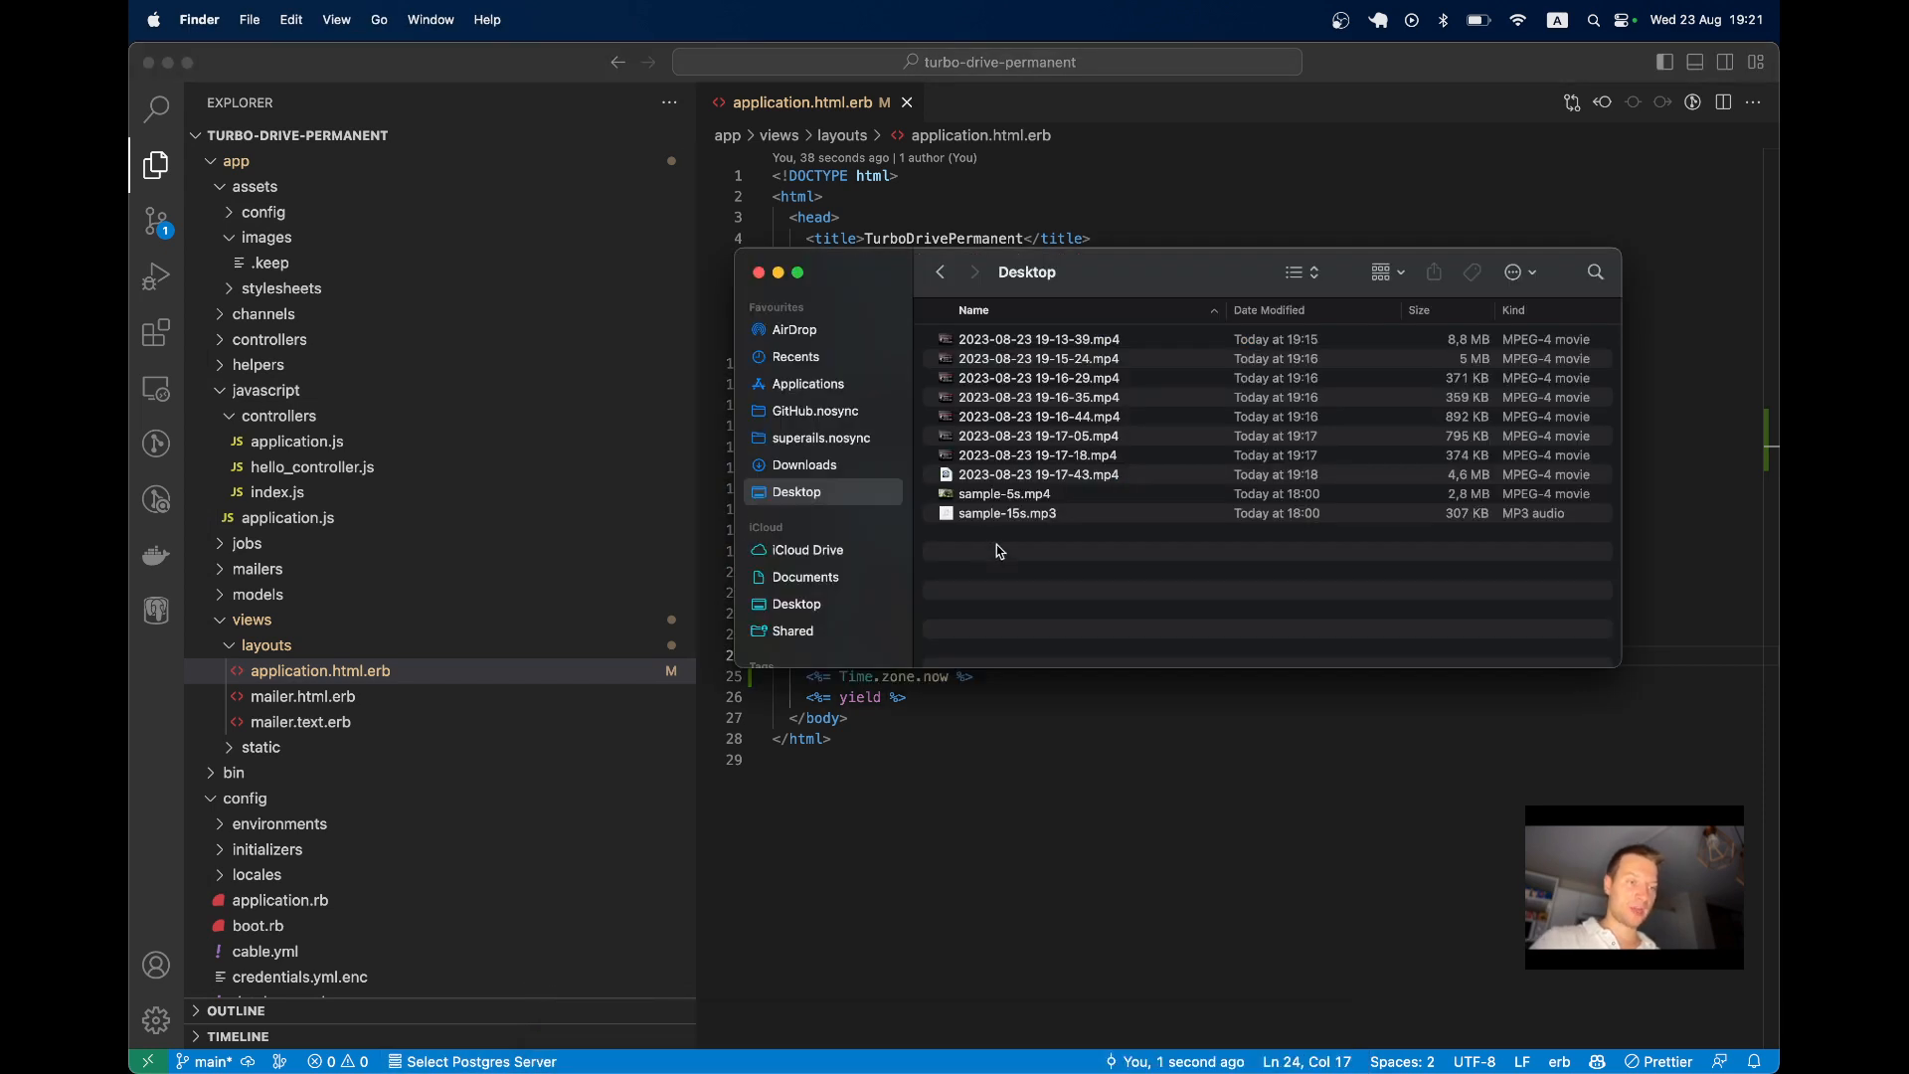
{"action": "left_click", "coordinate": [1004, 493]}
{"action": "type", "text": "<%= %>"}
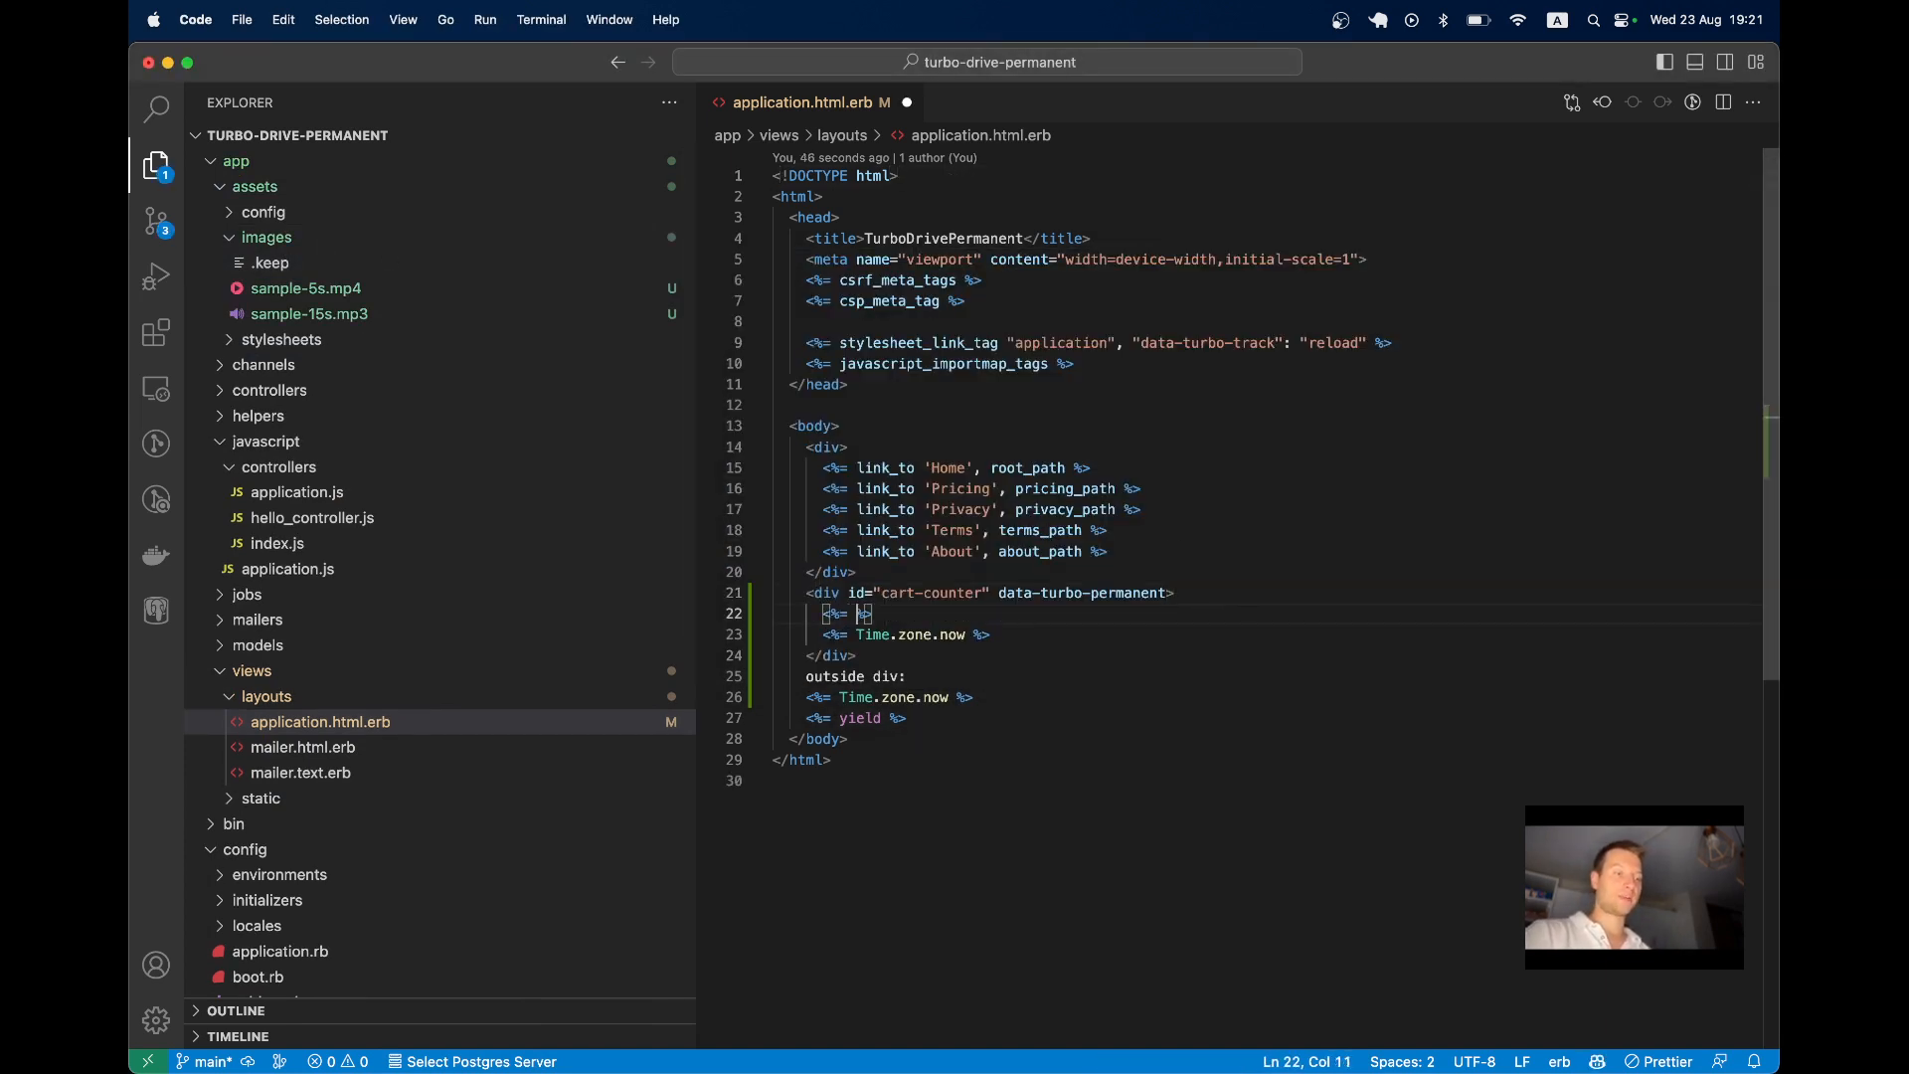
Add <%= audio_tag 'sample-15s', controls: 'true' %> inside the permanent div and save
{"action": "type", "text": "audio_tag"}
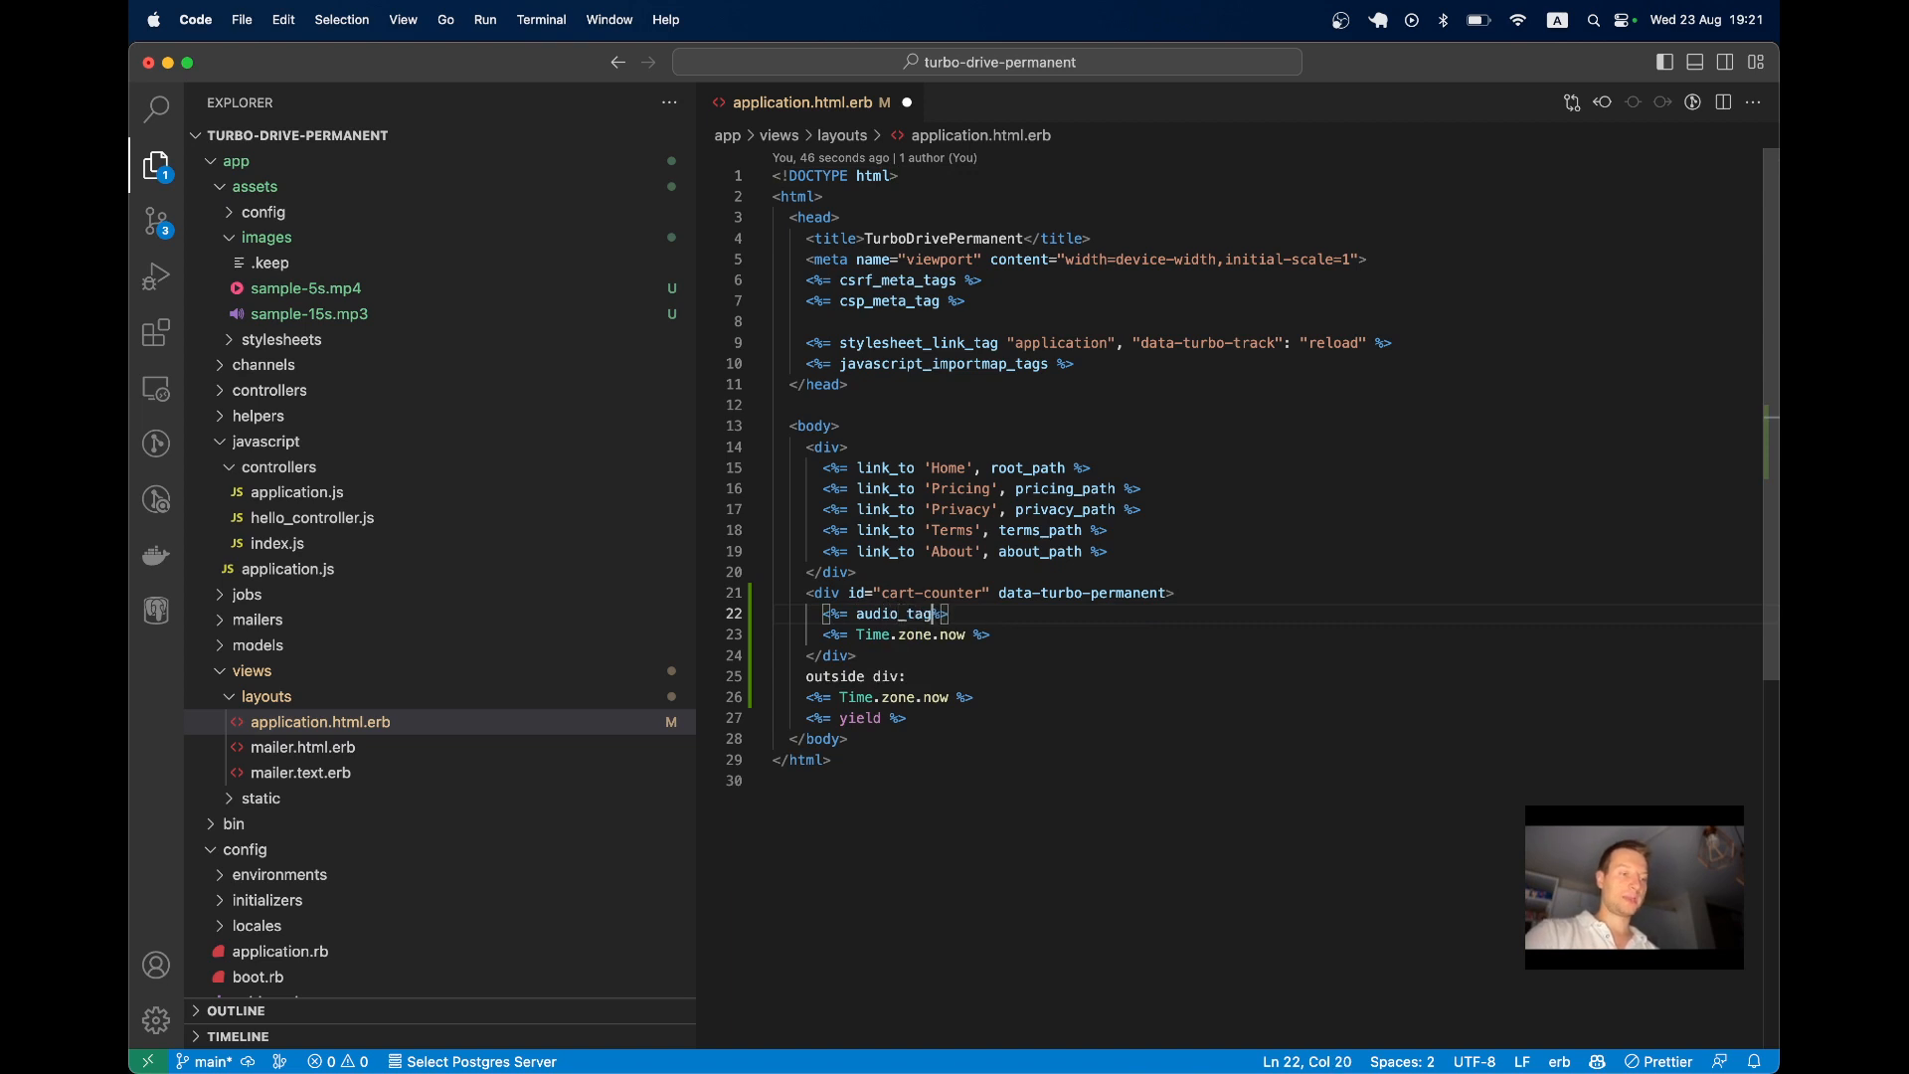
{"action": "type", "text": "'sample-"}
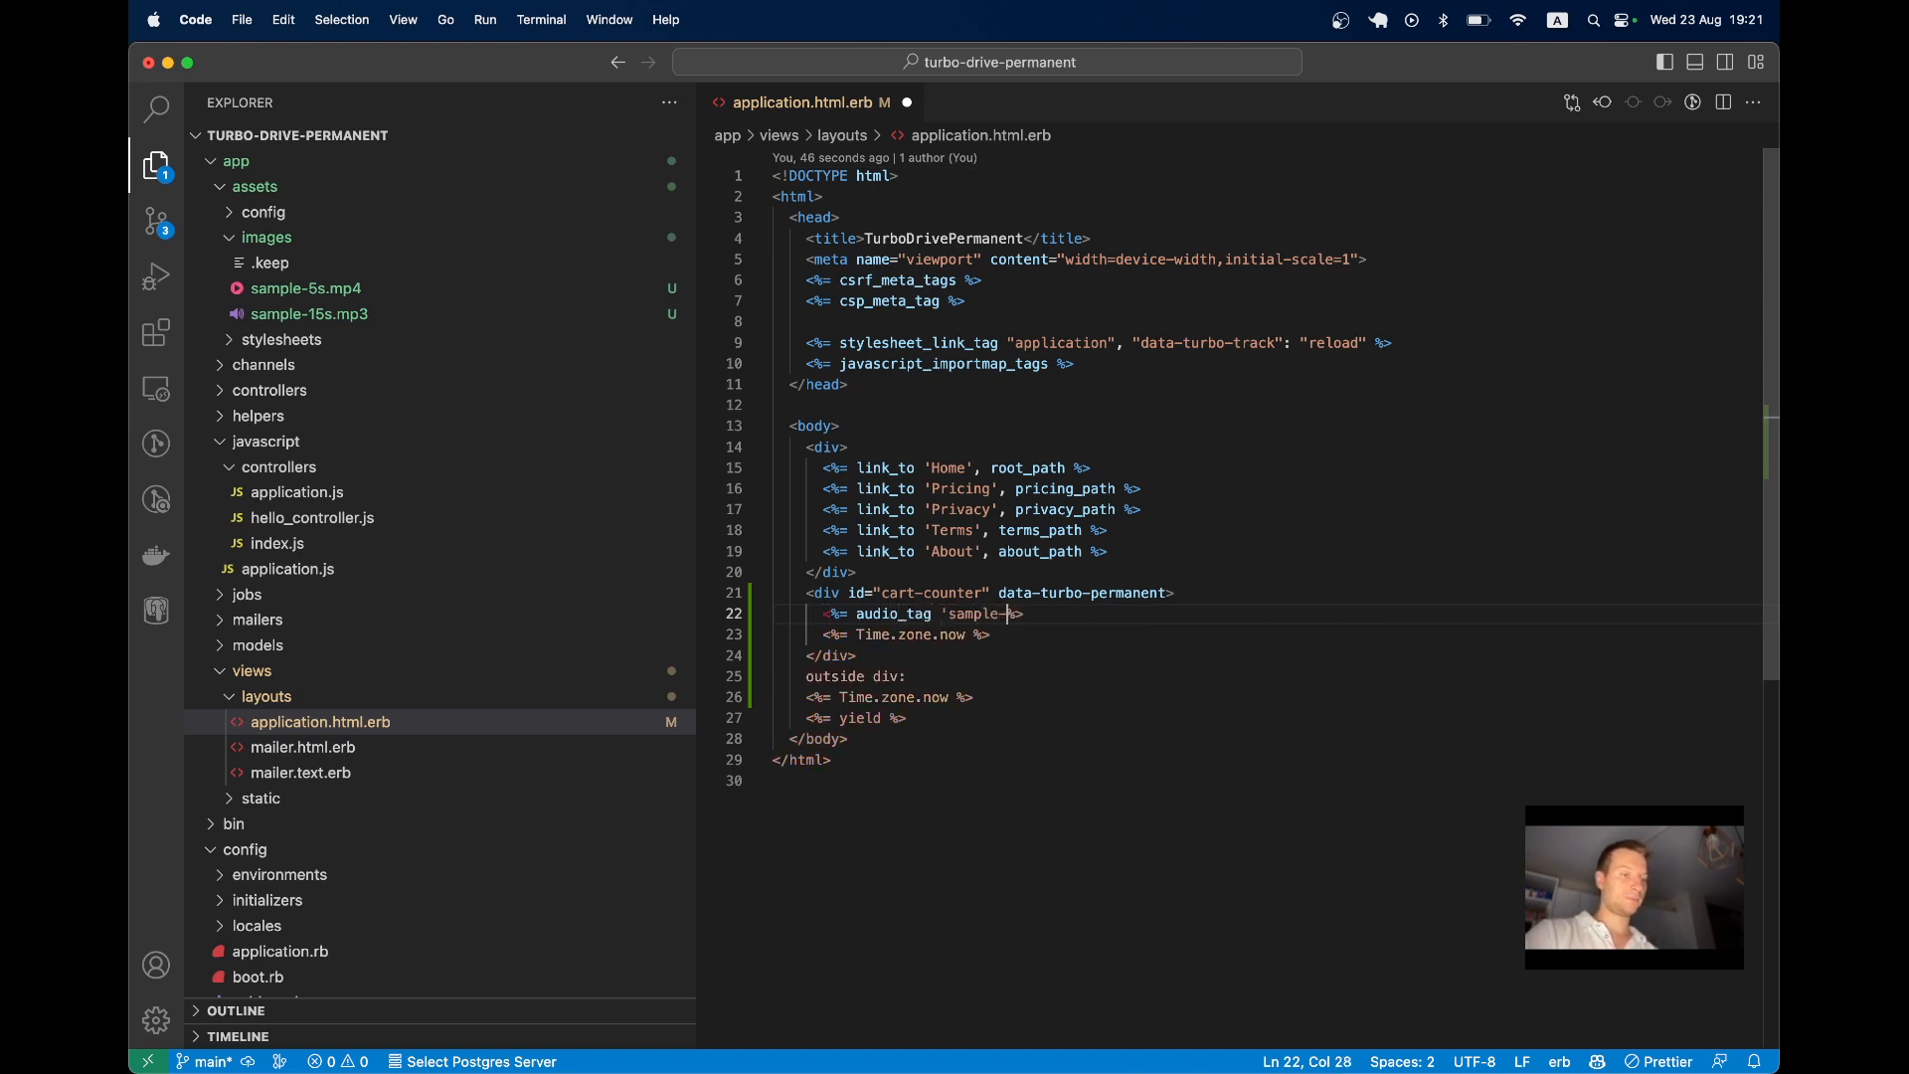
{"action": "type", "text": "15s',"}
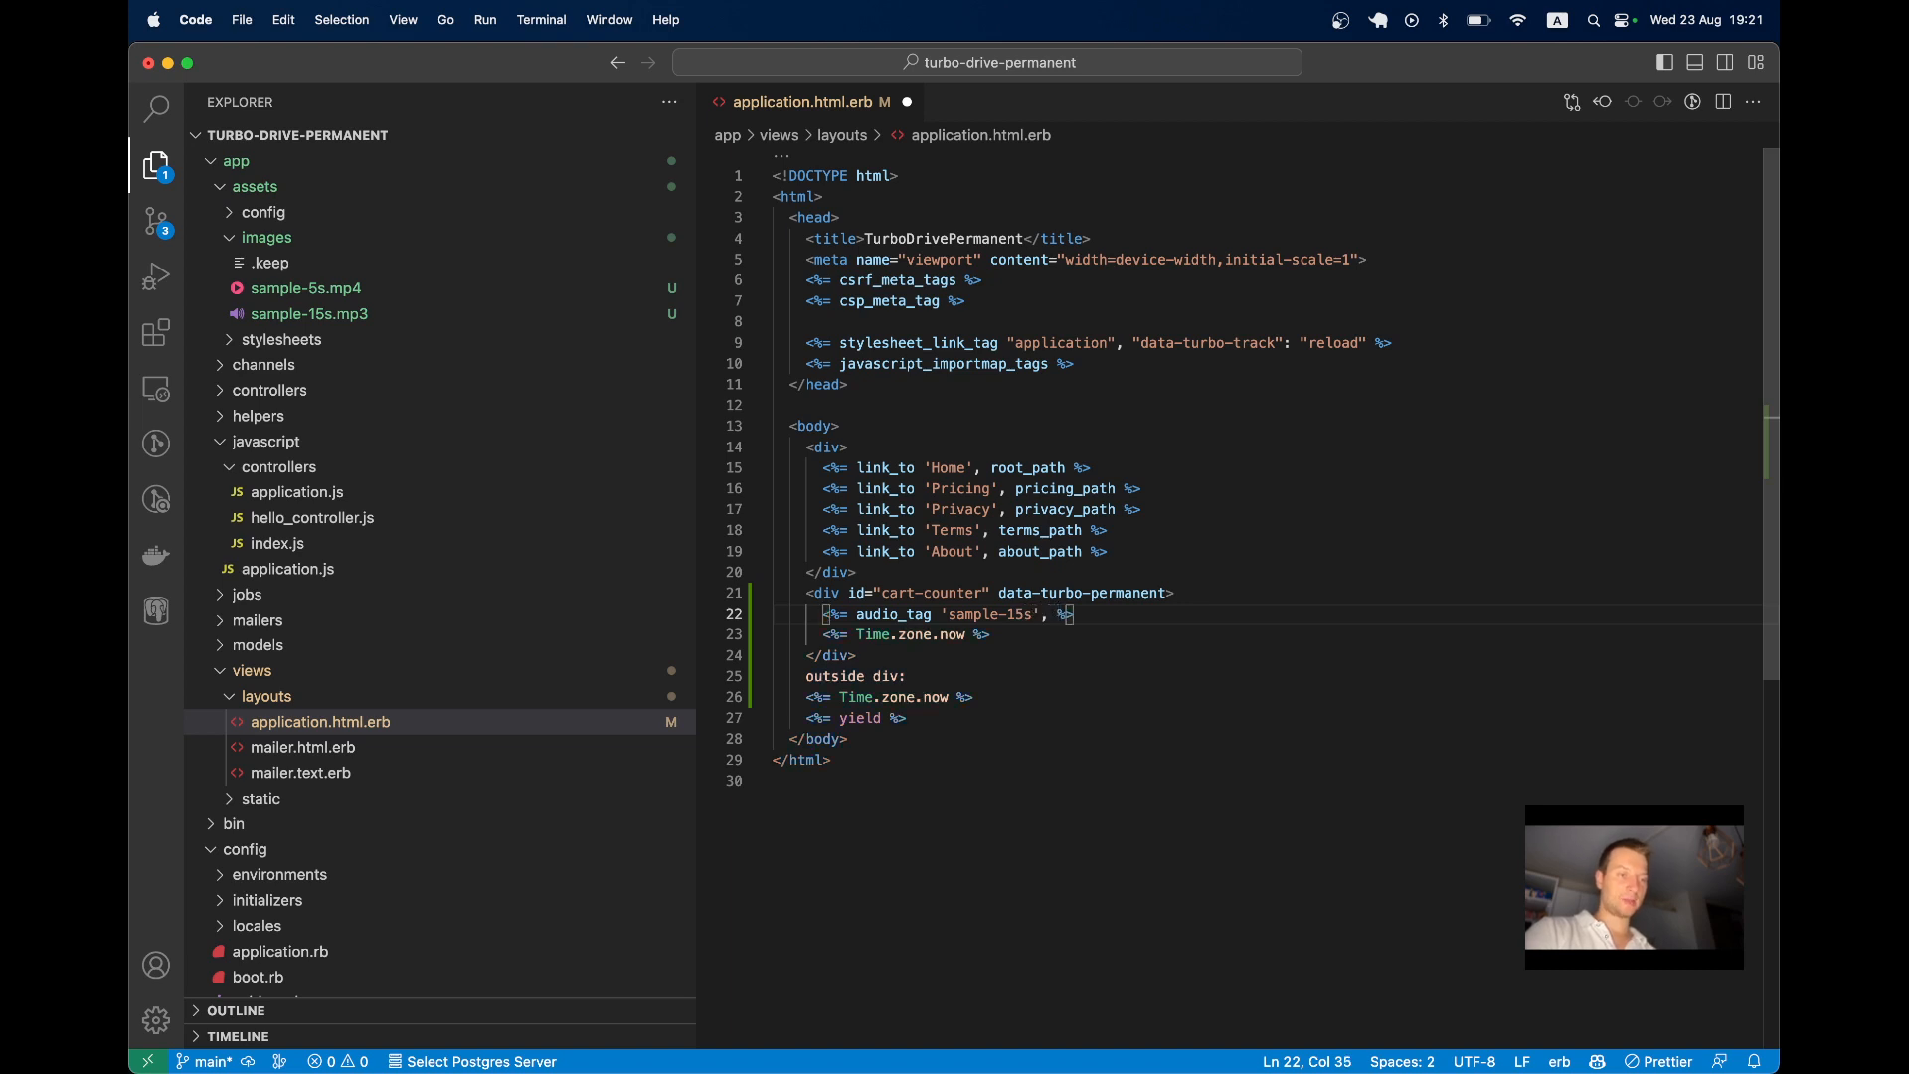
{"action": "type", "text": "controls: 'true"}
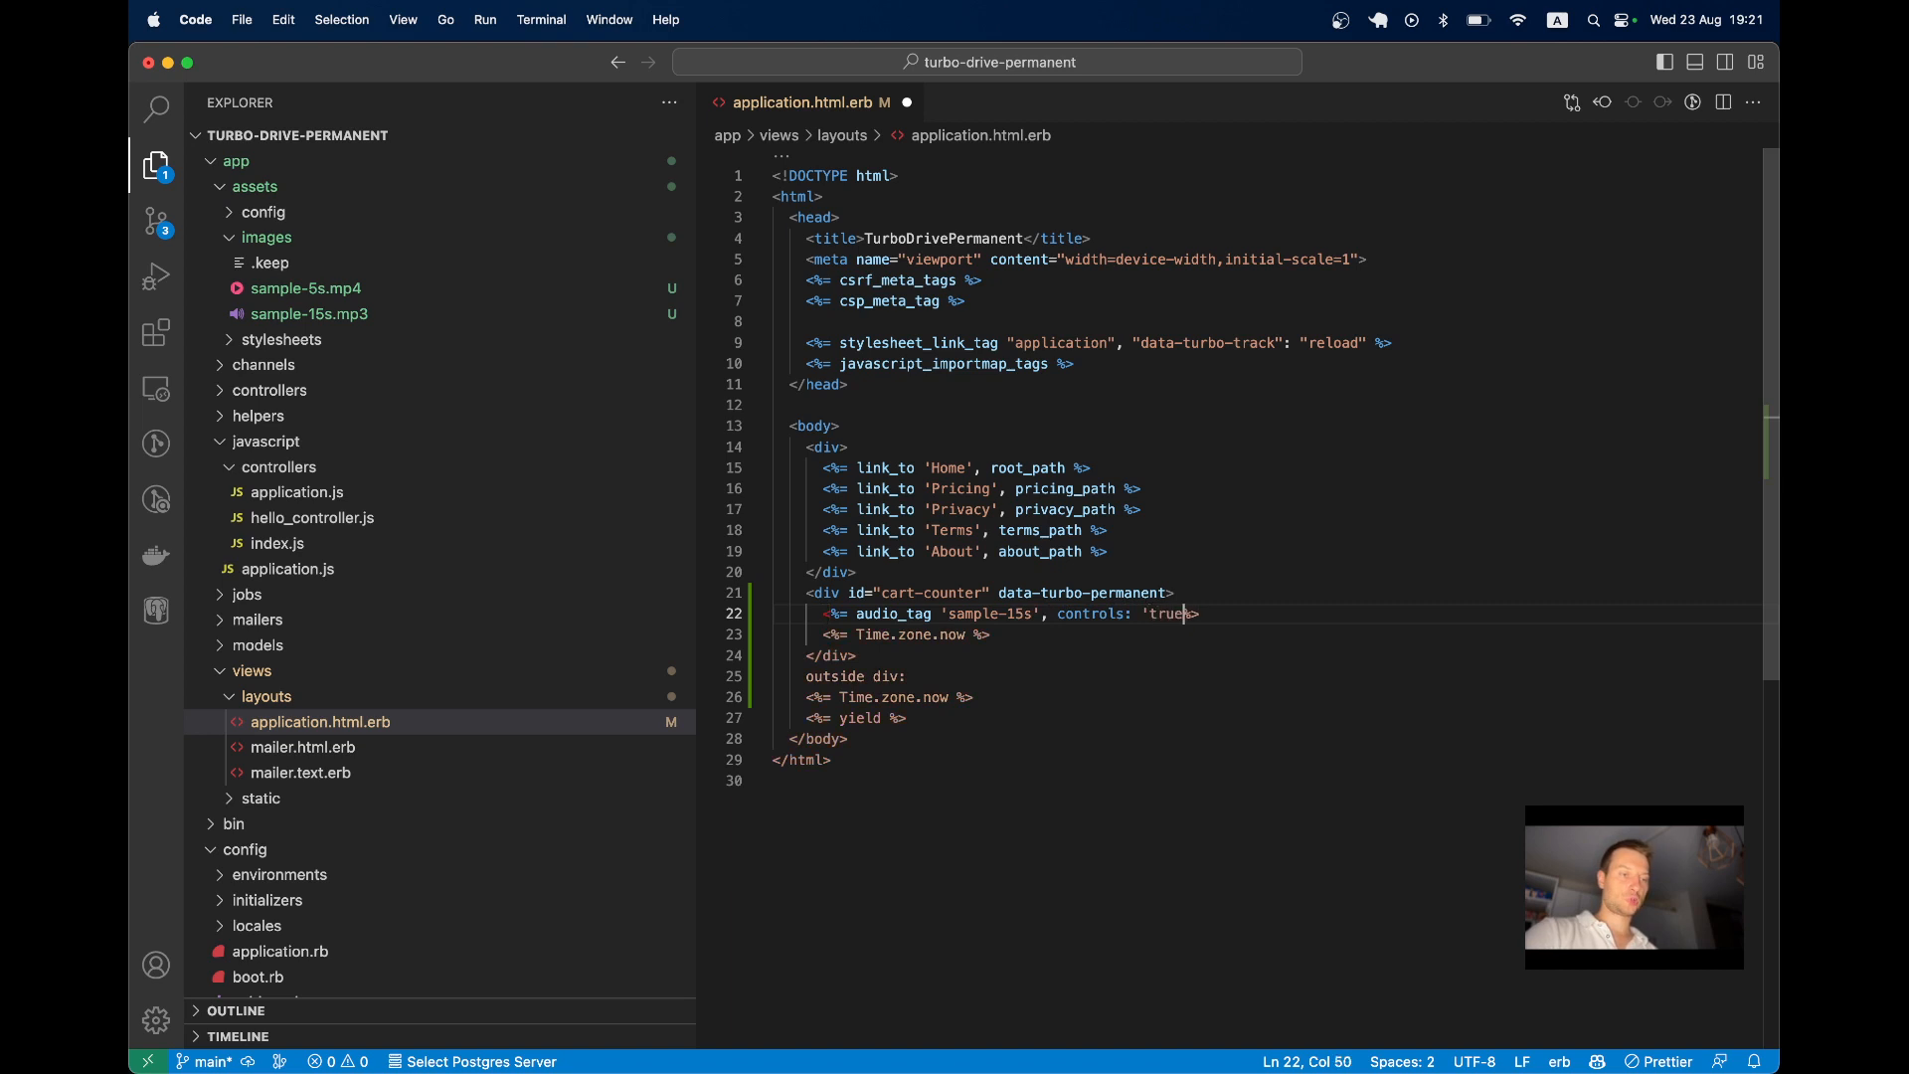
{"action": "key", "text": "cmd+tab"}
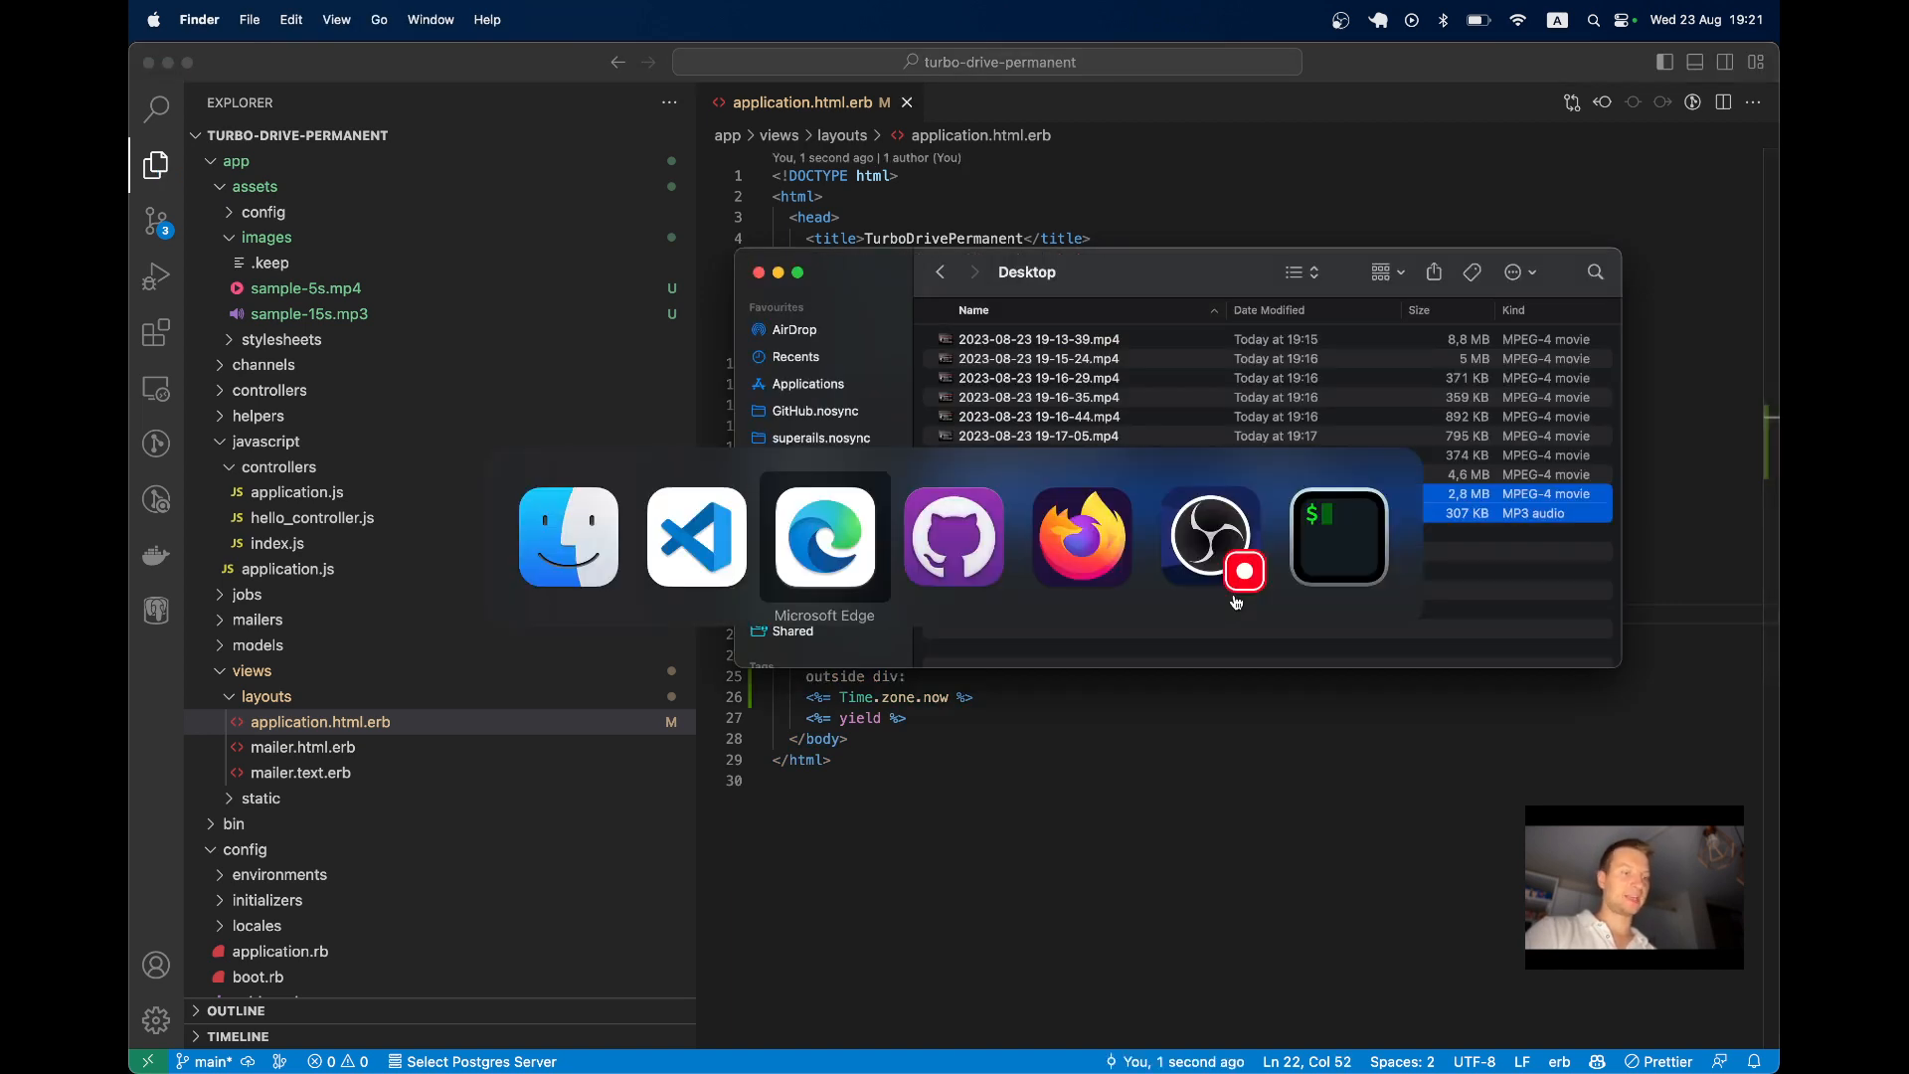
Play the sample audio and move between Home and Pricing while it keeps playing
{"action": "left_click", "coordinate": [824, 537]}
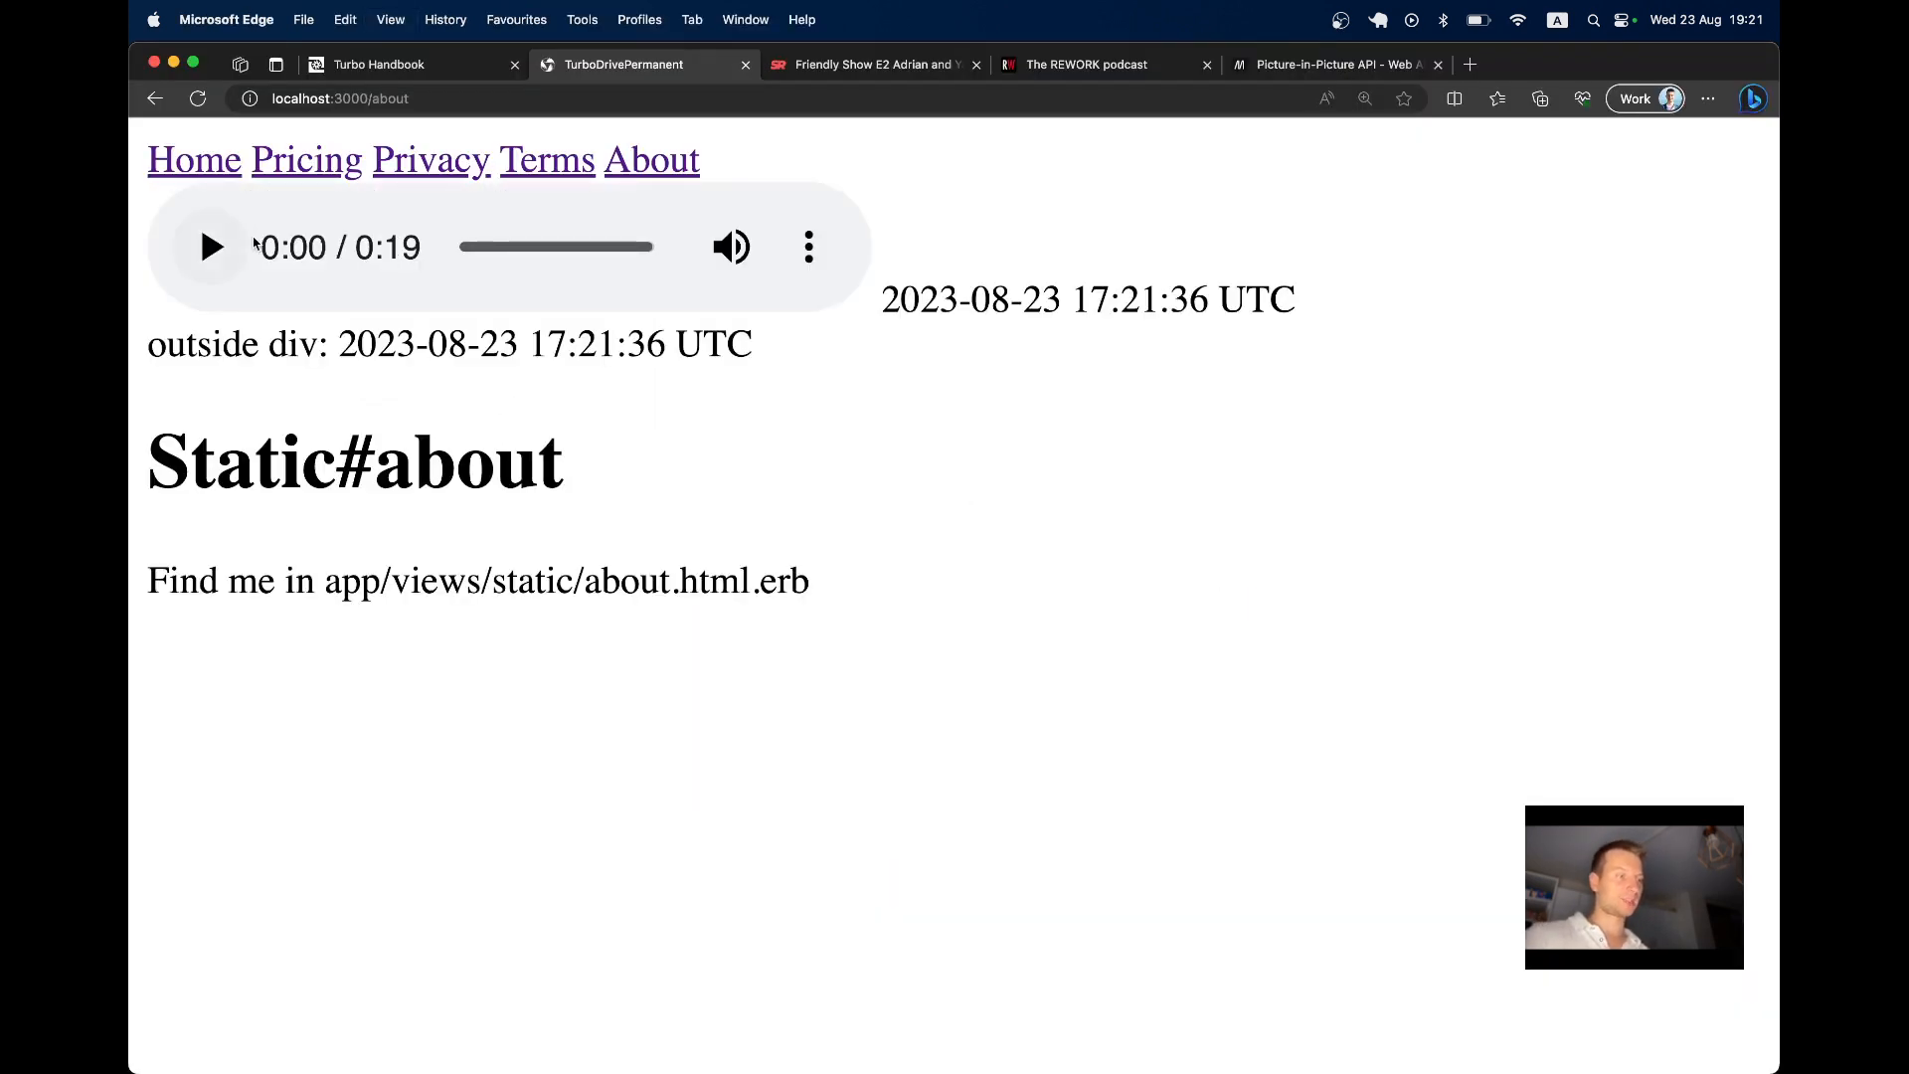
{"action": "left_click", "coordinate": [209, 246]}
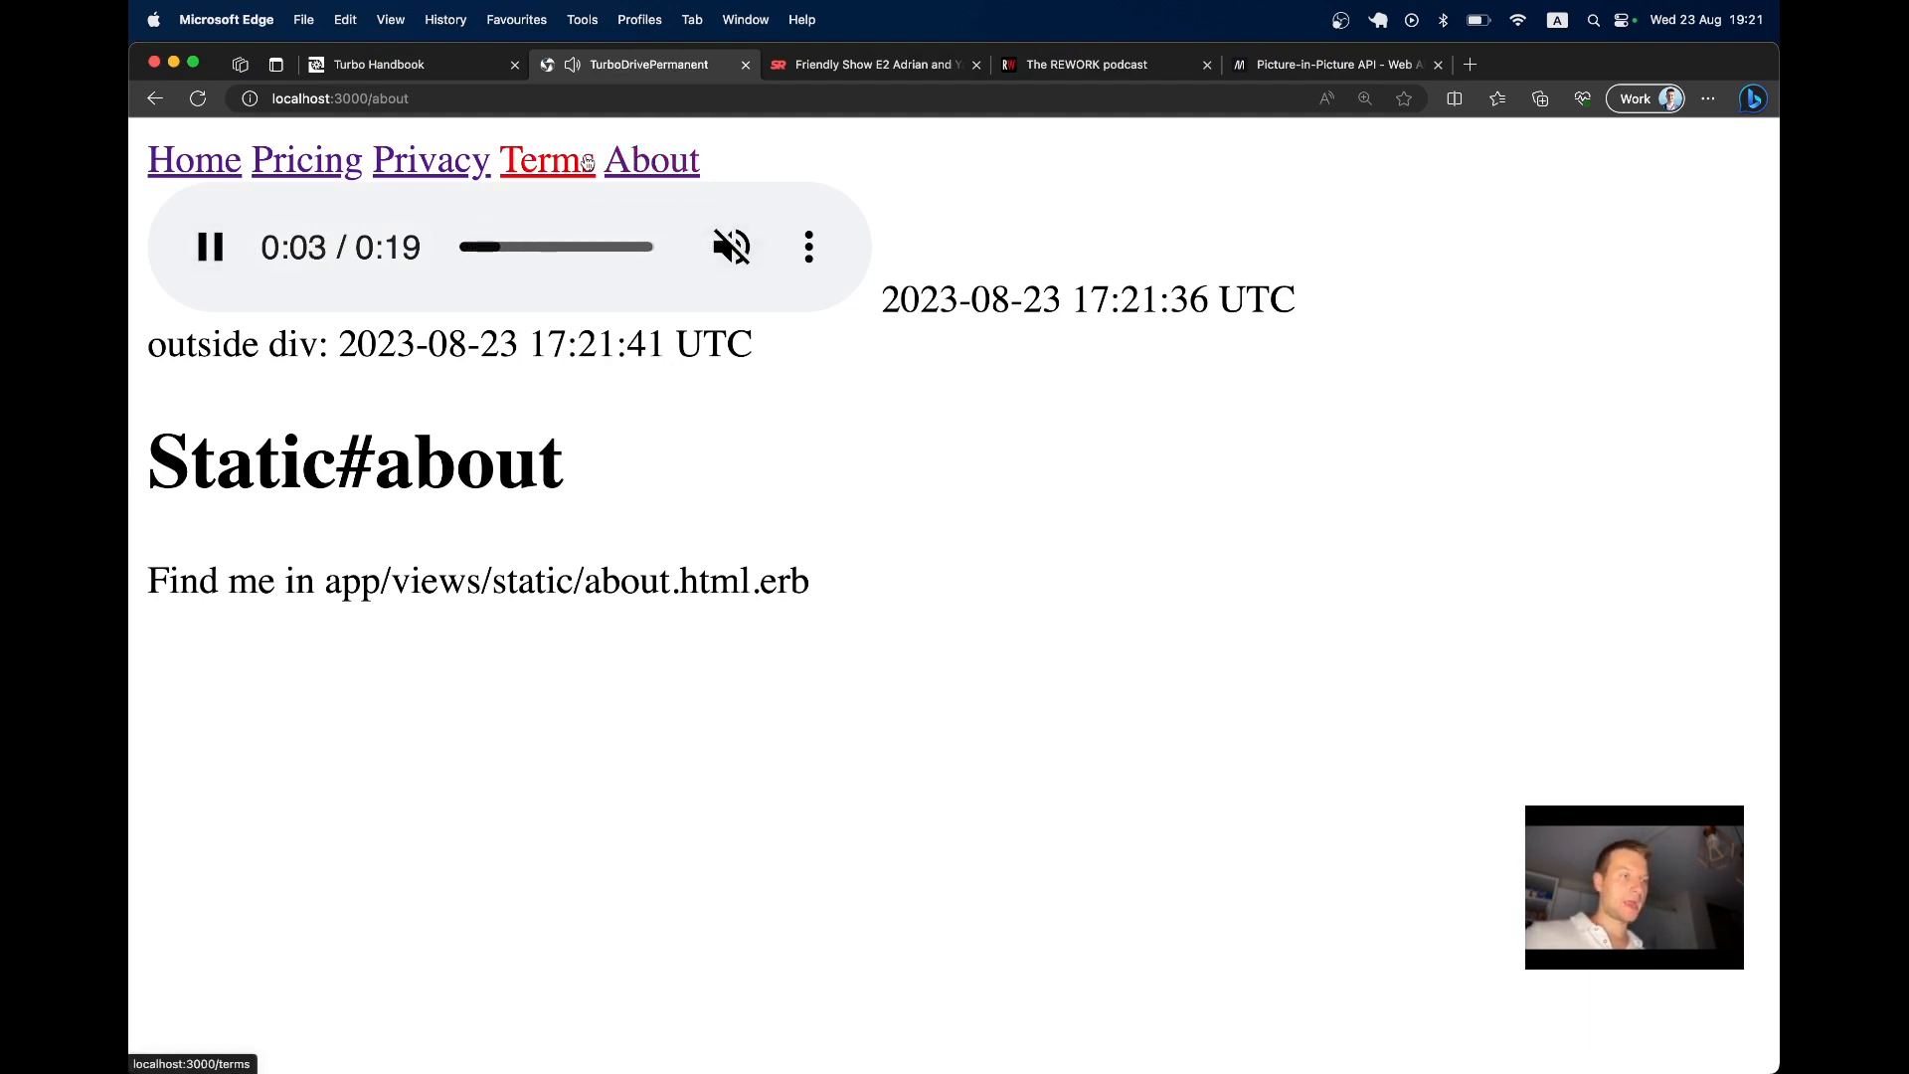
{"action": "left_click", "coordinate": [193, 160]}
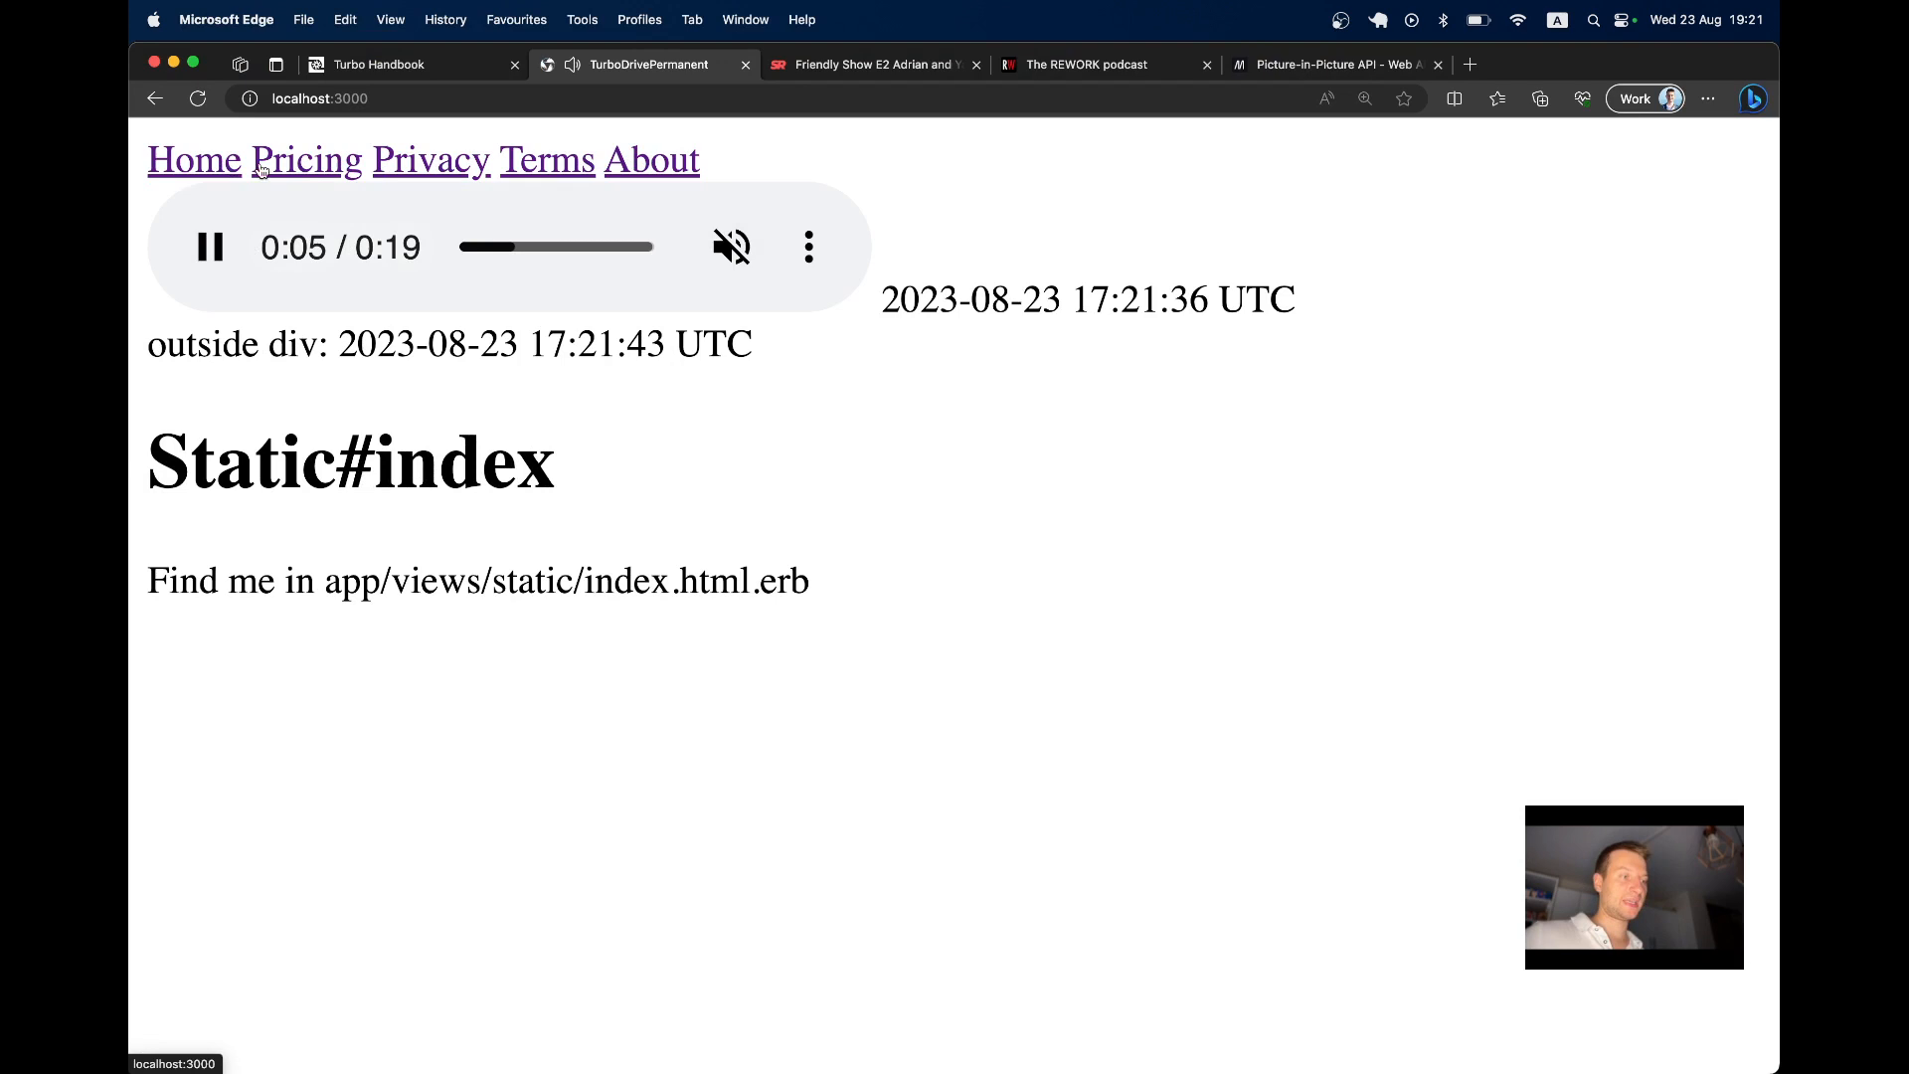
{"action": "left_click", "coordinate": [544, 159]}
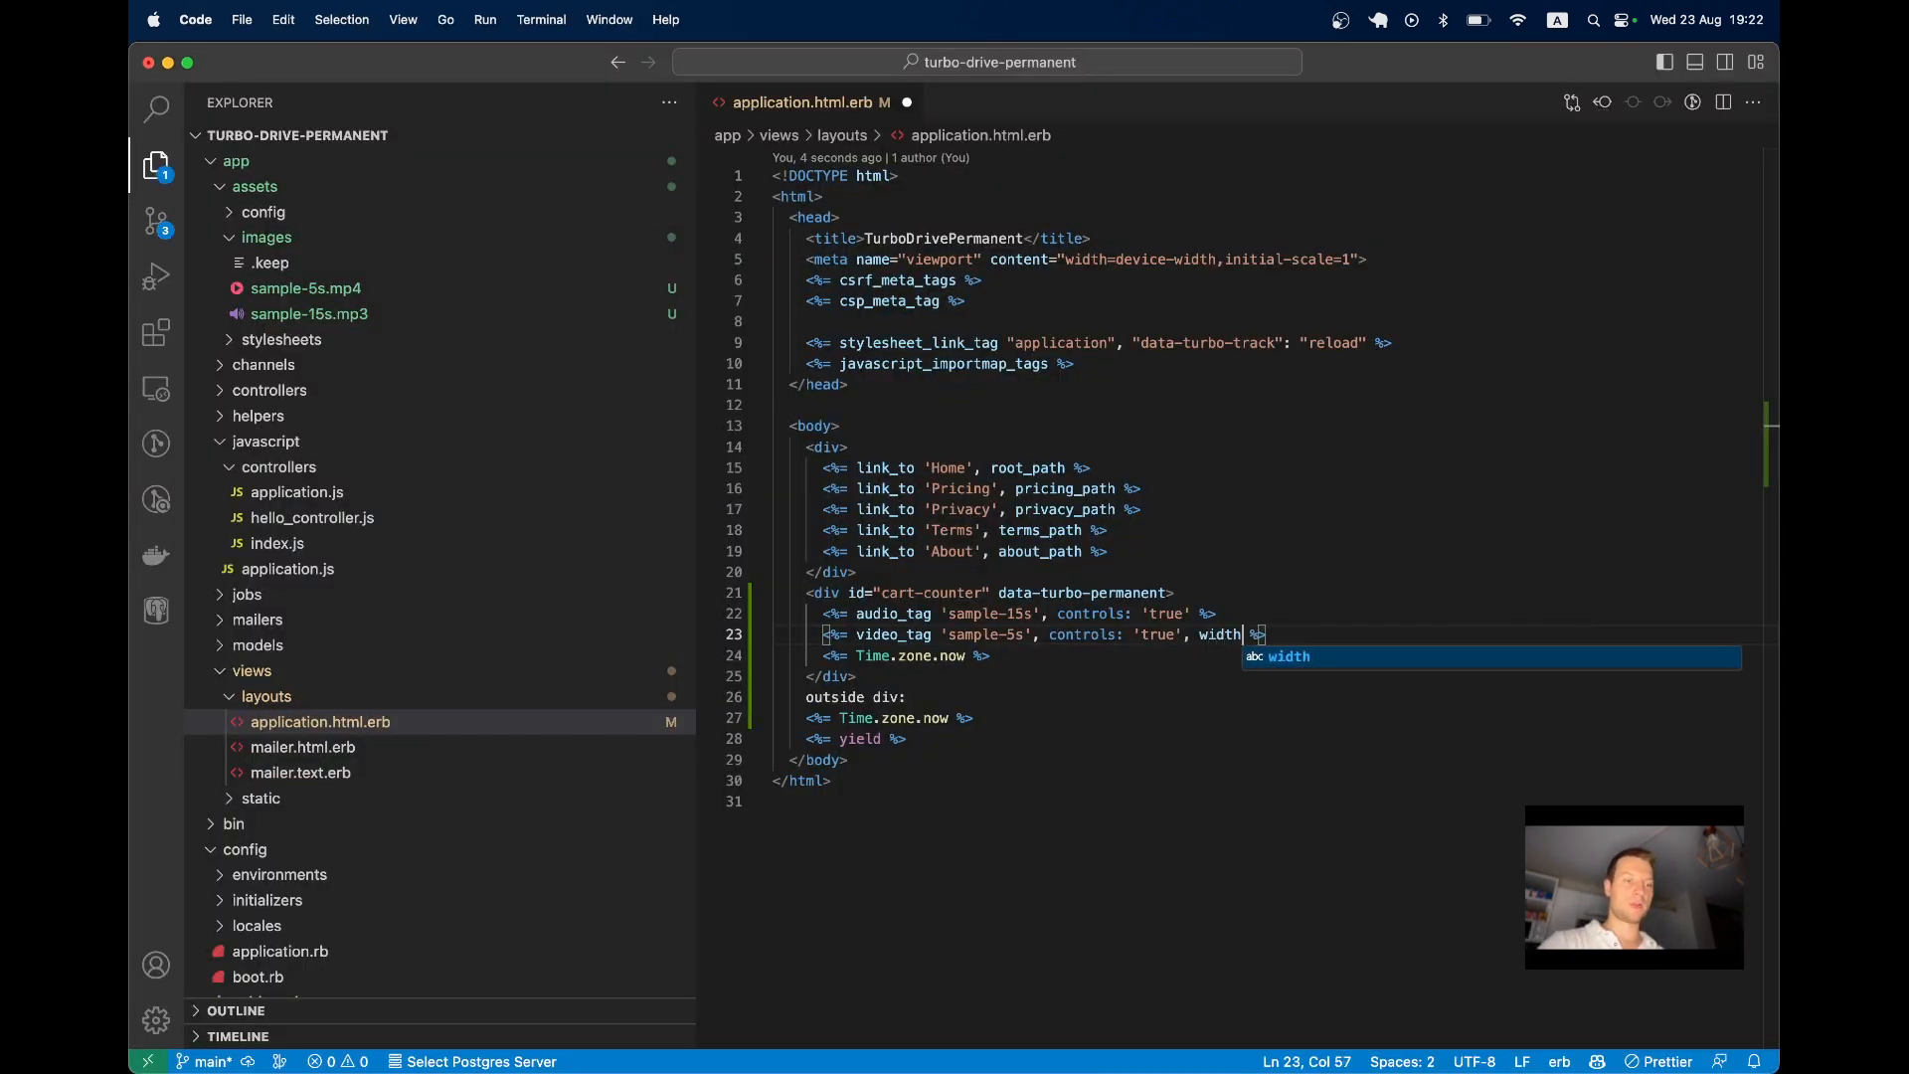
Add a video_tag for 'sample-5s' with controls: 'true' beneath the audio player
{"action": "type", "text": ": '"}
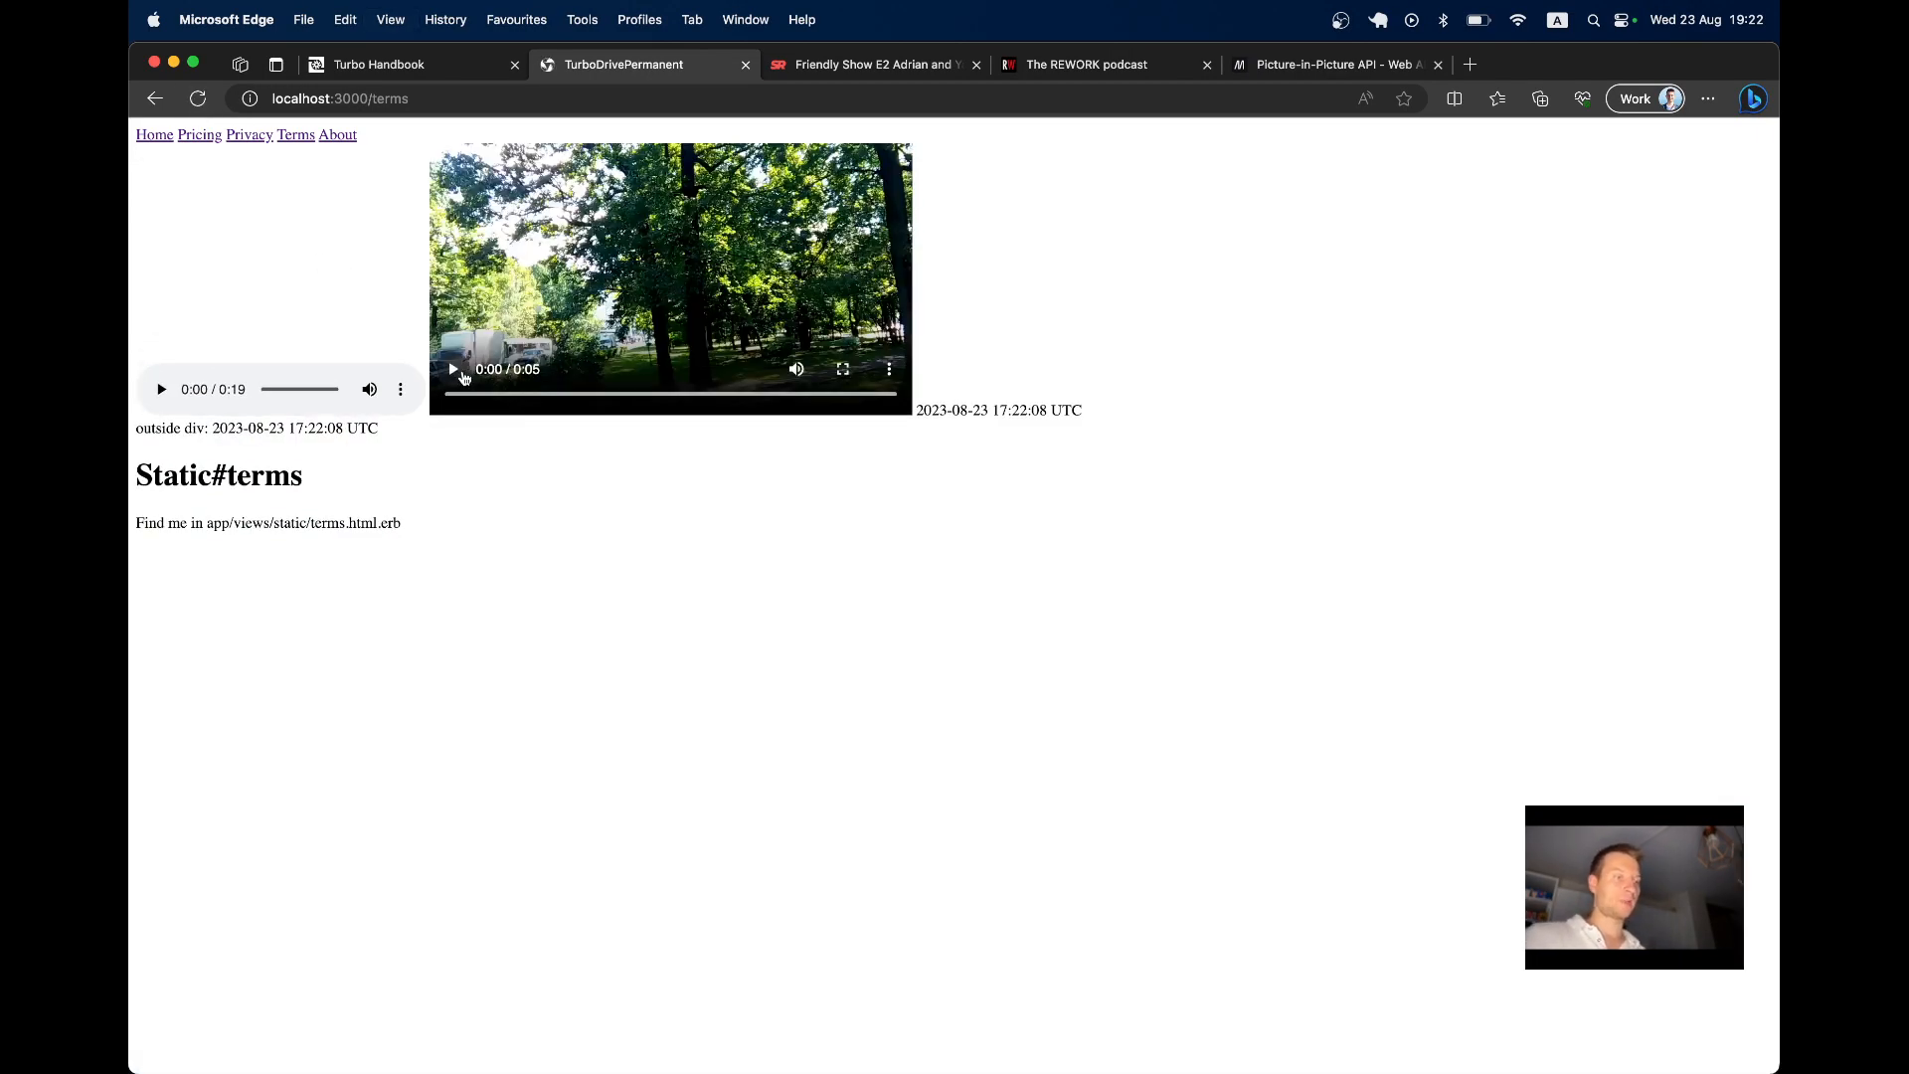
Play the sample video and visit Privacy and Home while it continues playing
{"action": "left_click", "coordinate": [451, 367]}
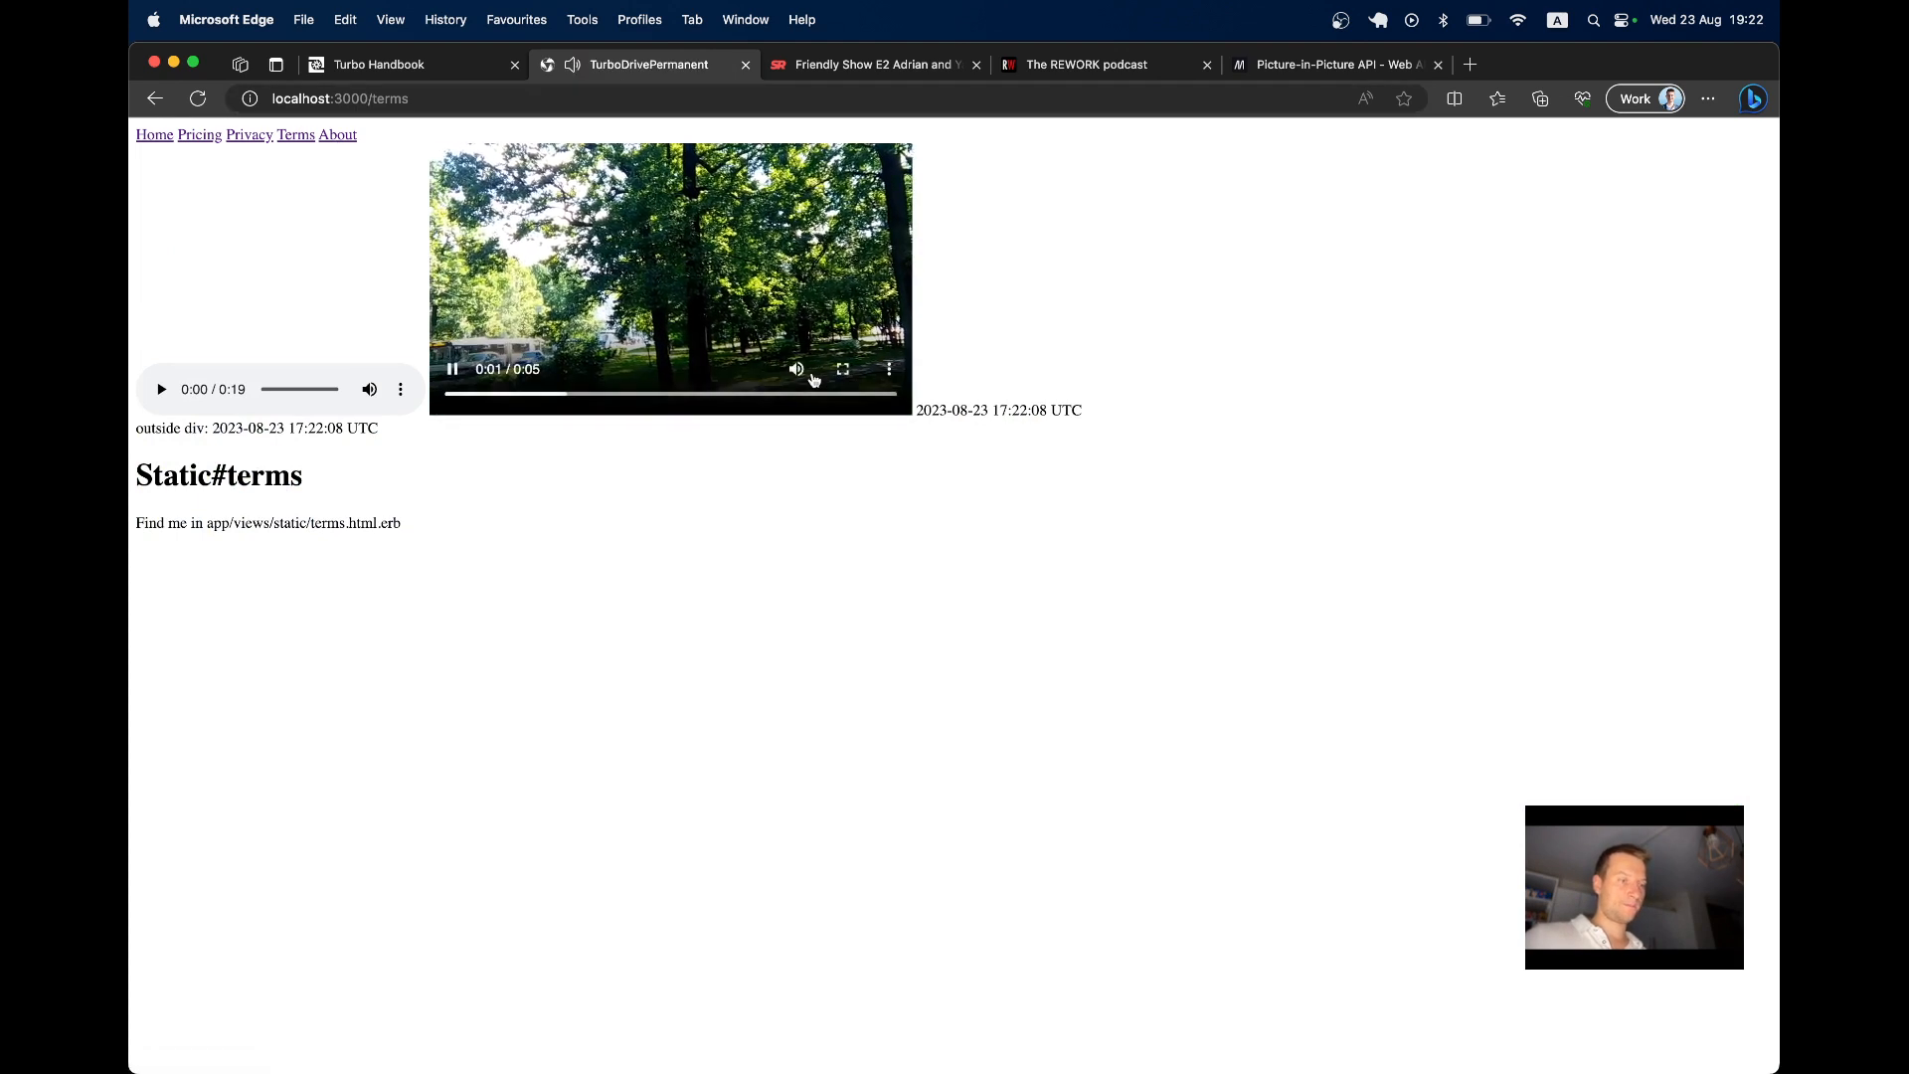
{"action": "left_click", "coordinate": [248, 133]}
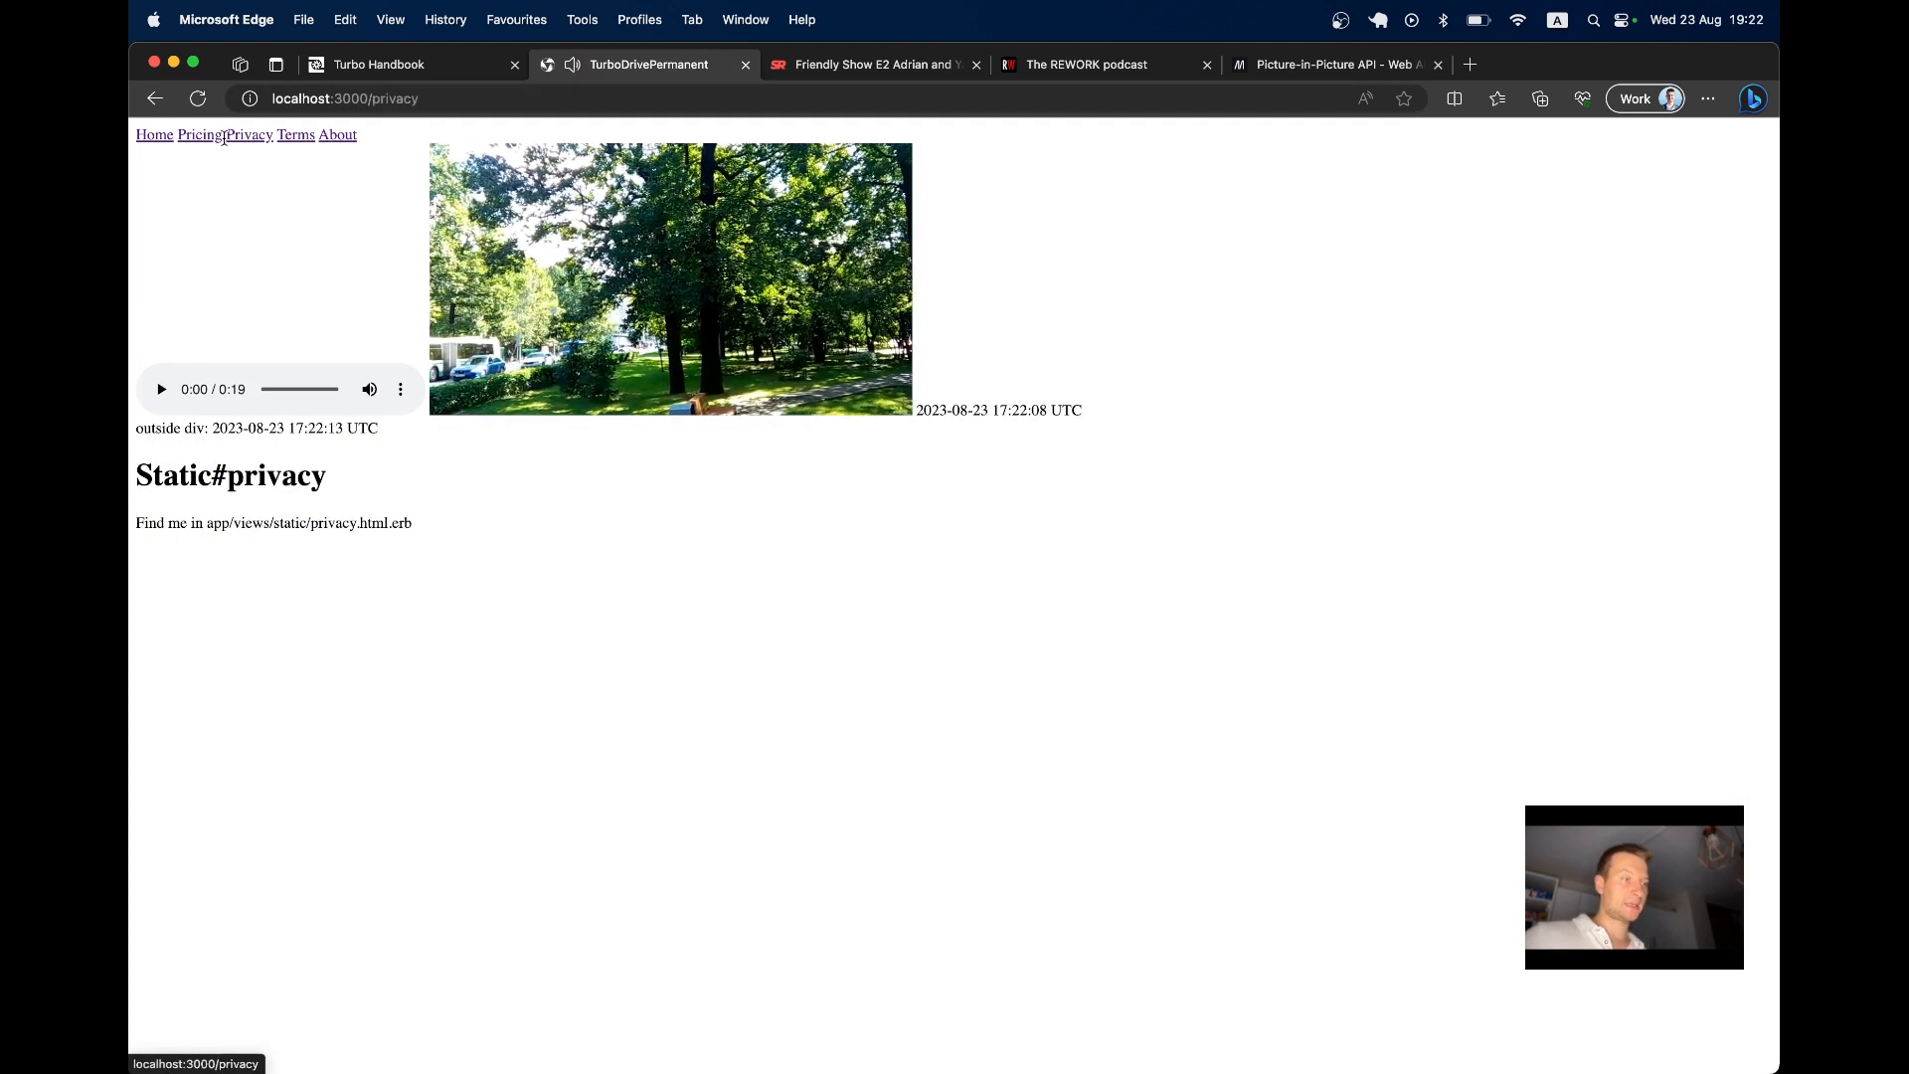
{"action": "left_click", "coordinate": [153, 133]}
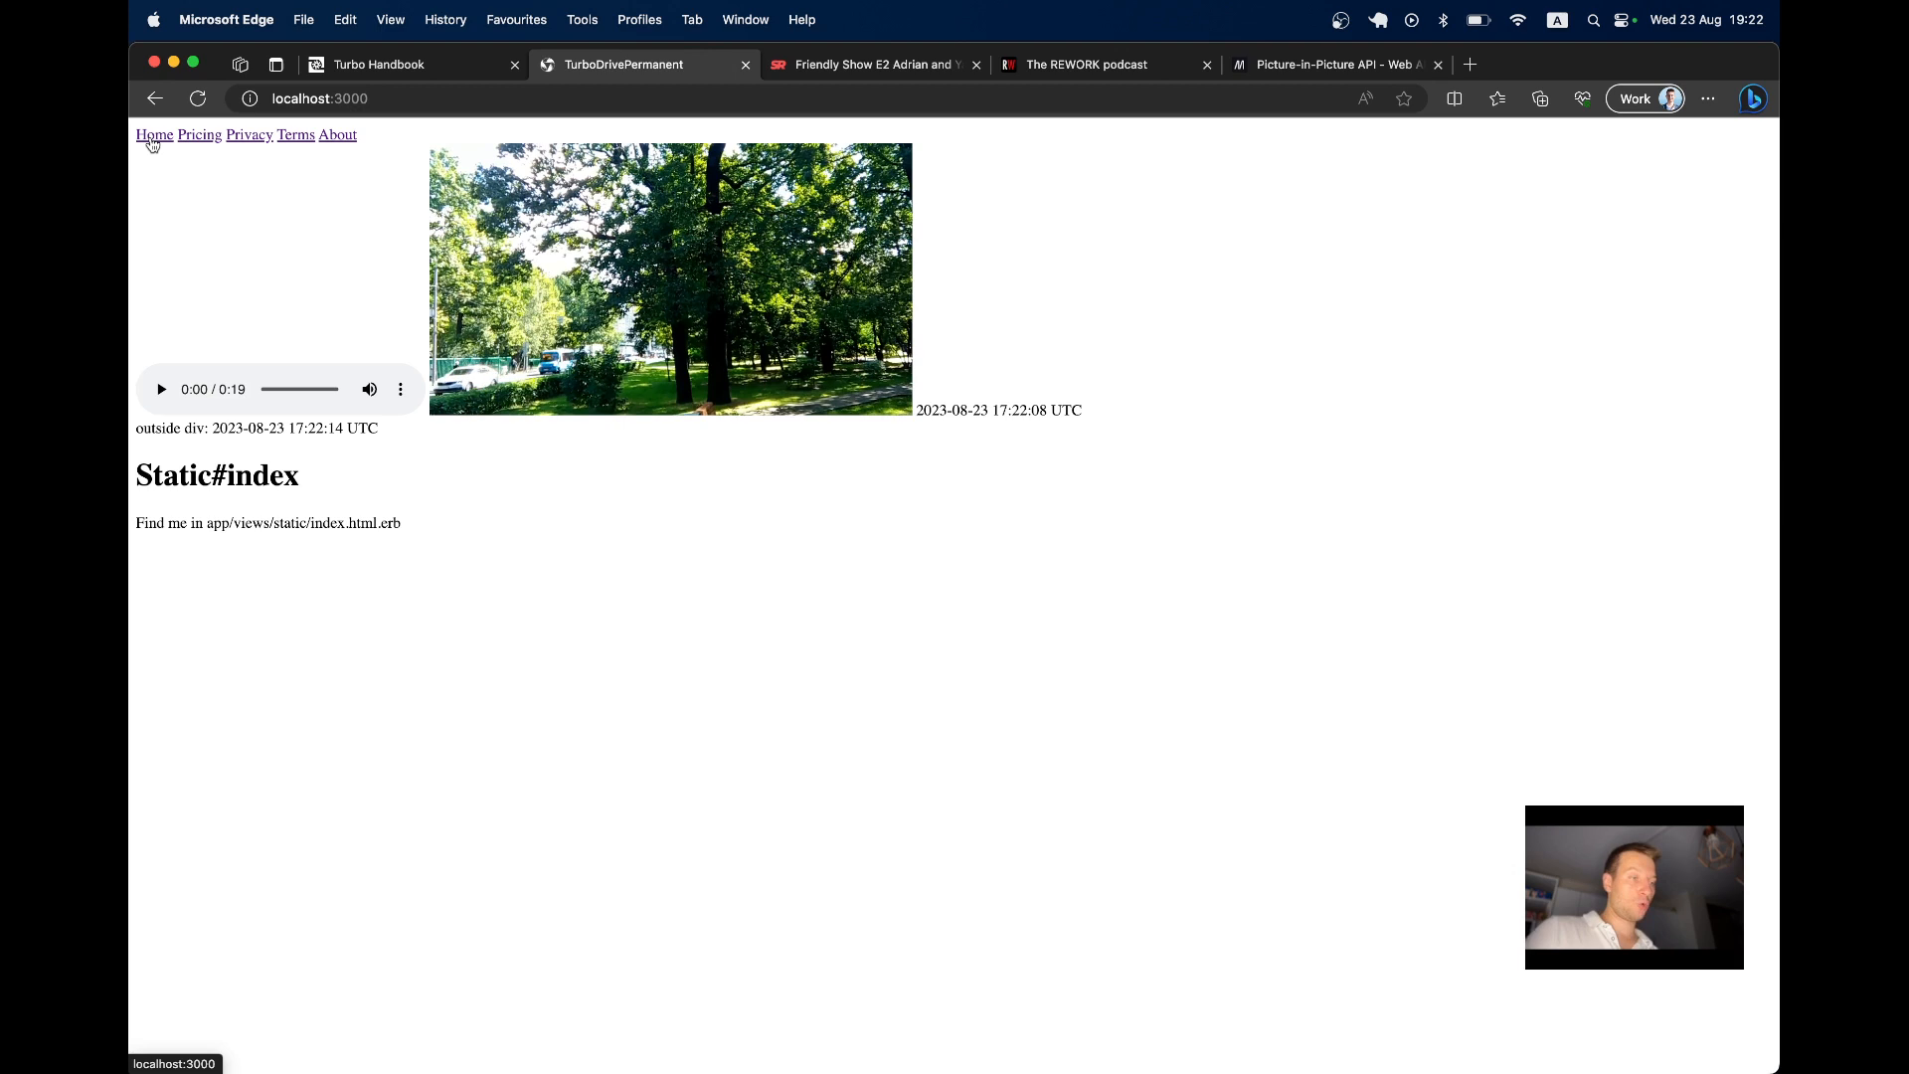
Read MDN's togglePictureInPicture example, return to the app tab, then the code editor
{"action": "left_click", "coordinate": [1332, 63]}
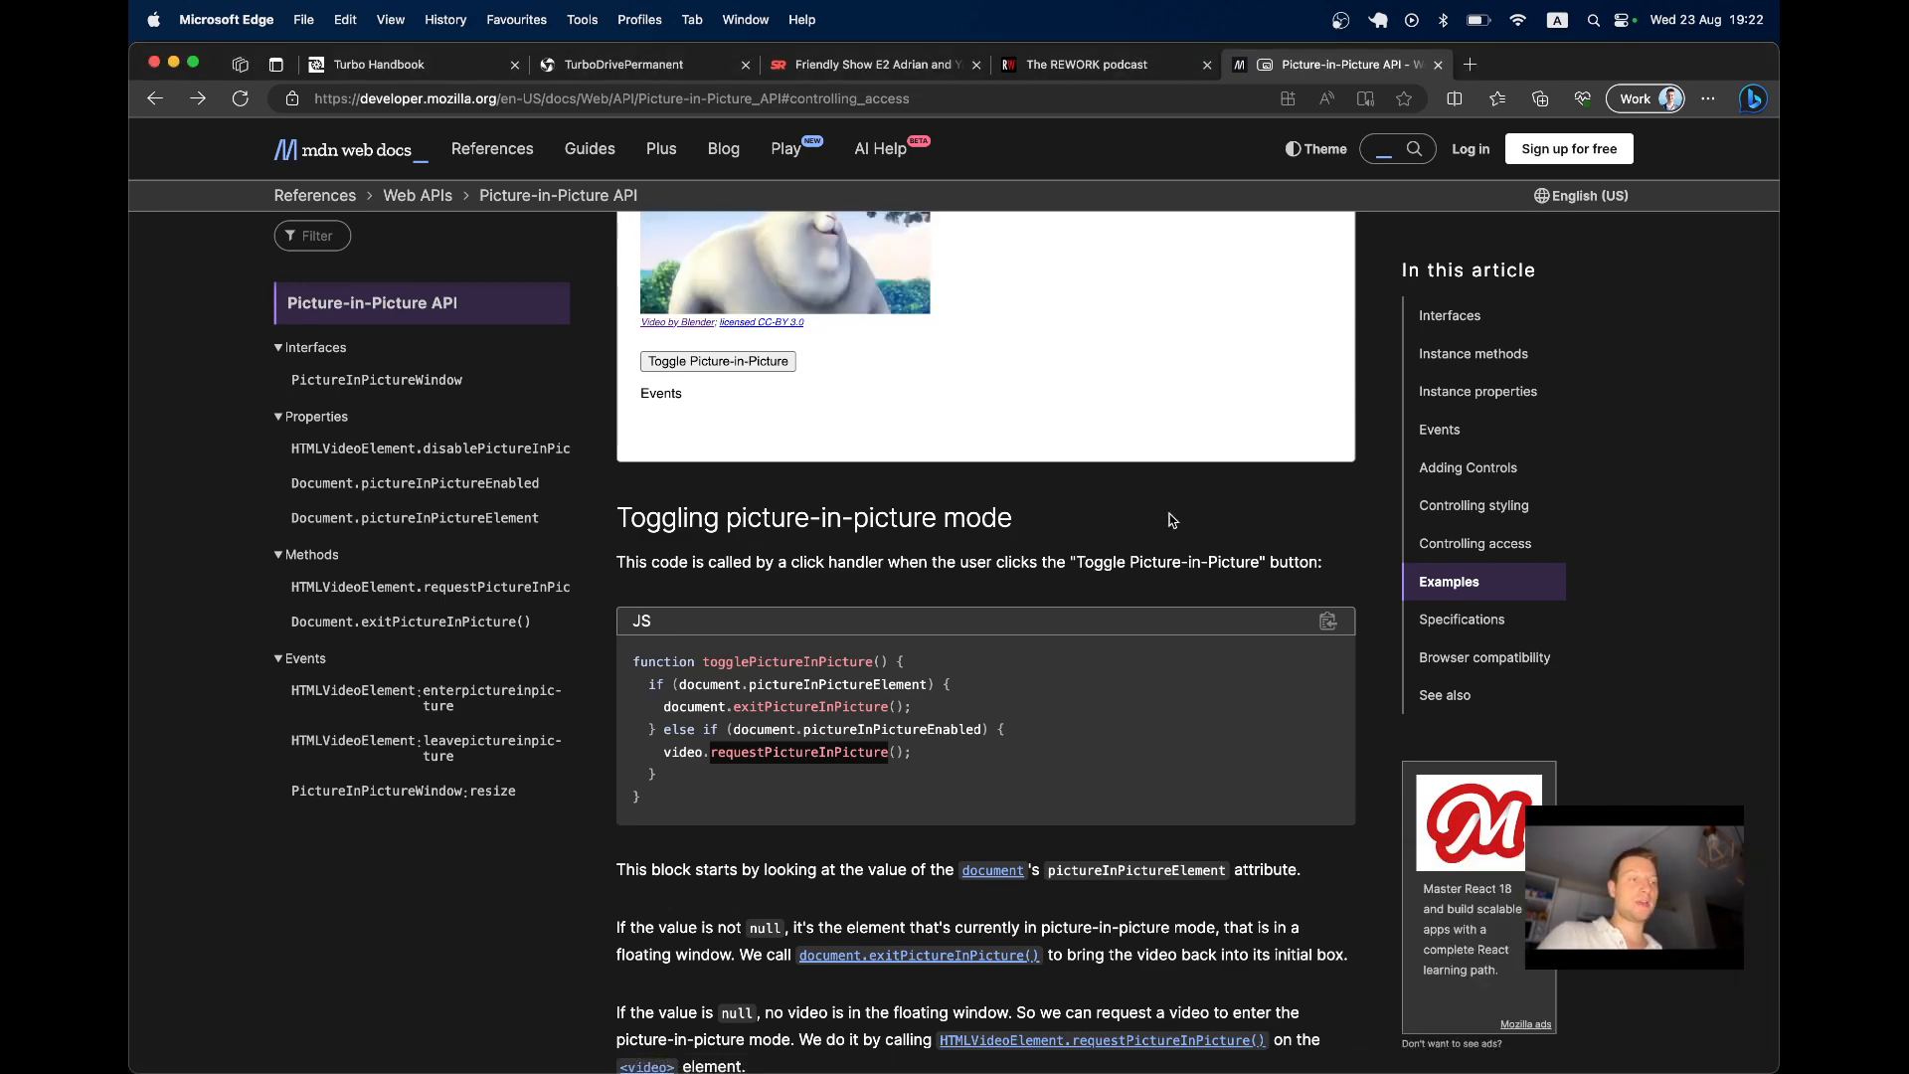
{"action": "left_click", "coordinate": [622, 63]}
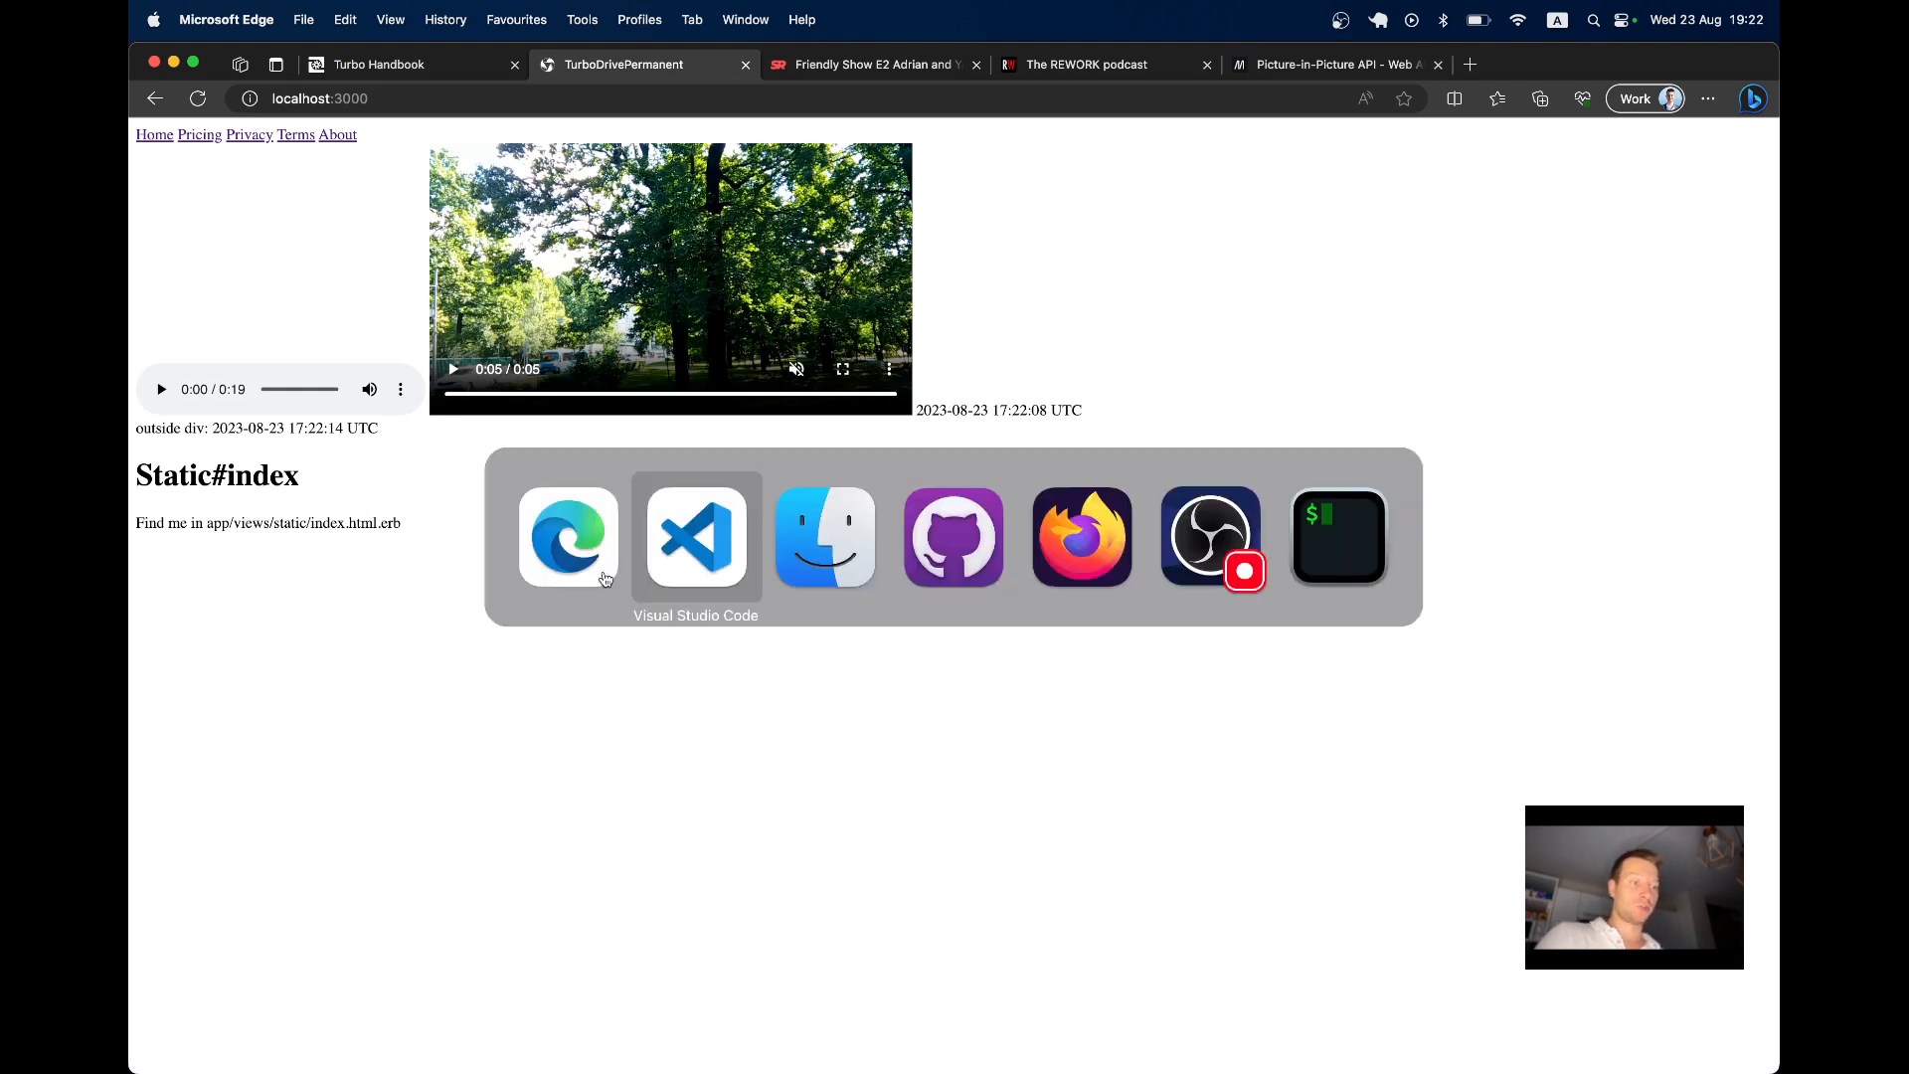
{"action": "left_click", "coordinate": [696, 535]}
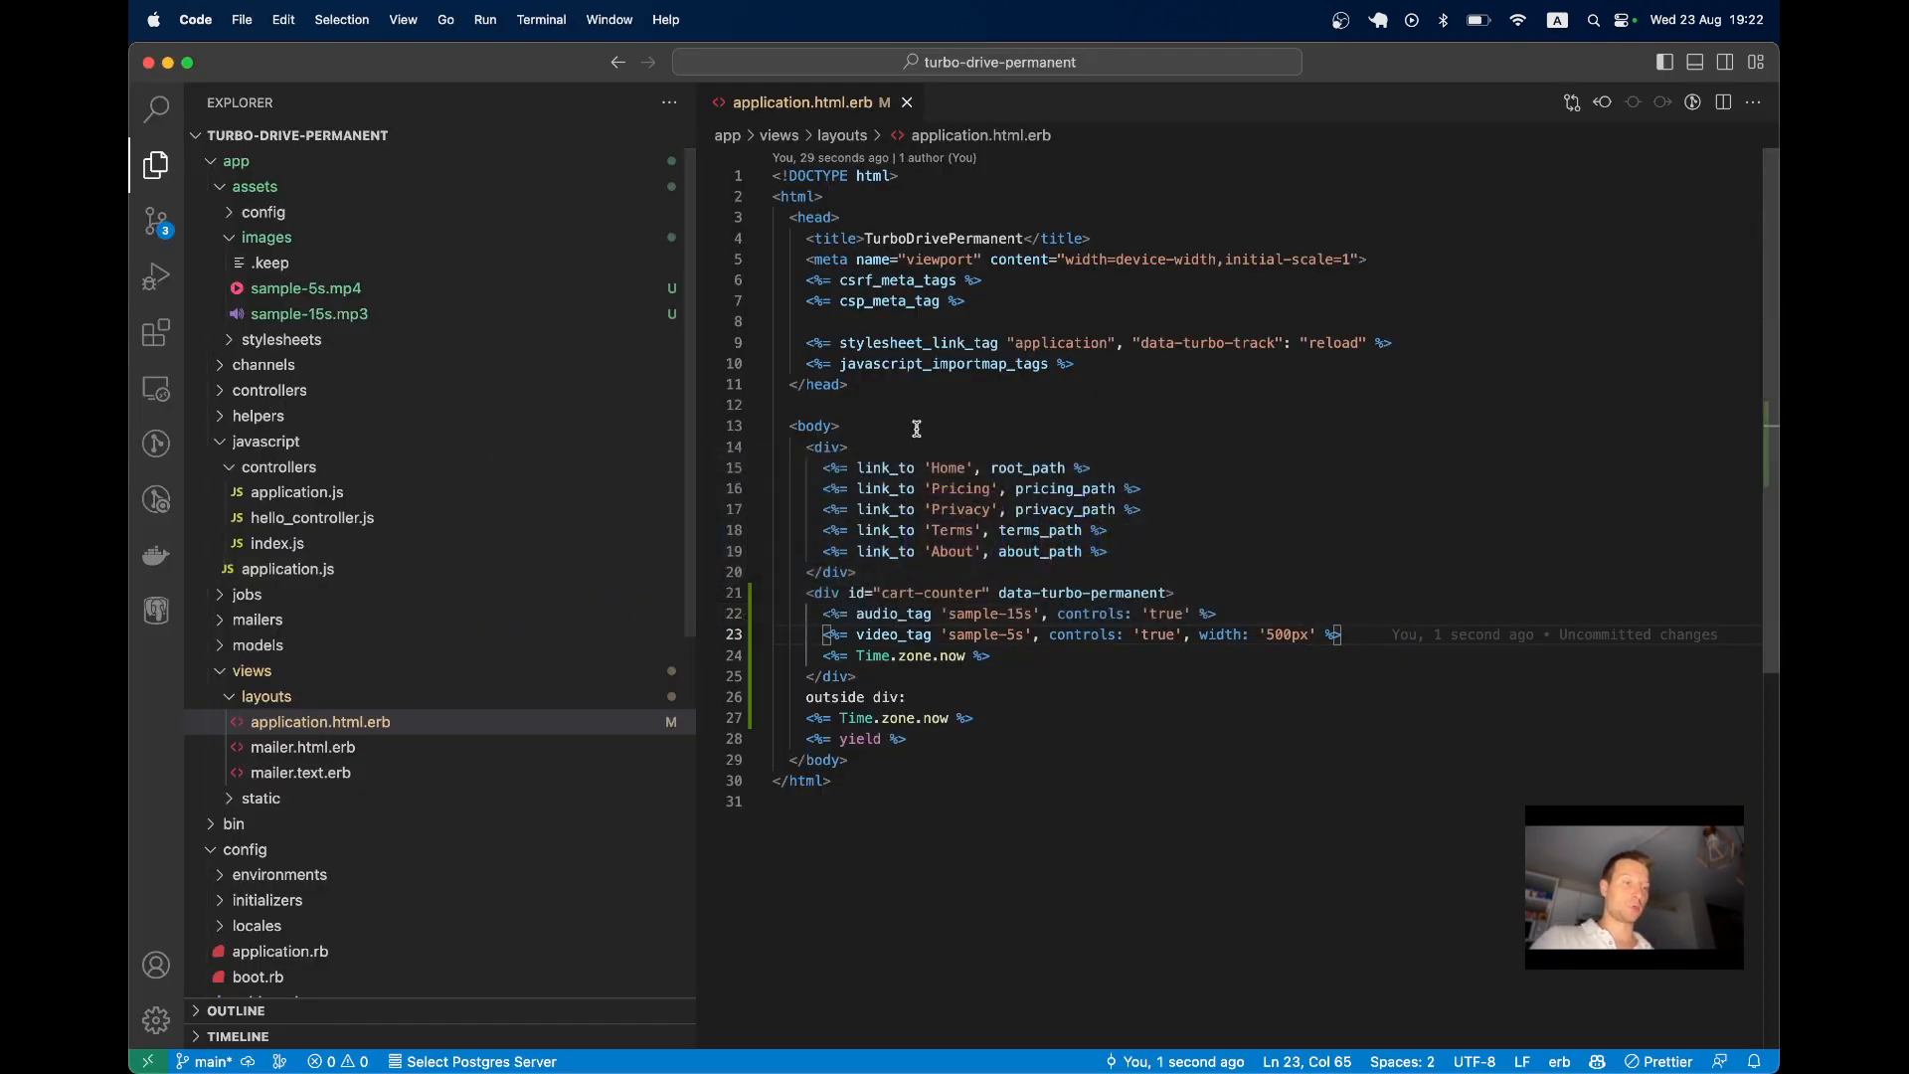
Start a <script> block after <body> declaring the pictureOpen() function
{"action": "key", "text": "enter"}
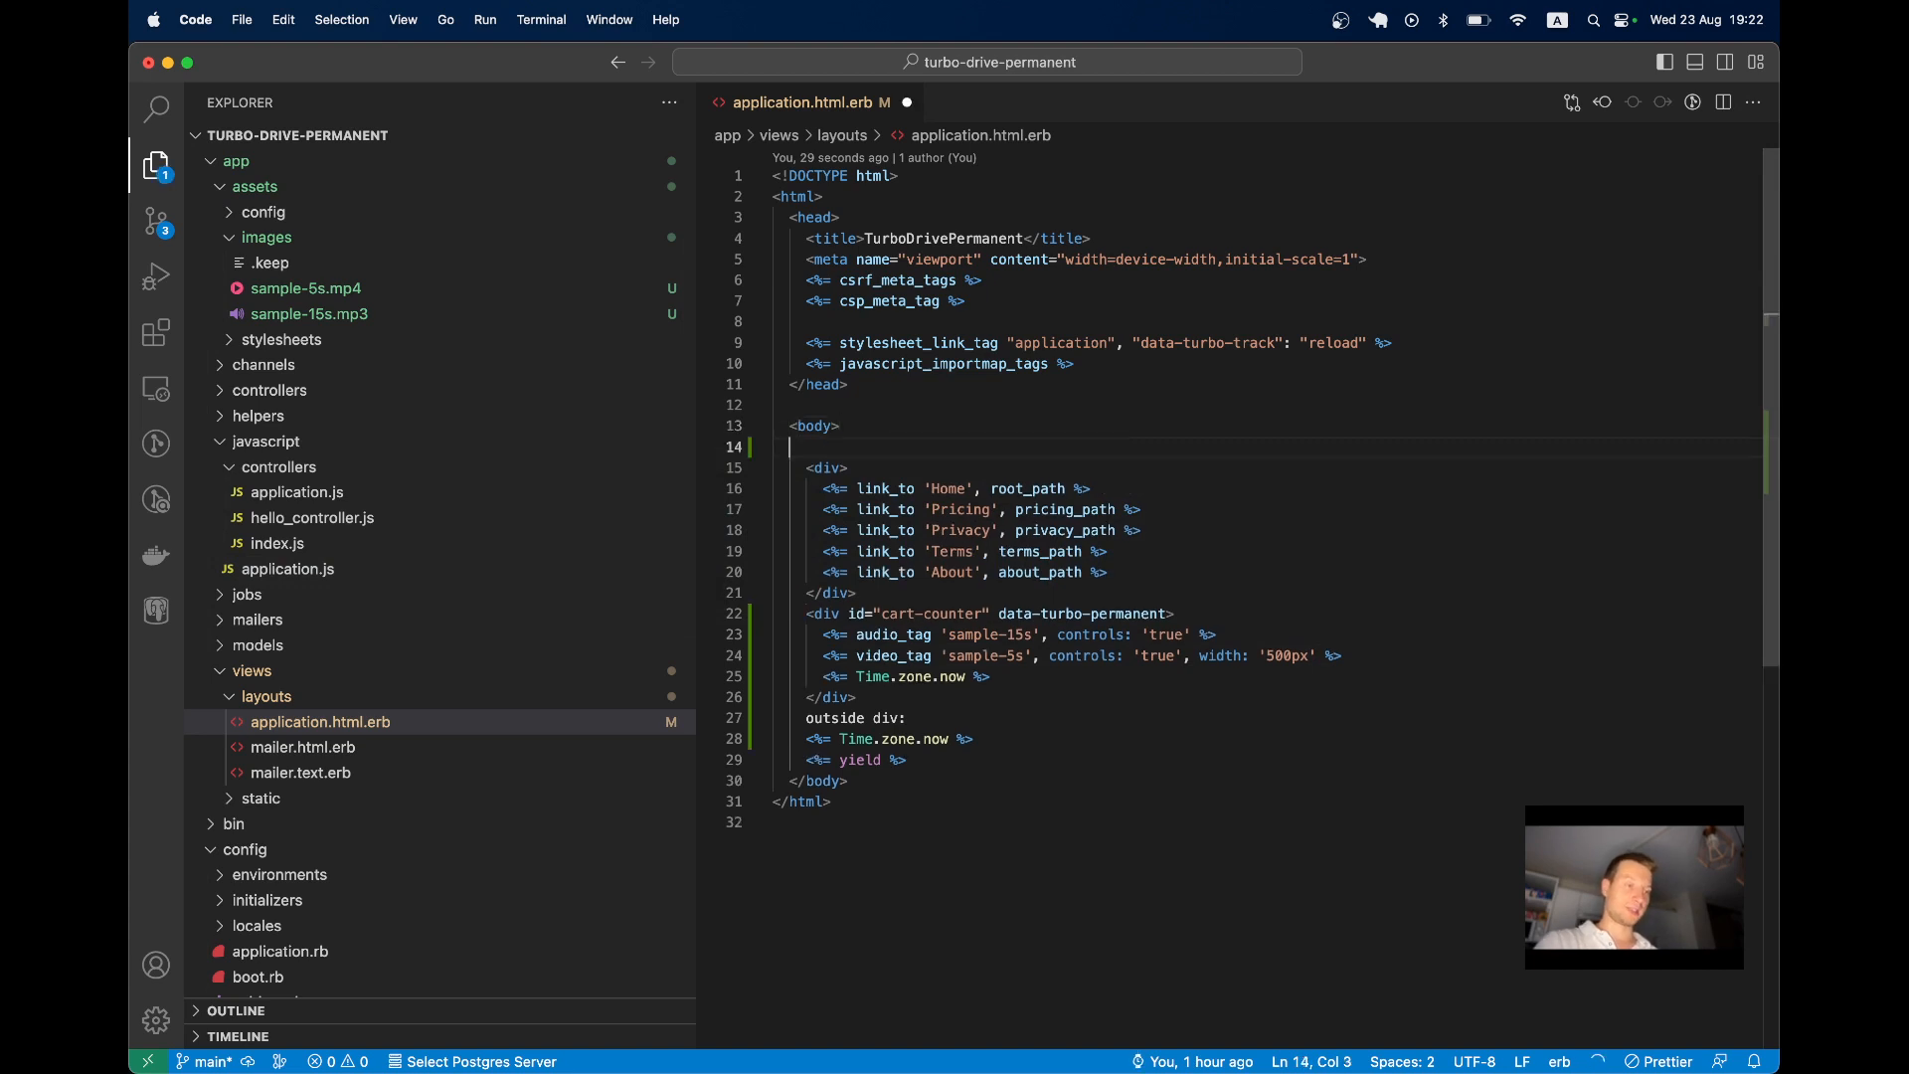
{"action": "type", "text": "<script>"}
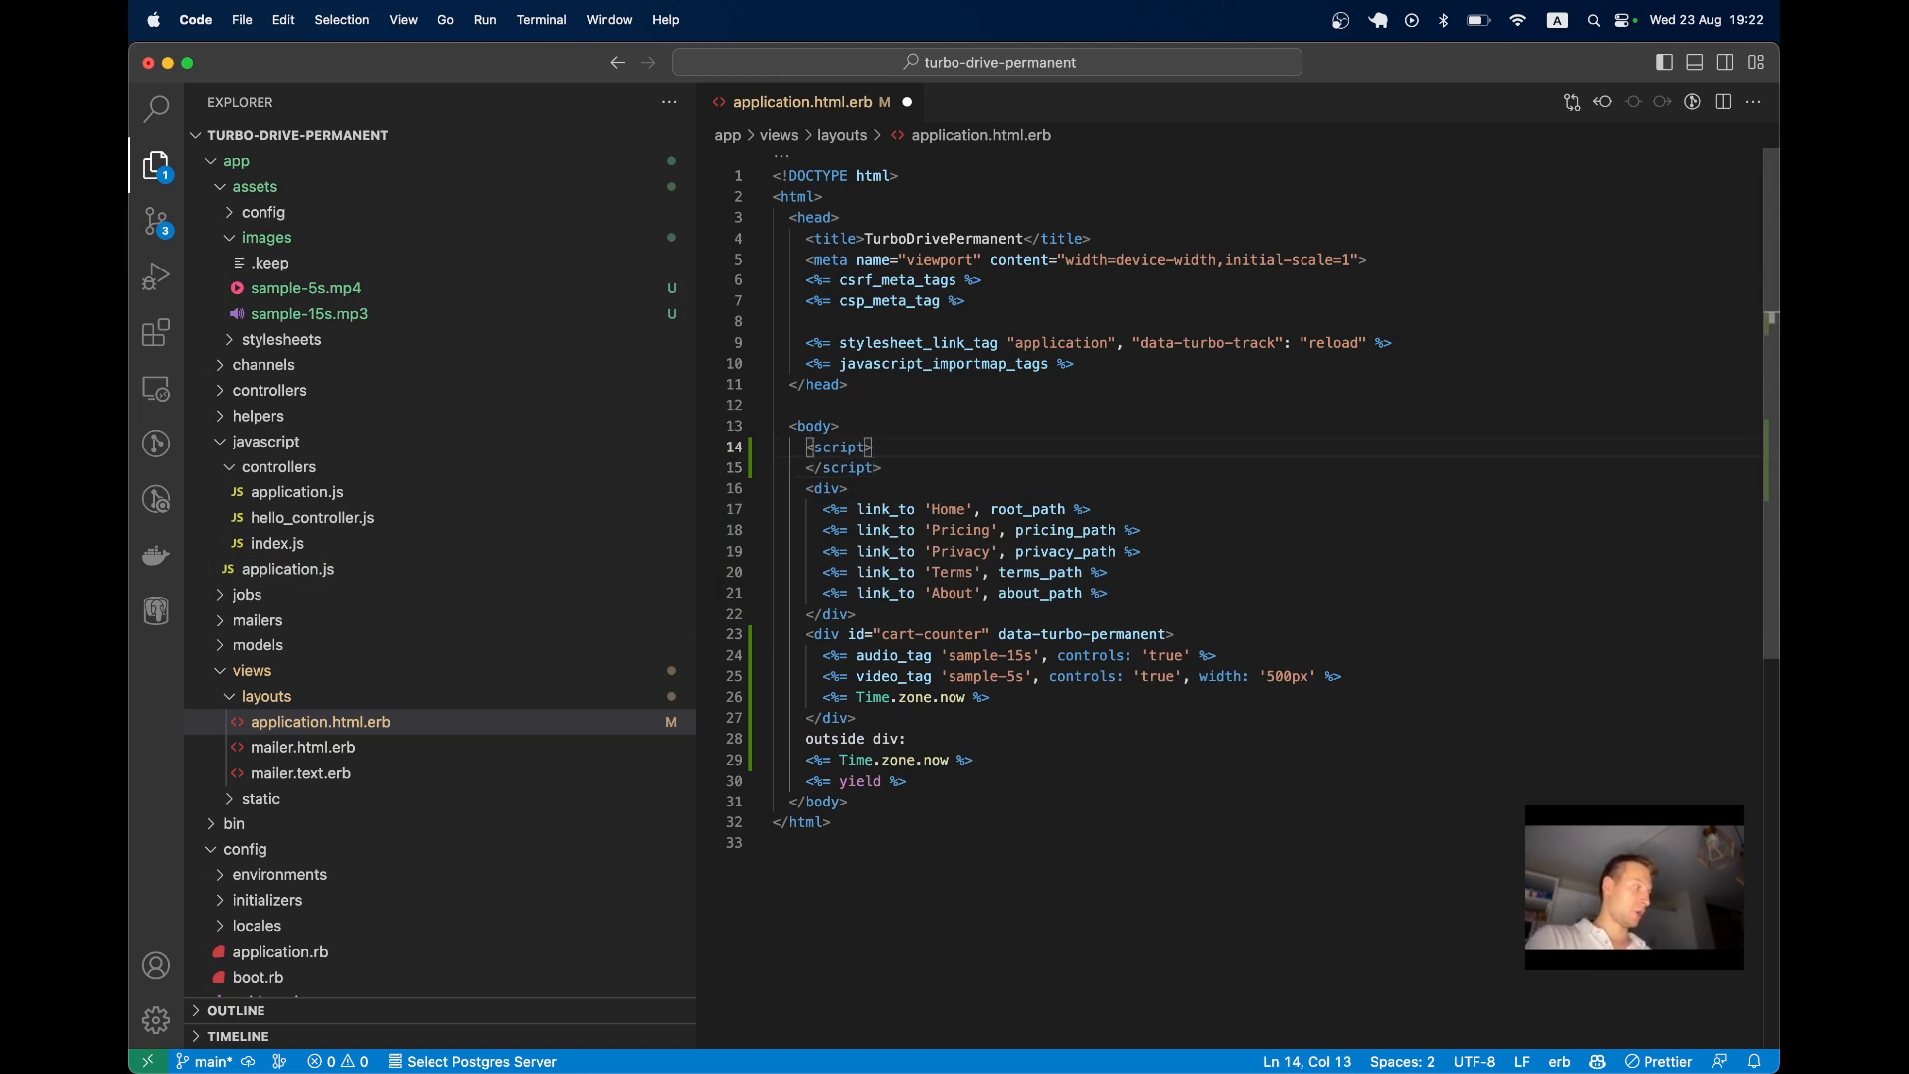
{"action": "type", "text": "function("}
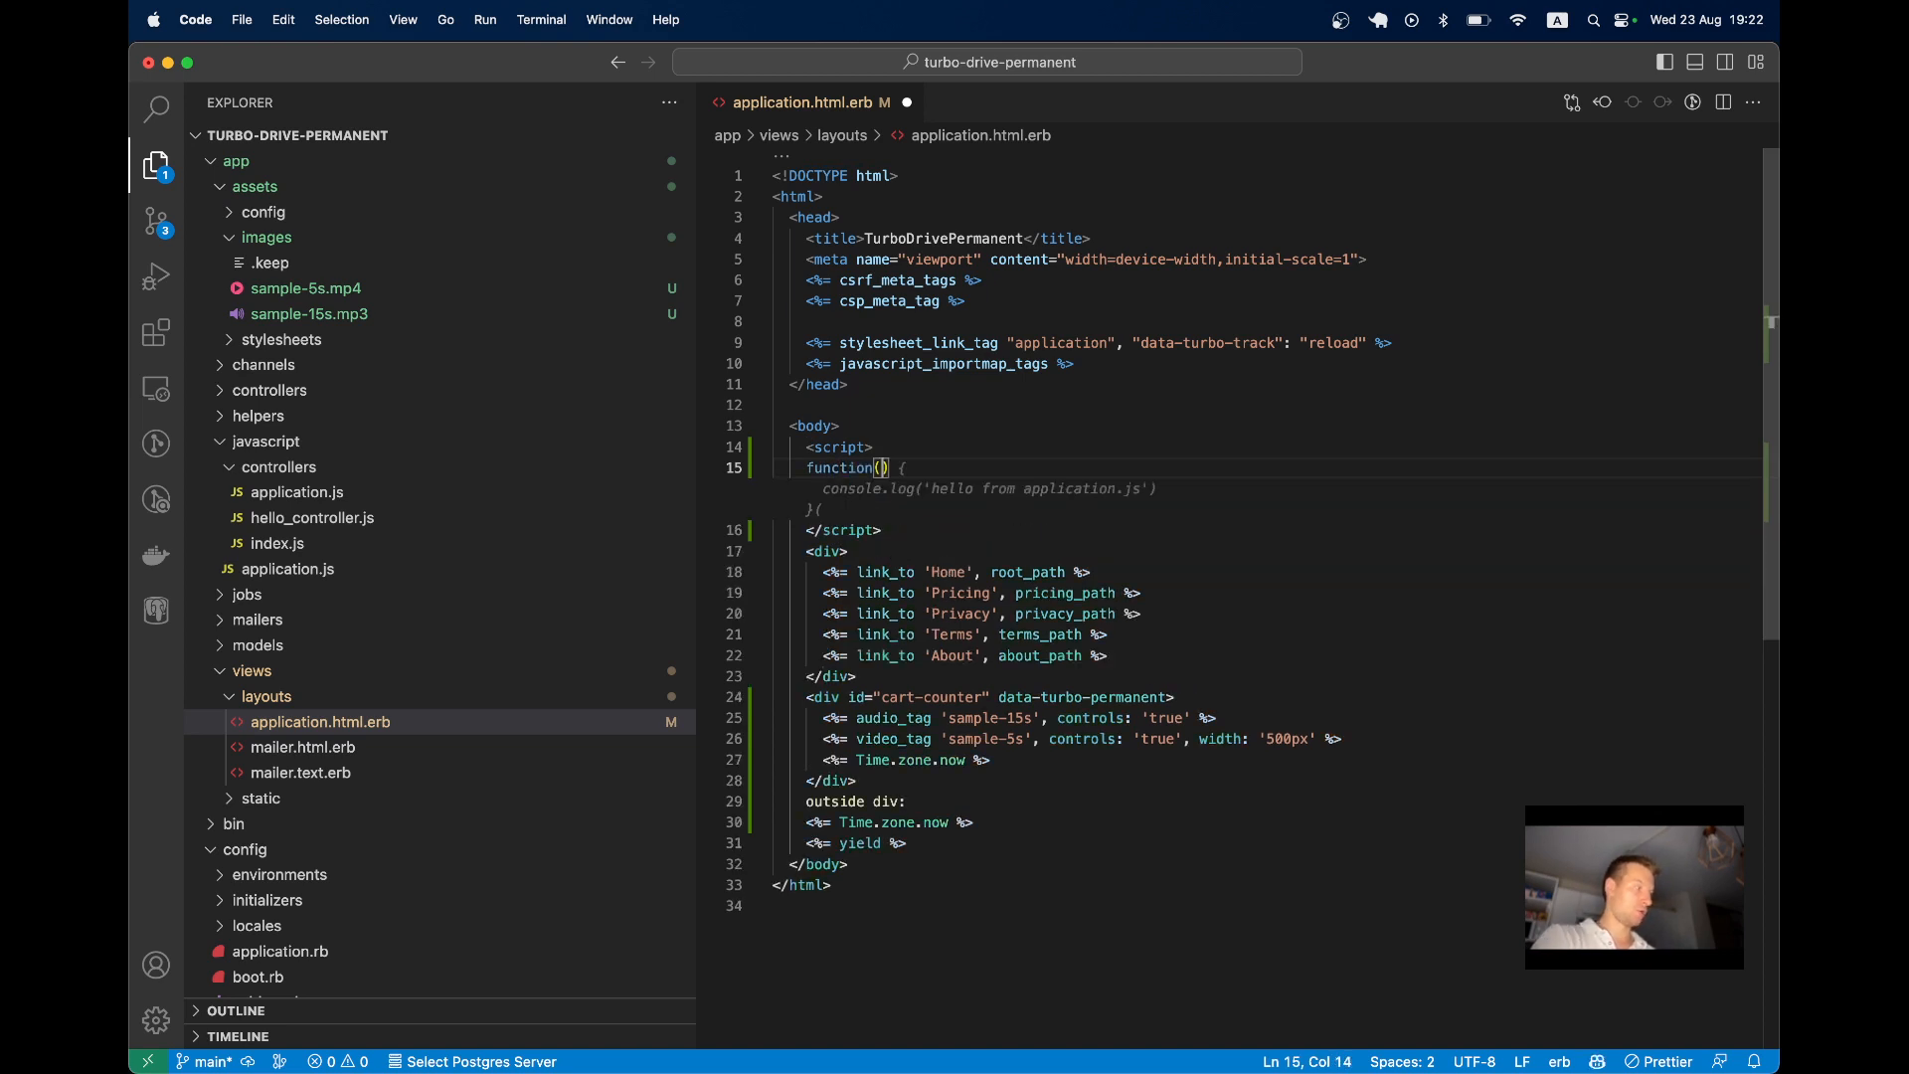
{"action": "type", "text": "updateCartCounter() {"}
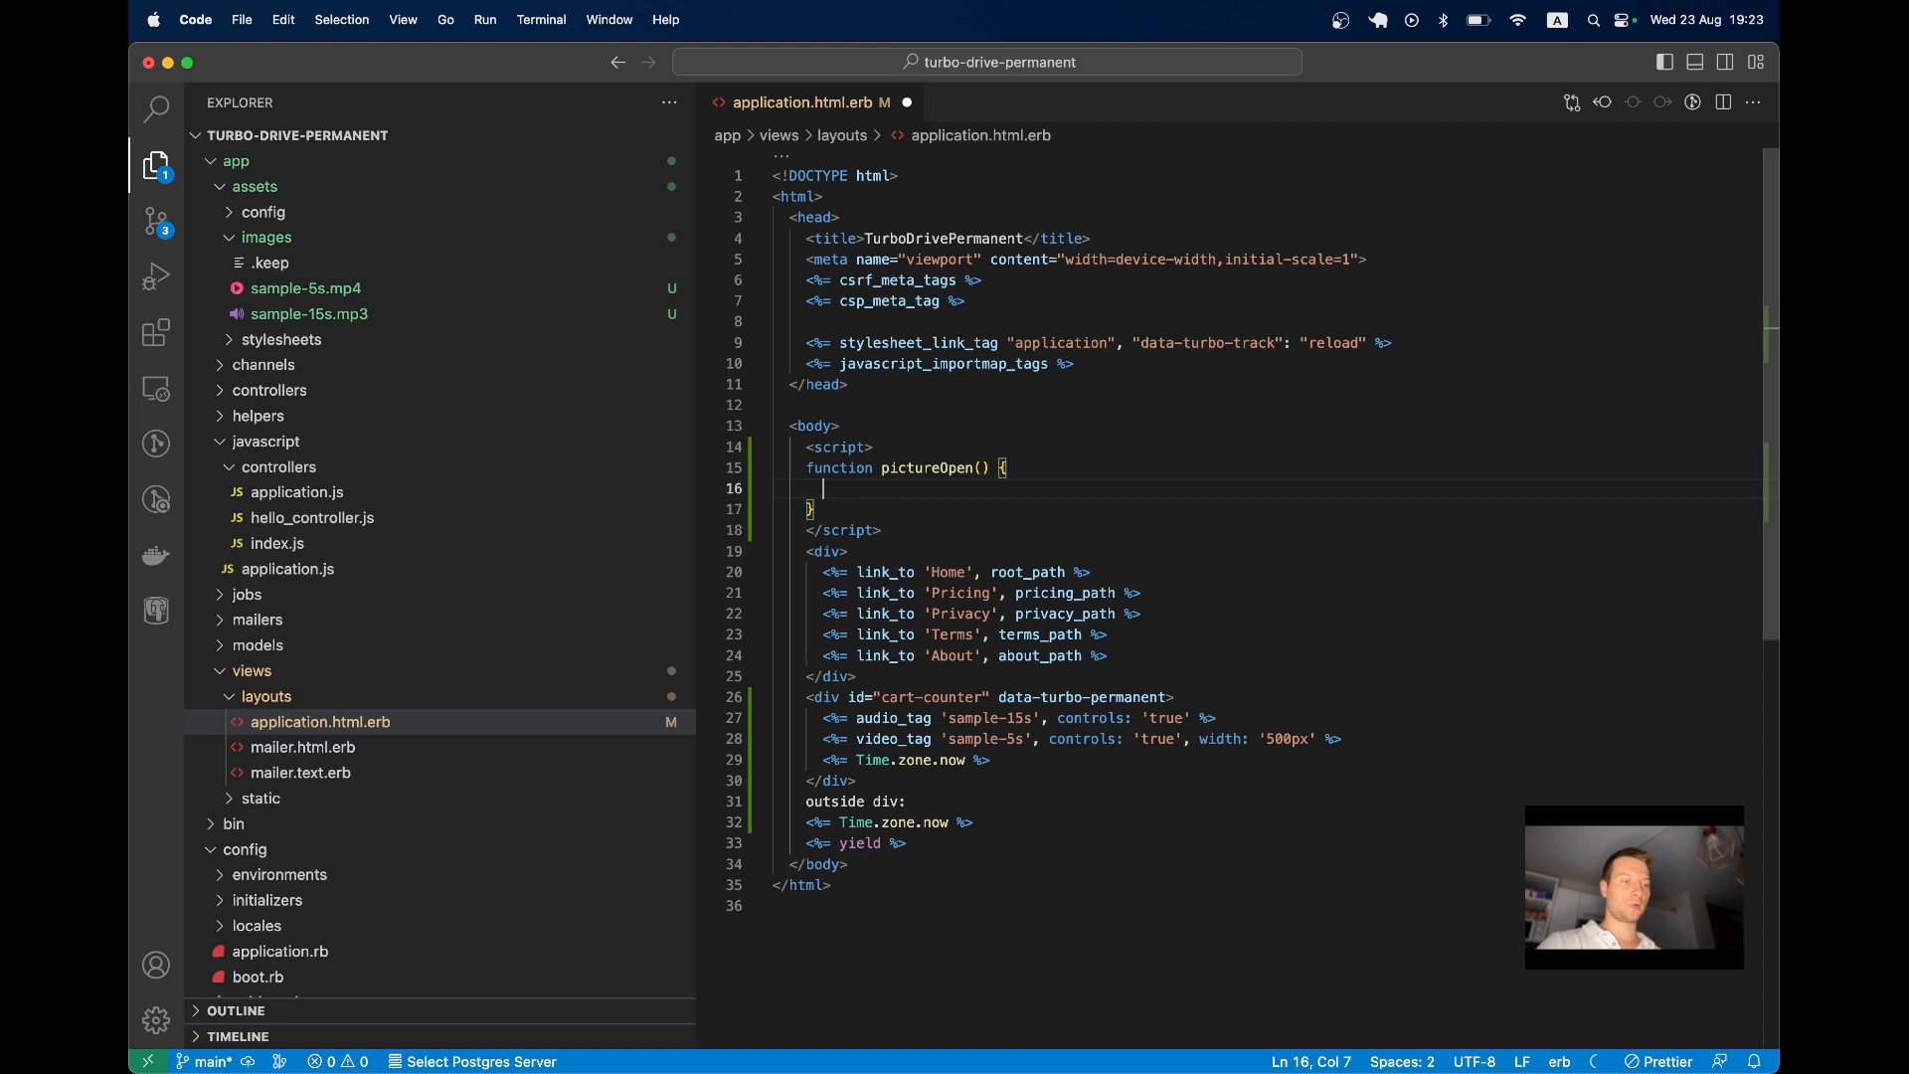
Make the function call document.querySelector('video').requestPictureInPicture()
{"action": "type", "text": "document.que"}
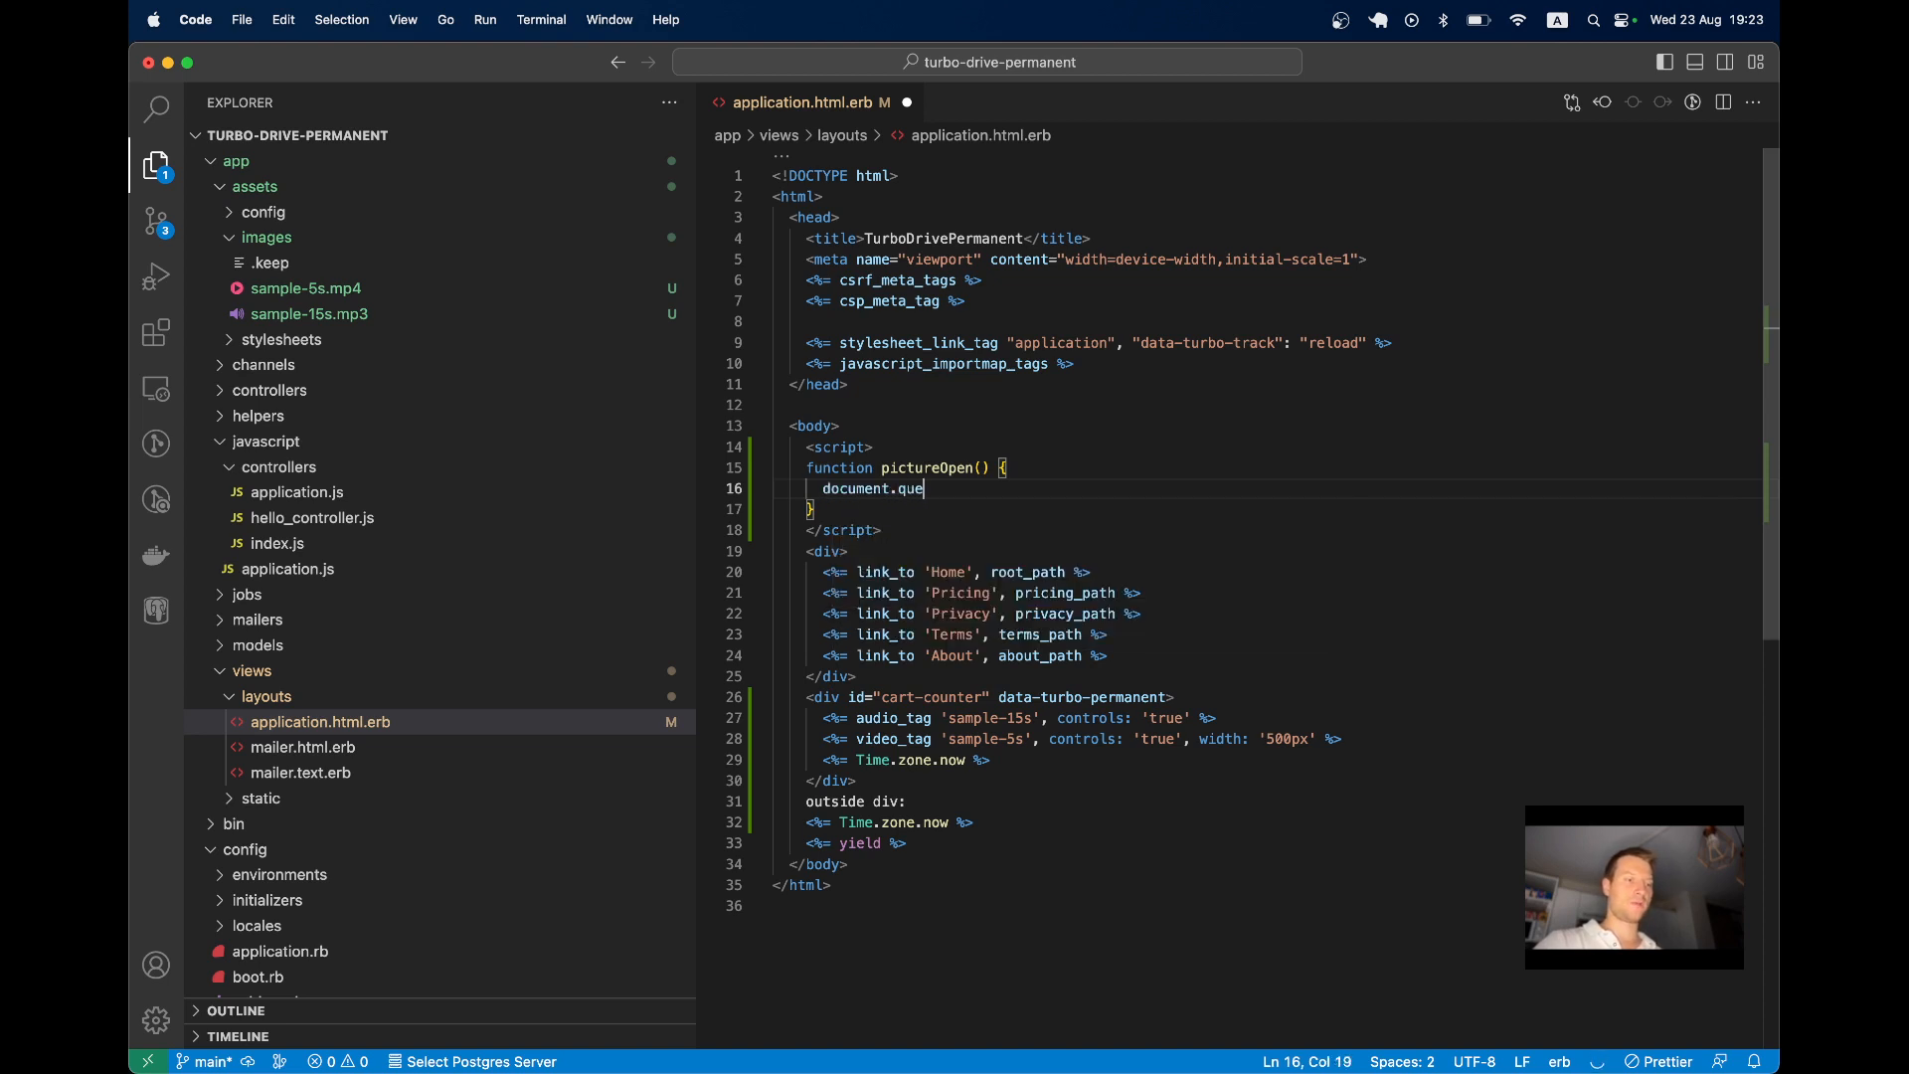
{"action": "type", "text": "rySelector('video"}
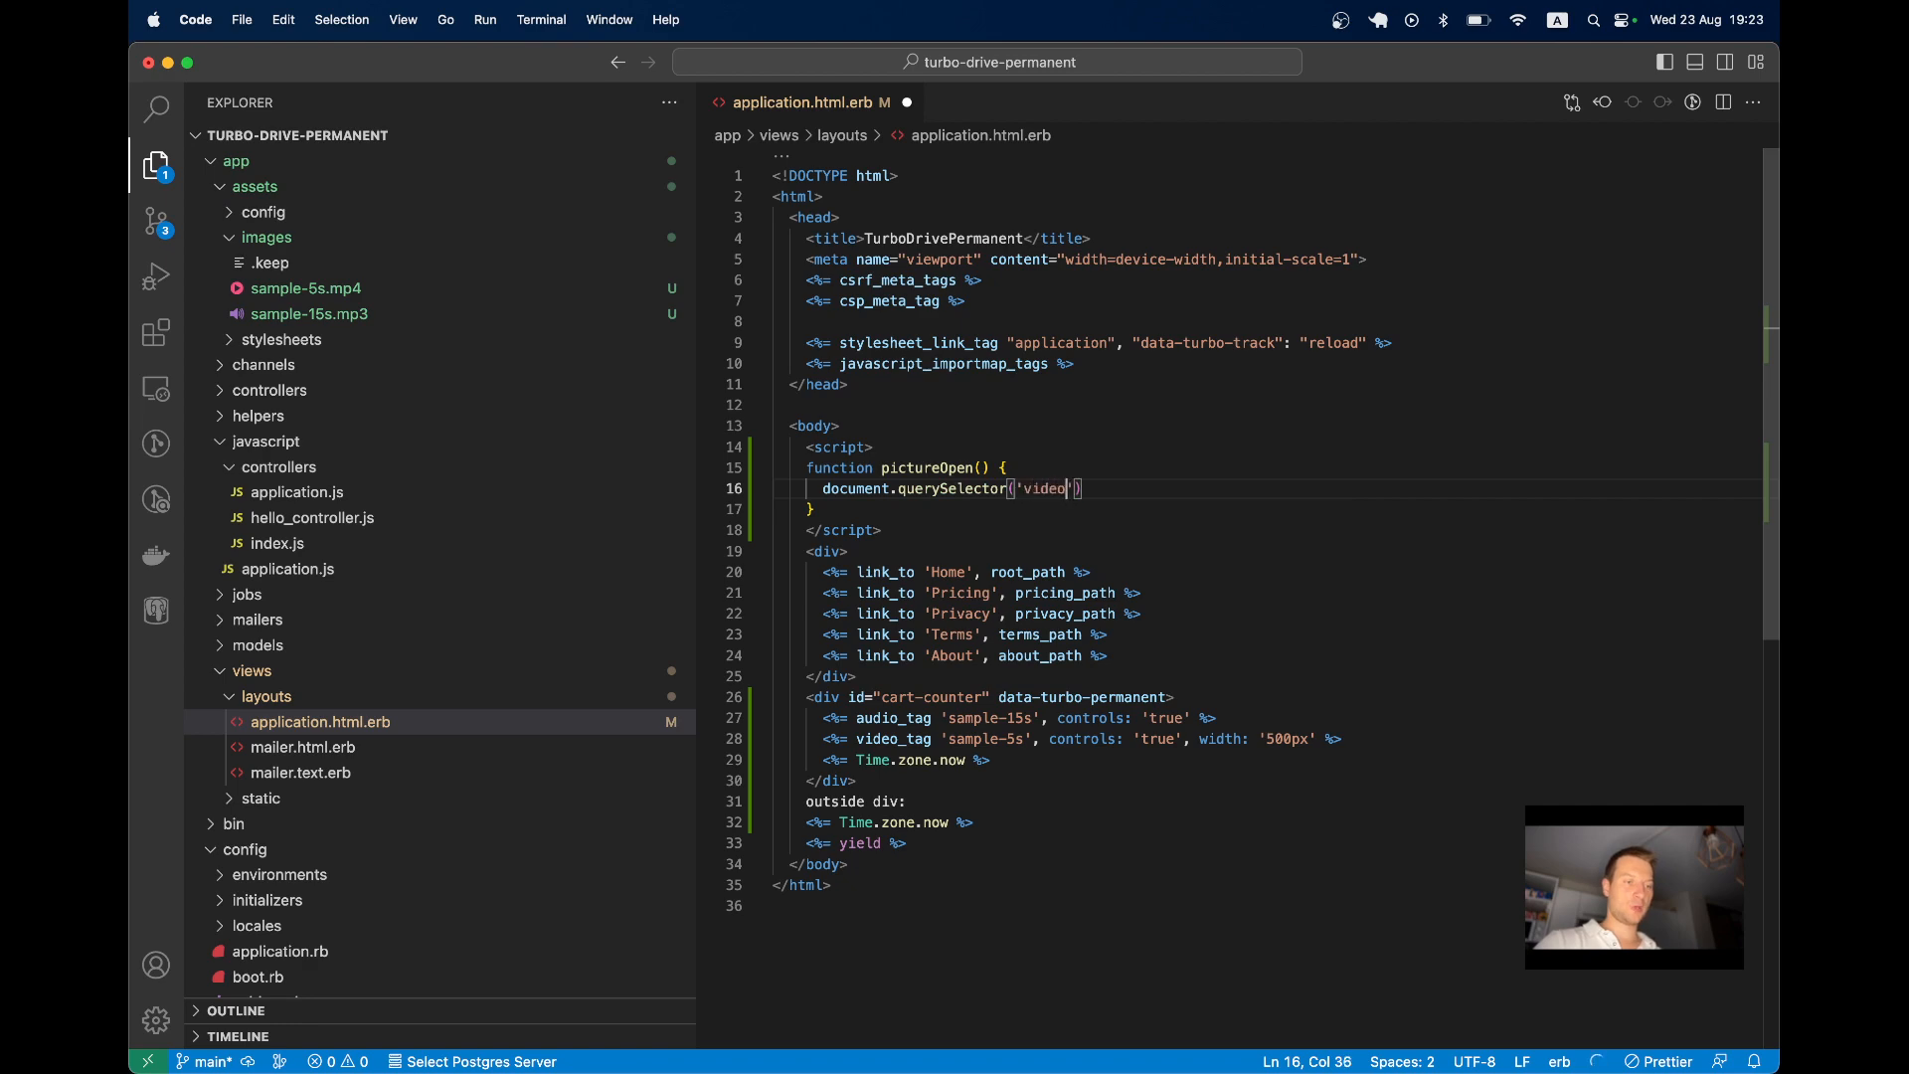
{"action": "type", "text": ".play();"}
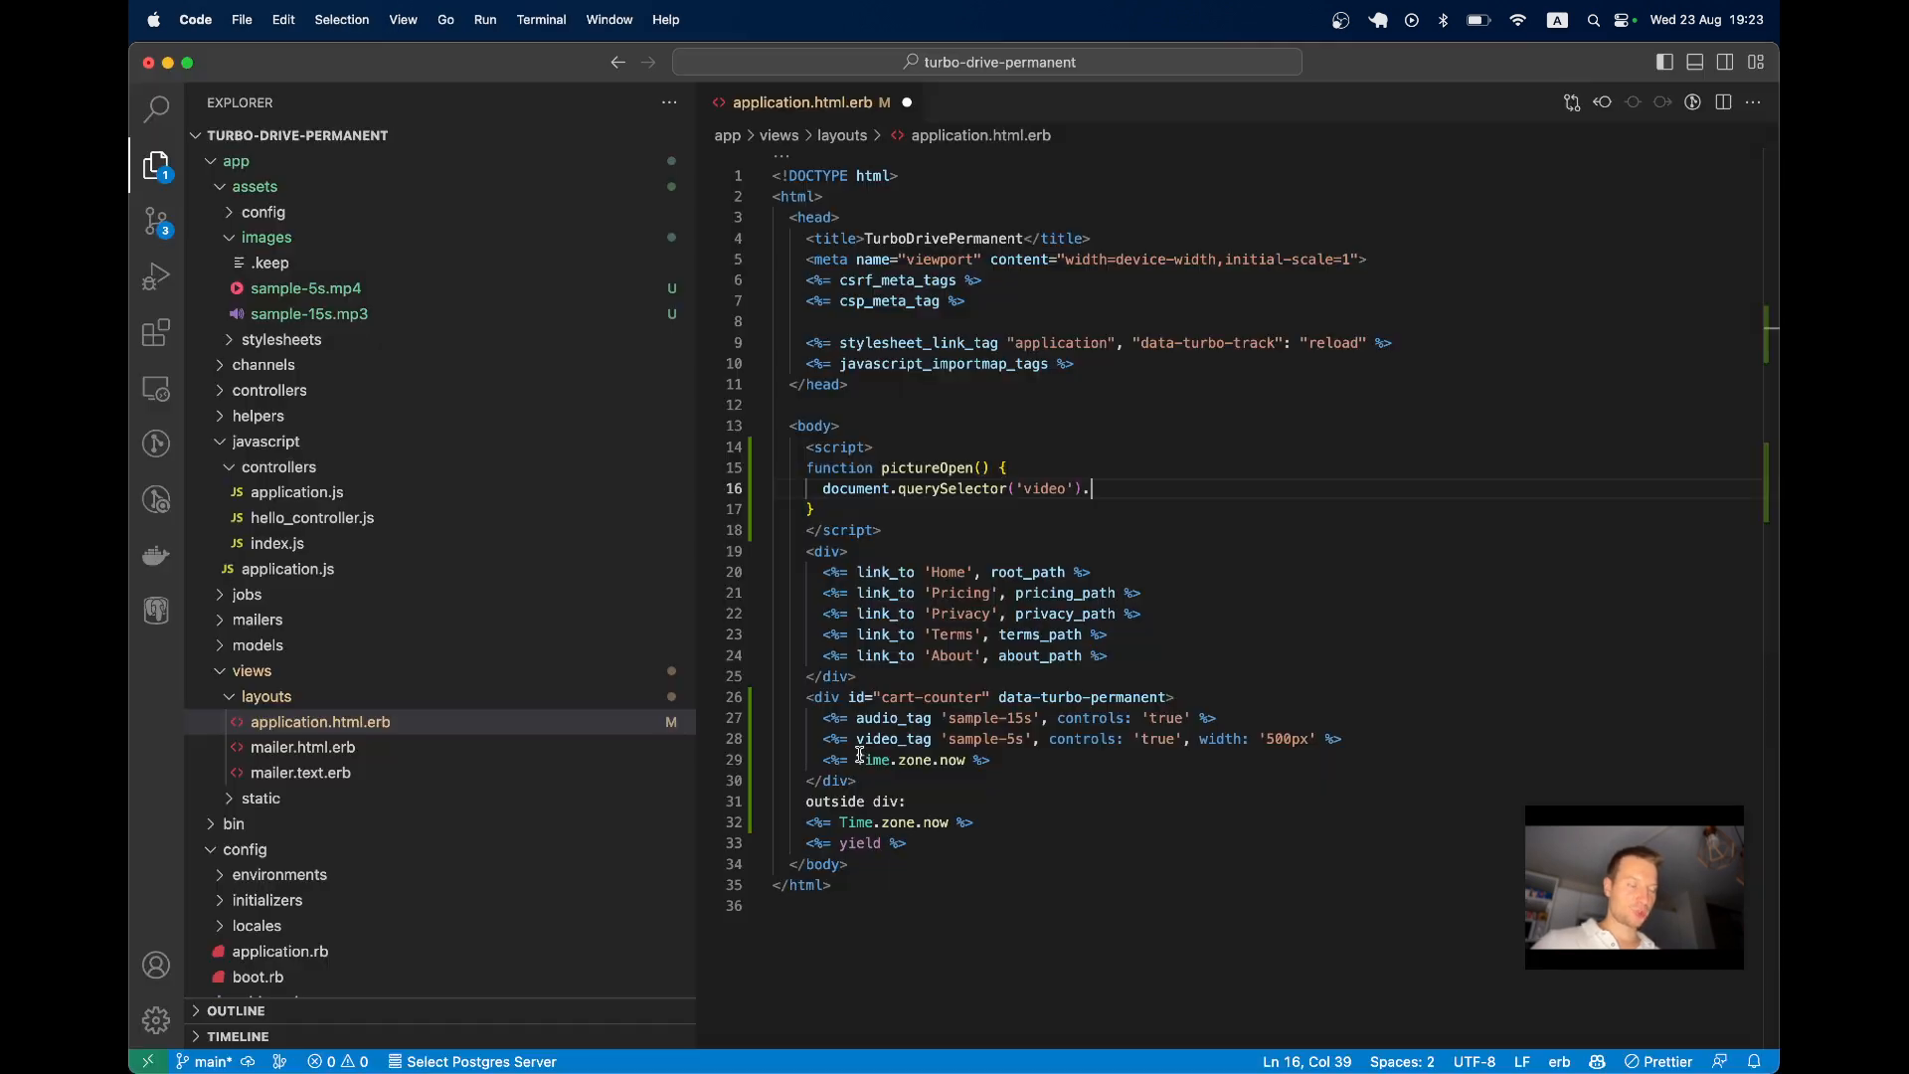
{"action": "type", "text": "requestPictureInPicture()"}
{"action": "left_click", "coordinate": [956, 570]}
{"action": "type", "text": ", o"}
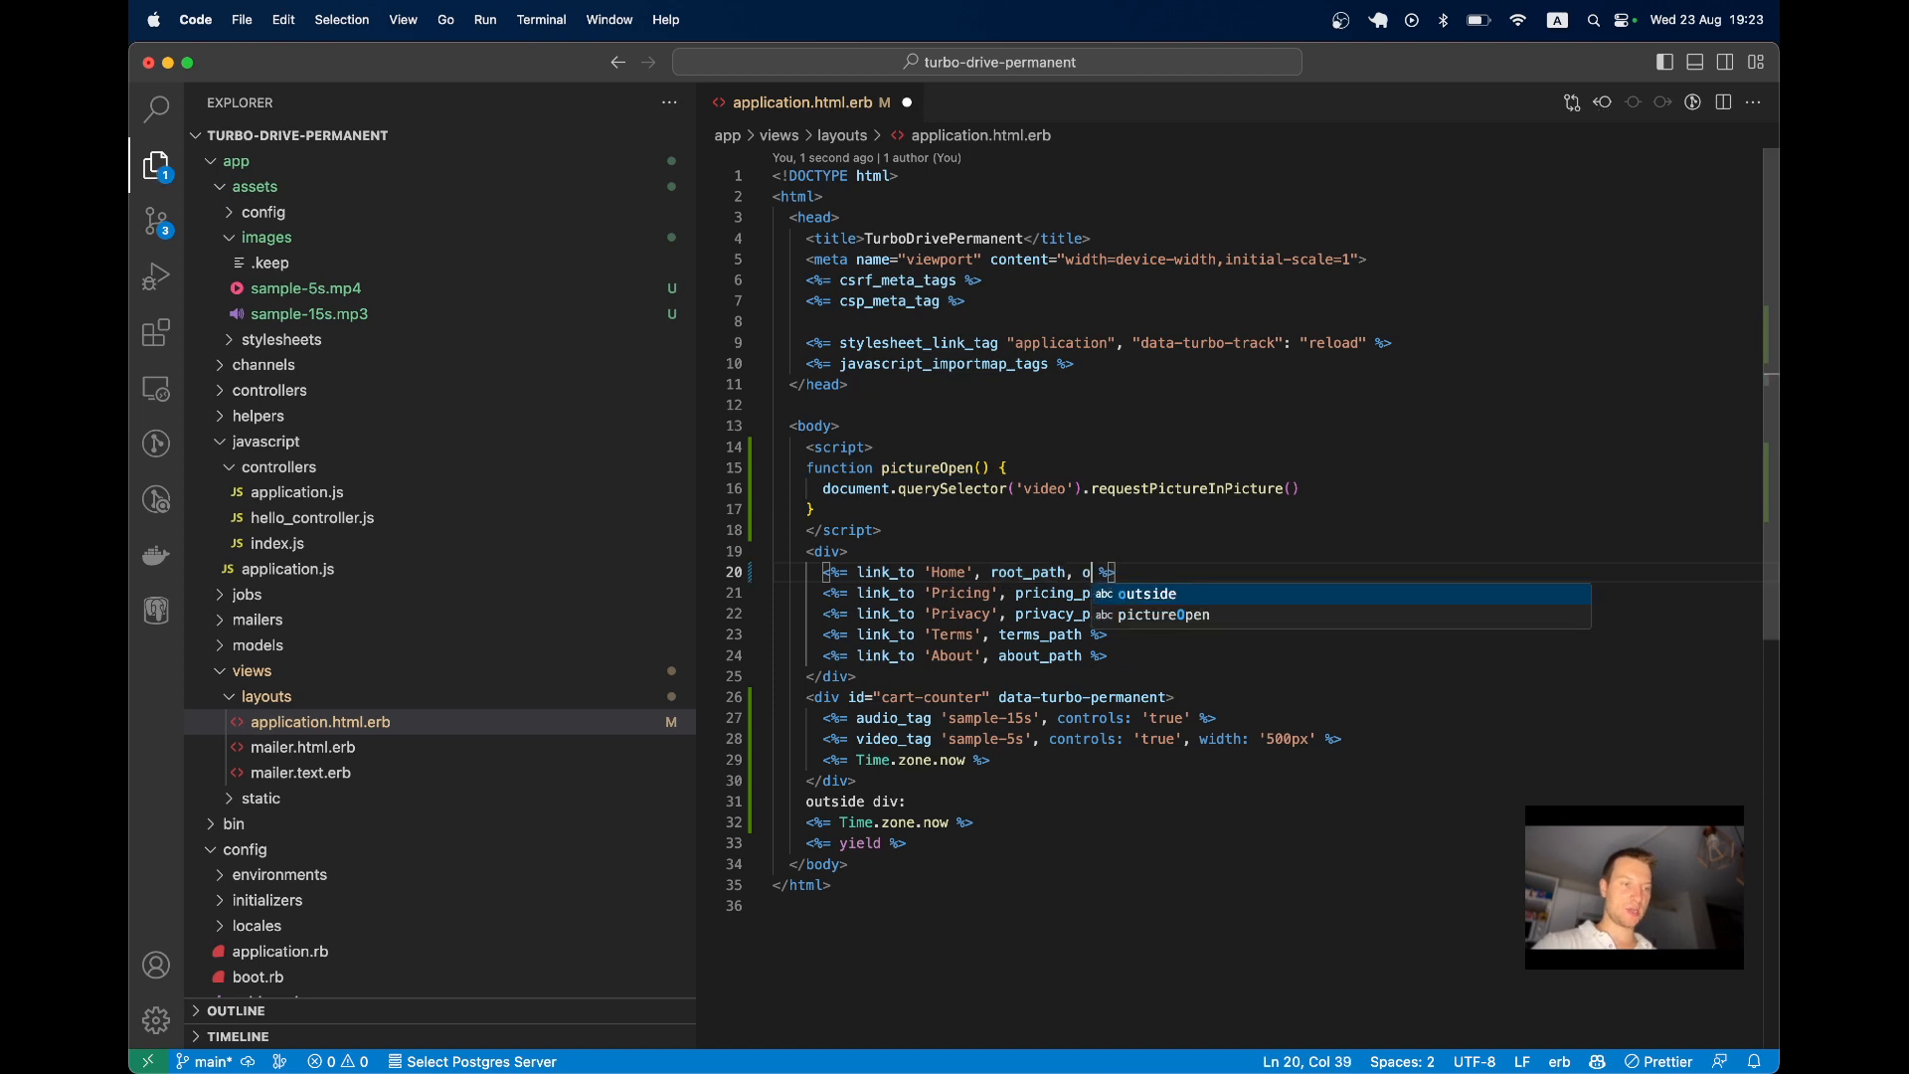
Add onclick: 'pictureOpen()' to the Home, Pricing, Privacy and Terms link_to calls
{"action": "type", "text": "nclick: '"}
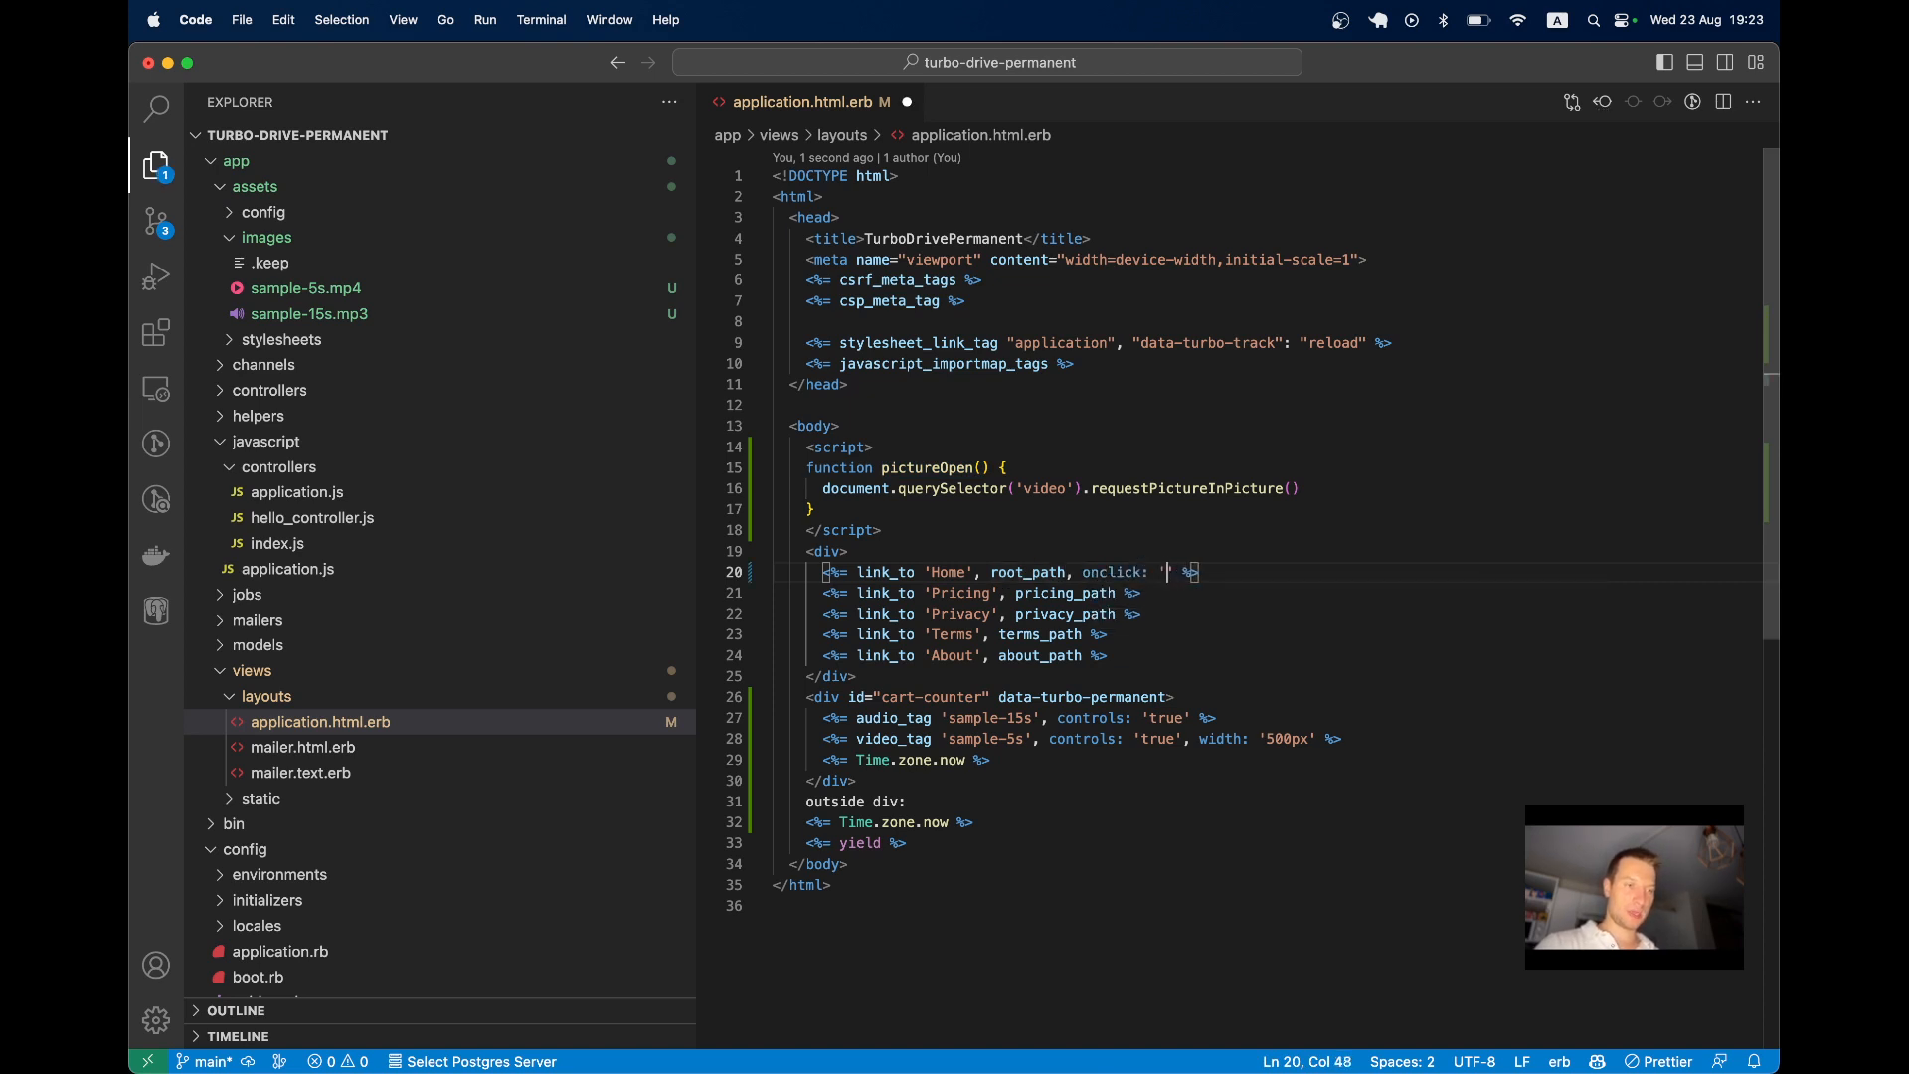
{"action": "type", "text": "pictureOpen()"}
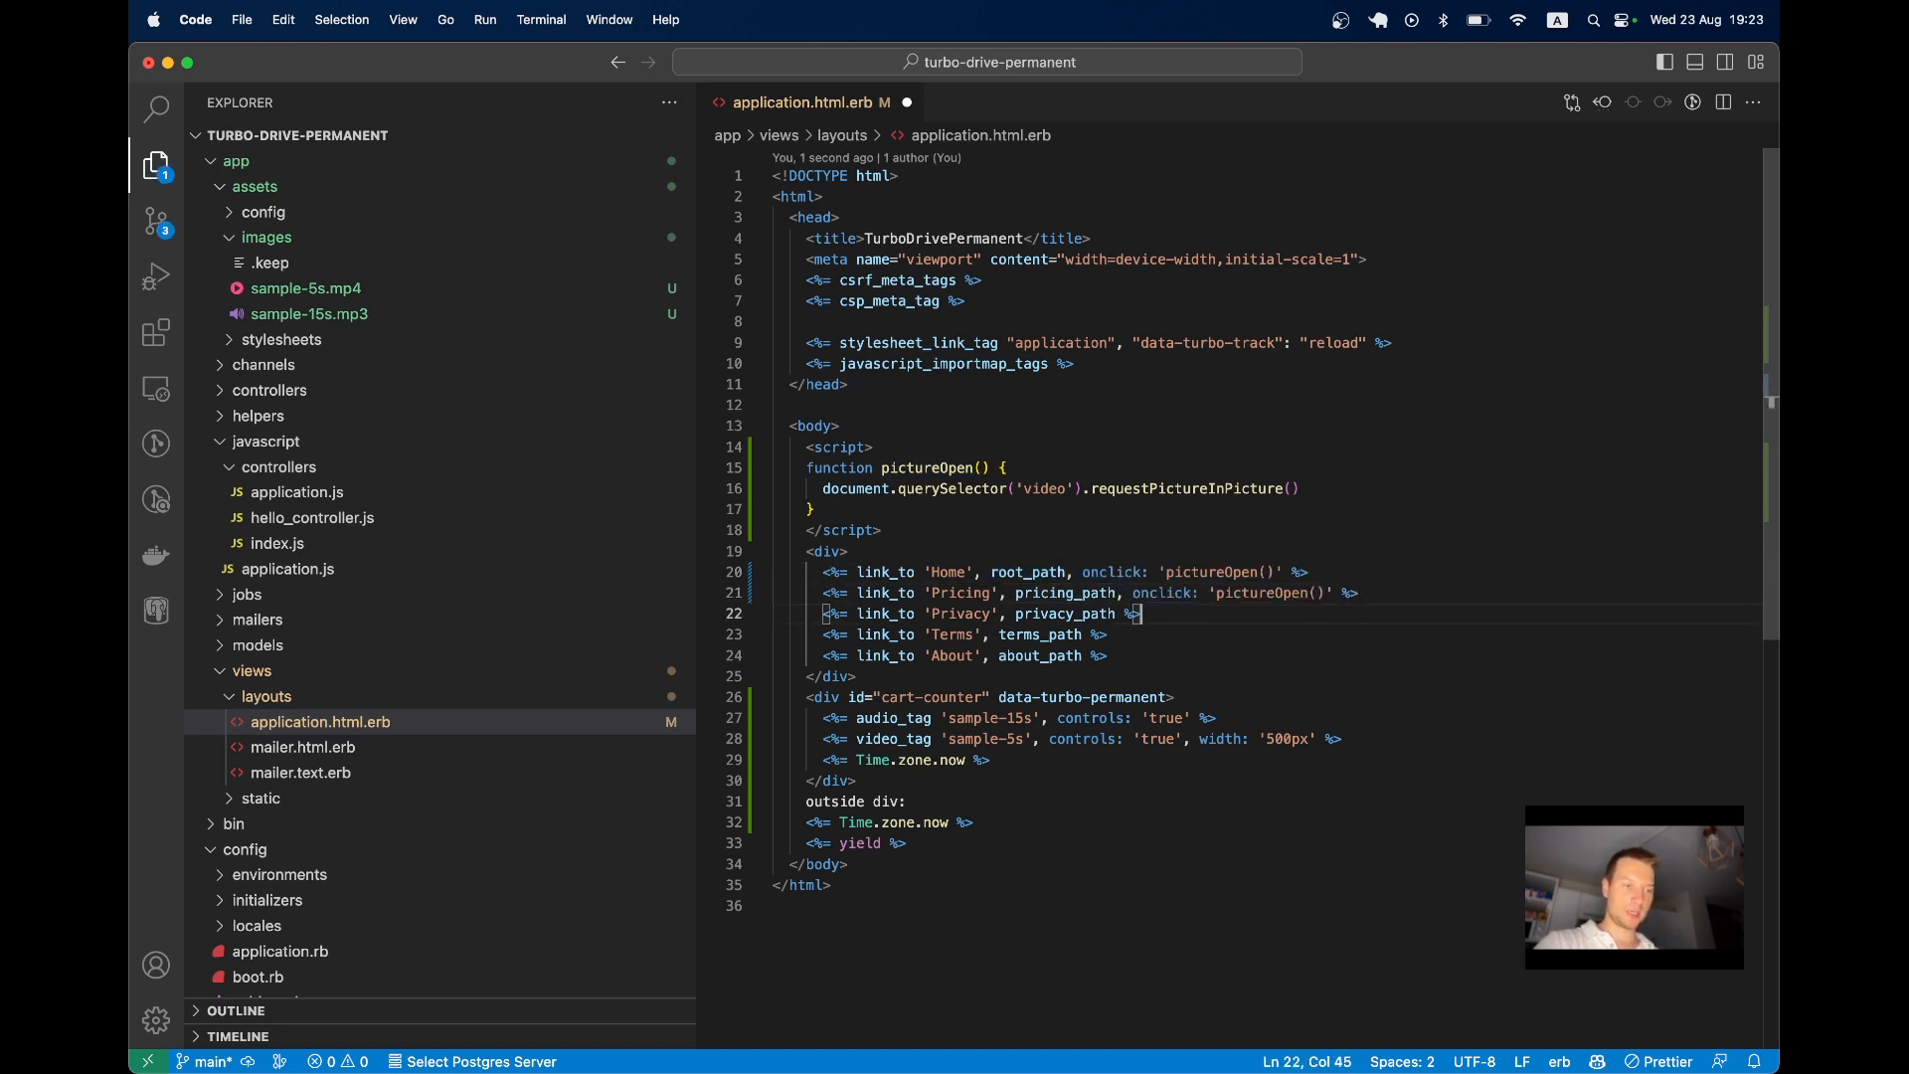
{"action": "type", "text": ", onclick: 'pictureOpen()'"}
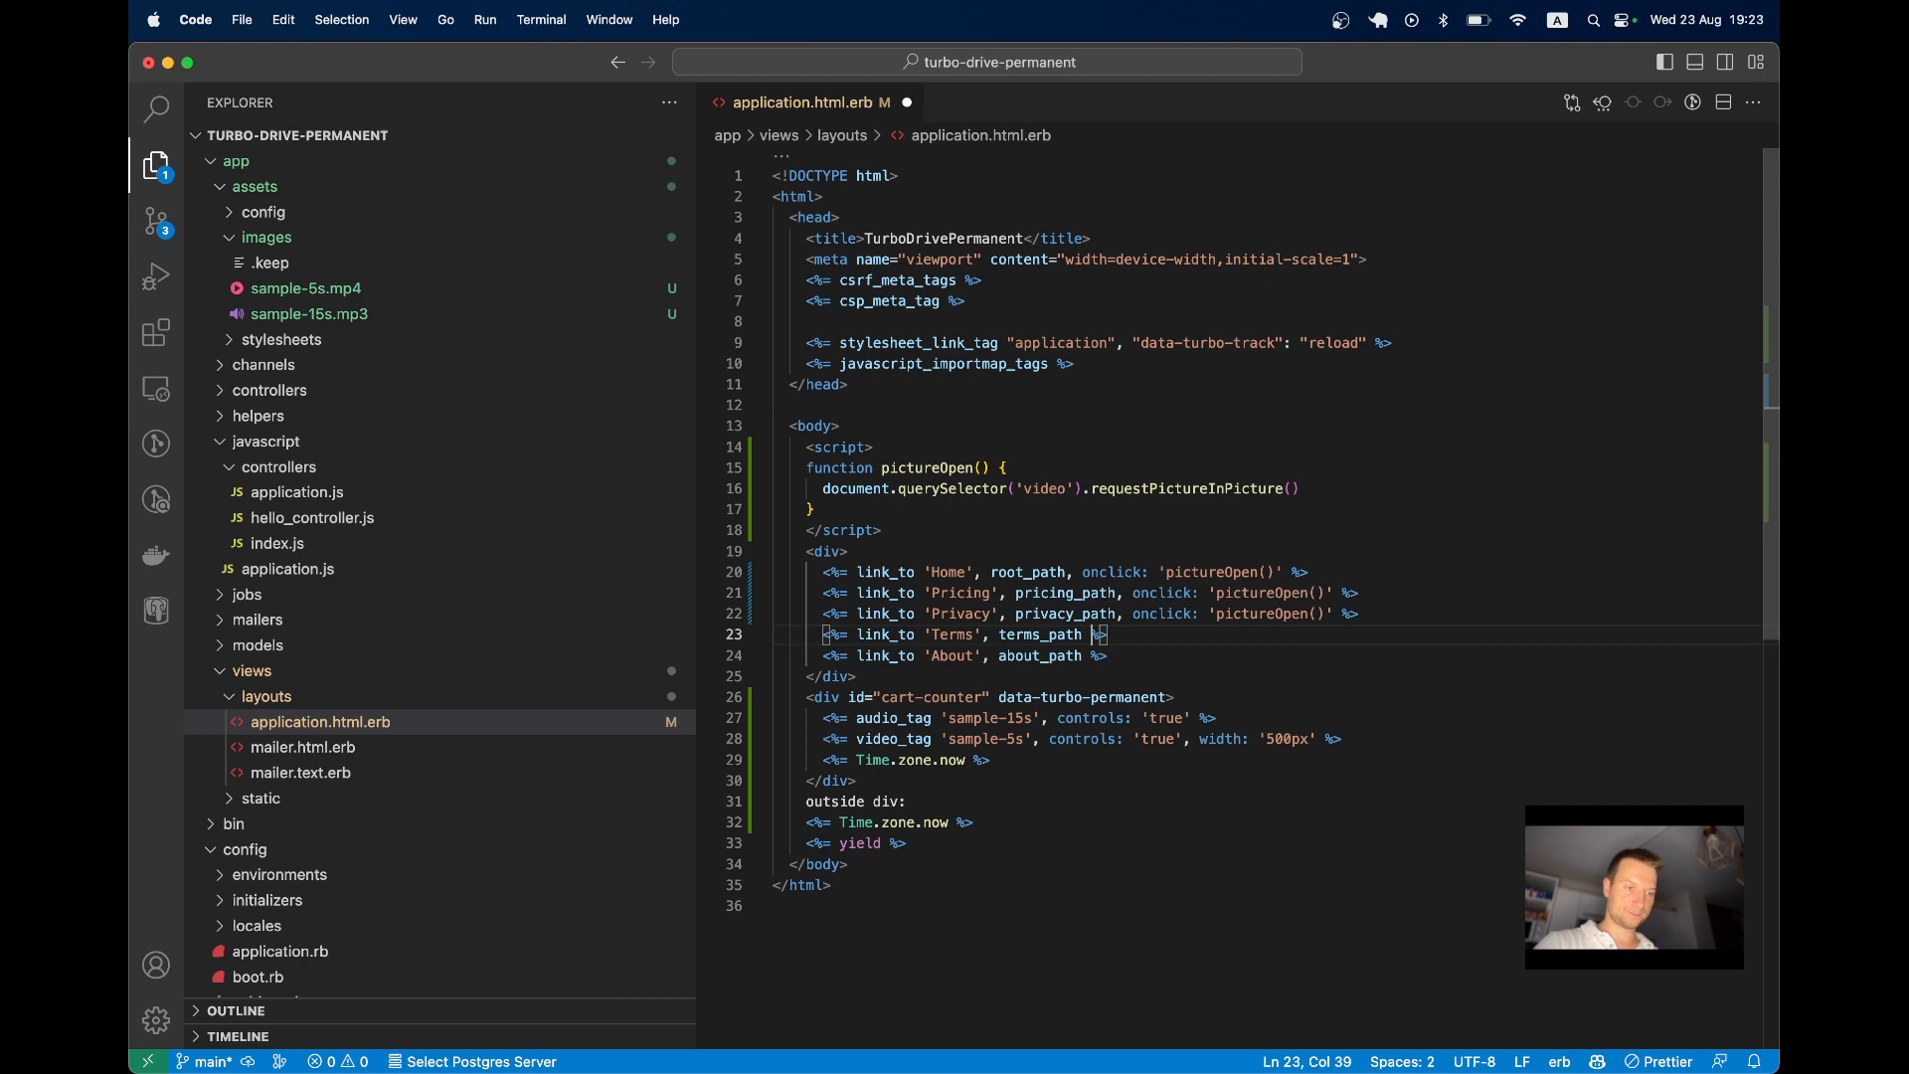
{"action": "type", "text": ", onclick: 'pictureOpen()'"}
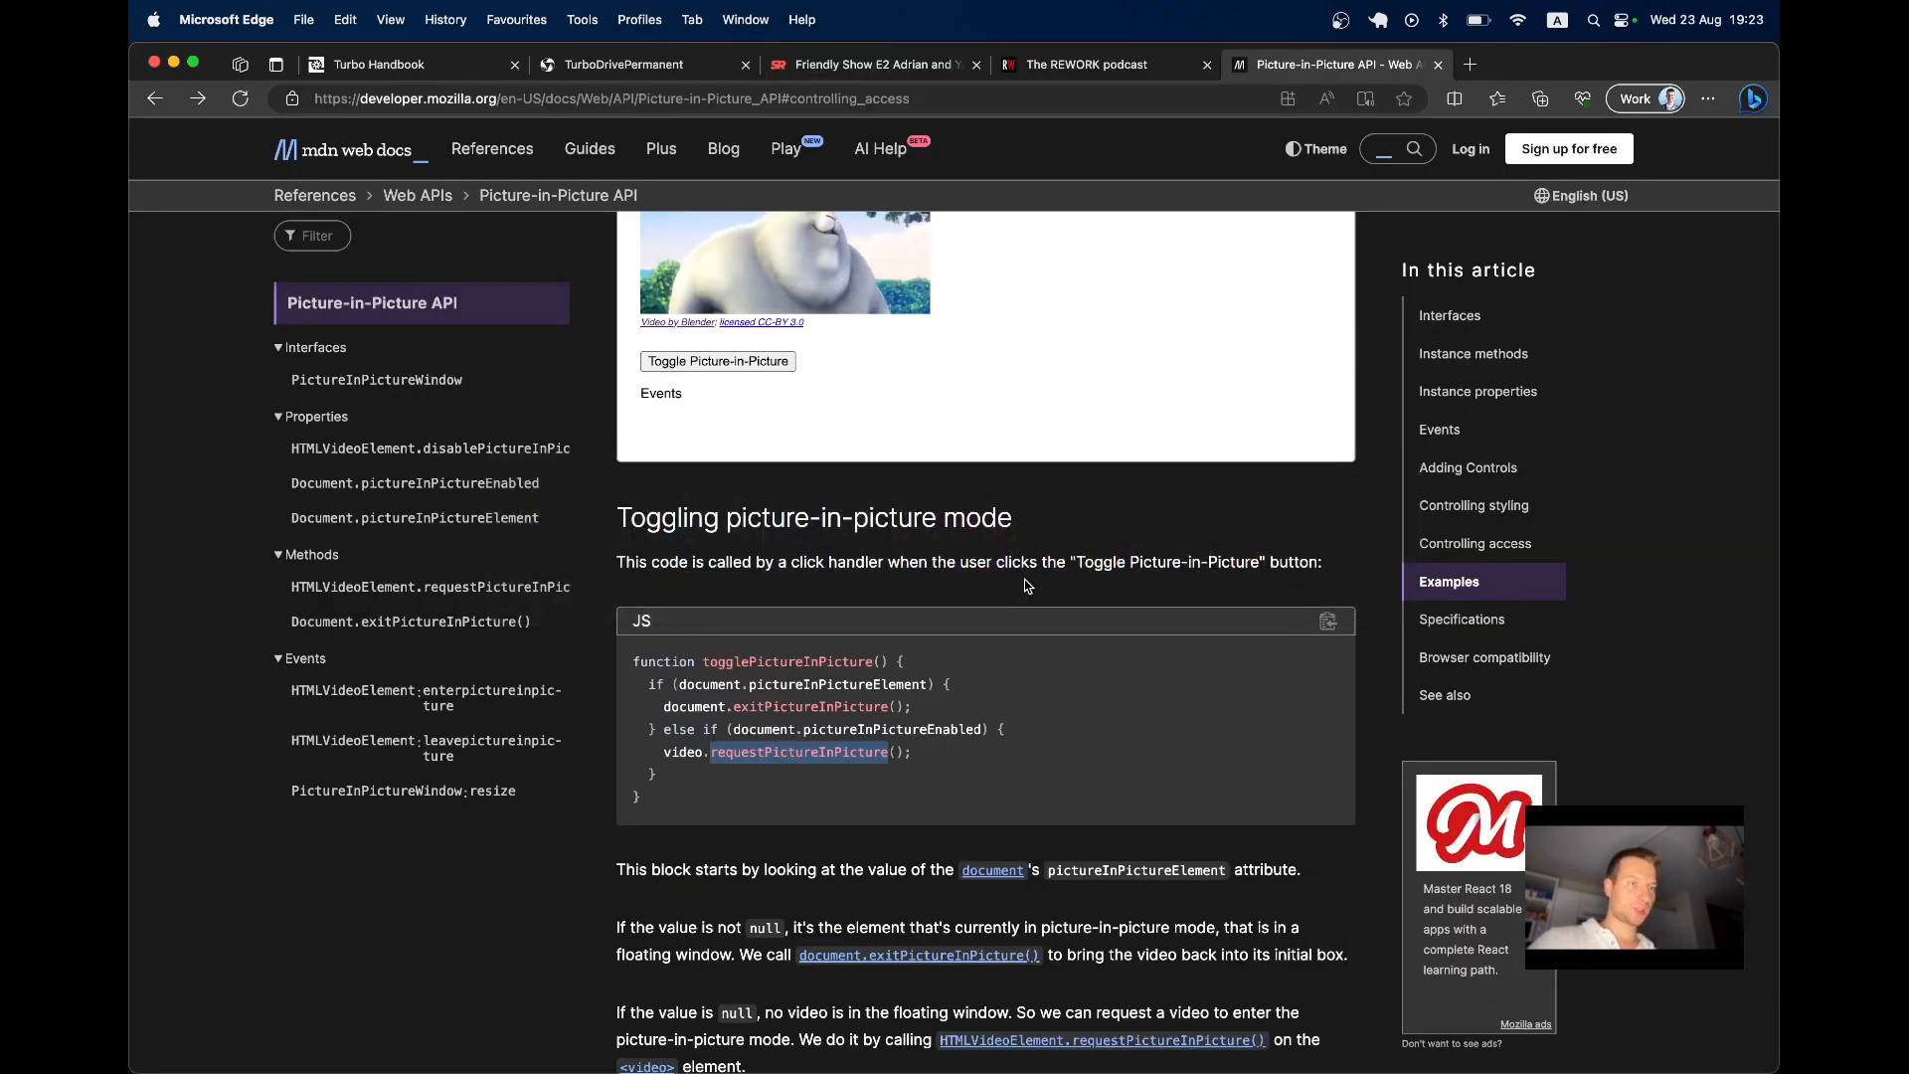
On the localhost app, follow the Terms, Privacy and Pricing links to pop the video into picture-in-picture
{"action": "left_click", "coordinate": [623, 64]}
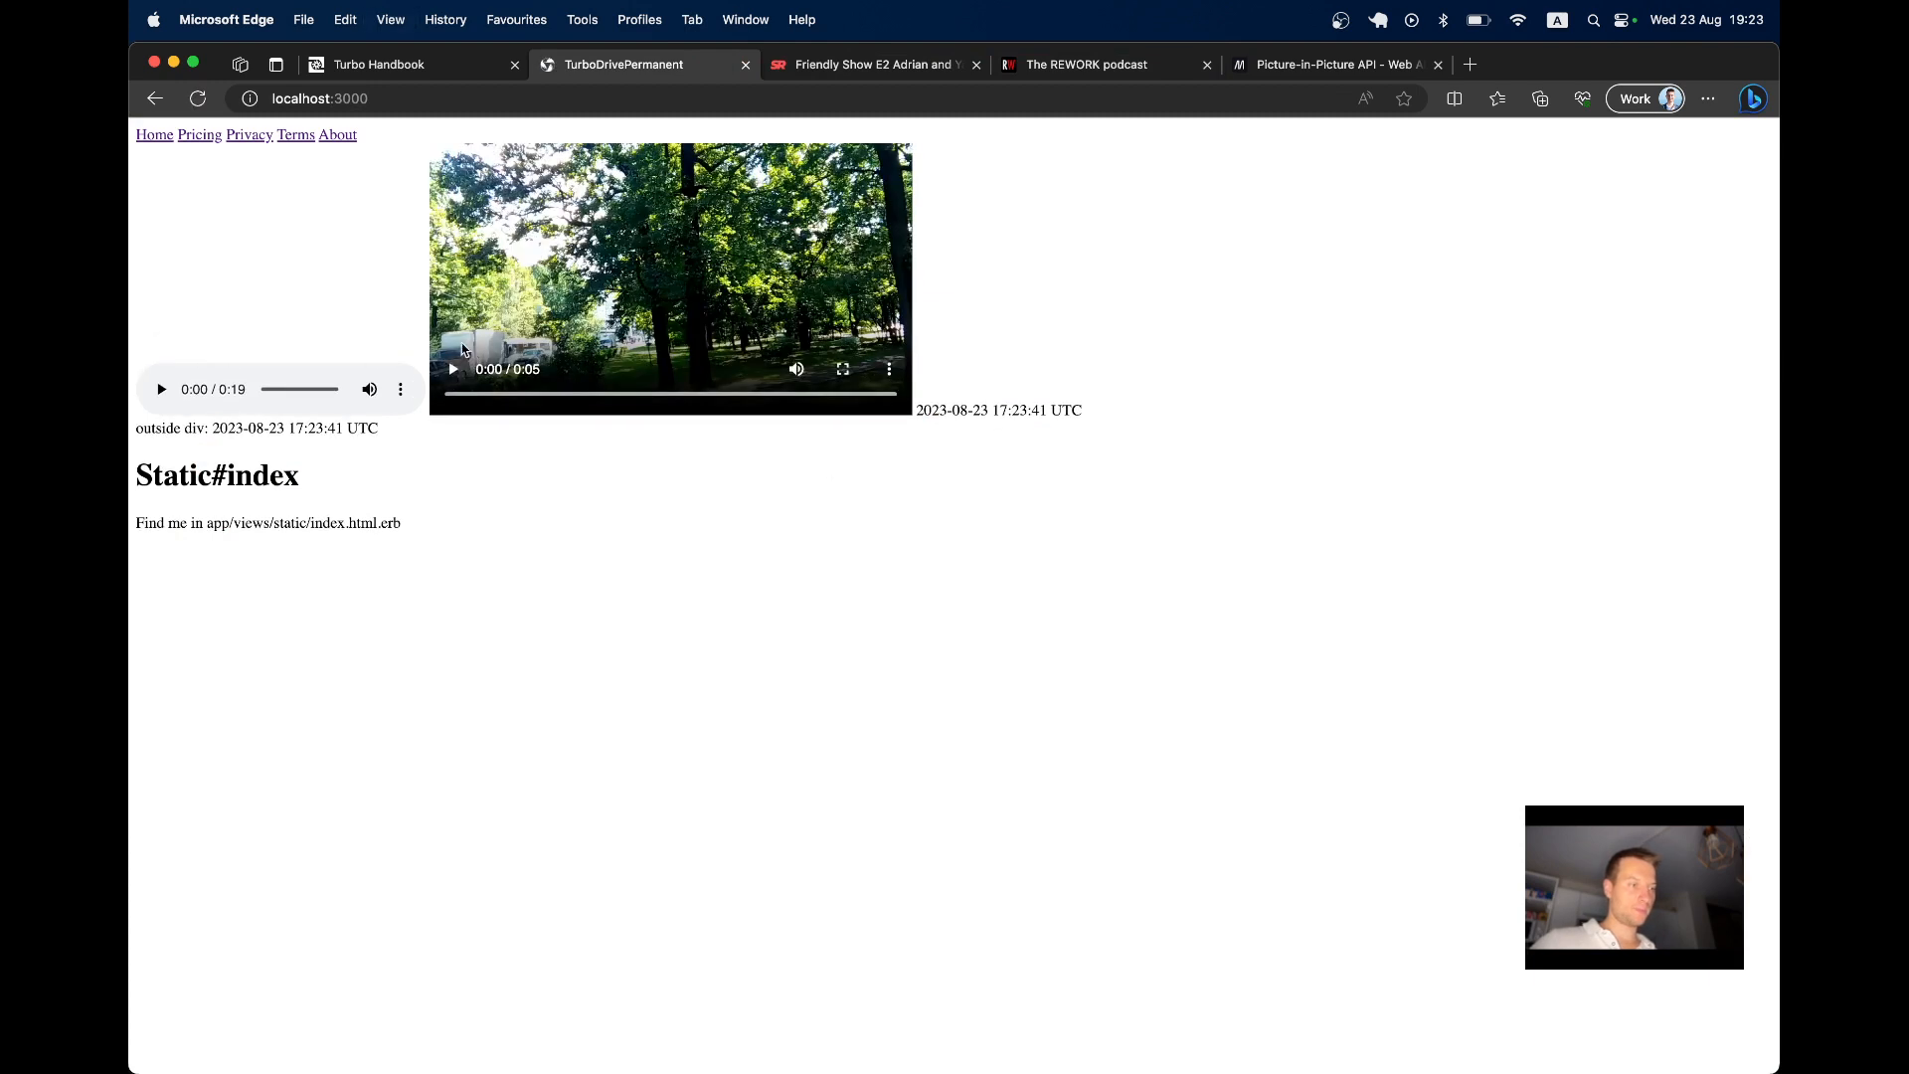
{"action": "left_click", "coordinate": [294, 134]}
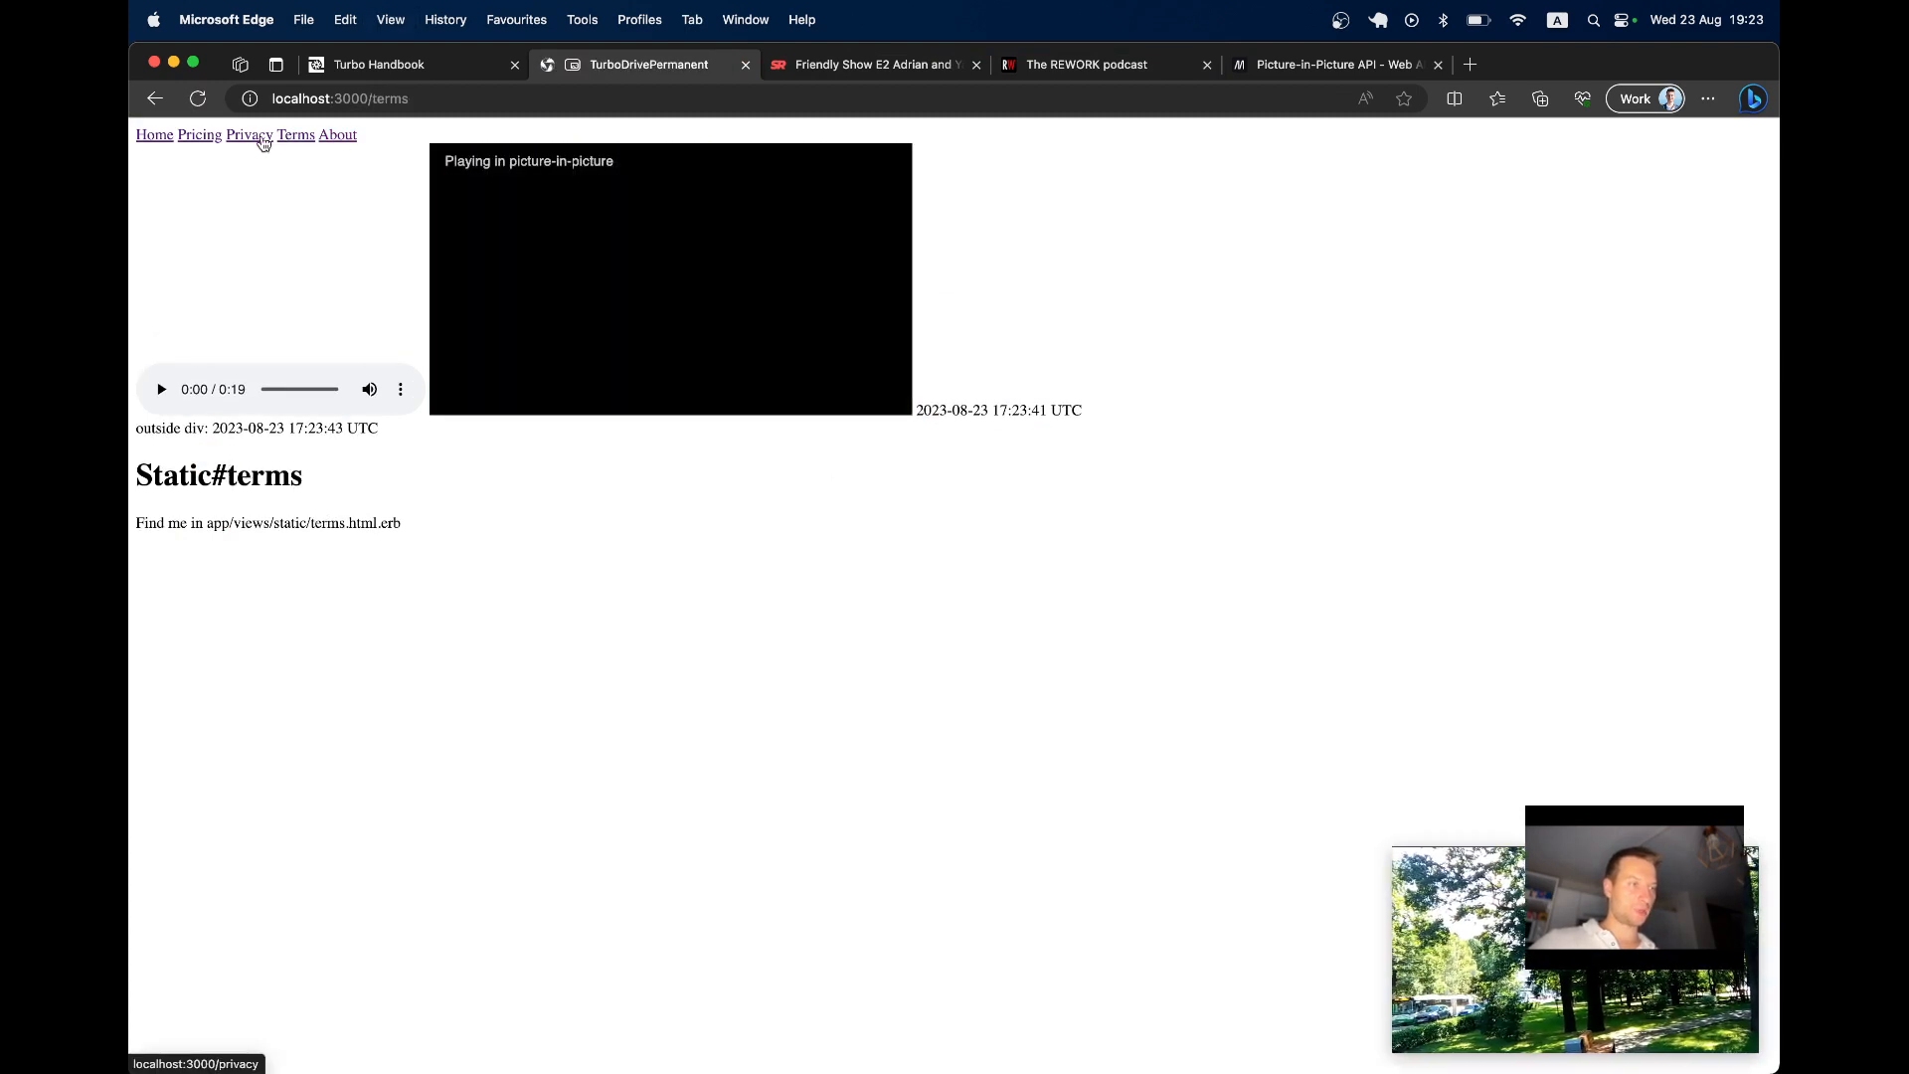
{"action": "left_click", "coordinate": [249, 133]}
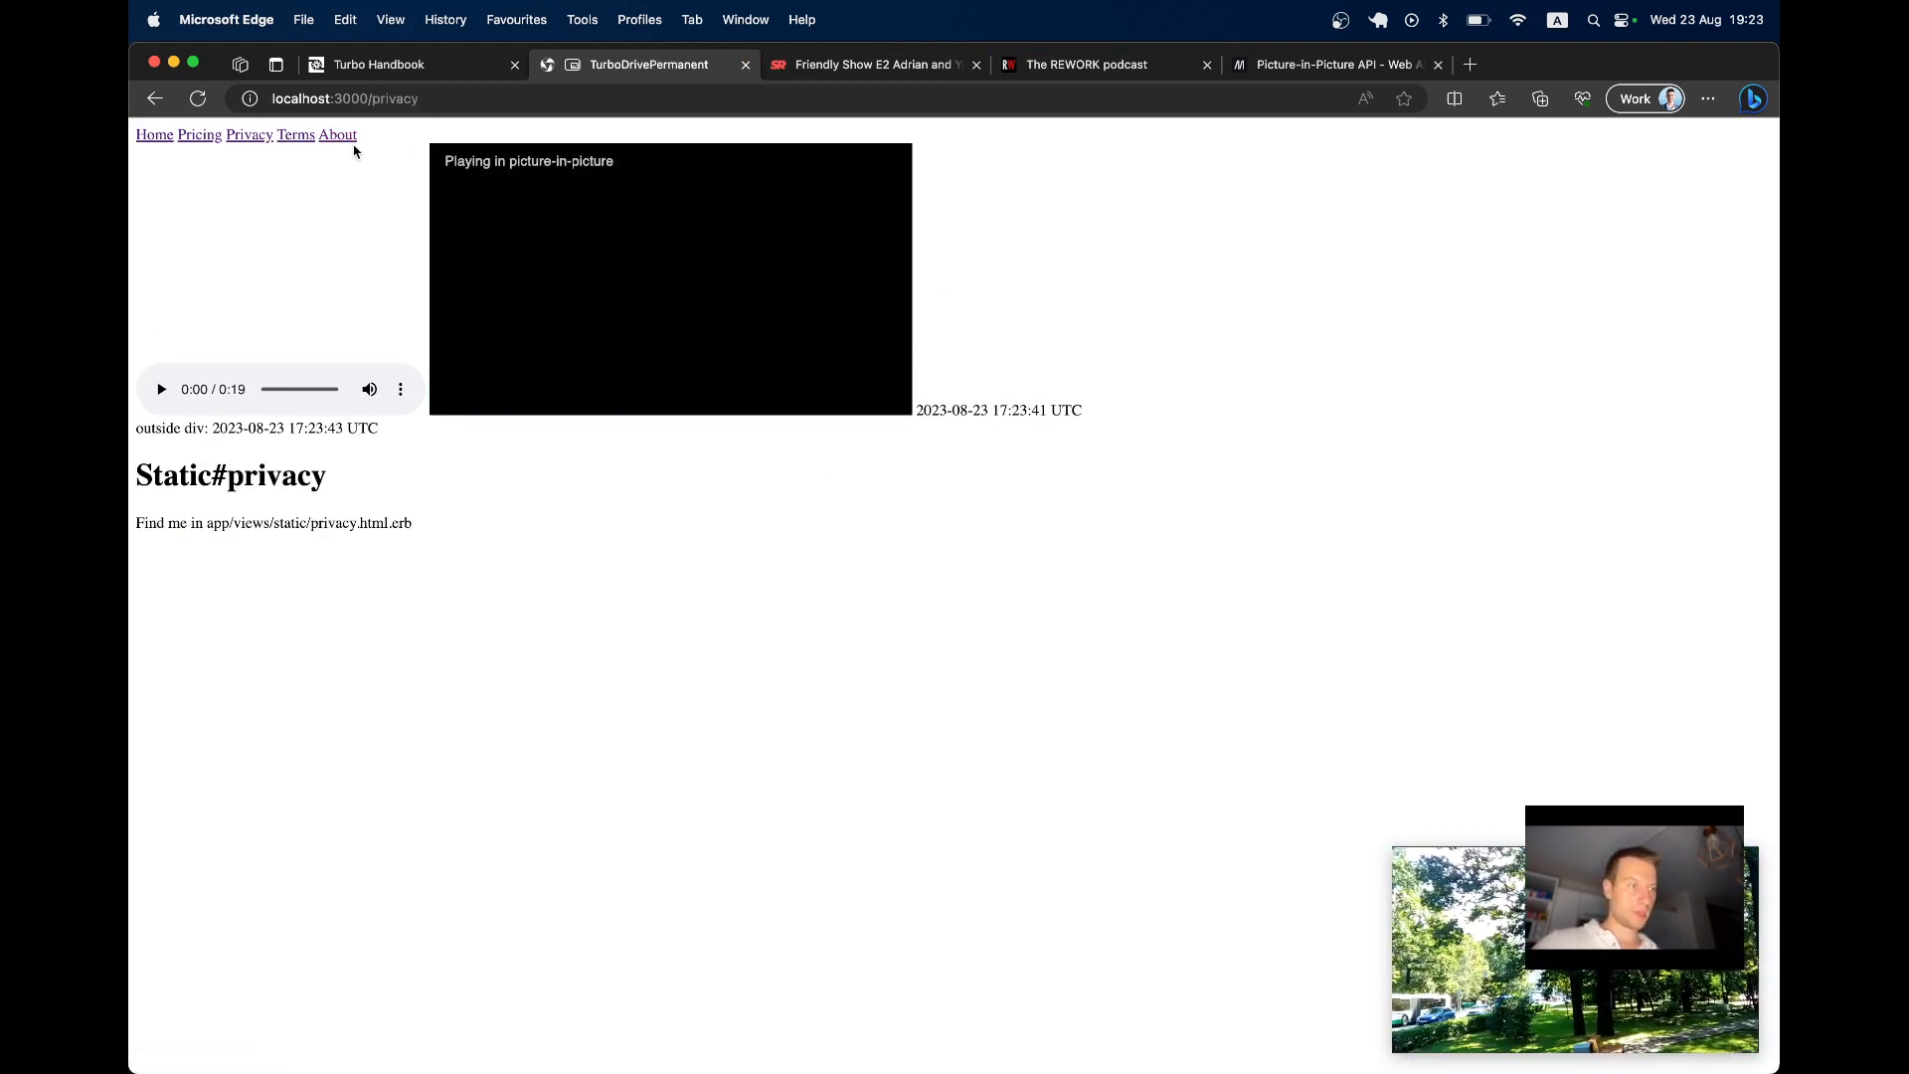
{"action": "left_click", "coordinate": [199, 134]}
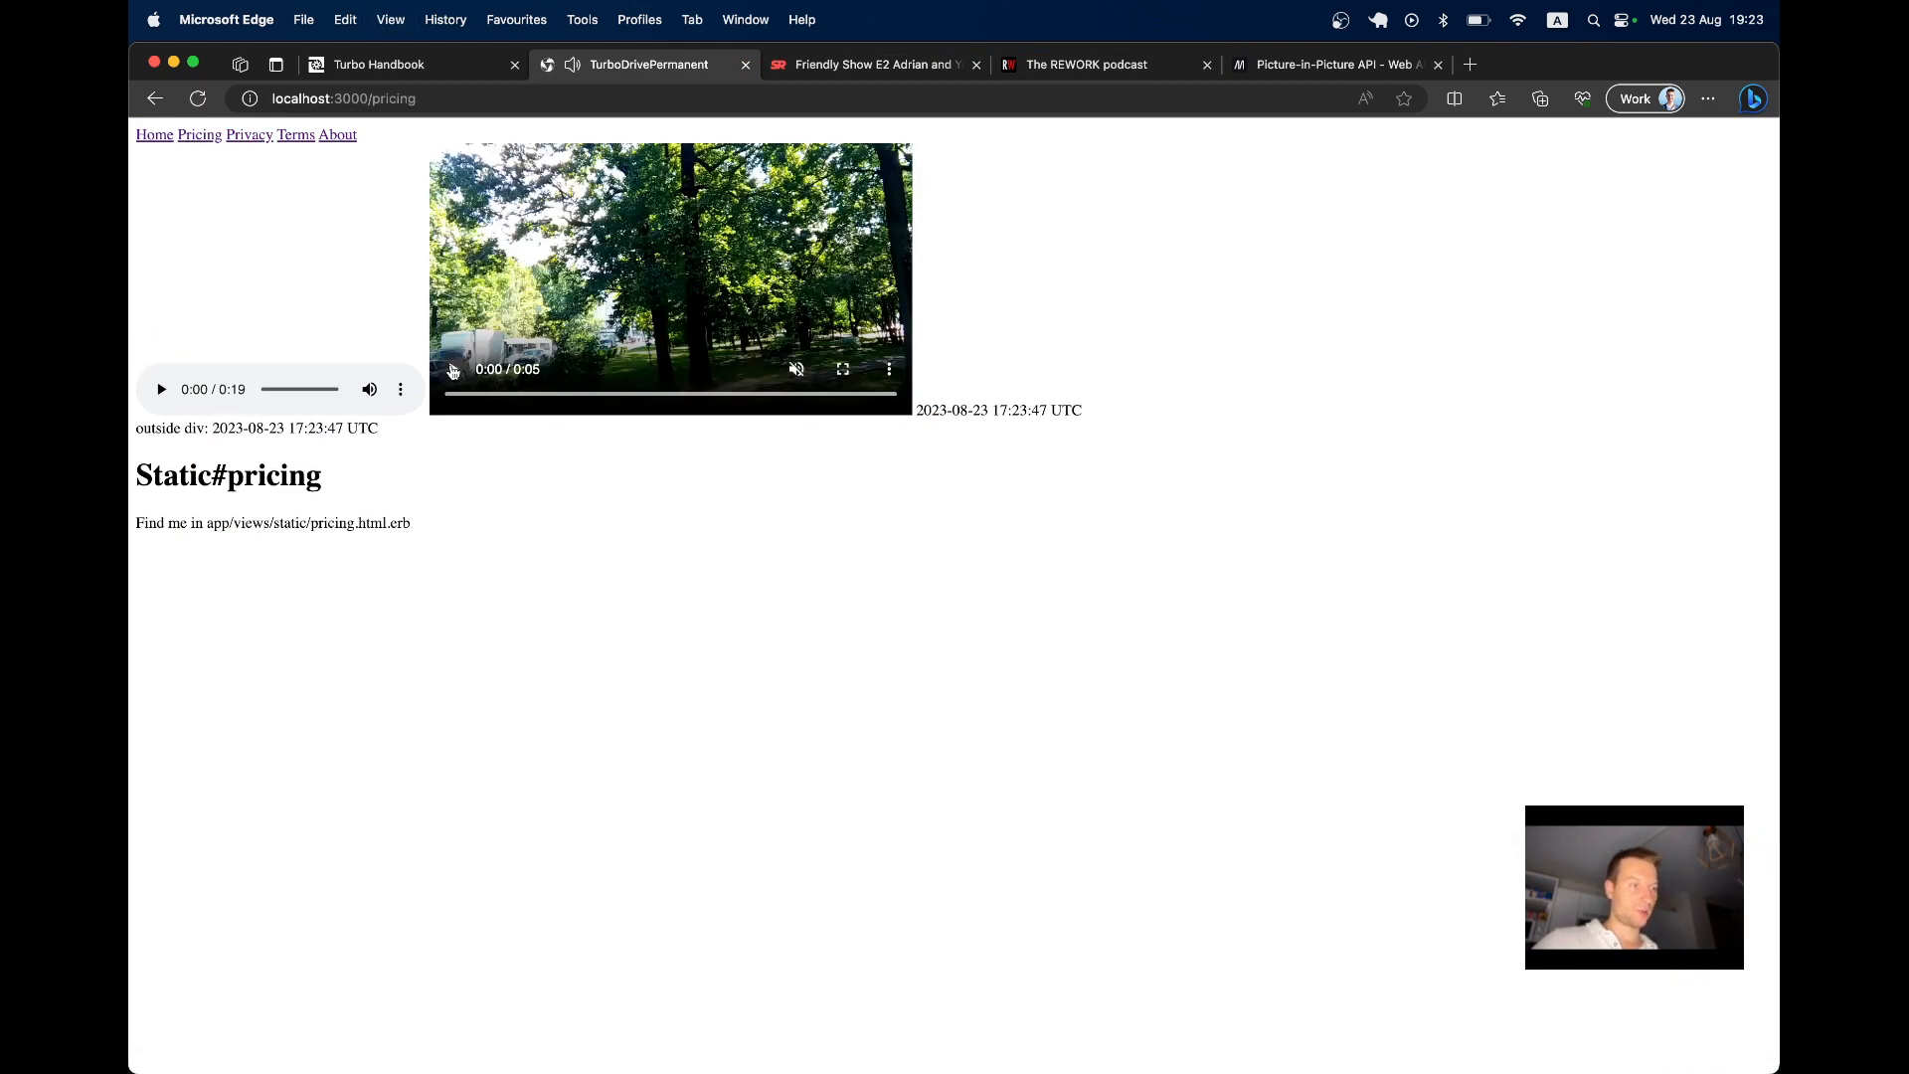
Play the video and switch to the SupeRails tab to confirm it keeps floating
{"action": "left_click", "coordinate": [249, 133]}
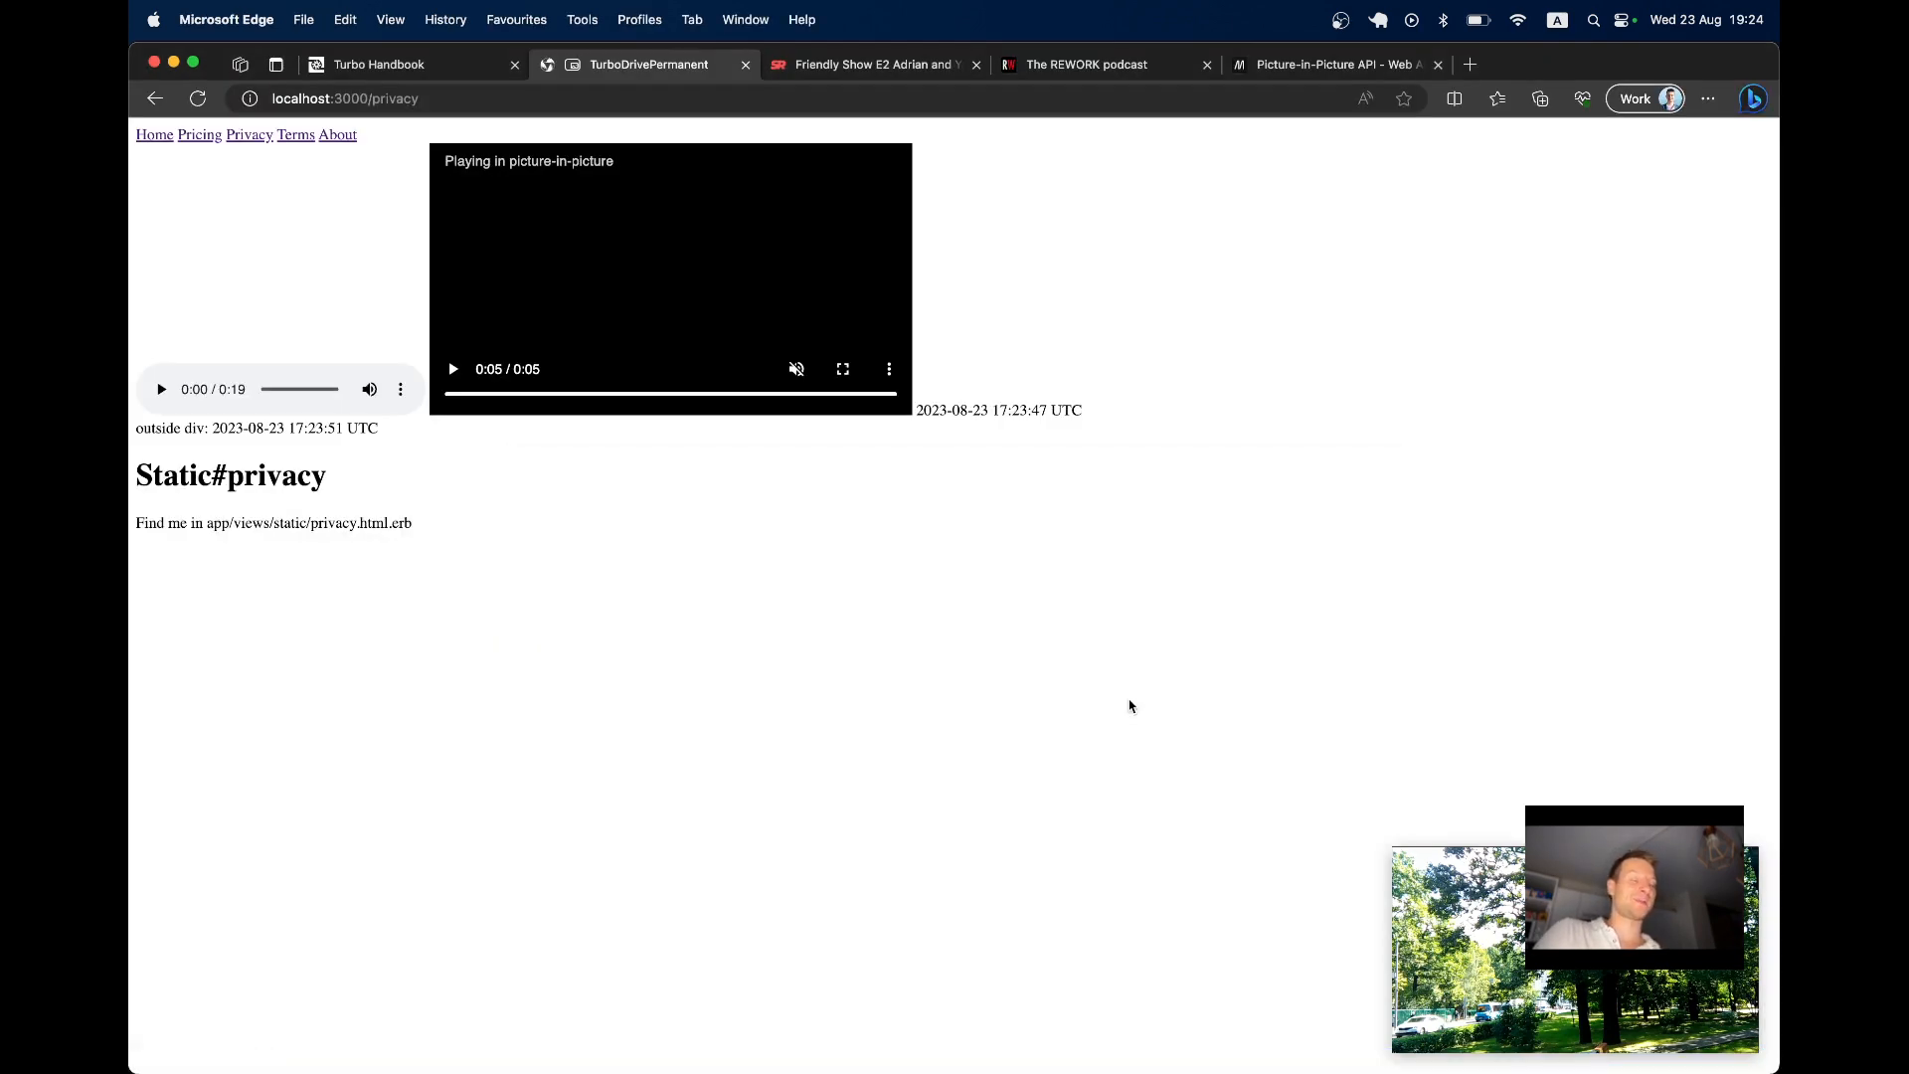
{"action": "left_click", "coordinate": [871, 63]}
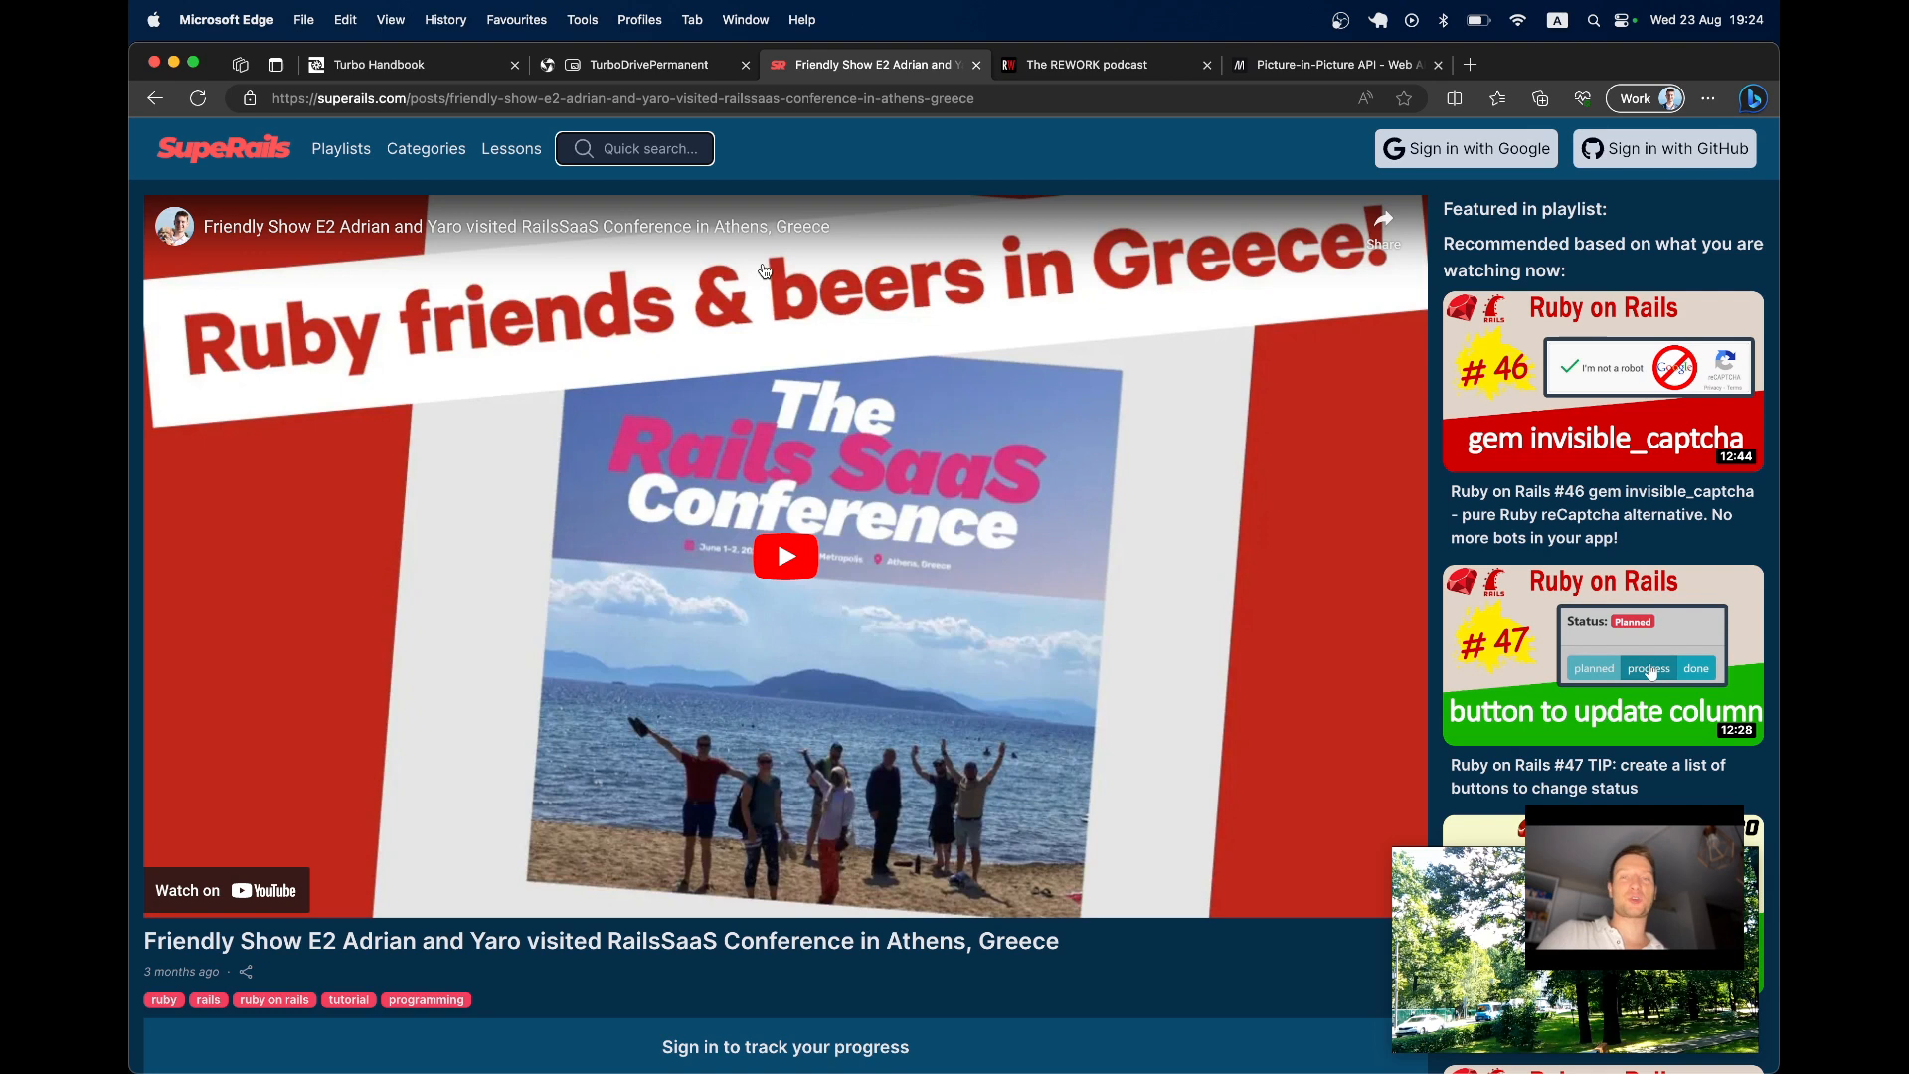